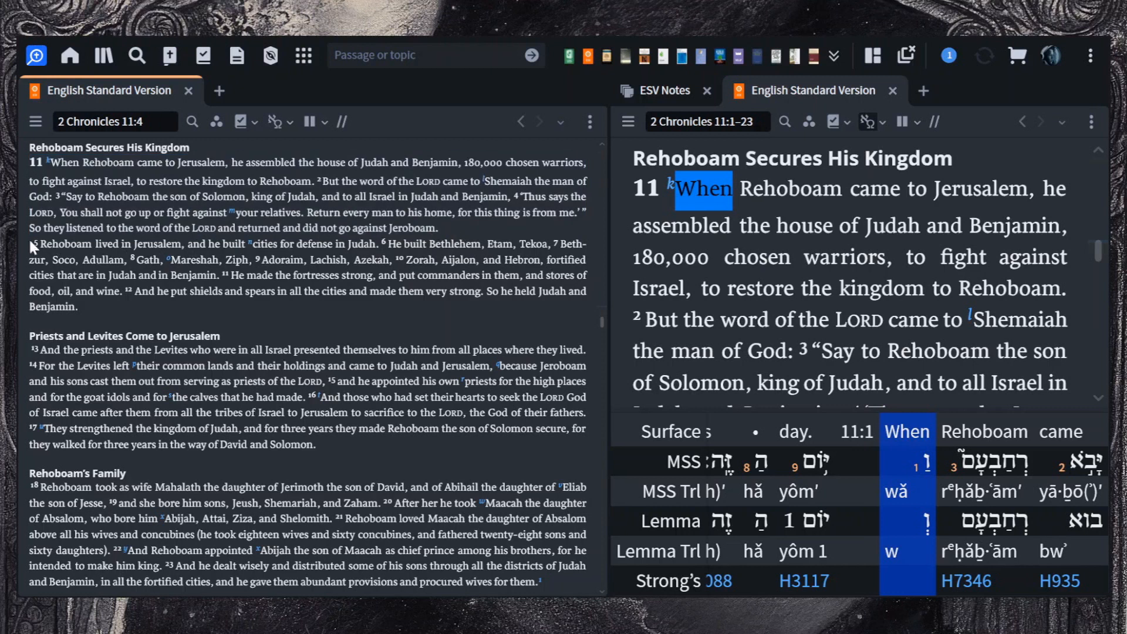
Step: Highlight the verses on Rehoboam's fortified cities in 2 Chronicles 11 and read down the chapter
{"action": "left_click_drag", "start_coordinate": [36, 244], "coordinate": [302, 259]}
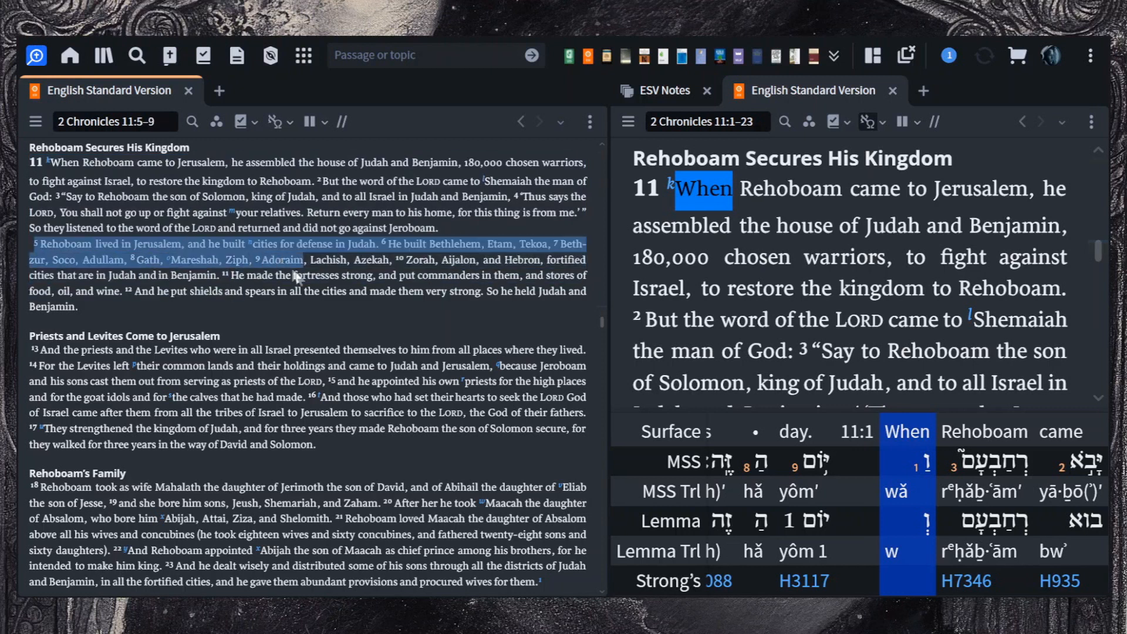
{"action": "scroll", "scroll_direction": "down", "scroll_amount": 3}
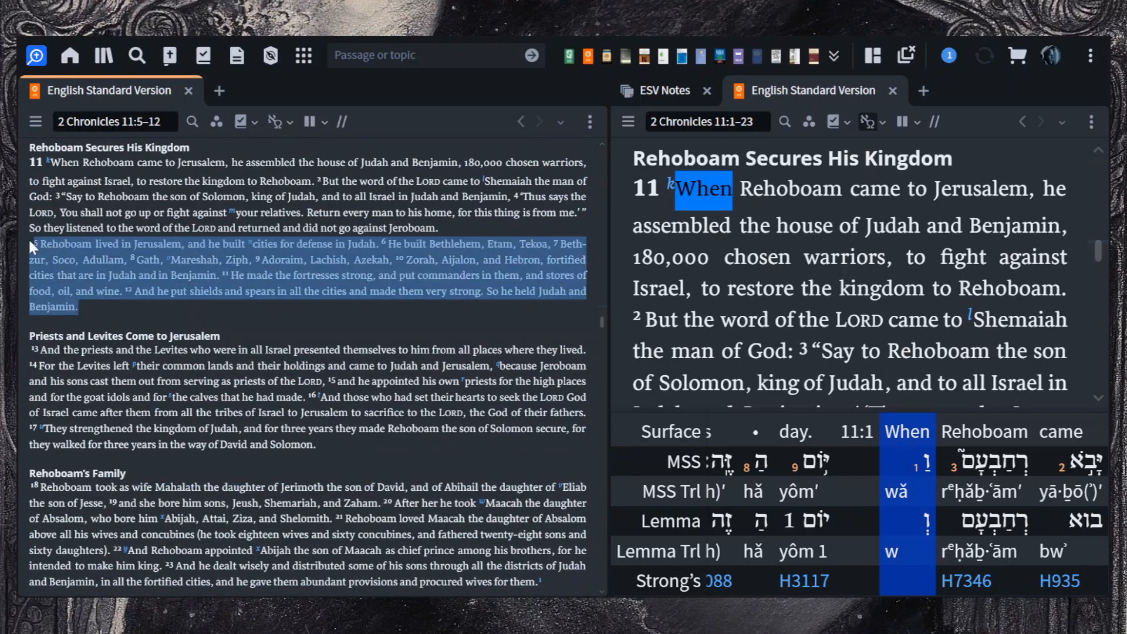
{"action": "scroll", "scroll_direction": "down", "scroll_amount": 3}
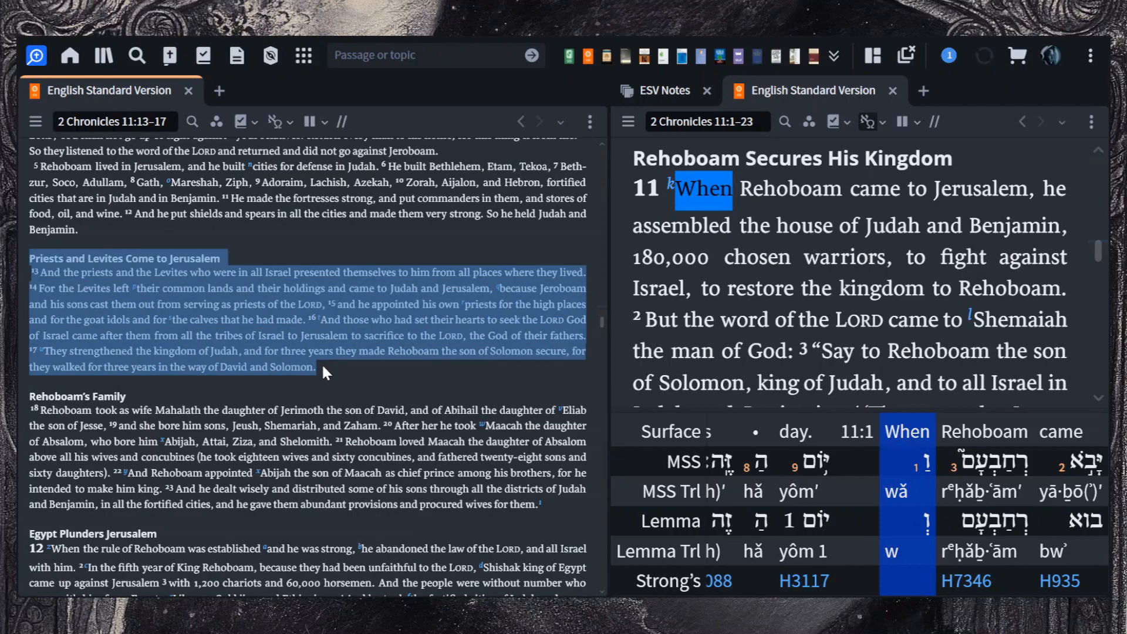
{"action": "scroll", "scroll_direction": "down", "scroll_amount": 3}
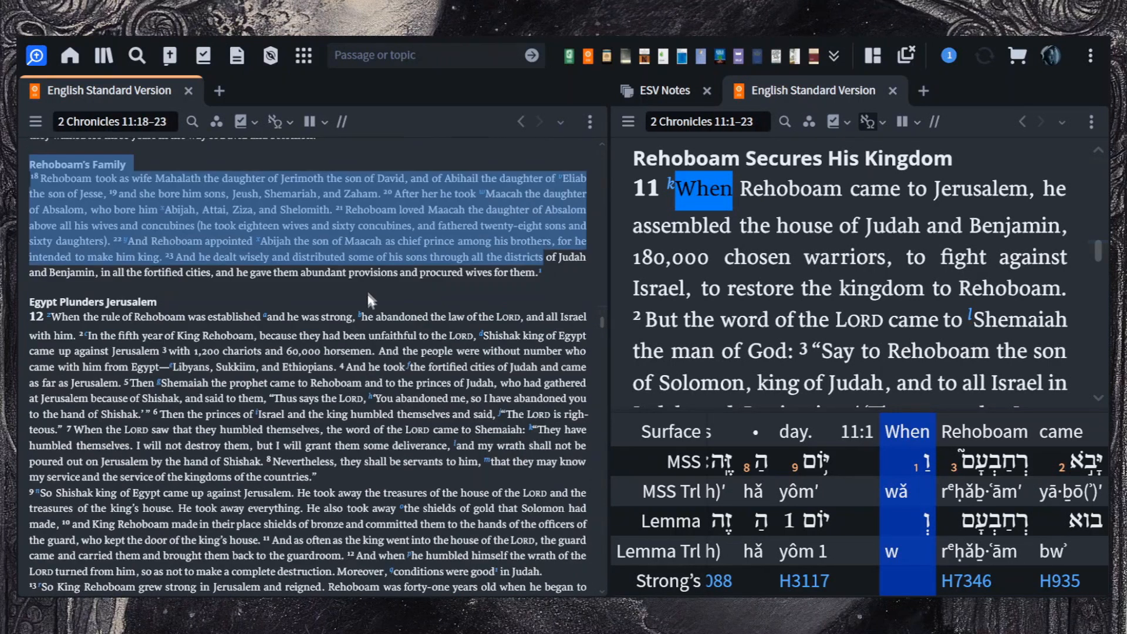
{"action": "scroll", "scroll_direction": "down", "scroll_amount": 3}
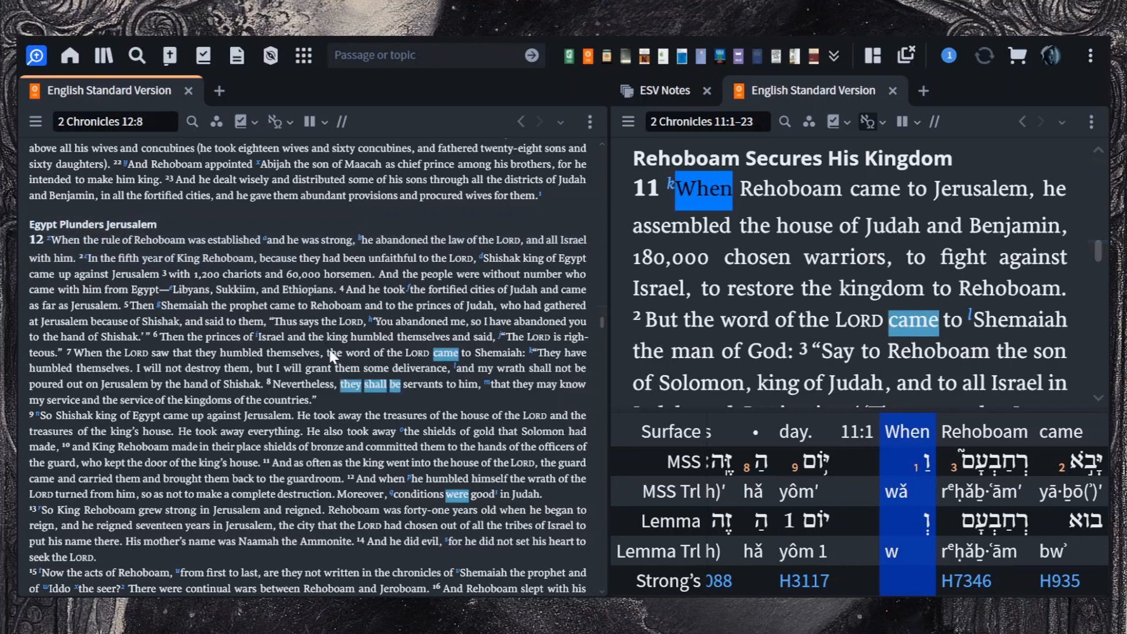
Step: Highlight the LORD's word to Shemaiah in 2 Chronicles 12 and continue down the text
{"action": "left_click_drag", "start_coordinate": [327, 354], "coordinate": [552, 367]}
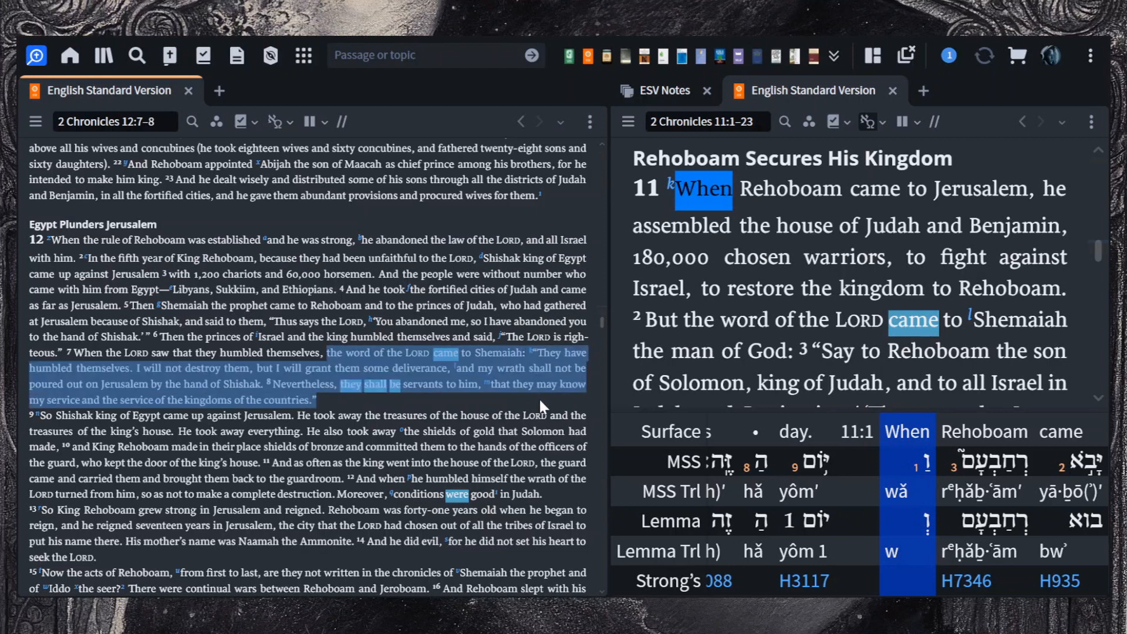
{"action": "scroll", "scroll_direction": "down", "scroll_amount": 3}
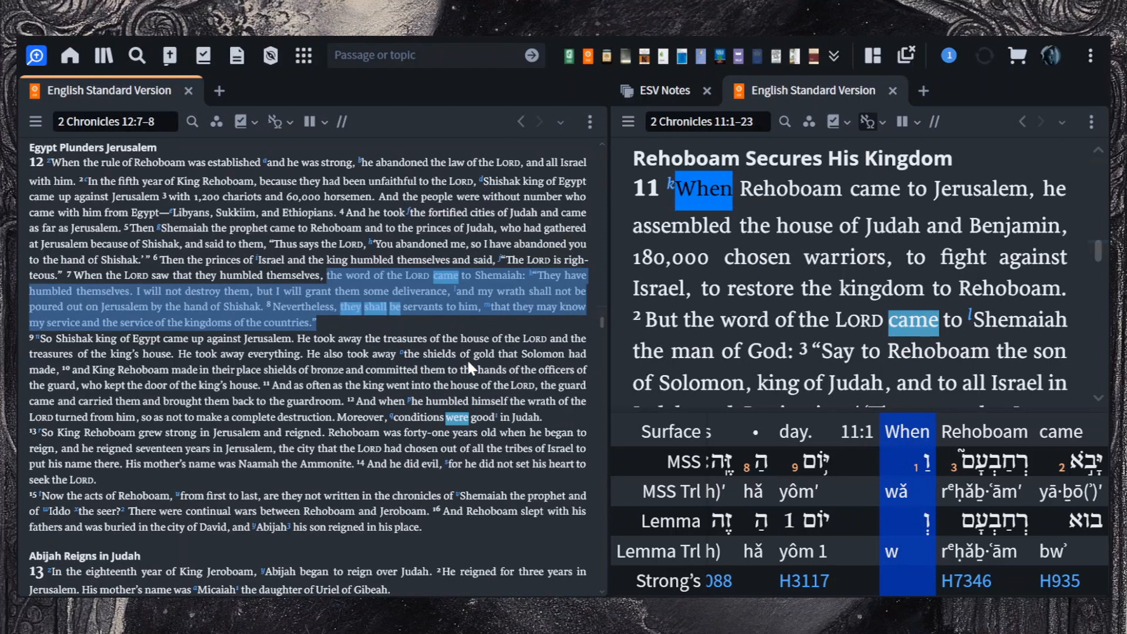
{"action": "scroll", "scroll_direction": "down", "scroll_amount": 3}
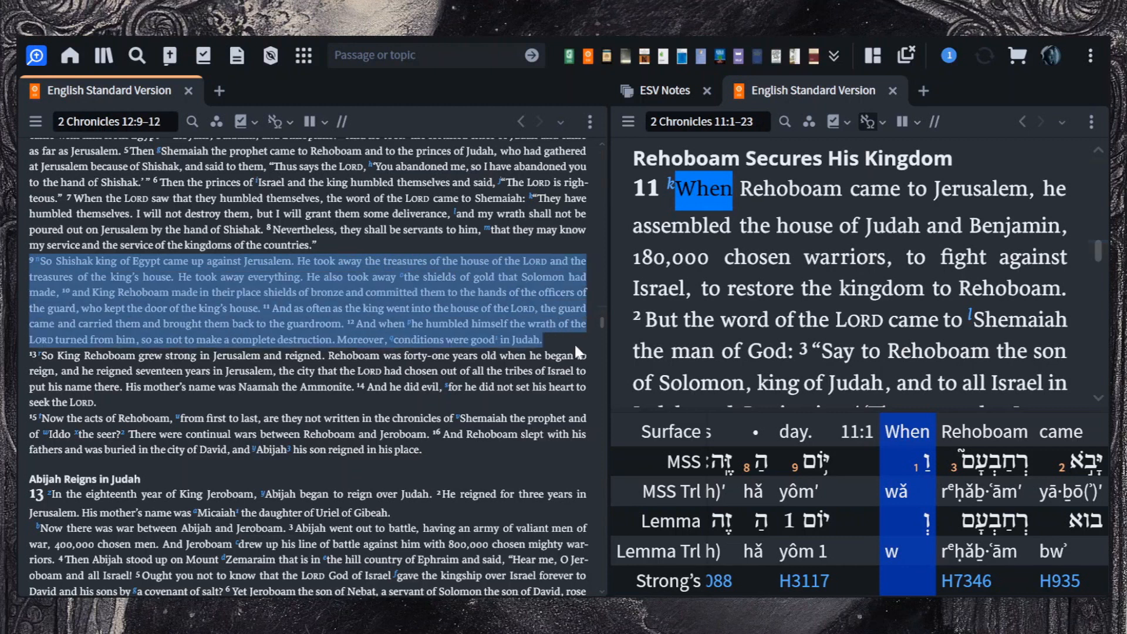
{"action": "scroll", "scroll_direction": "down", "scroll_amount": 3}
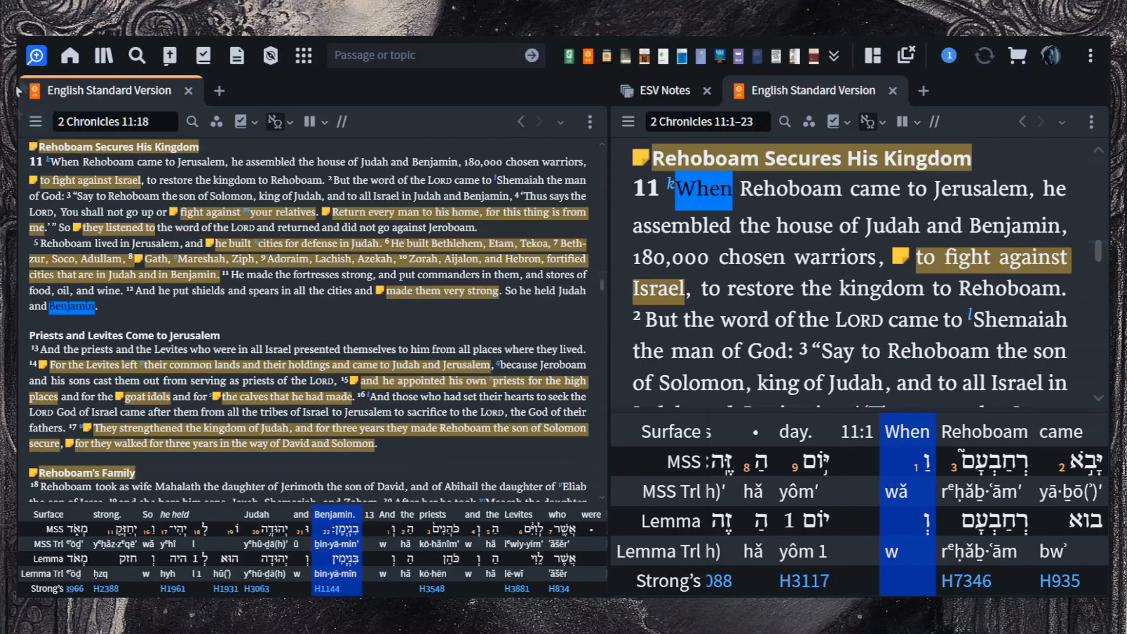
Step: Show the ESV Notes panel at the Dillard, 186 note anchored to 2 Chronicles 11:1
{"action": "left_click", "coordinate": [663, 90]}
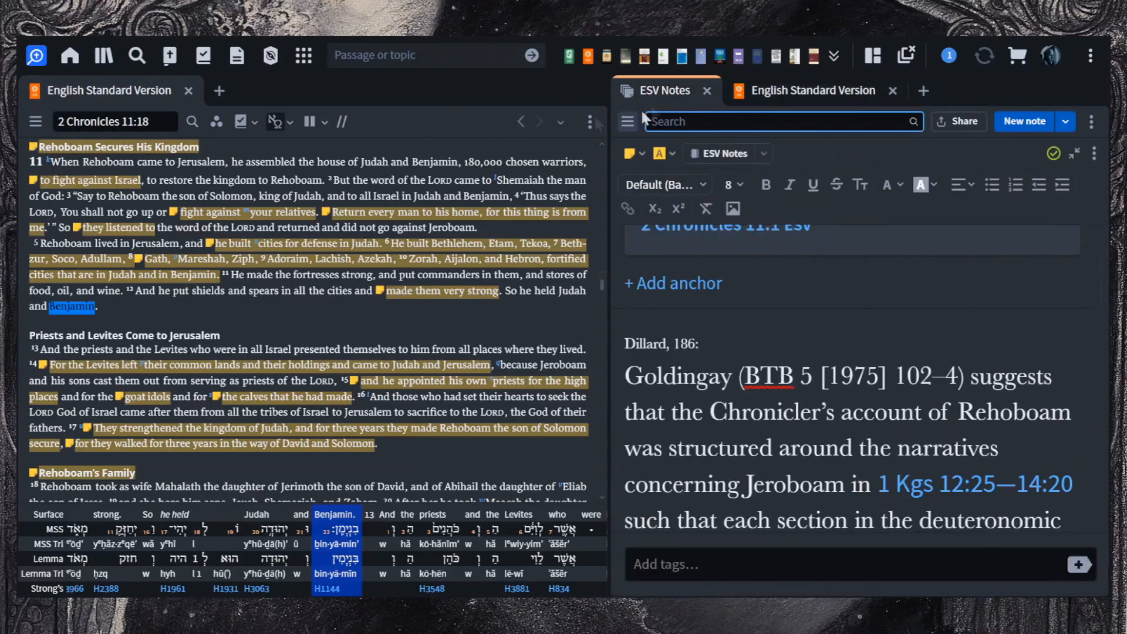
{"action": "scroll", "scroll_direction": "down", "scroll_amount": 3}
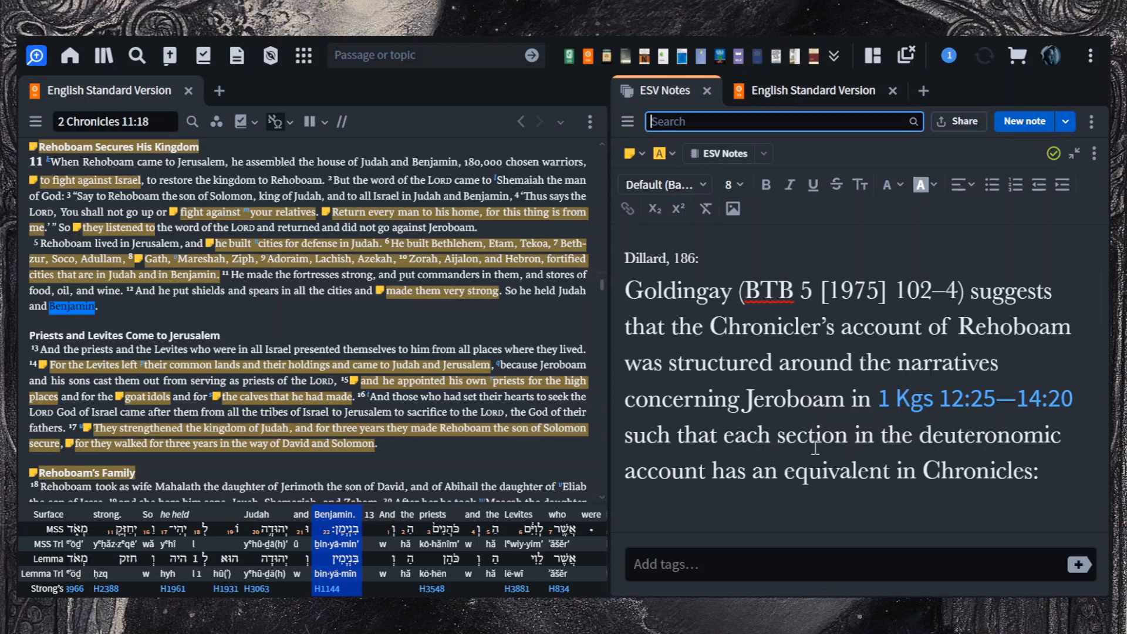
{"action": "mouse_move", "coordinate": [663, 281]}
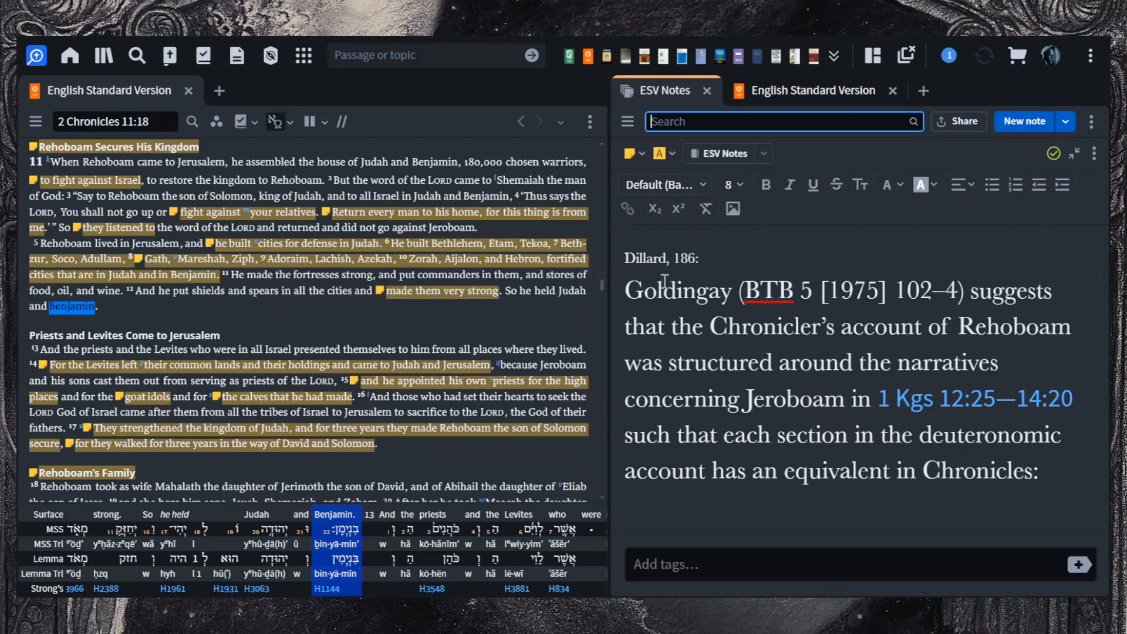
{"action": "mouse_move", "coordinate": [835, 345]}
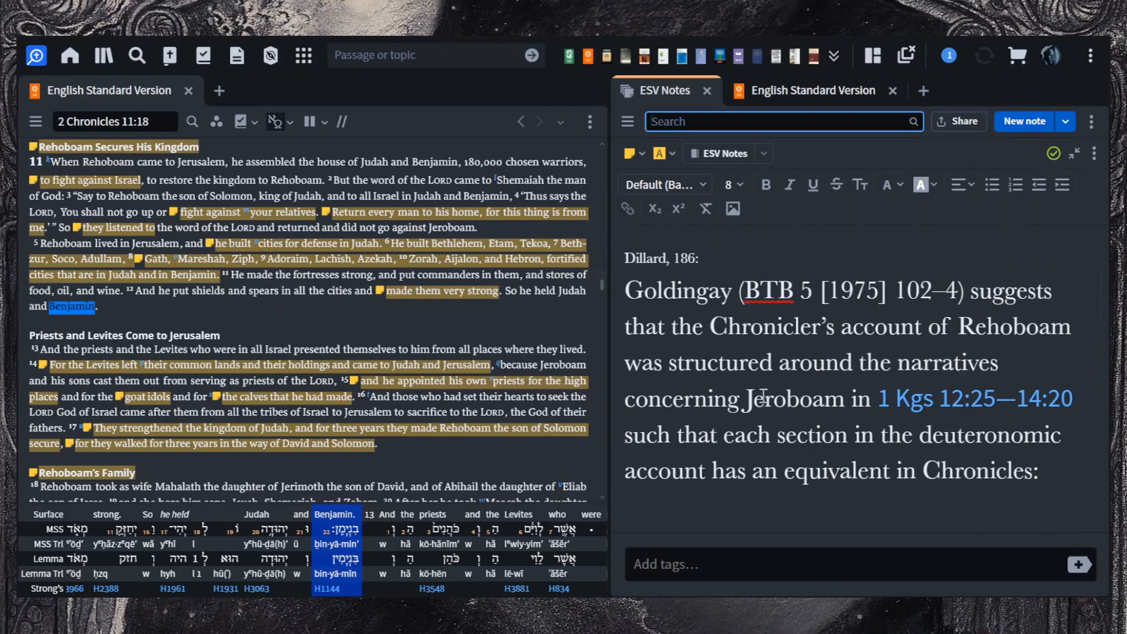
{"action": "mouse_move", "coordinate": [834, 408]}
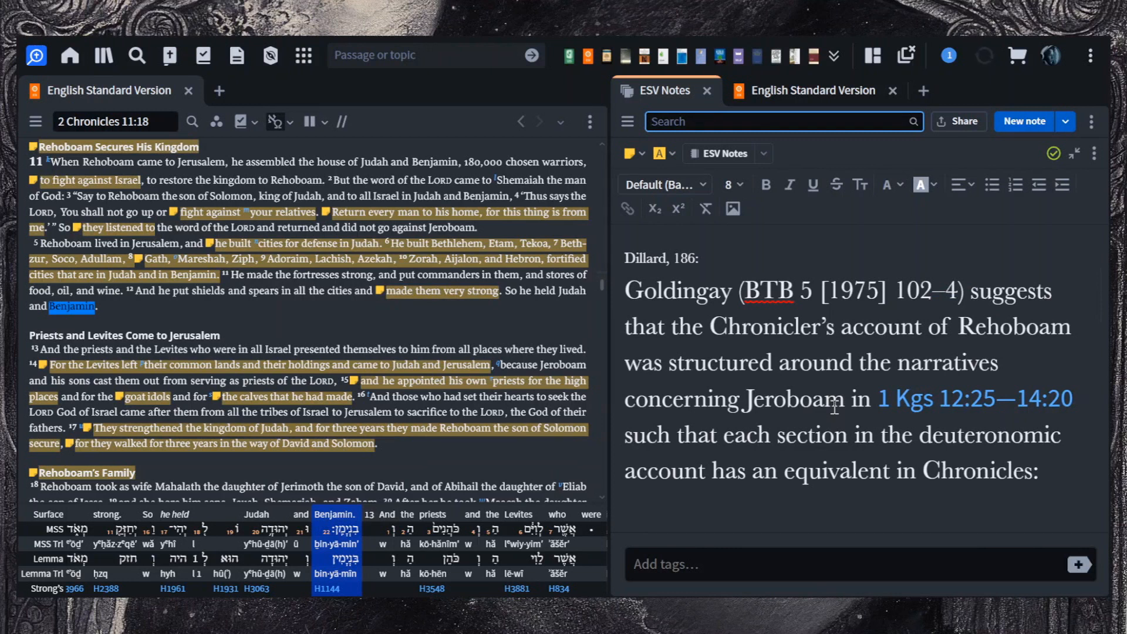
{"action": "left_click", "coordinate": [779, 121]}
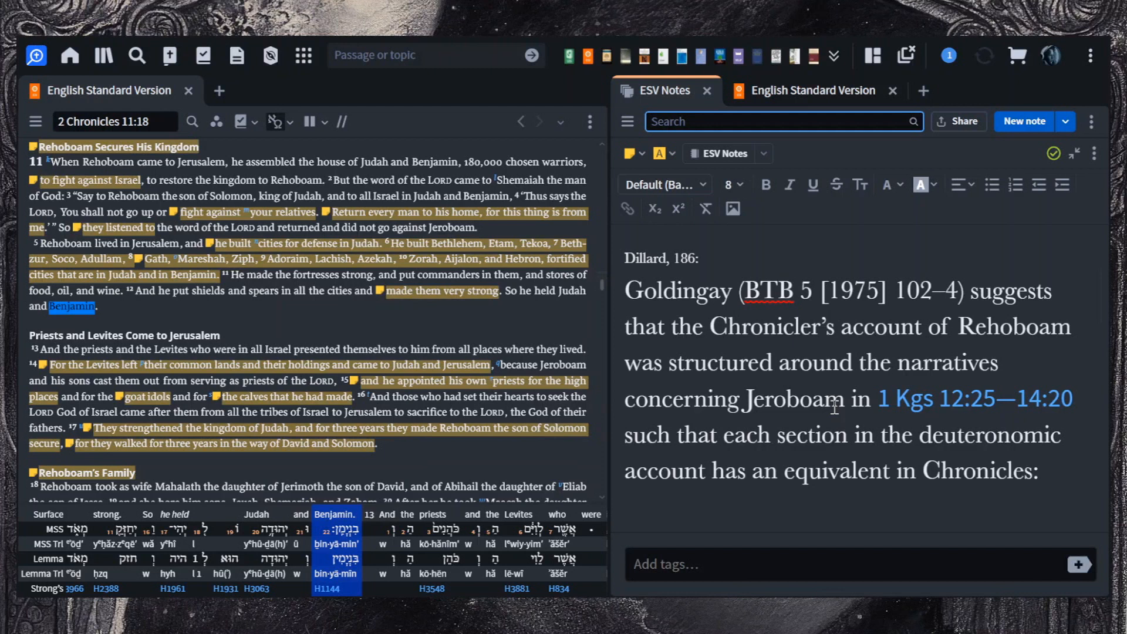
{"action": "scroll", "scroll_direction": "down", "scroll_amount": 3}
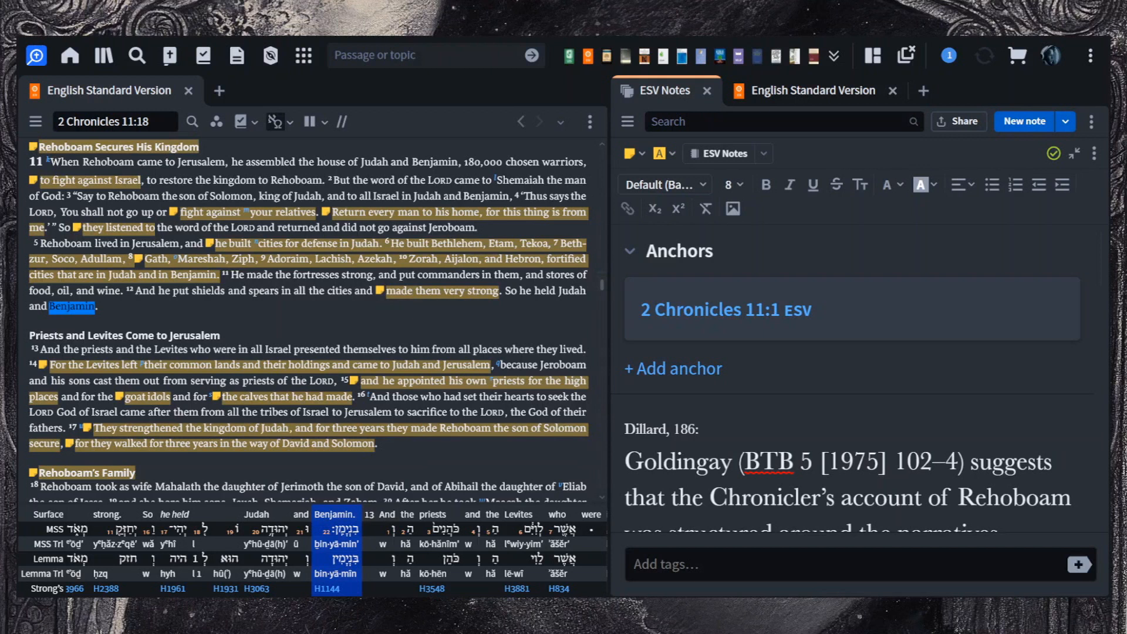
Step: From Israel in verse 1, select Dillard's sentence 'Though the North…' through 'a whole Israel'
{"action": "left_click", "coordinate": [123, 180]}
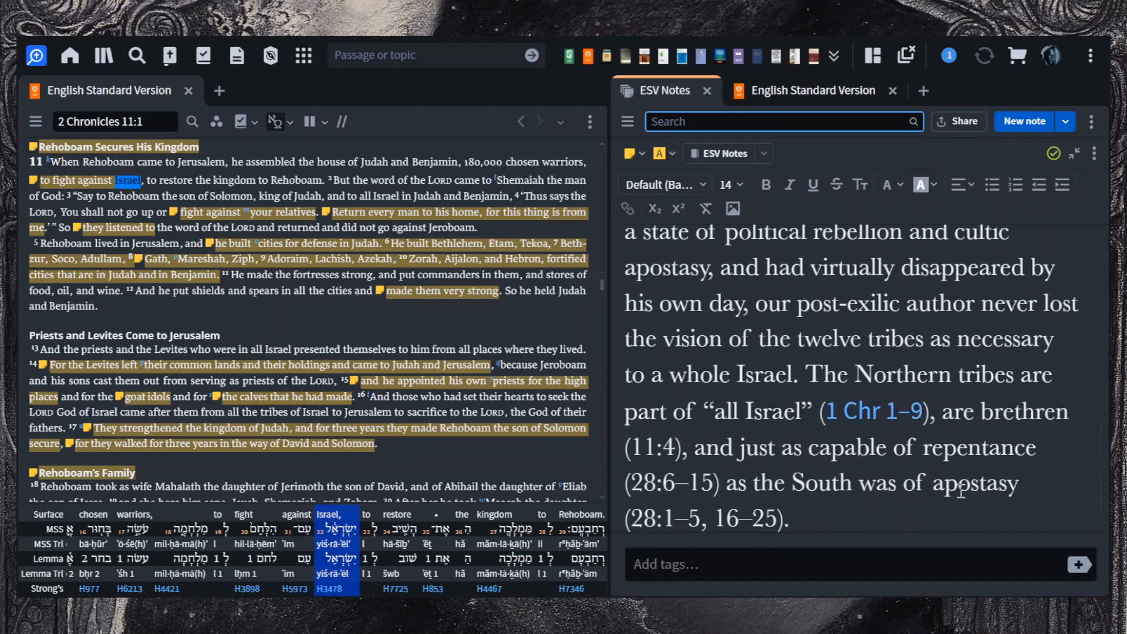
{"action": "mouse_move", "coordinate": [985, 501]}
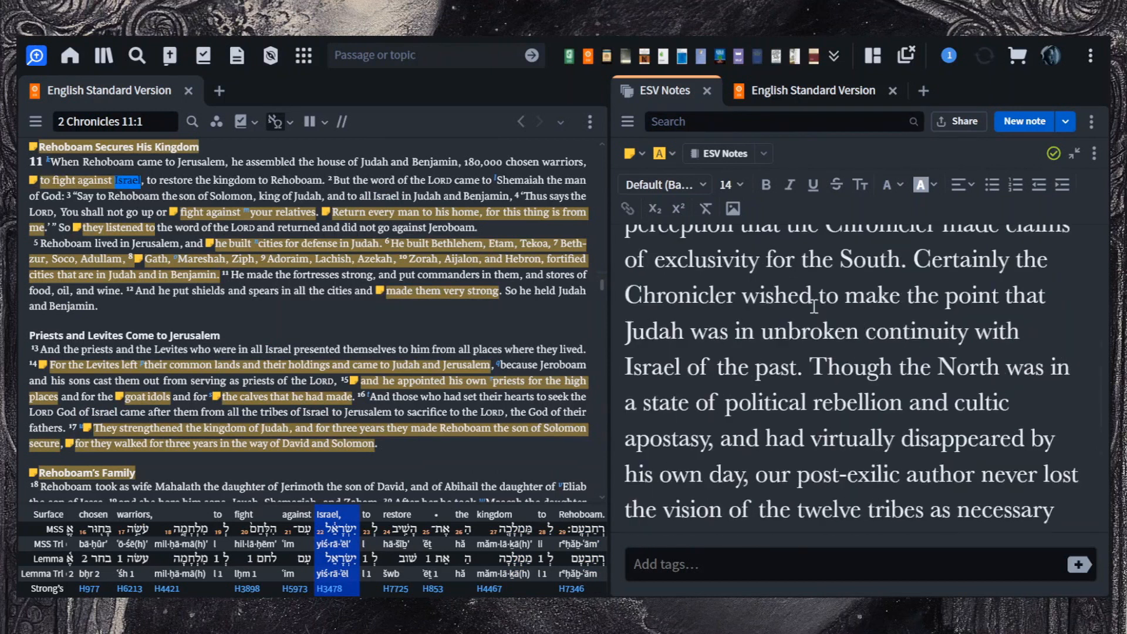
{"action": "scroll", "scroll_direction": "down", "scroll_amount": 3}
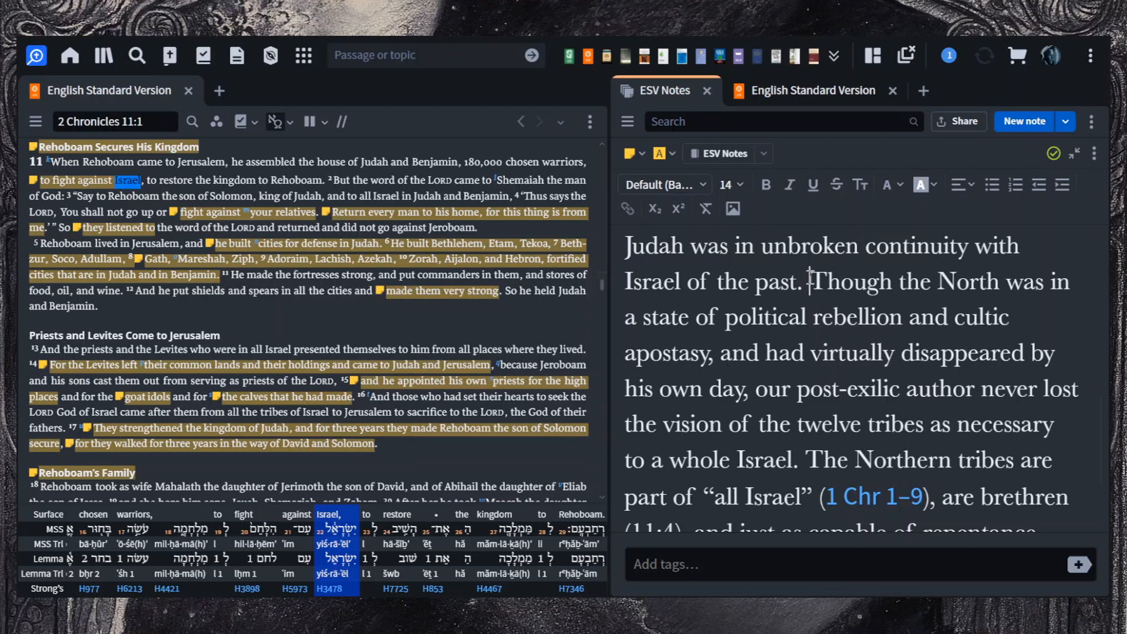
{"action": "left_click_drag", "start_coordinate": [809, 281], "coordinate": [838, 316]}
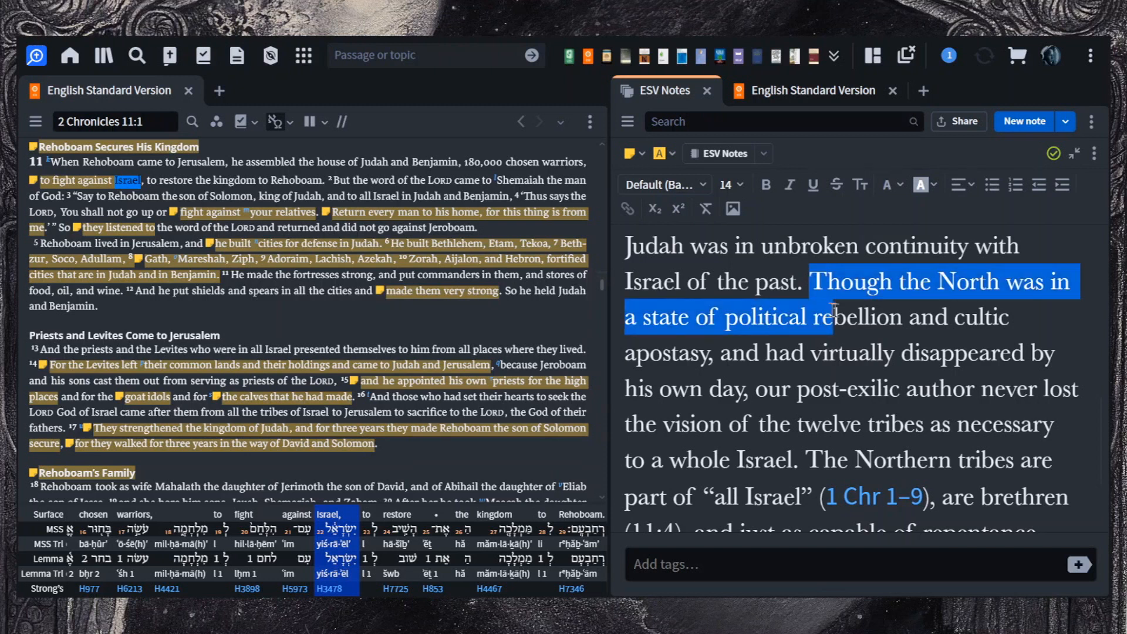
{"action": "left_click_drag", "start_coordinate": [831, 316], "coordinate": [847, 352]}
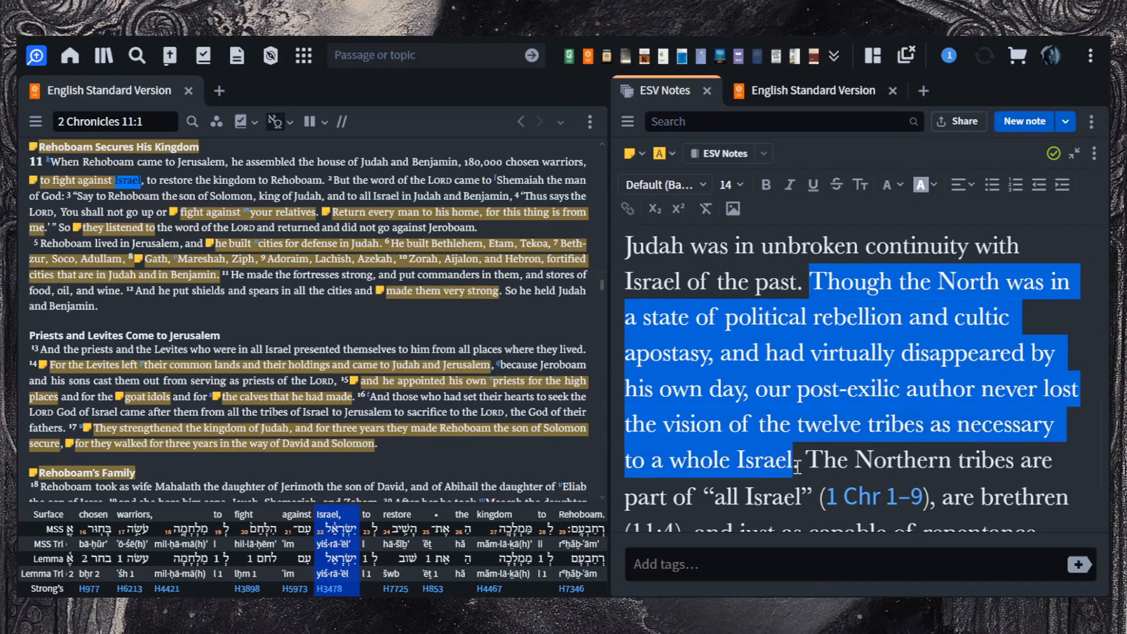
{"action": "scroll", "scroll_direction": "down", "scroll_amount": 3}
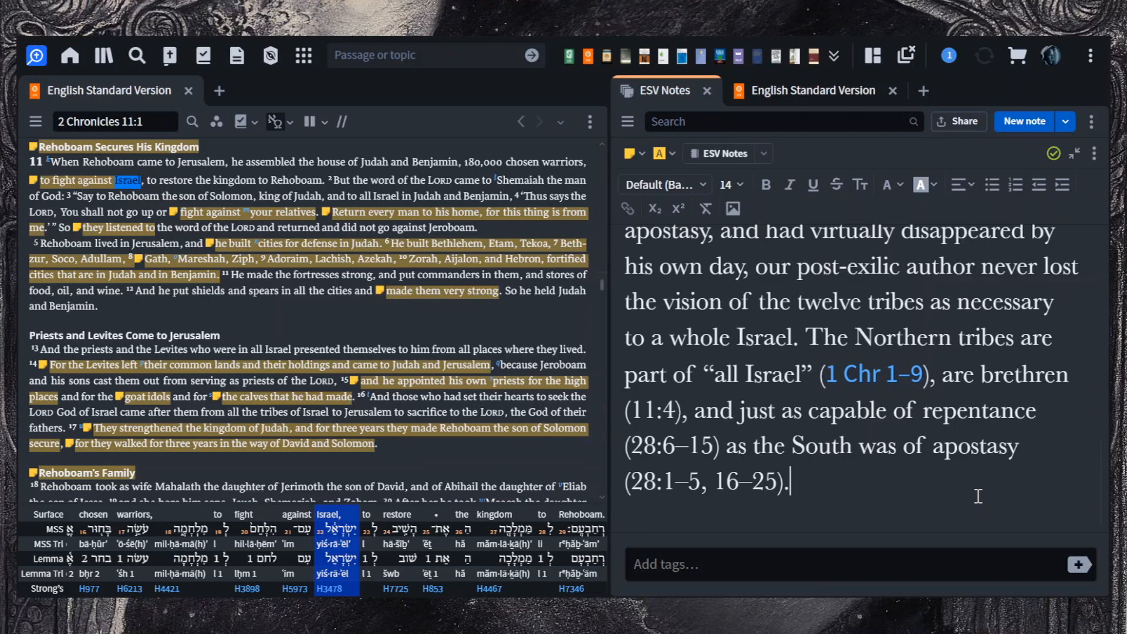
{"action": "mouse_move", "coordinate": [985, 478]}
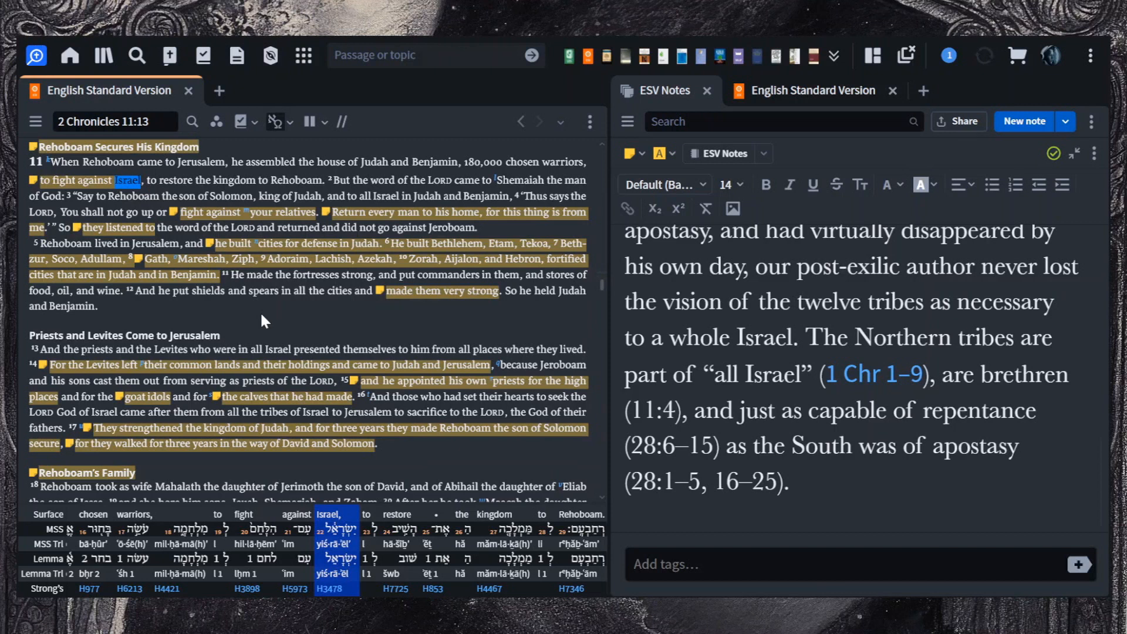
Step: In the 11:4 note, select Johnstone's phrase on Chronicles' usual ground through the theological point
{"action": "scroll", "scroll_direction": "down", "scroll_amount": 3}
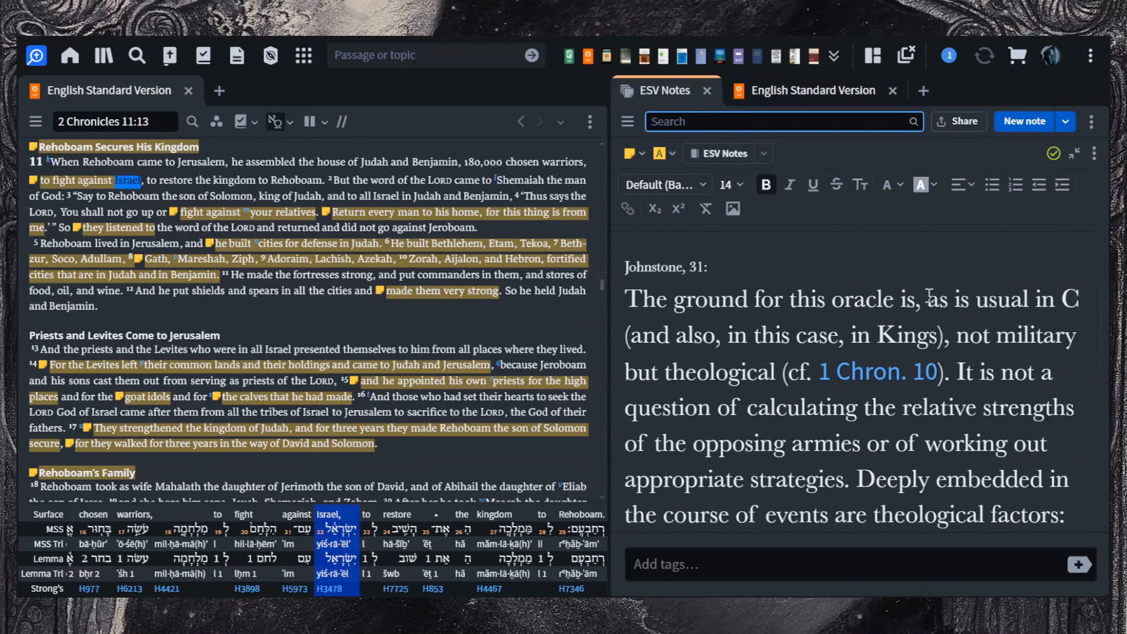
{"action": "left_click_drag", "start_coordinate": [924, 299], "coordinate": [928, 336]}
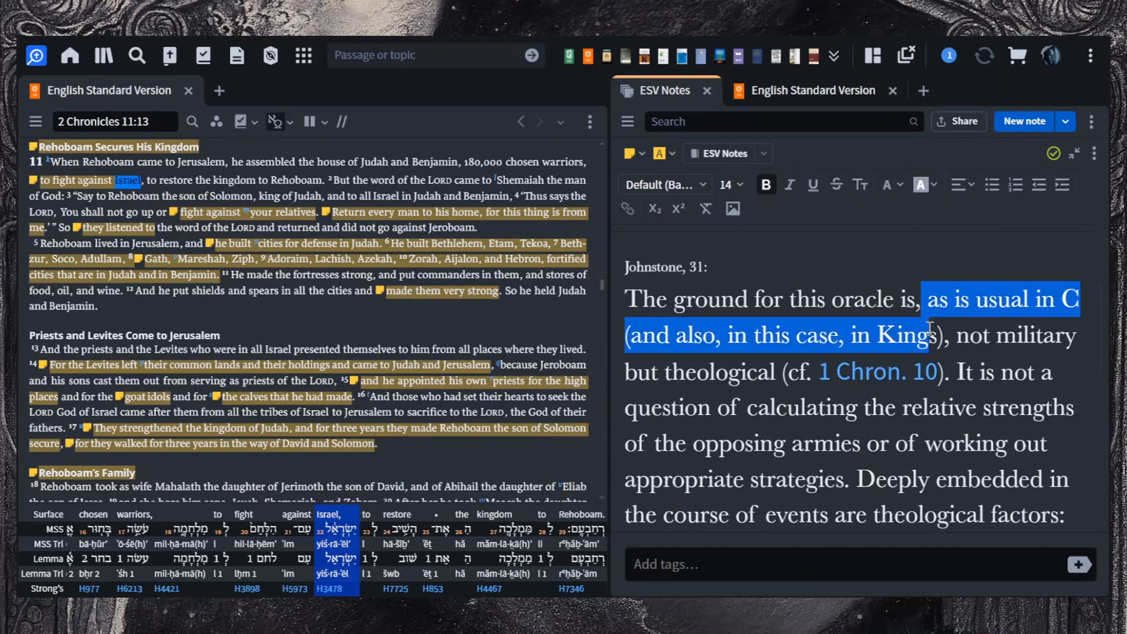
{"action": "left_click_drag", "start_coordinate": [928, 319], "coordinate": [928, 373]}
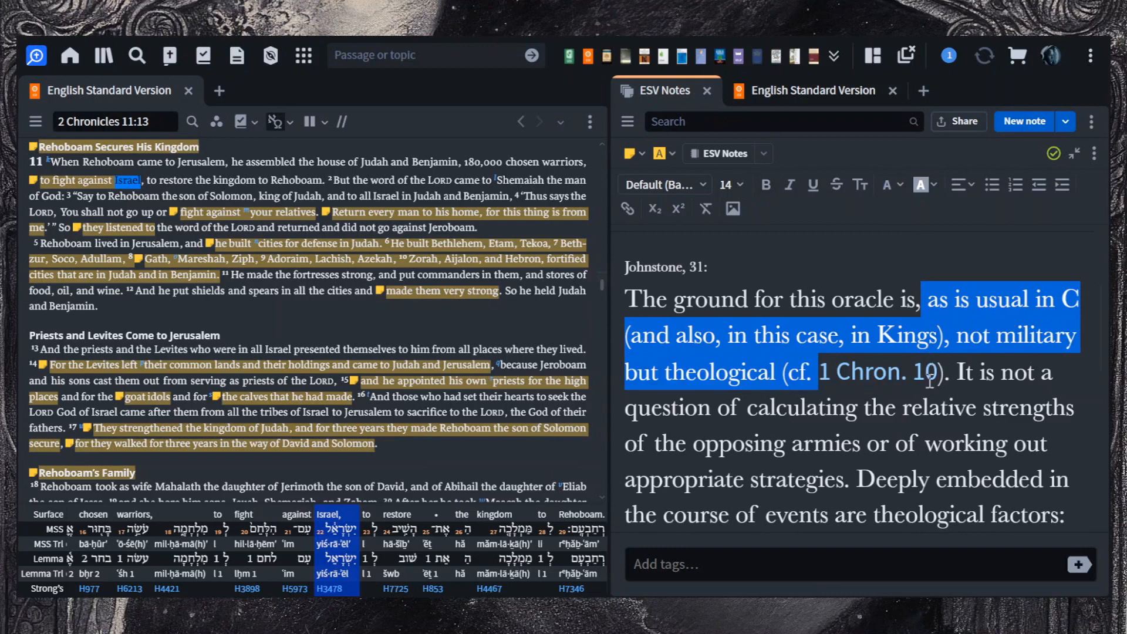
{"action": "scroll", "scroll_direction": "down", "scroll_amount": 3}
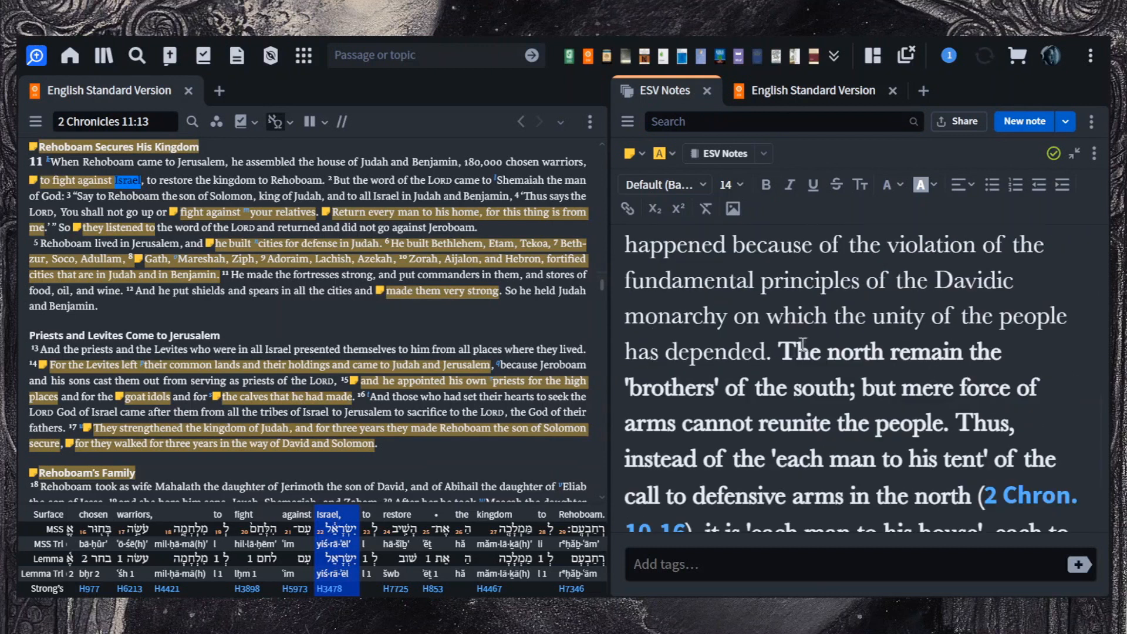
Step: Select the sentences that the north remain brothers, ending on the 'each man to his tent' contrast
{"action": "left_click_drag", "start_coordinate": [784, 351], "coordinate": [834, 389]}
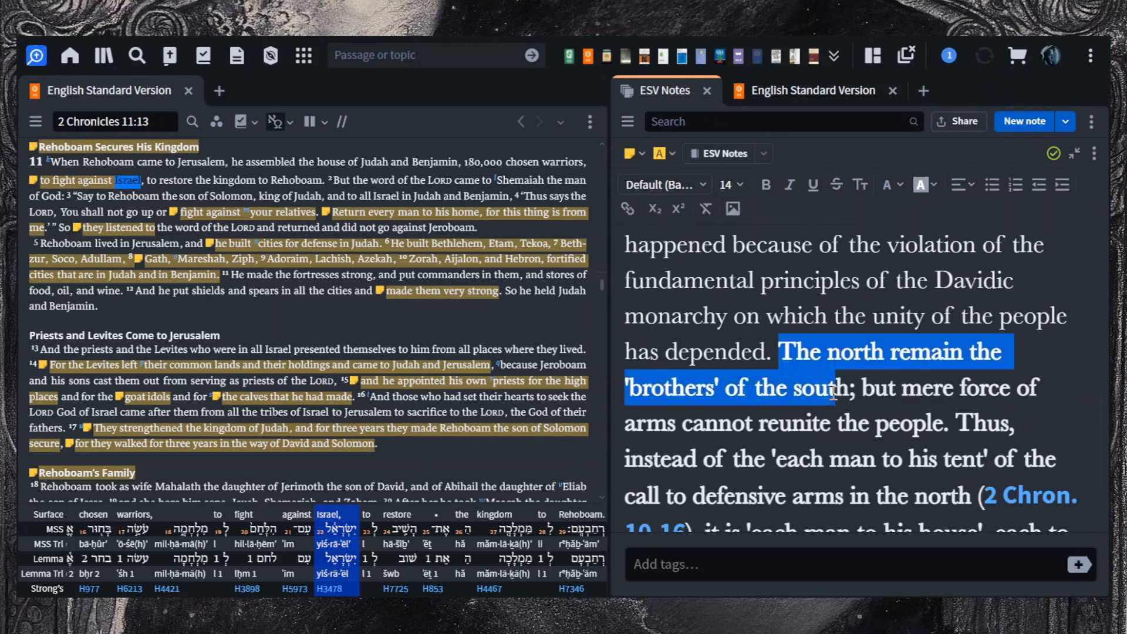
{"action": "left_click_drag", "start_coordinate": [830, 395], "coordinate": [848, 423]}
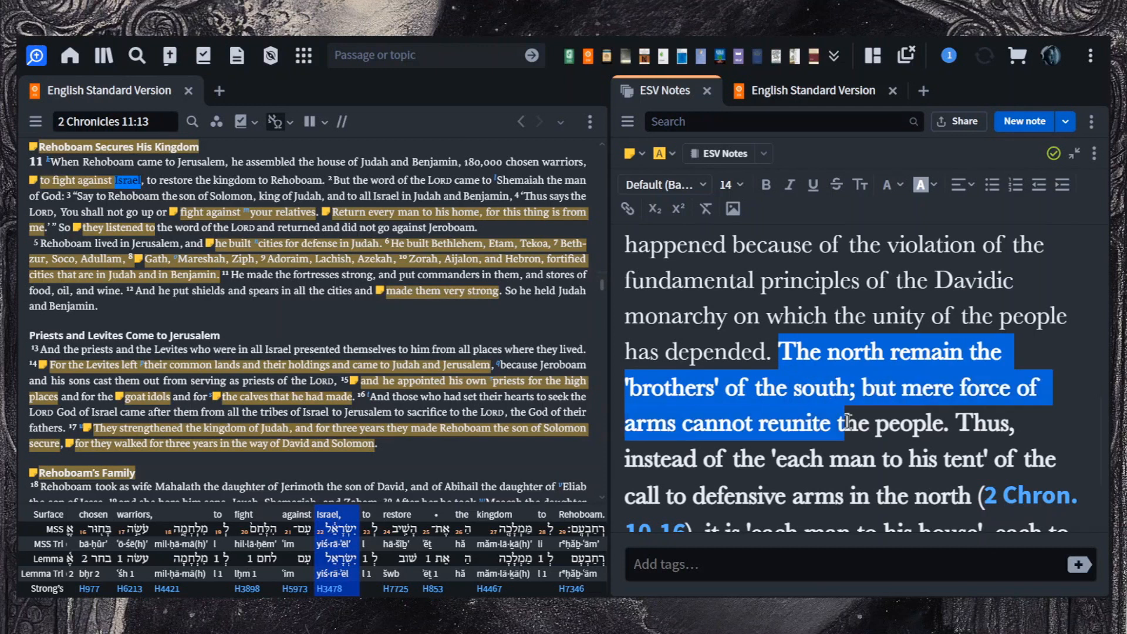
{"action": "left_click_drag", "start_coordinate": [847, 423], "coordinate": [942, 459]}
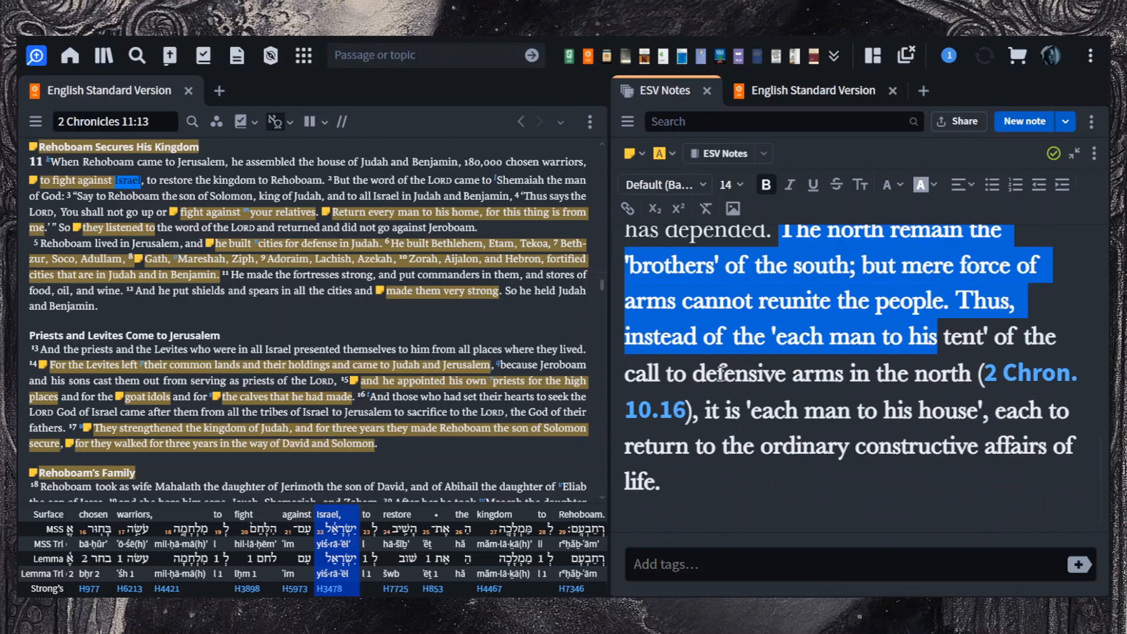
{"action": "mouse_move", "coordinate": [939, 390]}
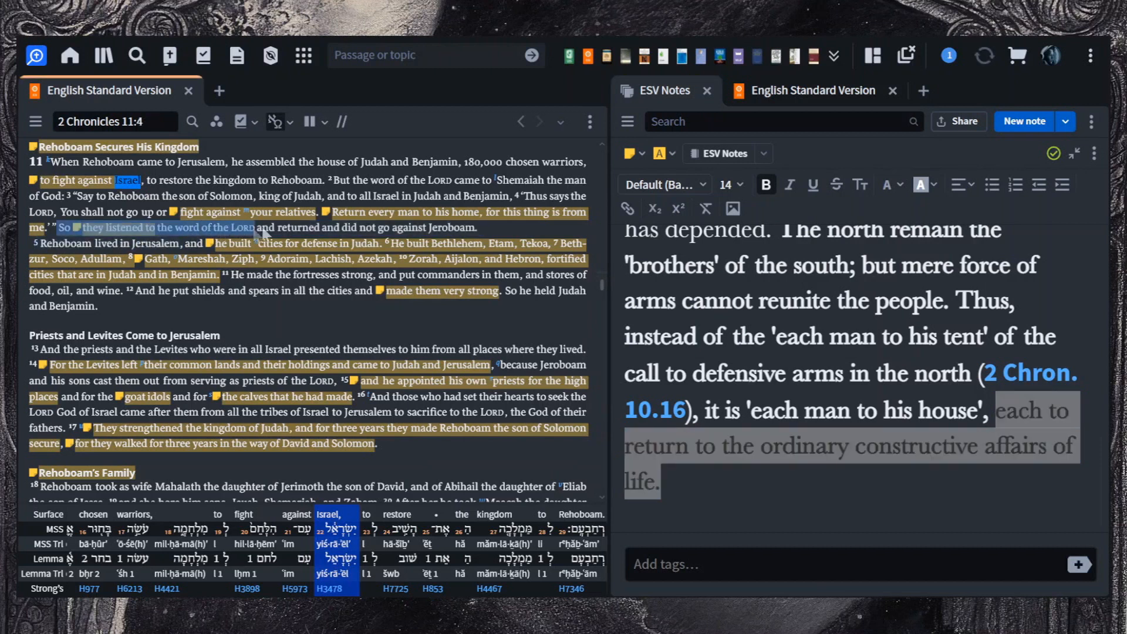
Step: Mark the verse in the ESV pane and select the opening sentences of Klein's verses 5–12 note
{"action": "left_click_drag", "start_coordinate": [254, 228], "coordinate": [474, 228]}
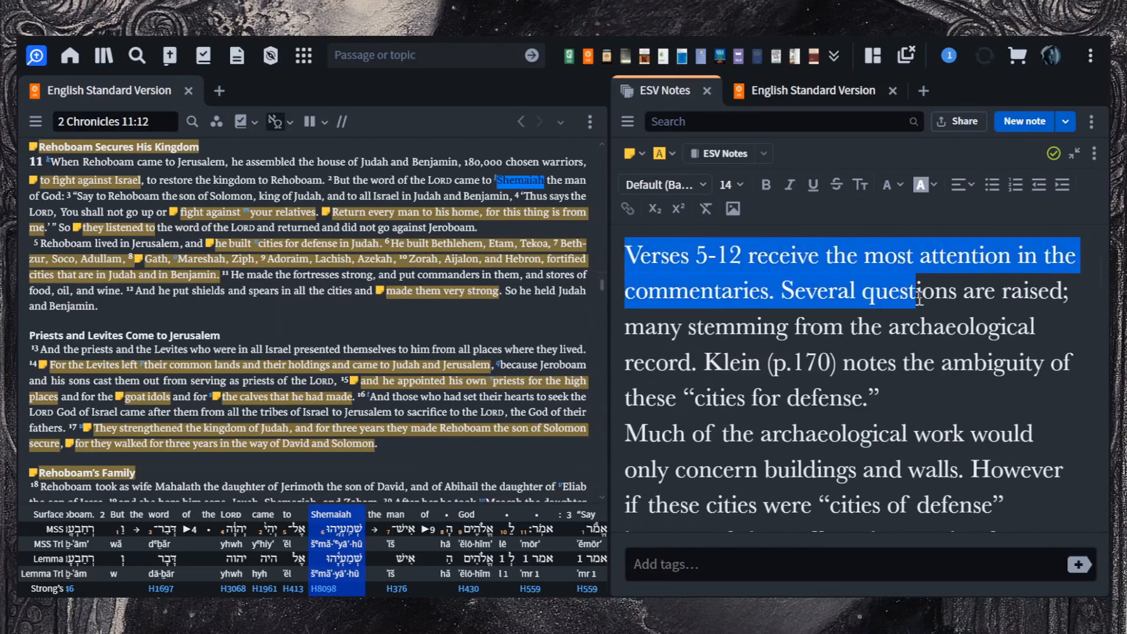
{"action": "left_click_drag", "start_coordinate": [921, 291], "coordinate": [924, 332]}
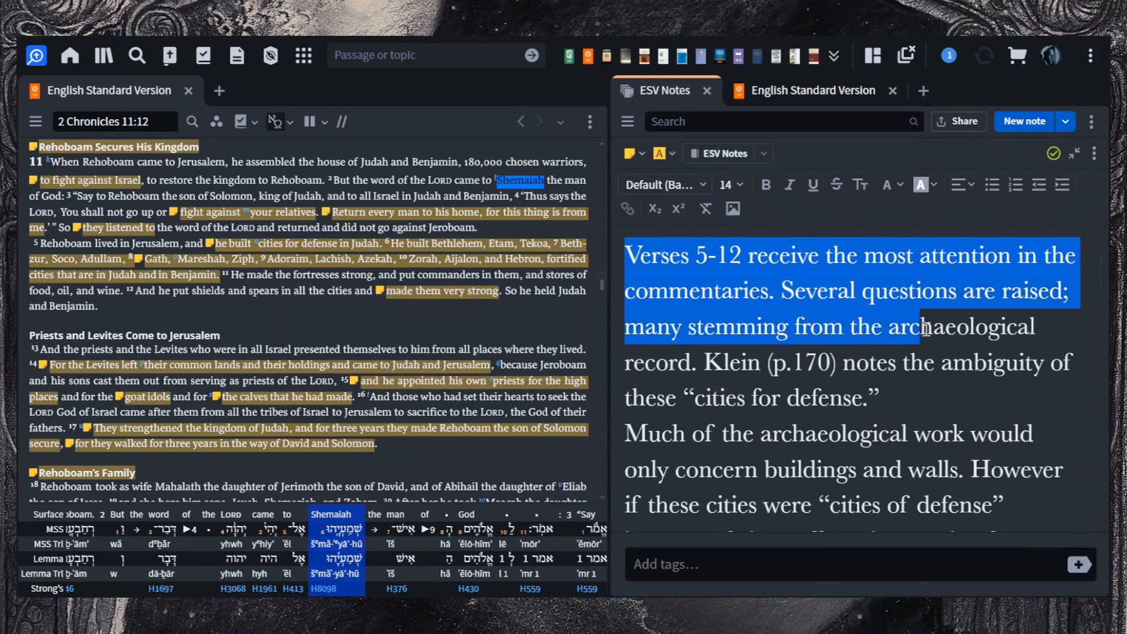
{"action": "scroll", "scroll_direction": "down", "scroll_amount": 3}
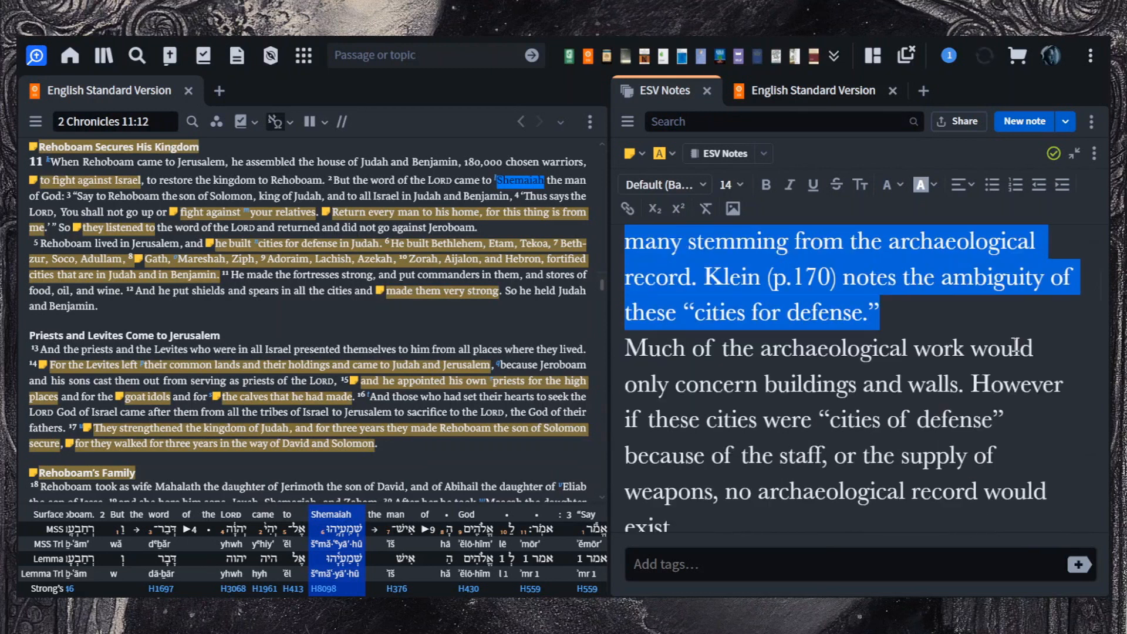
{"action": "scroll", "scroll_direction": "down", "scroll_amount": 3}
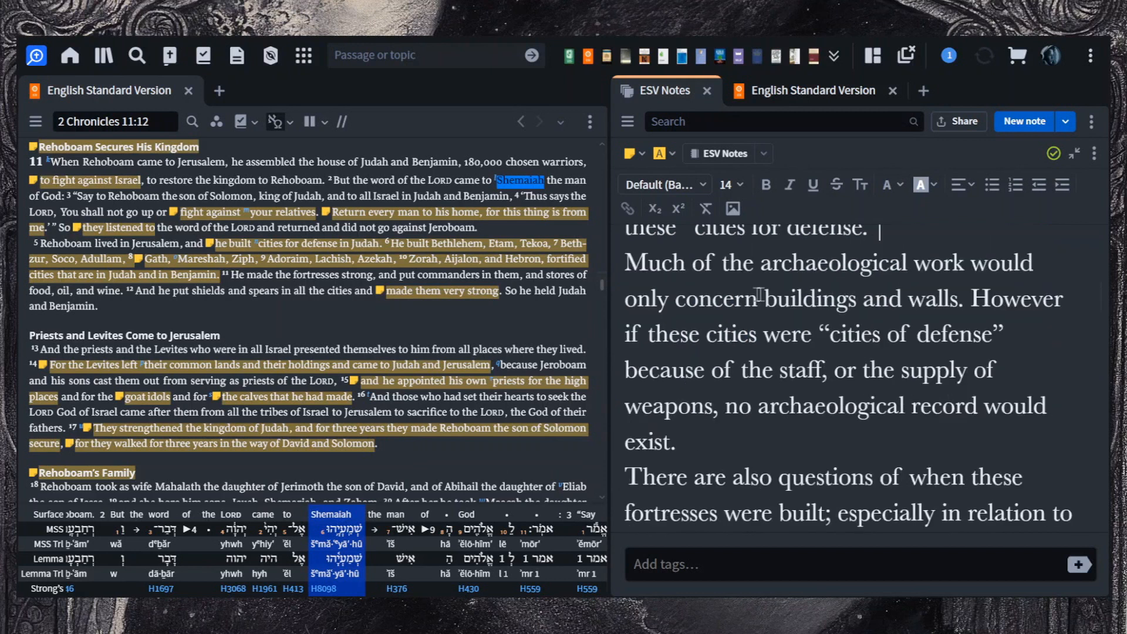
Step: Select the passage on archaeological work, buildings and walls, cities of defense and the missing record
{"action": "left_click_drag", "start_coordinate": [627, 263], "coordinate": [941, 263]}
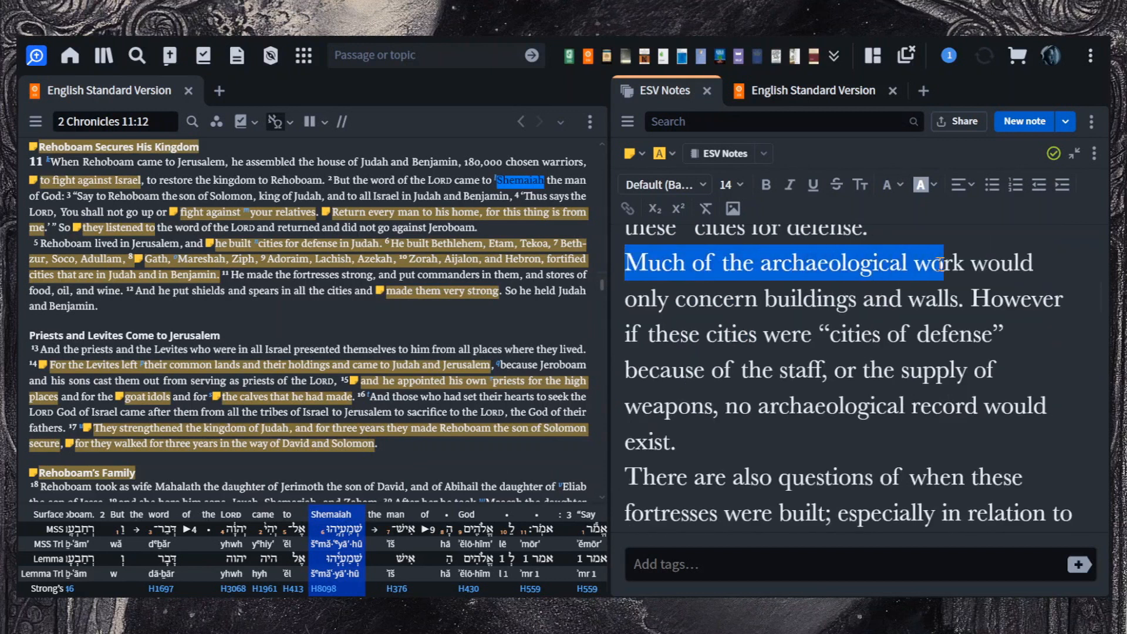
{"action": "left_click_drag", "start_coordinate": [942, 262], "coordinate": [962, 299]}
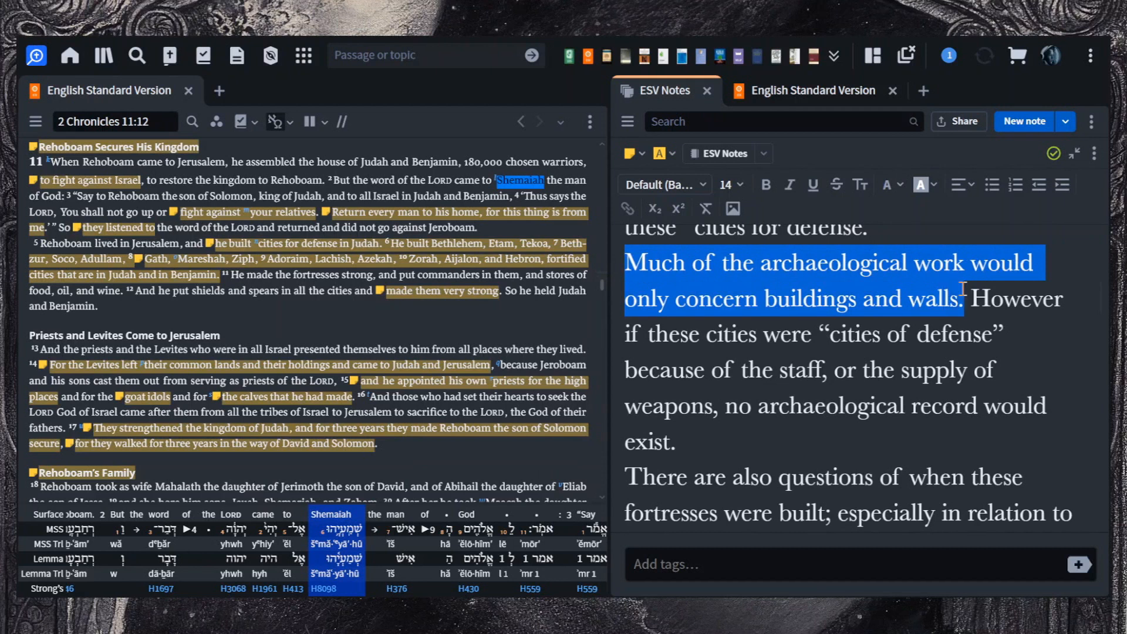
{"action": "left_click_drag", "start_coordinate": [963, 299], "coordinate": [978, 335]}
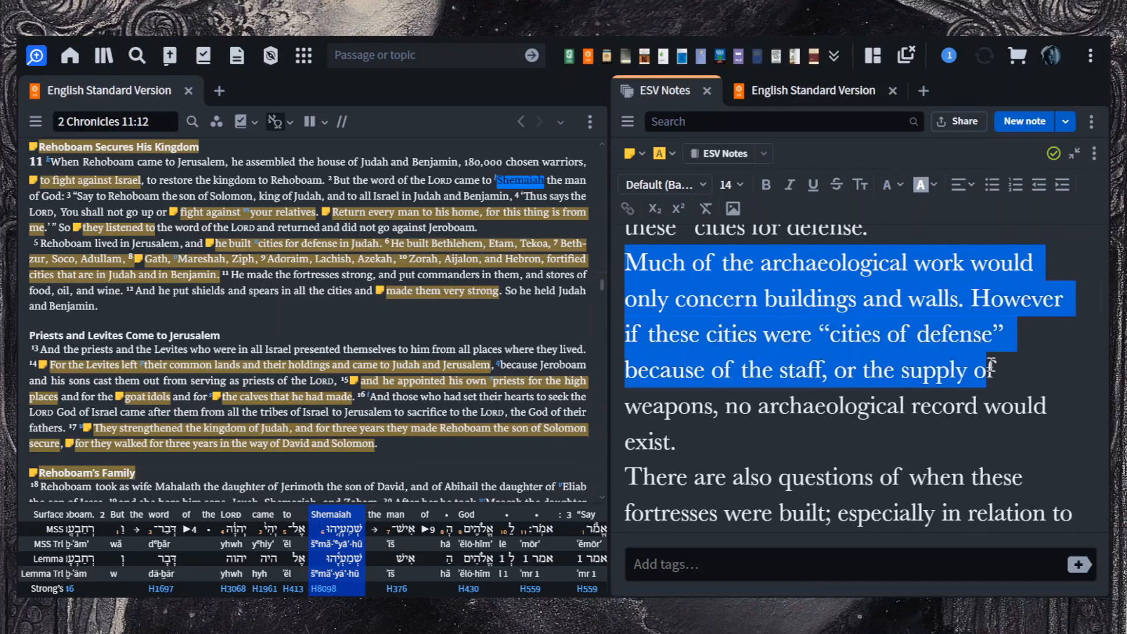
{"action": "left_click_drag", "start_coordinate": [993, 363], "coordinate": [931, 406]}
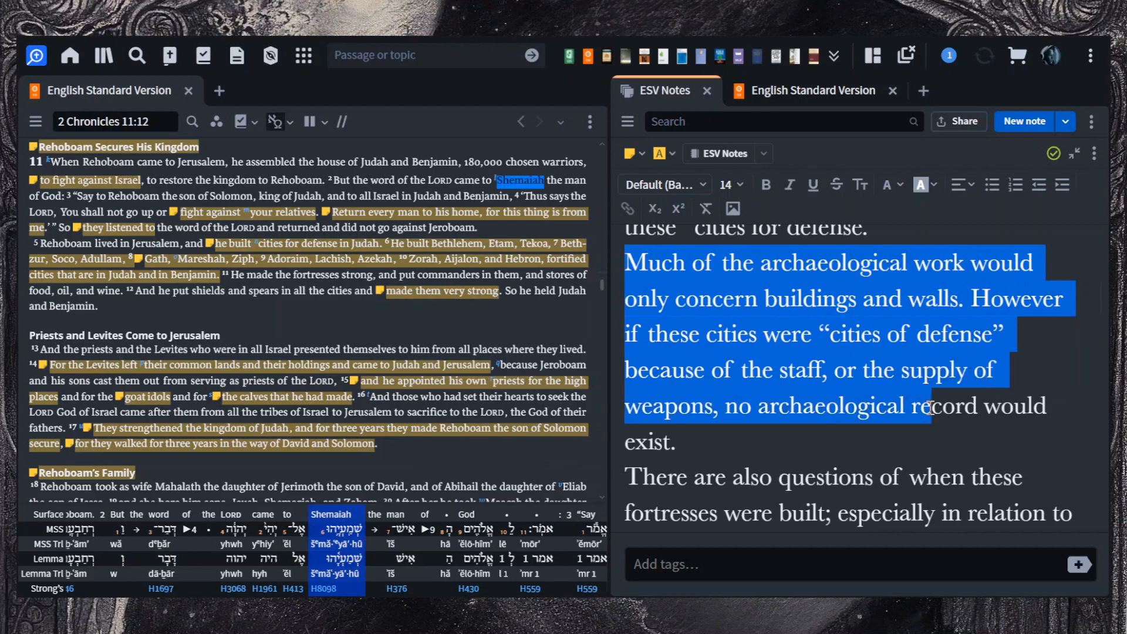
{"action": "scroll", "scroll_direction": "down", "scroll_amount": 3}
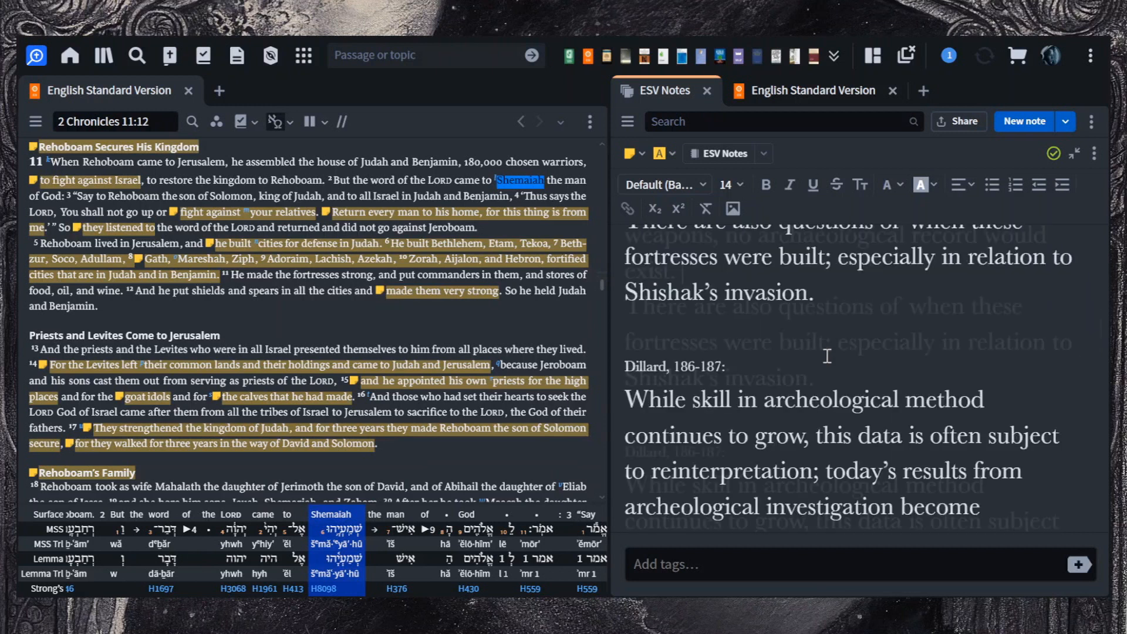
Step: Reach Dillard's 186–187 sentence that the city list fits Rehoboam's political and military concerns
{"action": "scroll", "scroll_direction": "down", "scroll_amount": 3}
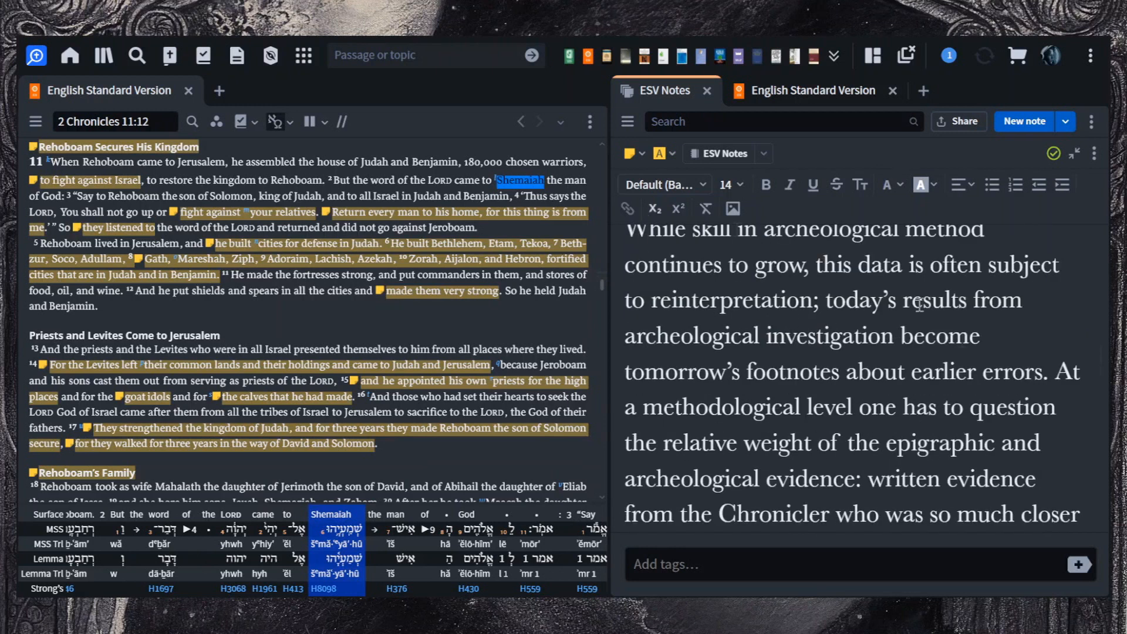
{"action": "scroll", "scroll_direction": "down", "scroll_amount": 3}
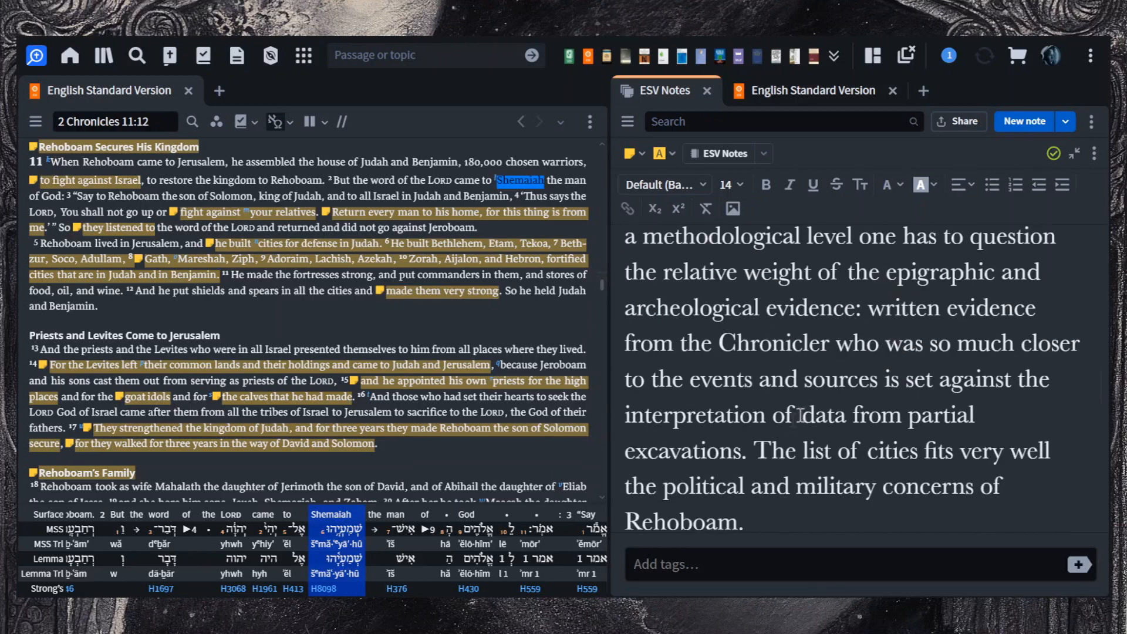
{"action": "scroll", "scroll_direction": "down", "scroll_amount": 3}
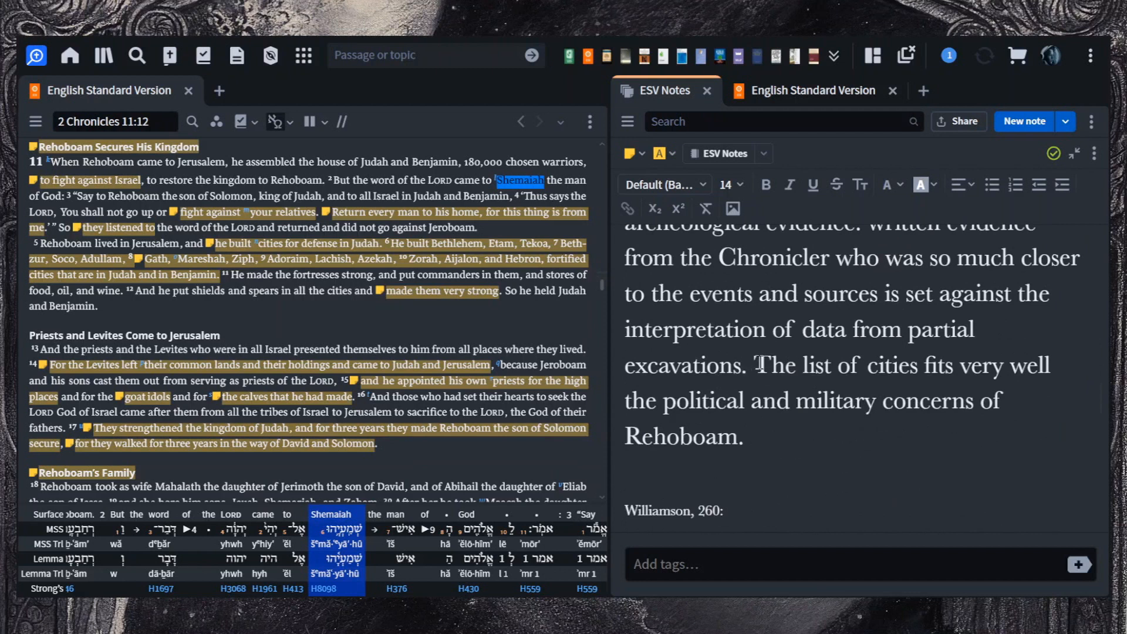
{"action": "left_click_drag", "start_coordinate": [756, 365], "coordinate": [744, 437]}
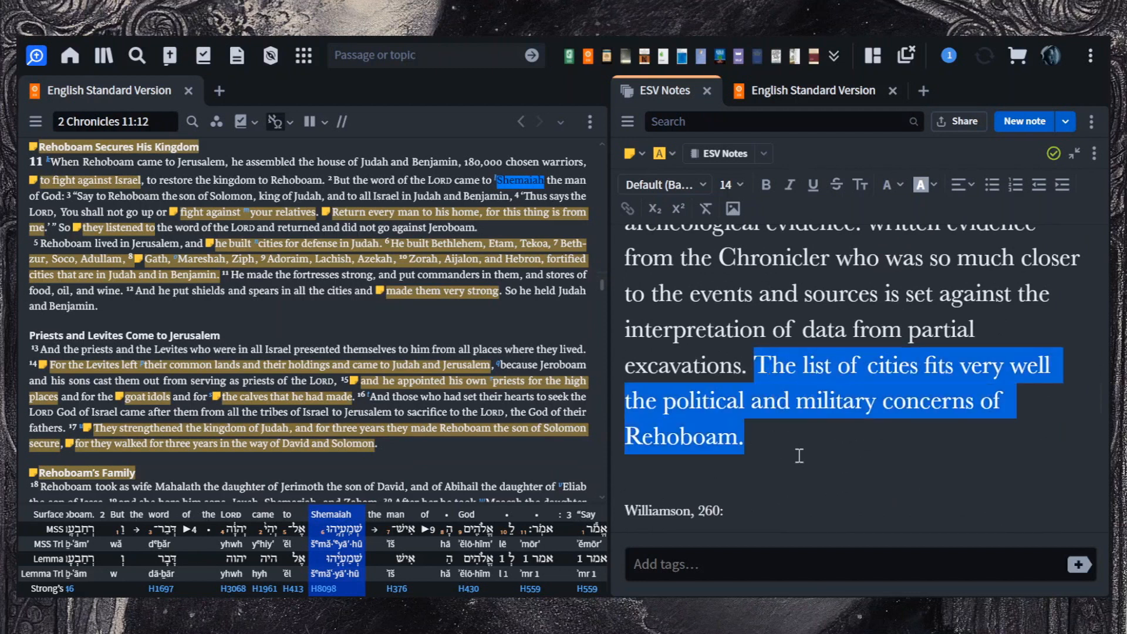
{"action": "scroll", "scroll_direction": "down", "scroll_amount": 3}
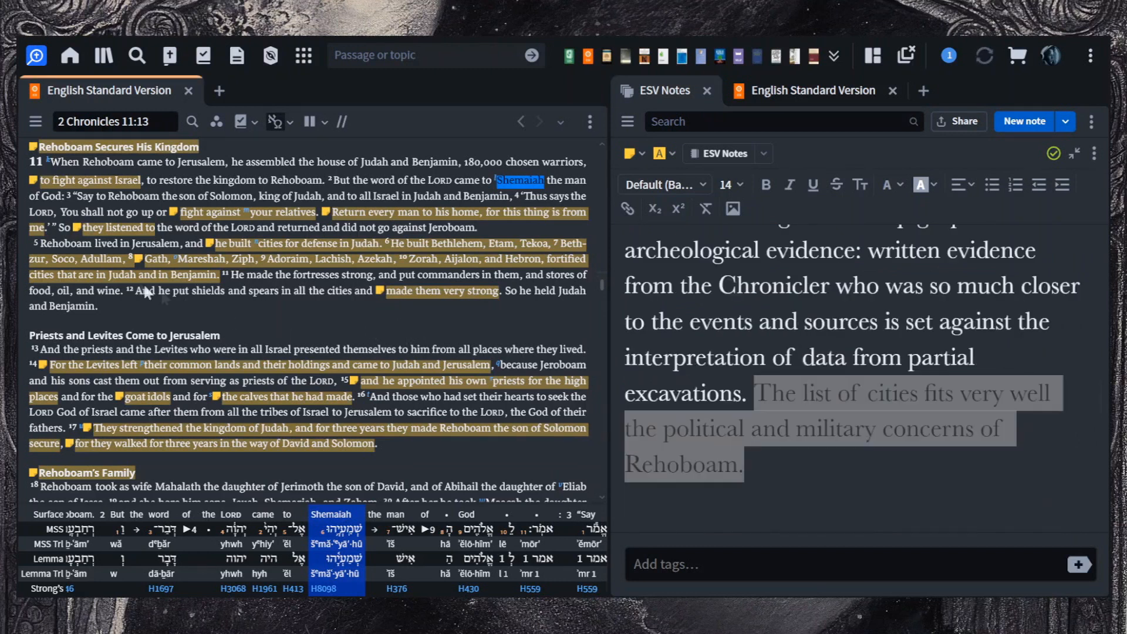
Step: Mark verse 12's shields and spears, then select the note's remark that 'strengthening' is a key term as in v. 16
{"action": "left_click_drag", "start_coordinate": [136, 291], "coordinate": [345, 291]}
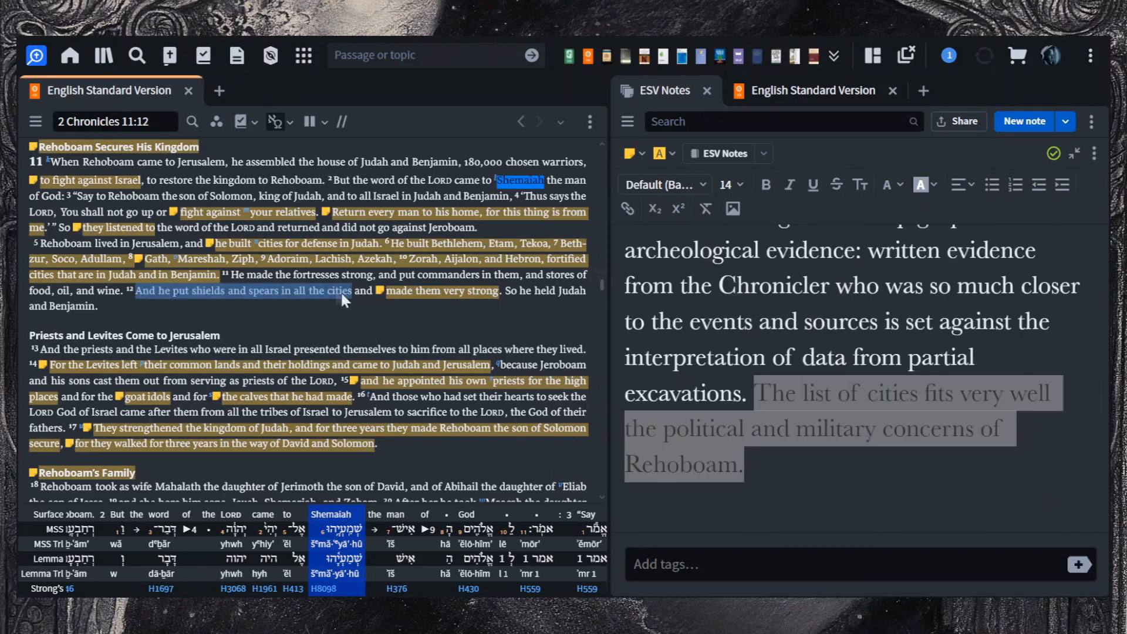
{"action": "left_click_drag", "start_coordinate": [349, 291], "coordinate": [495, 291]}
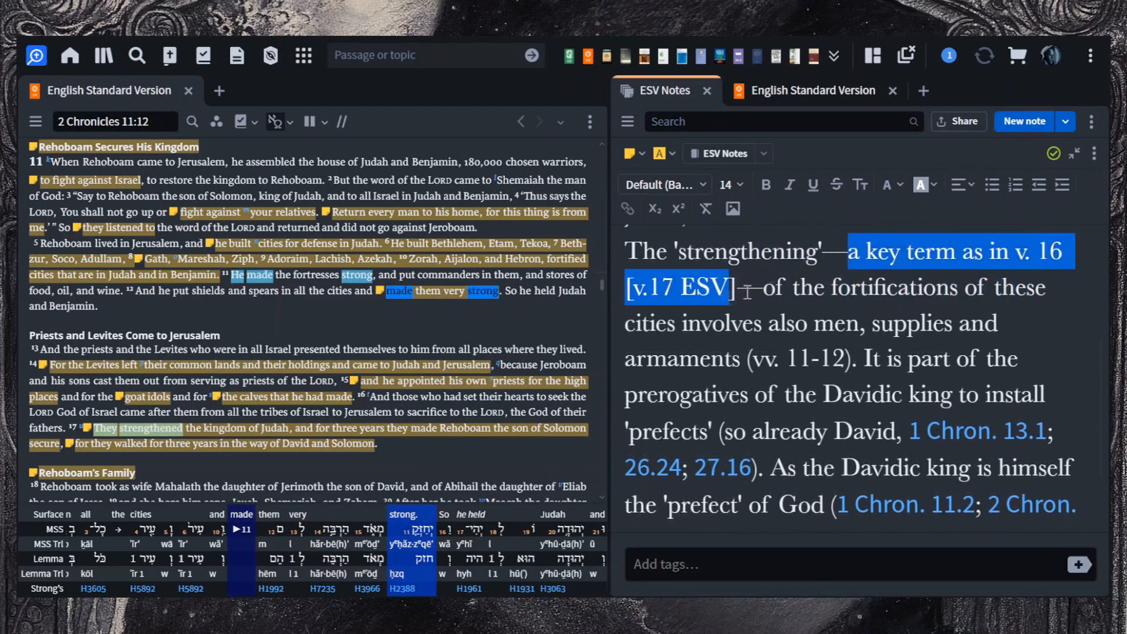
{"action": "left_click_drag", "start_coordinate": [745, 288], "coordinate": [953, 324]}
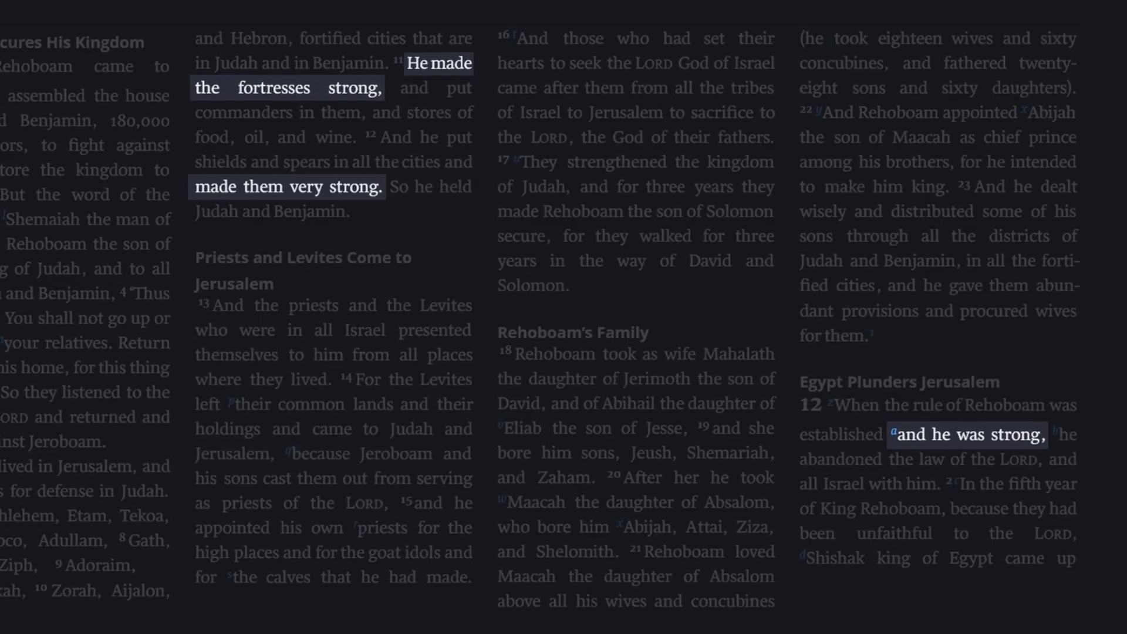
{"action": "scroll", "scroll_direction": "down", "scroll_amount": 3}
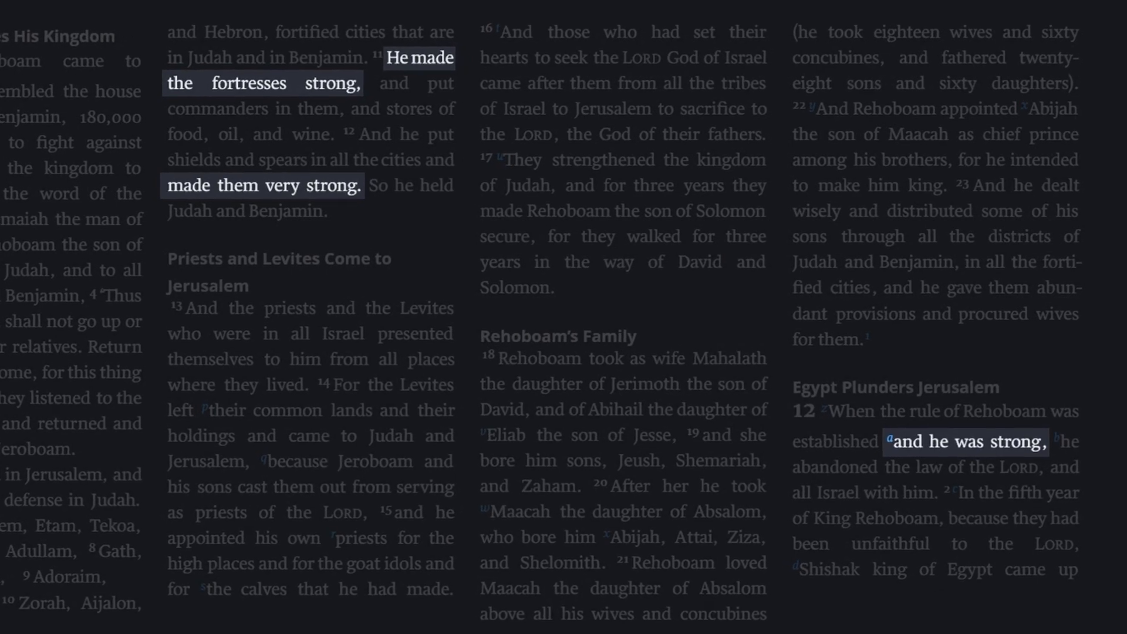
{"action": "scroll", "scroll_direction": "down", "scroll_amount": 3}
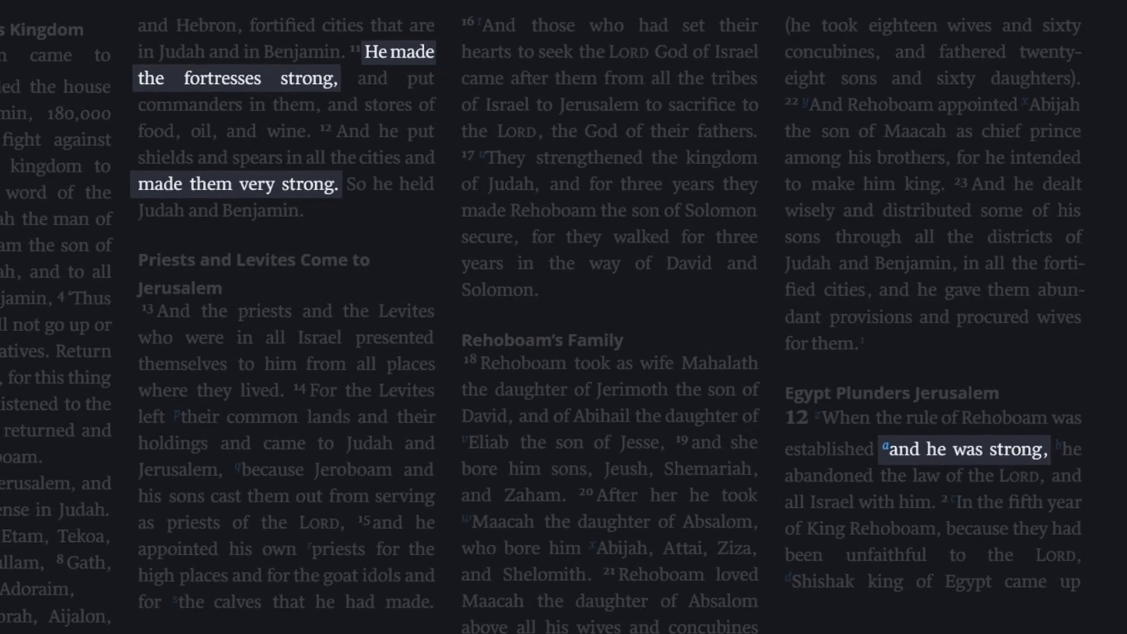
{"action": "scroll", "scroll_direction": "down", "scroll_amount": 3}
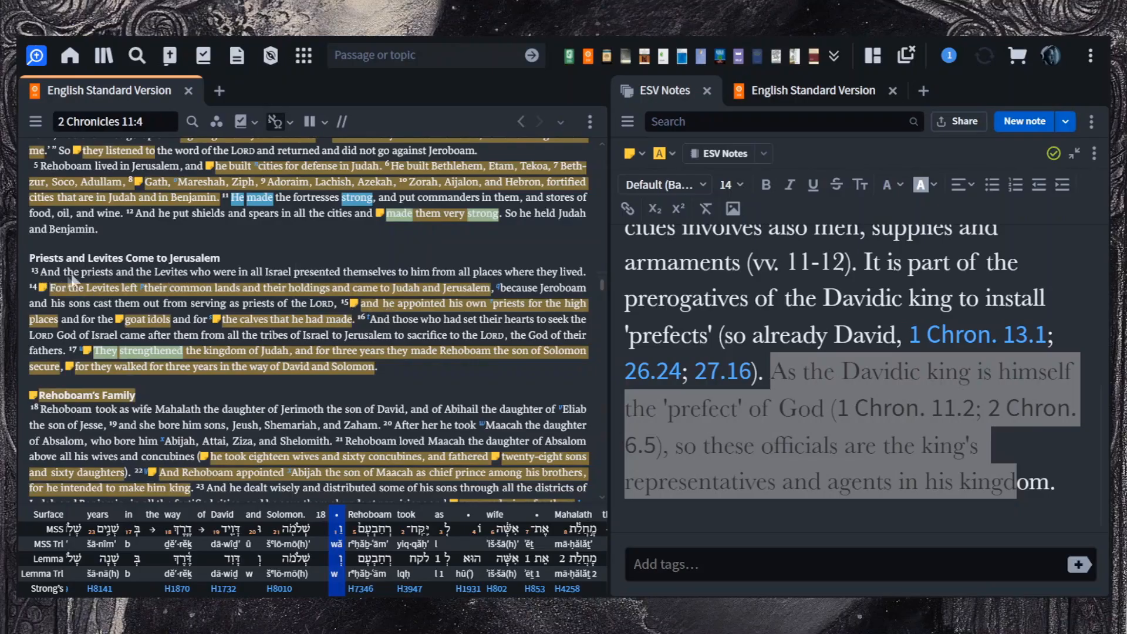
{"action": "mouse_move", "coordinate": [586, 302]}
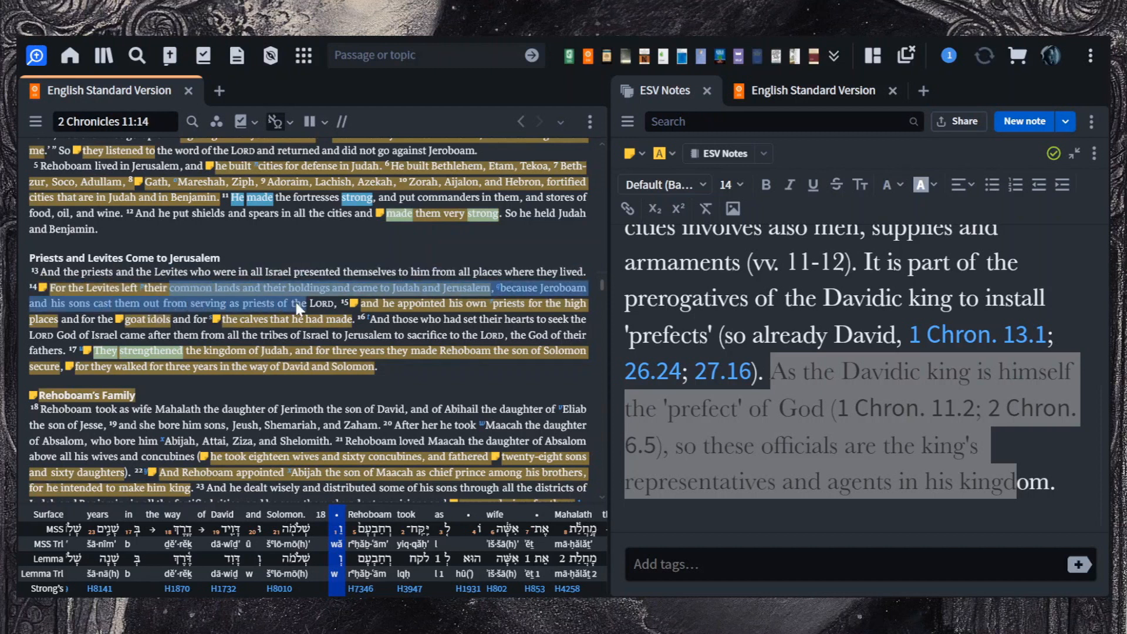
Step: Select verses 14–16 on the Levites leaving their lands and coming to Jerusalem
{"action": "left_click_drag", "start_coordinate": [297, 303], "coordinate": [485, 303]}
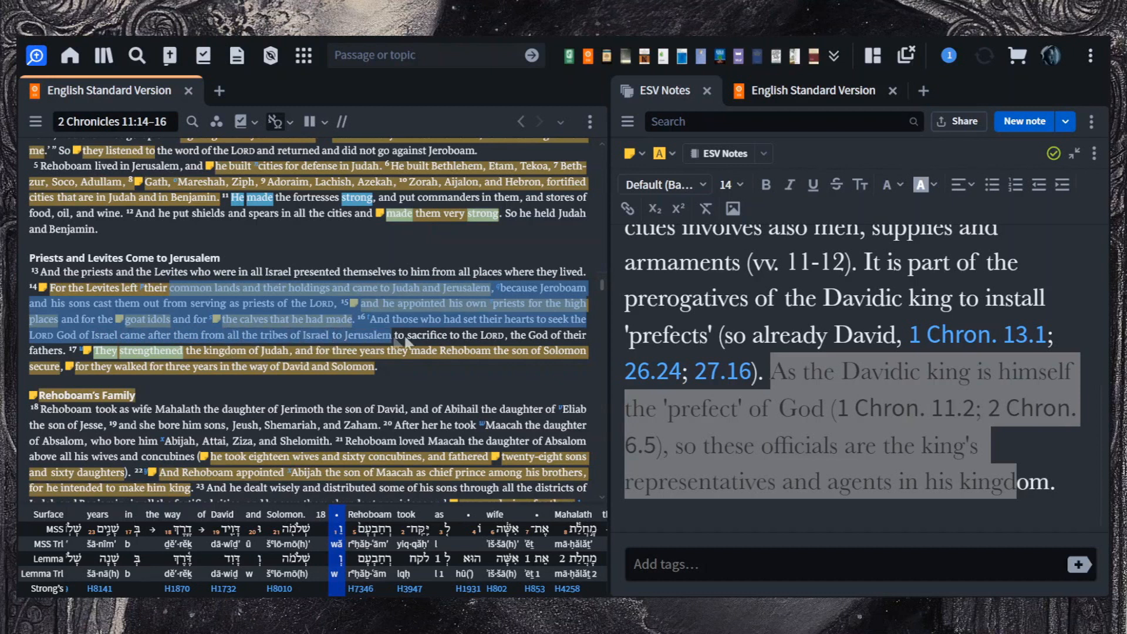
{"action": "left_click_drag", "start_coordinate": [395, 335], "coordinate": [507, 335]}
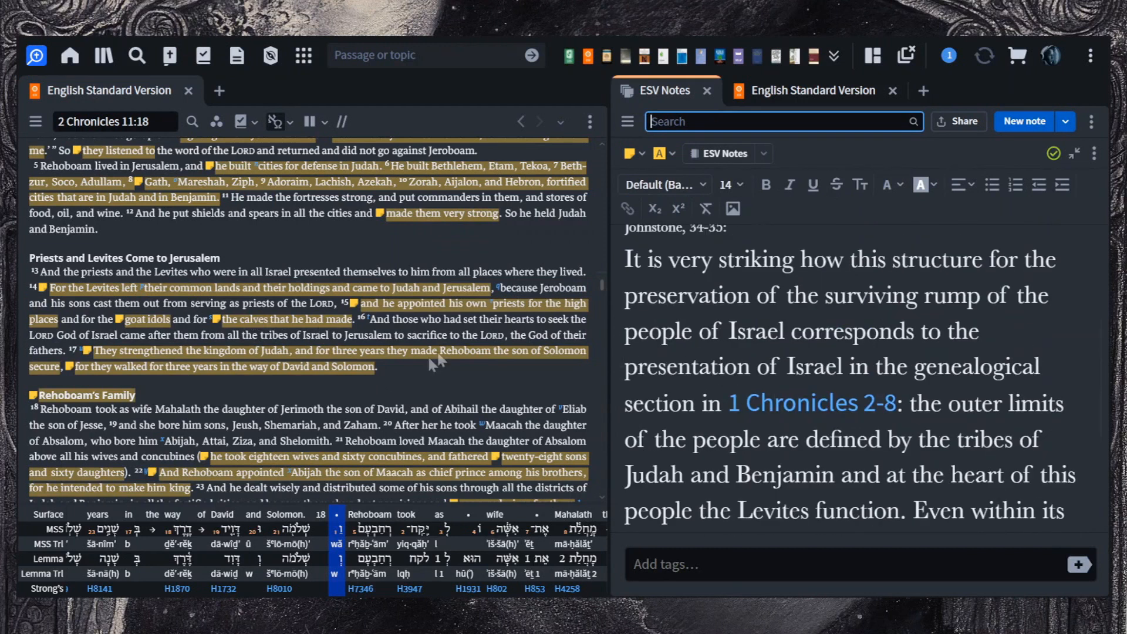
{"action": "mouse_move", "coordinate": [521, 390]}
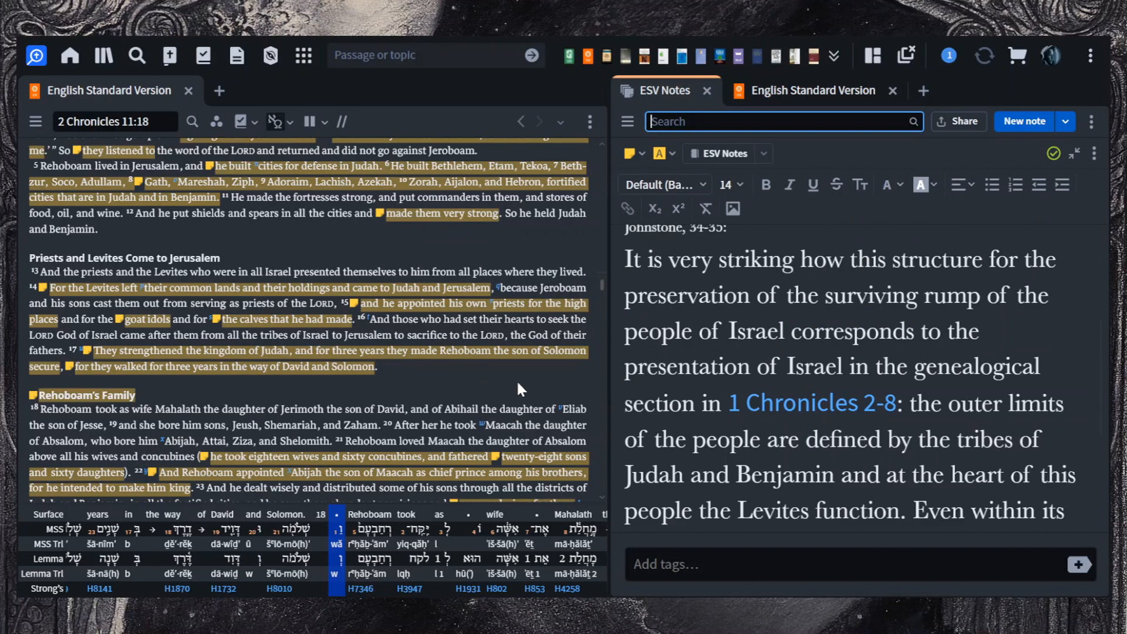
{"action": "mouse_move", "coordinate": [432, 385]}
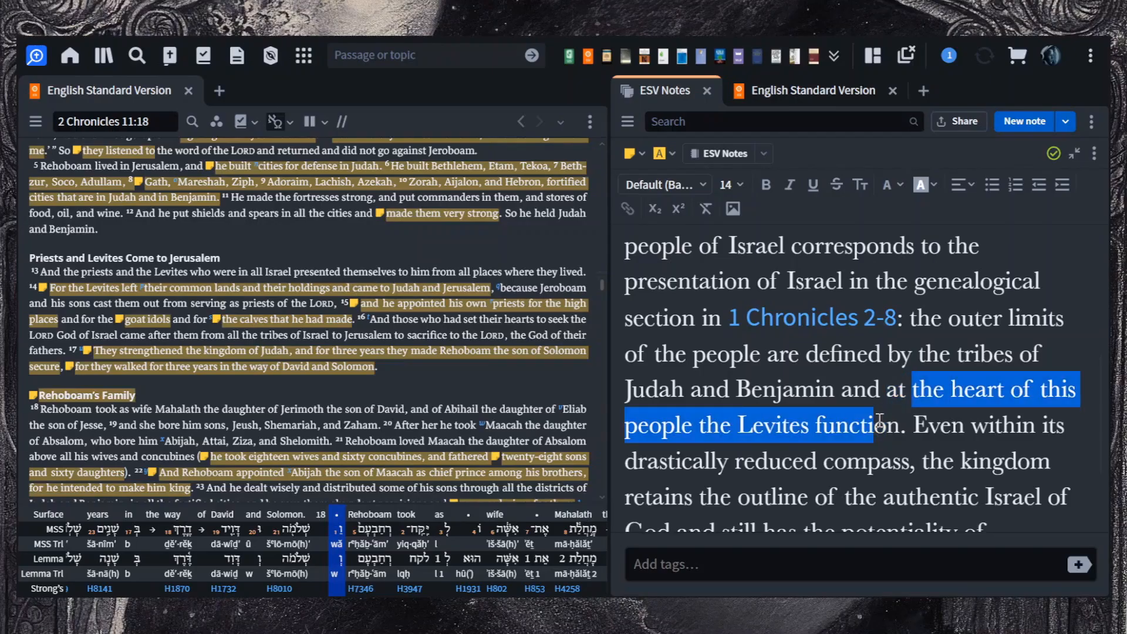
Step: Select Johnstone's sentence 'Even within its drastically reduced compass…' and move on to Klein, 175
{"action": "scroll", "scroll_direction": "down", "scroll_amount": 3}
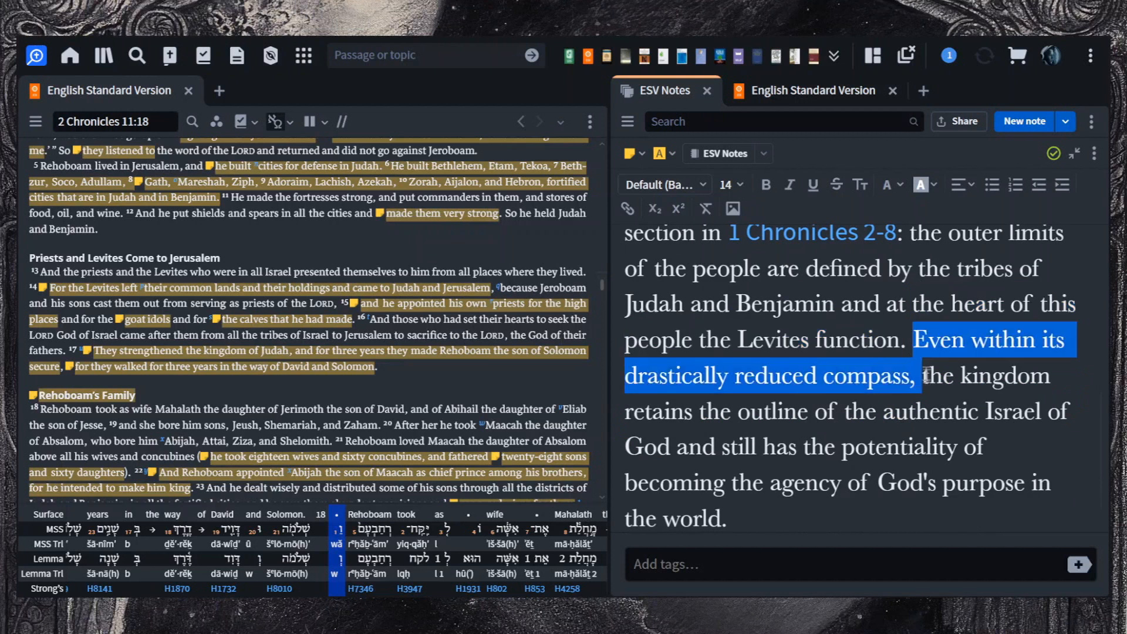
{"action": "left_click_drag", "start_coordinate": [923, 375], "coordinate": [927, 421]}
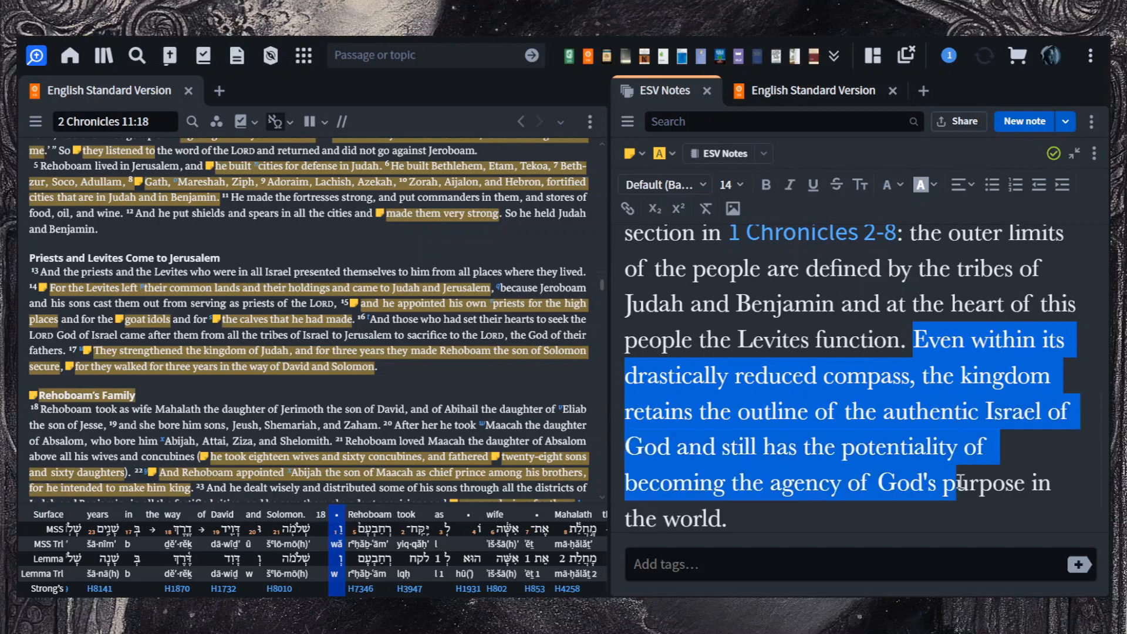
{"action": "scroll", "scroll_direction": "down", "scroll_amount": 3}
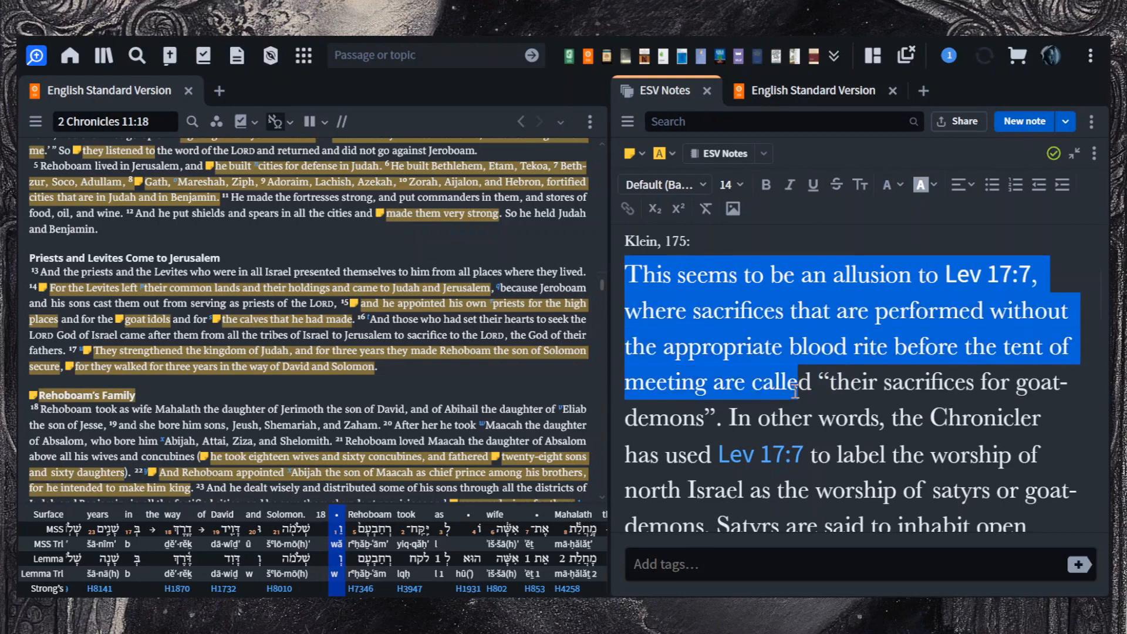
Step: Select Klein's Lev 17:7 allusion and the line on satyr and goat-demon worship, reaching Williamson, 262
{"action": "left_click_drag", "start_coordinate": [790, 383], "coordinate": [1054, 383]}
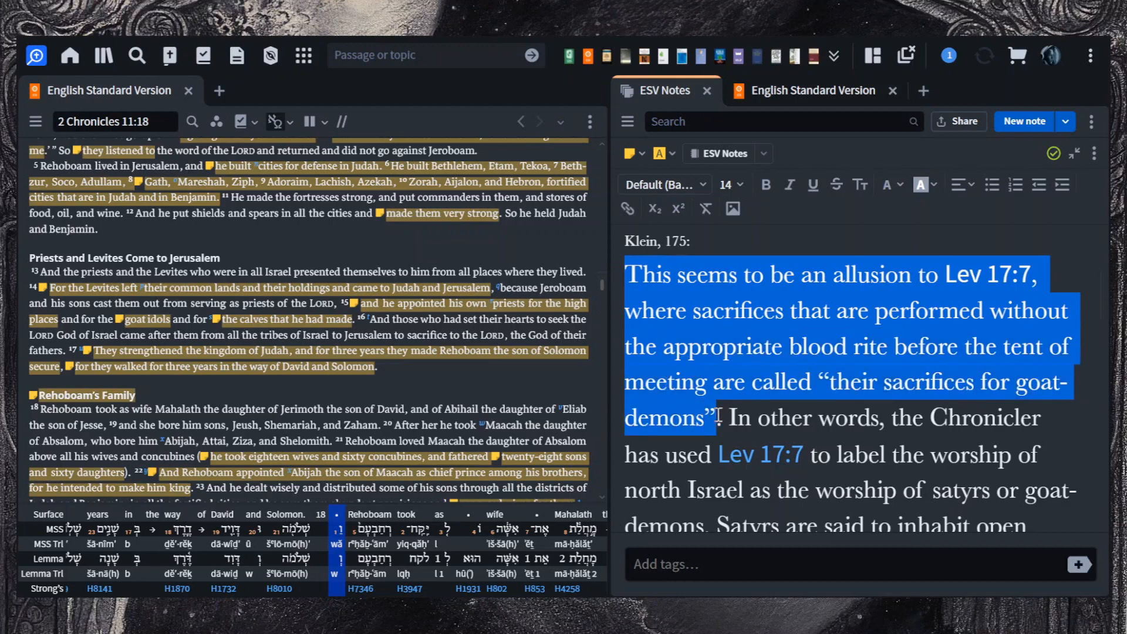
{"action": "scroll", "scroll_direction": "down", "scroll_amount": 3}
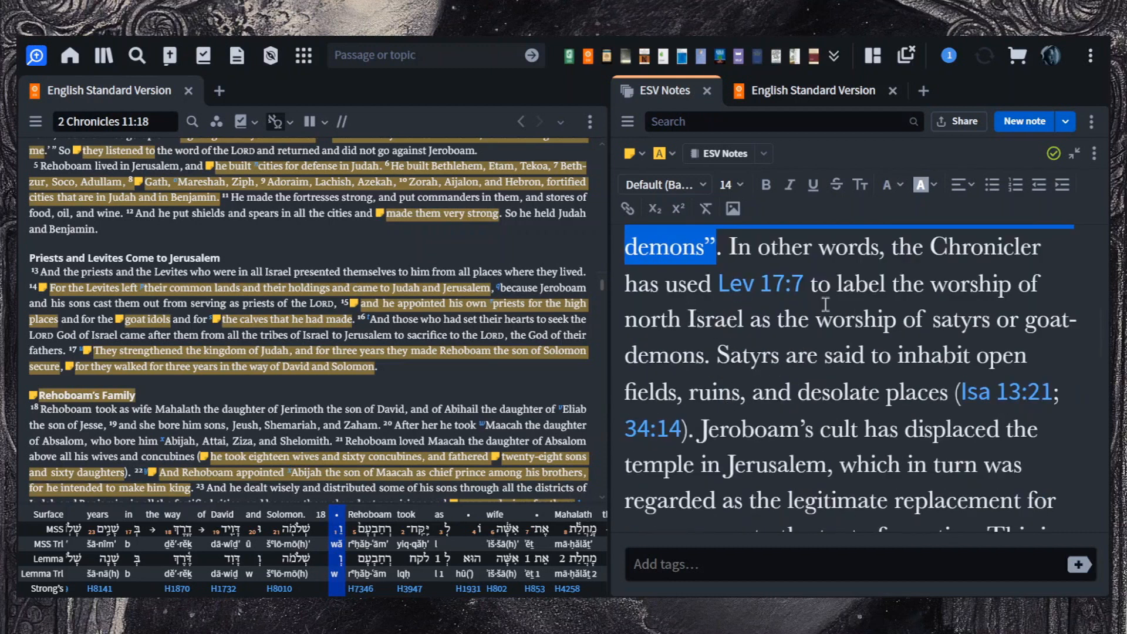
{"action": "left_click_drag", "start_coordinate": [810, 283], "coordinate": [858, 319]}
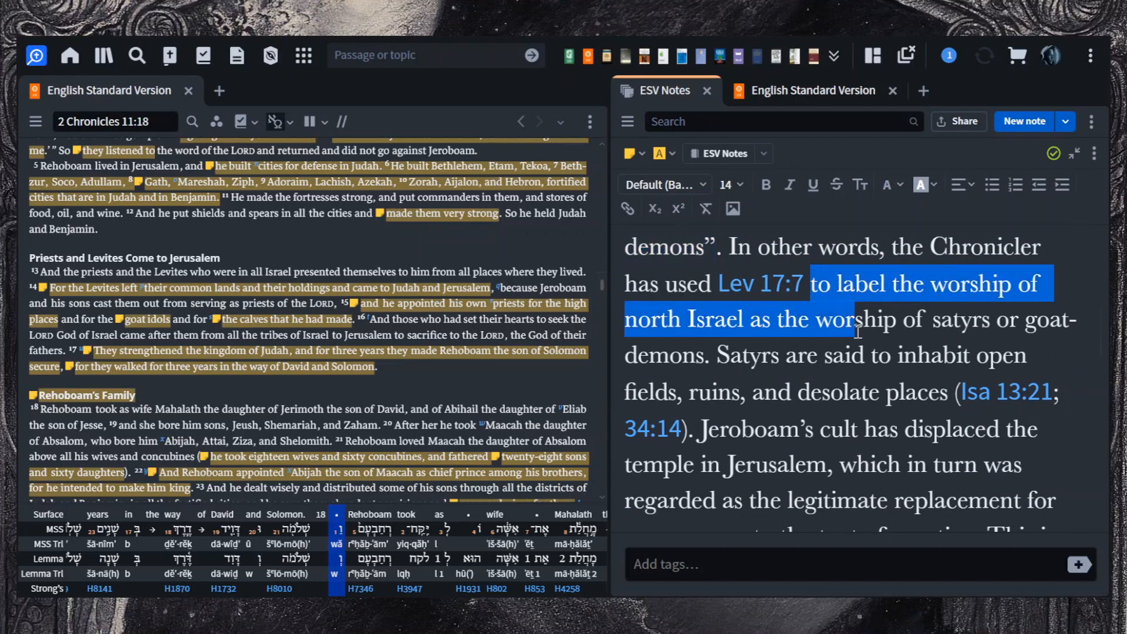
{"action": "left_click_drag", "start_coordinate": [857, 331], "coordinate": [867, 355]}
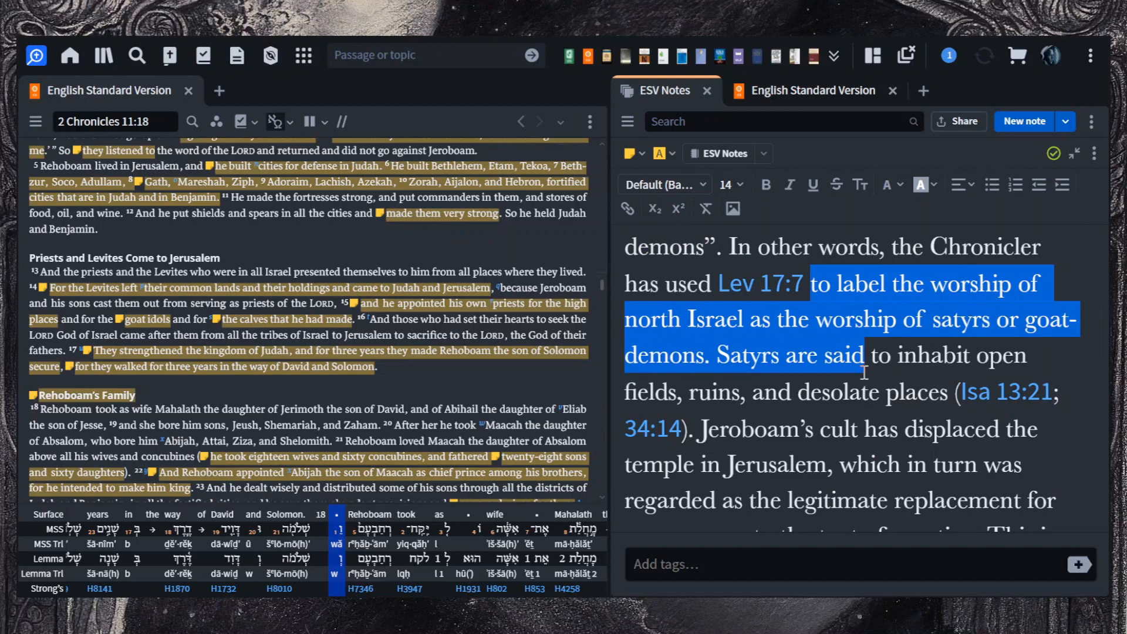
{"action": "scroll", "scroll_direction": "down", "scroll_amount": 3}
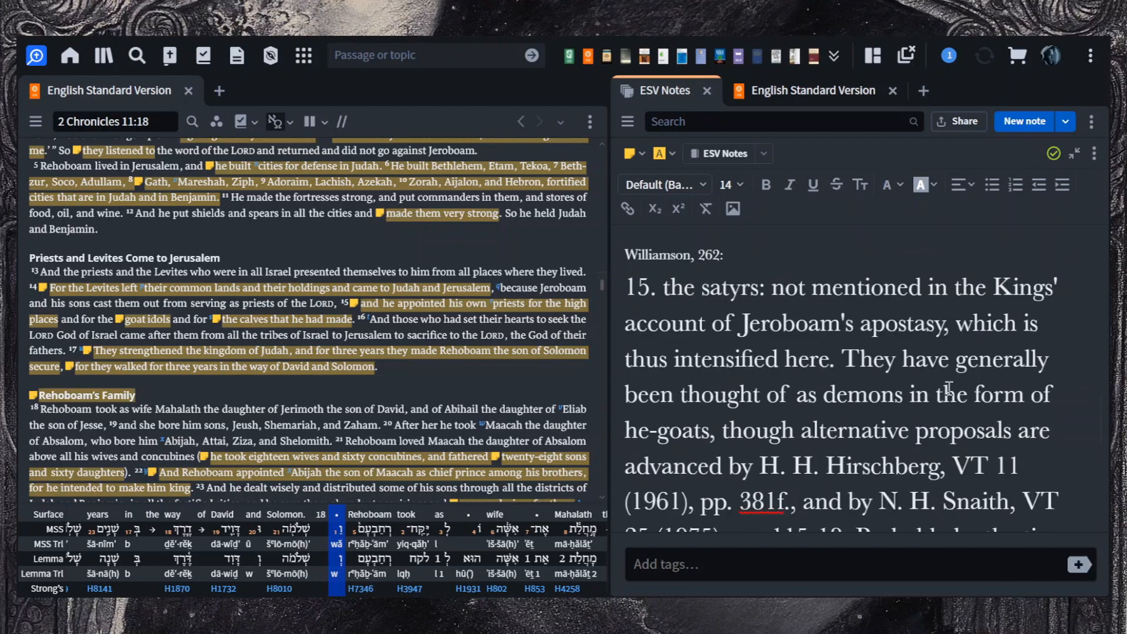
Step: Select the Hirschberg and Snaith proposals, then the opening of Dillard, 193 on Levant theriomorphic deities at 11:15
{"action": "scroll", "scroll_direction": "down", "scroll_amount": 3}
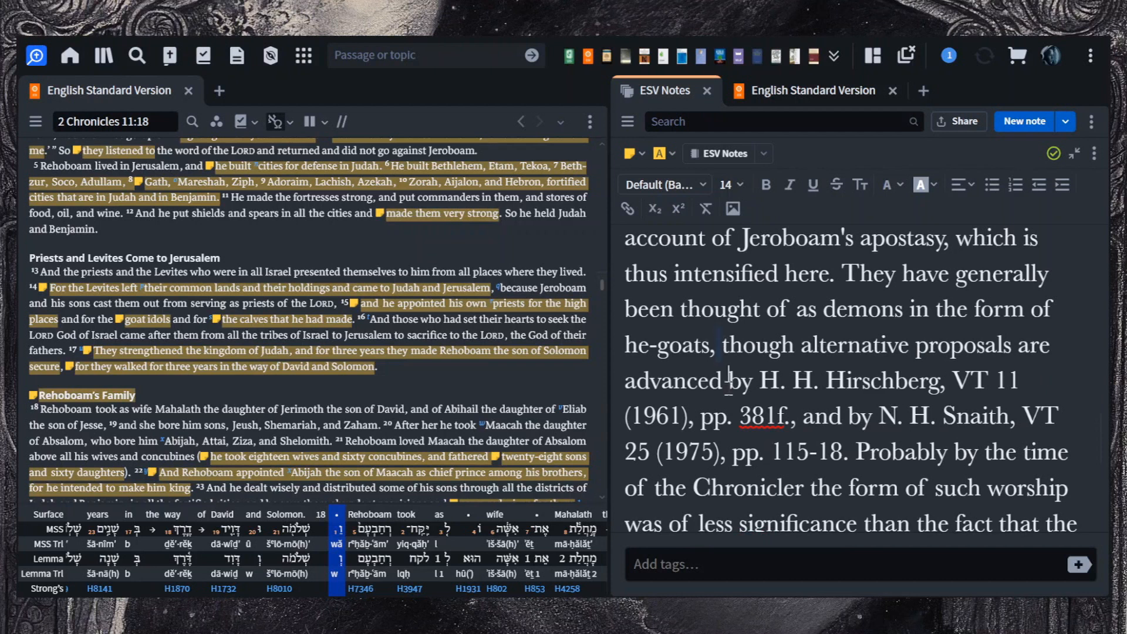
{"action": "double_click", "coordinate": [678, 381]}
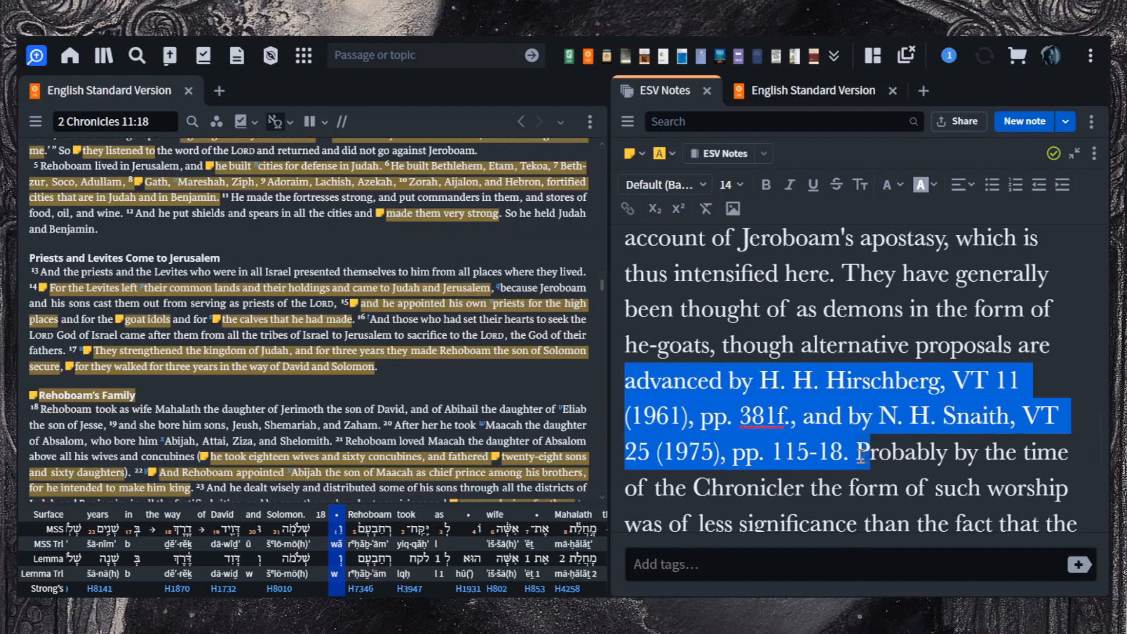
{"action": "scroll", "scroll_direction": "down", "scroll_amount": 3}
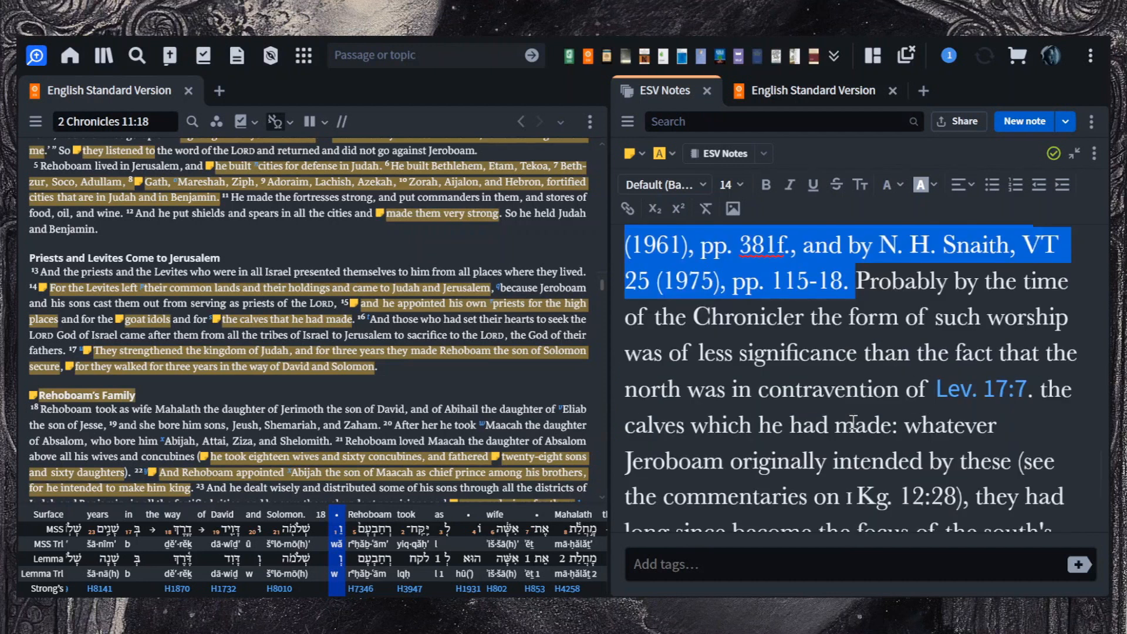
{"action": "scroll", "scroll_direction": "down", "scroll_amount": 3}
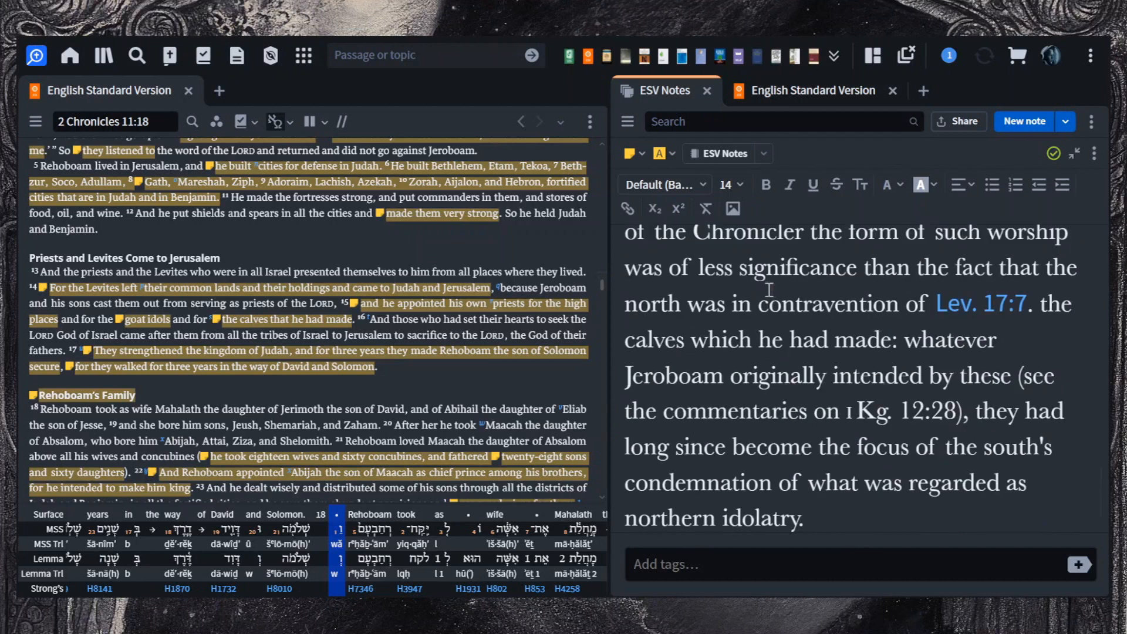
{"action": "left_click_drag", "start_coordinate": [736, 267], "coordinate": [1030, 303]}
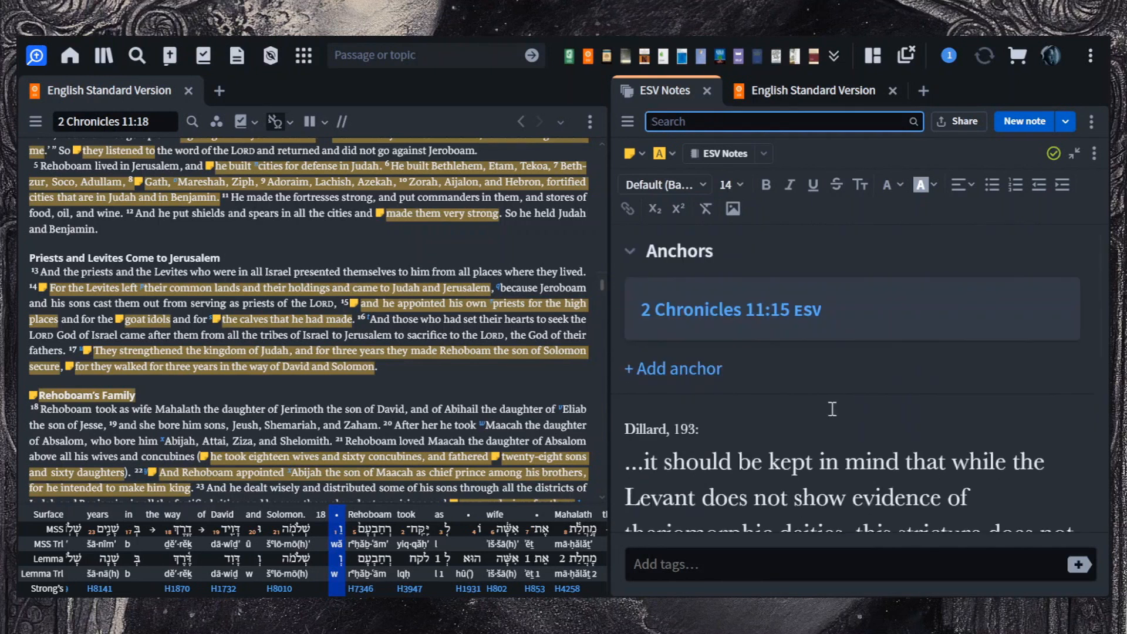
Step: Select Dillard's sentence on Egyptian calf iconography and move on to the note on verses 18–23
{"action": "left_click", "coordinate": [629, 250]}
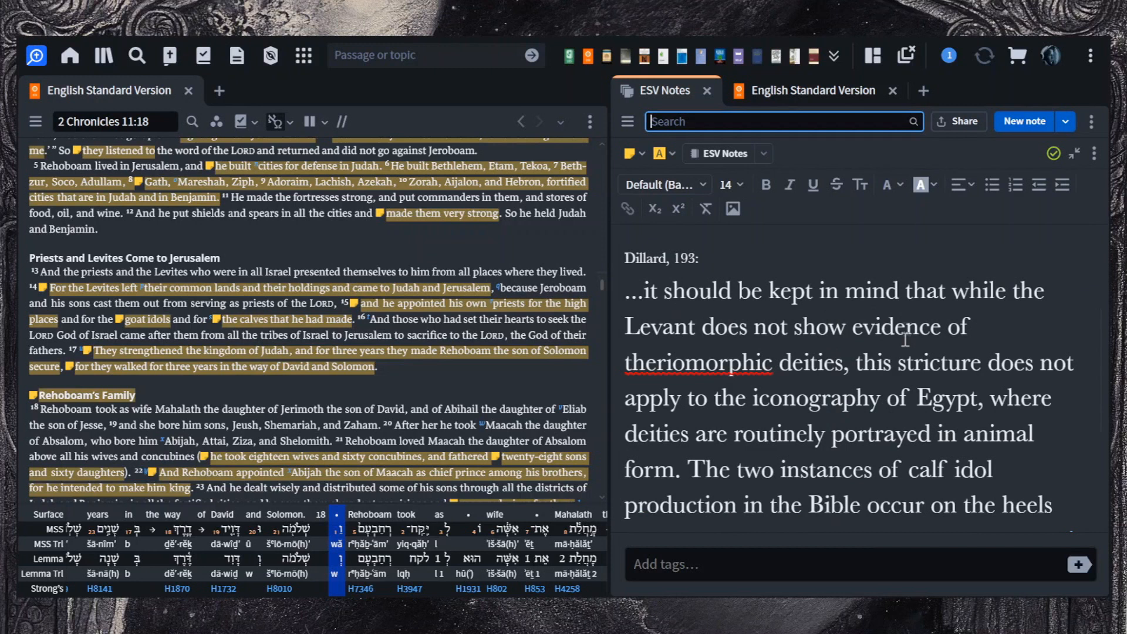
{"action": "double_click", "coordinate": [725, 326]}
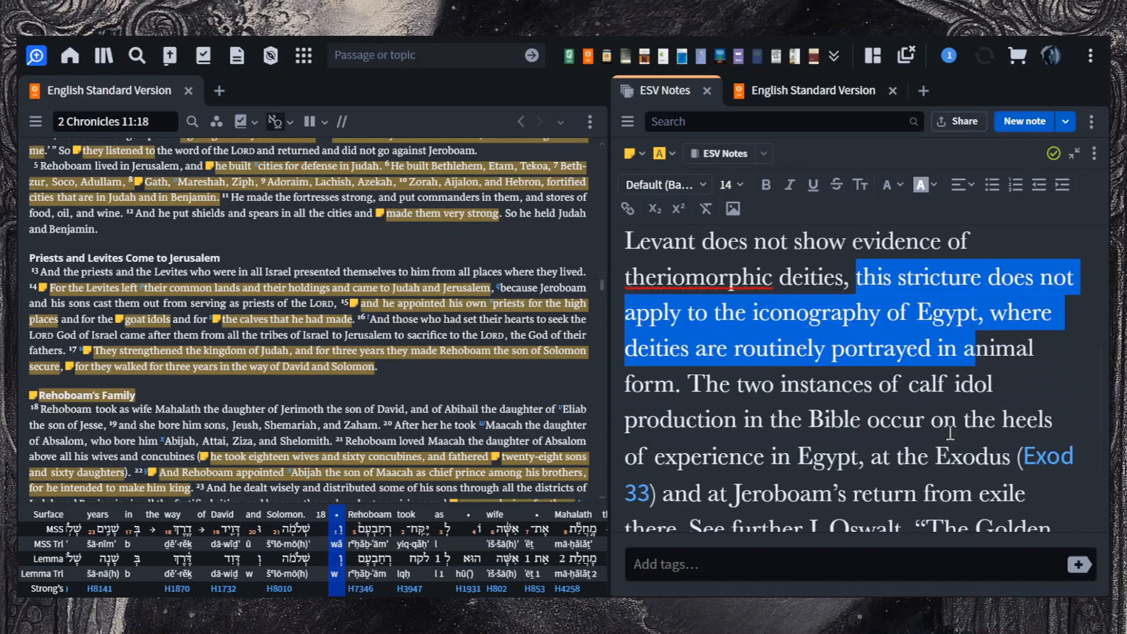
{"action": "mouse_move", "coordinate": [847, 420]}
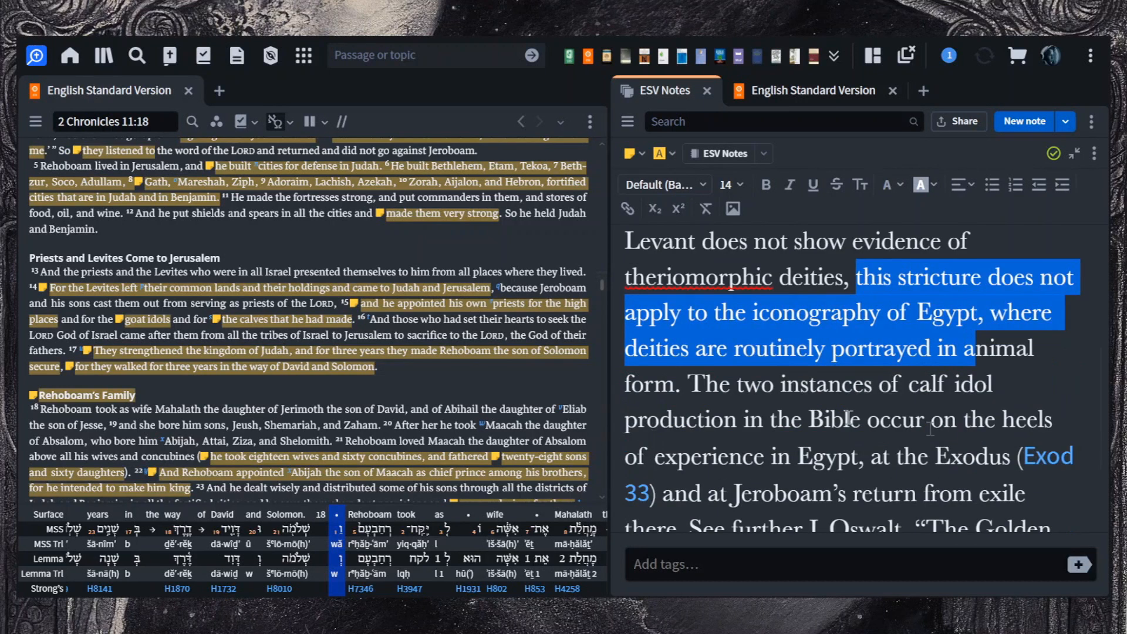
{"action": "scroll", "scroll_direction": "down", "scroll_amount": 3}
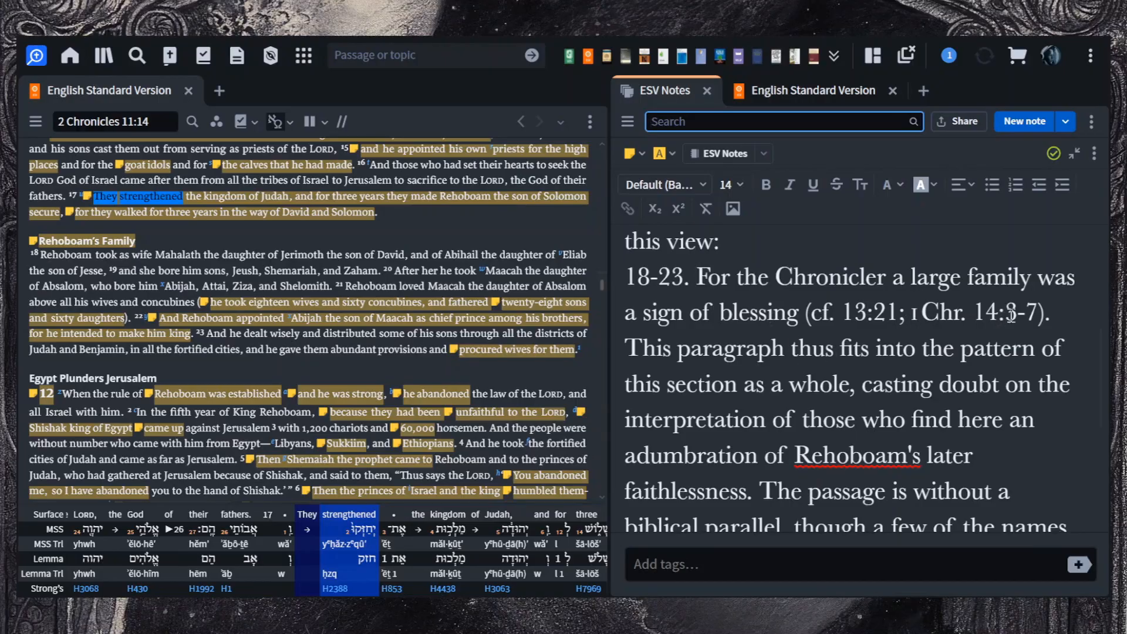
Step: Mark the note's sentence about fitting the section's pattern, then single out Maacah in verse 20
{"action": "scroll", "scroll_direction": "down", "scroll_amount": 3}
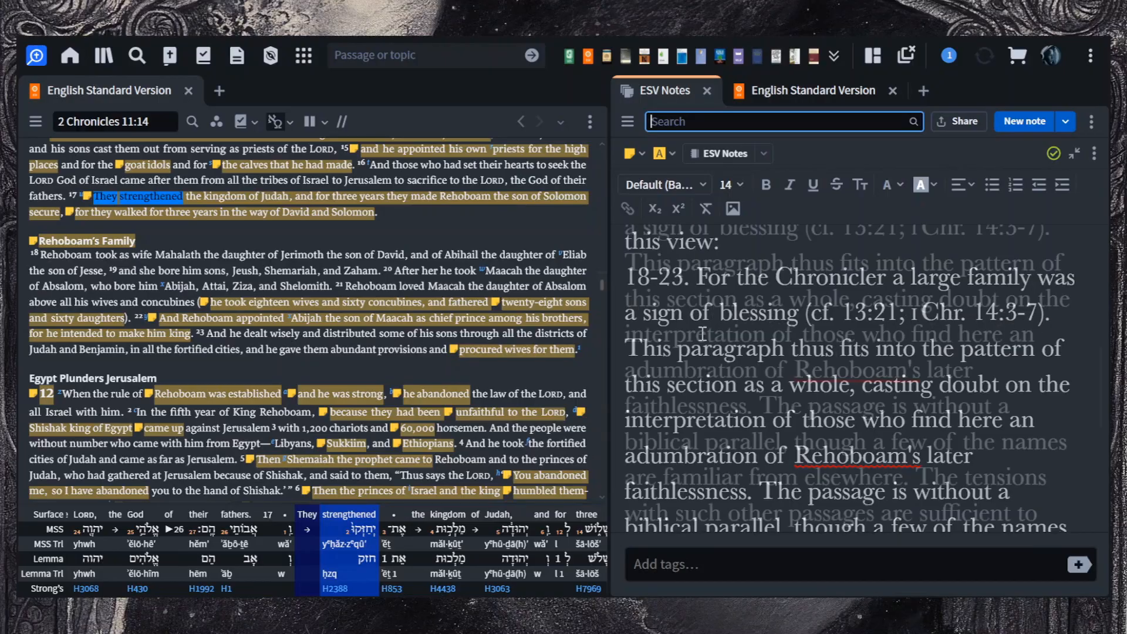
{"action": "scroll", "scroll_direction": "down", "scroll_amount": 3}
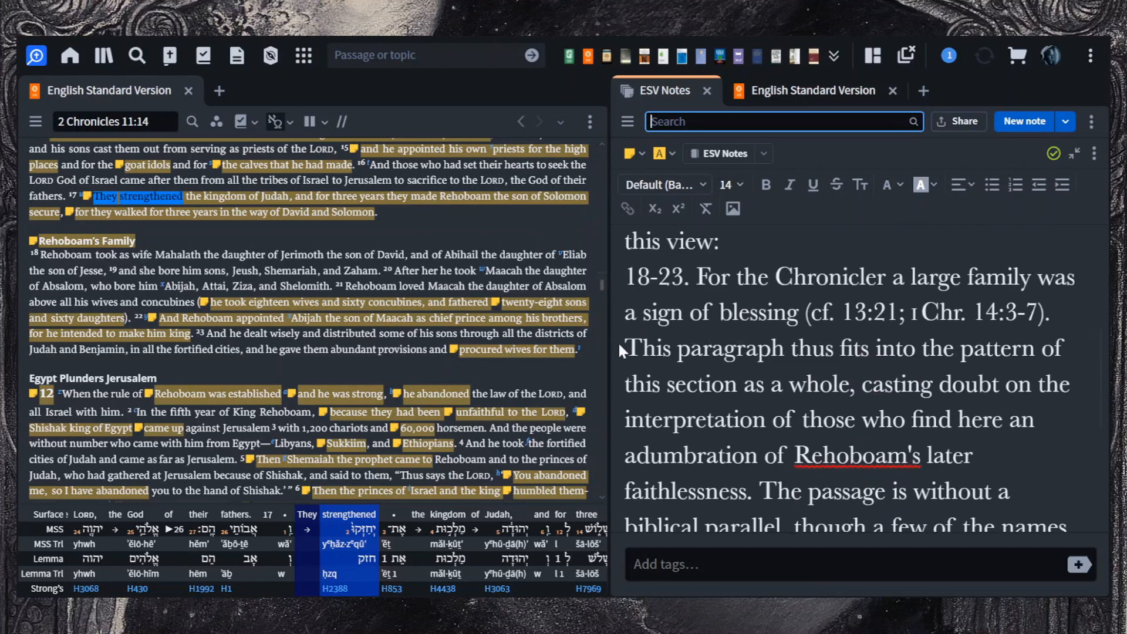
{"action": "left_click_drag", "start_coordinate": [627, 349], "coordinate": [895, 349]}
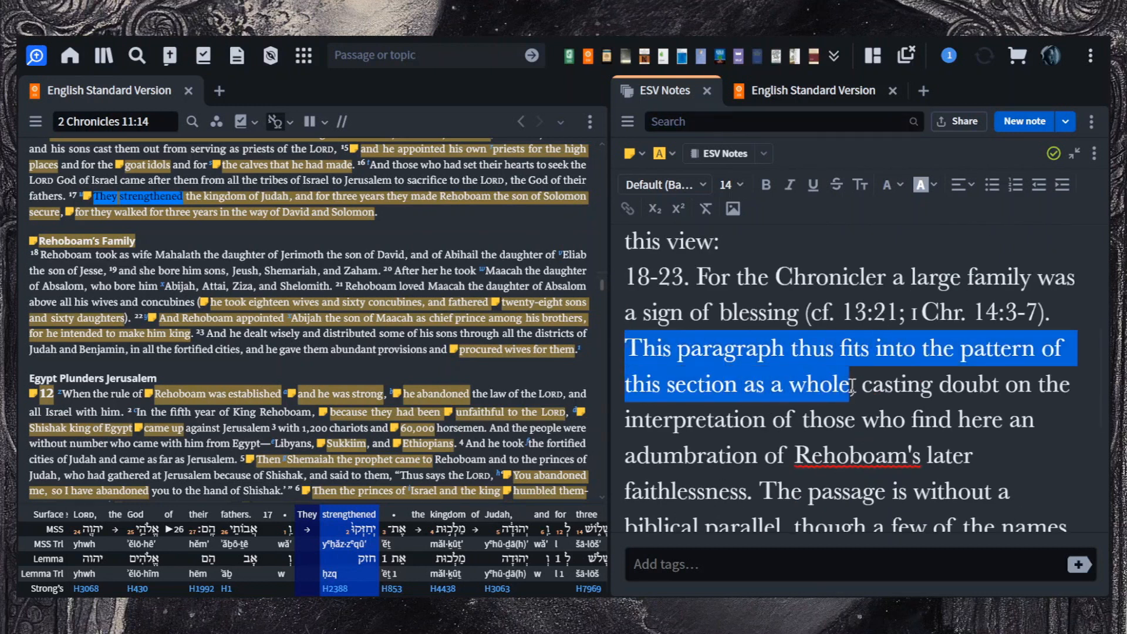
{"action": "left_click_drag", "start_coordinate": [860, 385], "coordinate": [766, 420]}
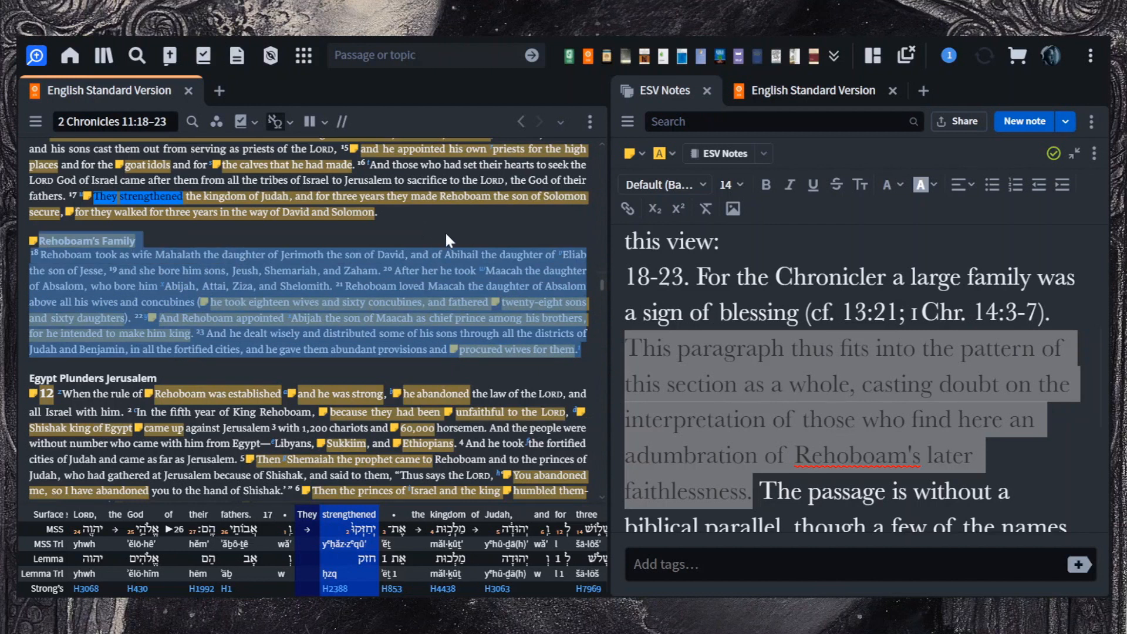
{"action": "left_click", "coordinate": [504, 271]}
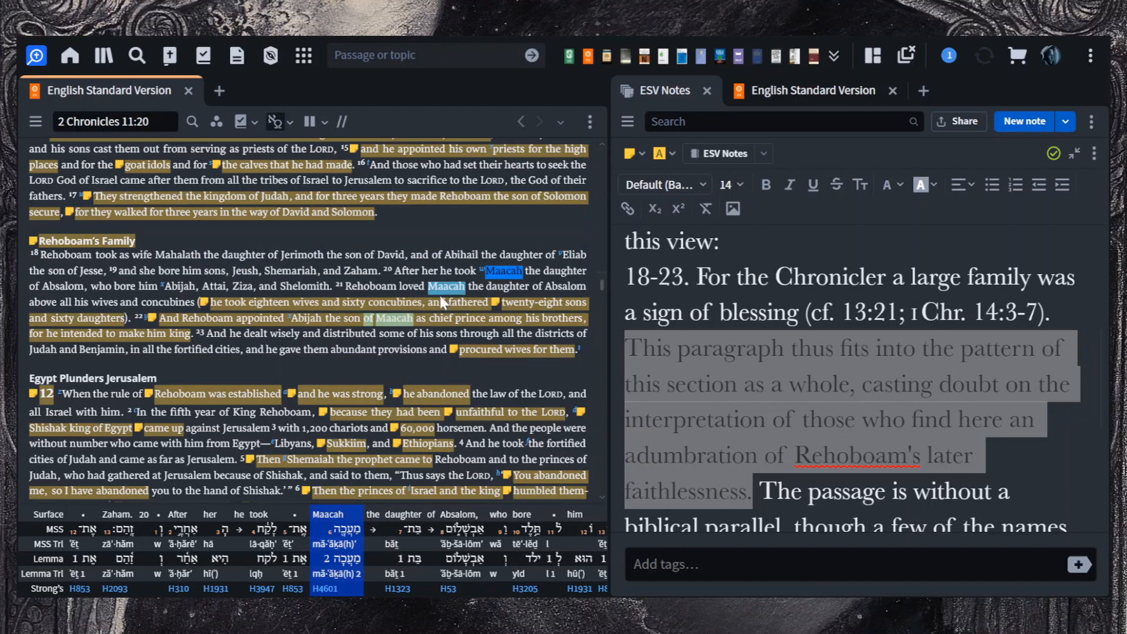
{"action": "mouse_move", "coordinate": [464, 308]}
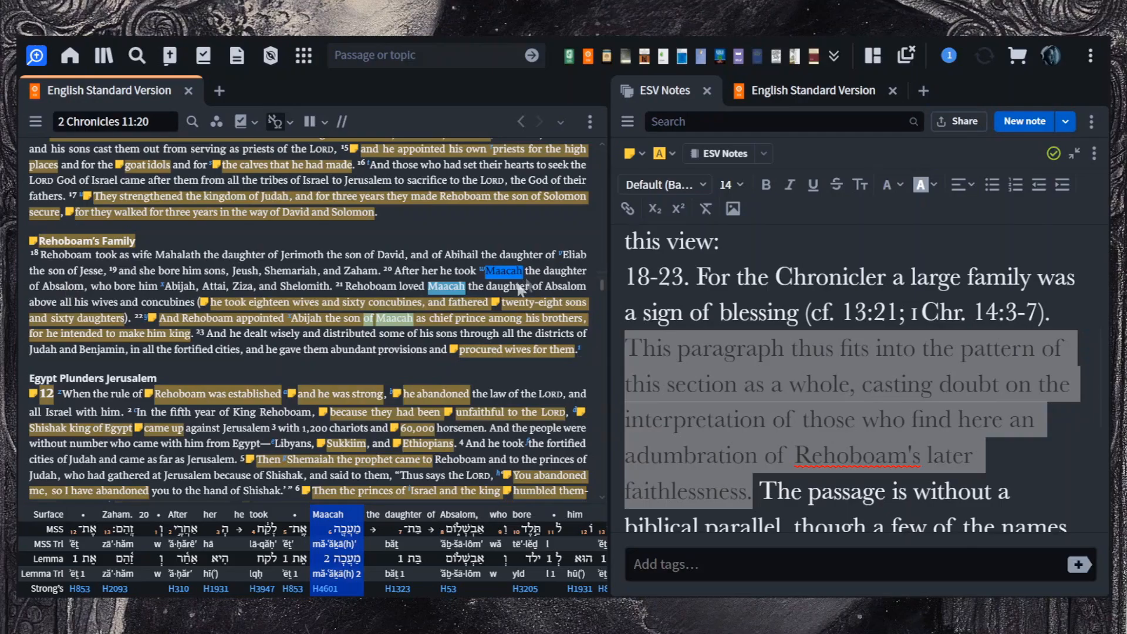
{"action": "mouse_move", "coordinate": [443, 345]}
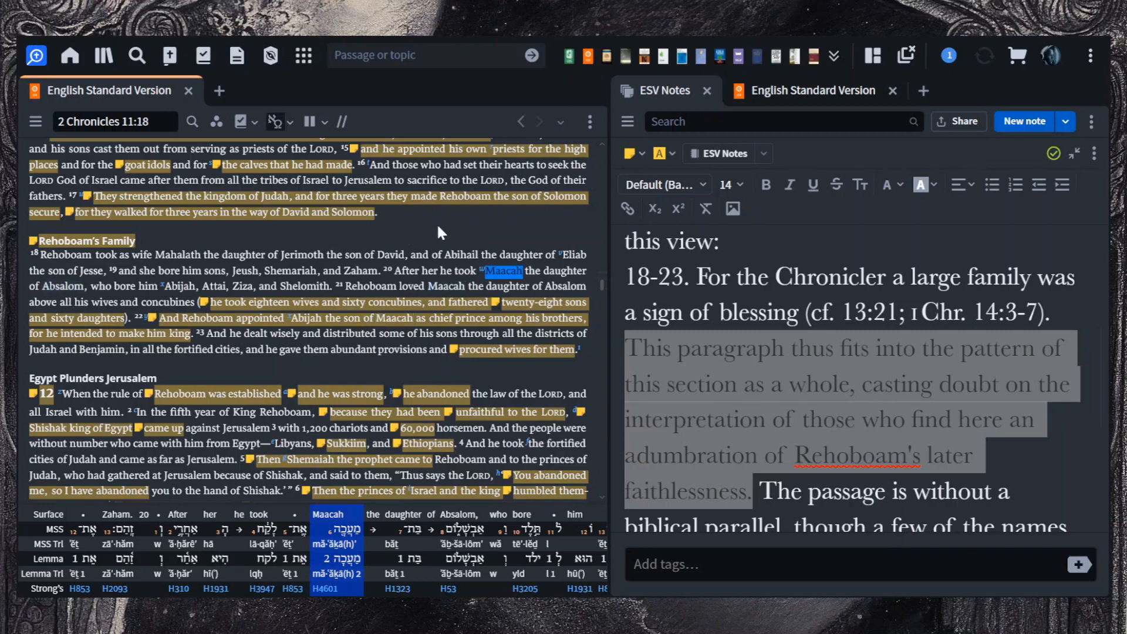
{"action": "mouse_move", "coordinate": [524, 325]}
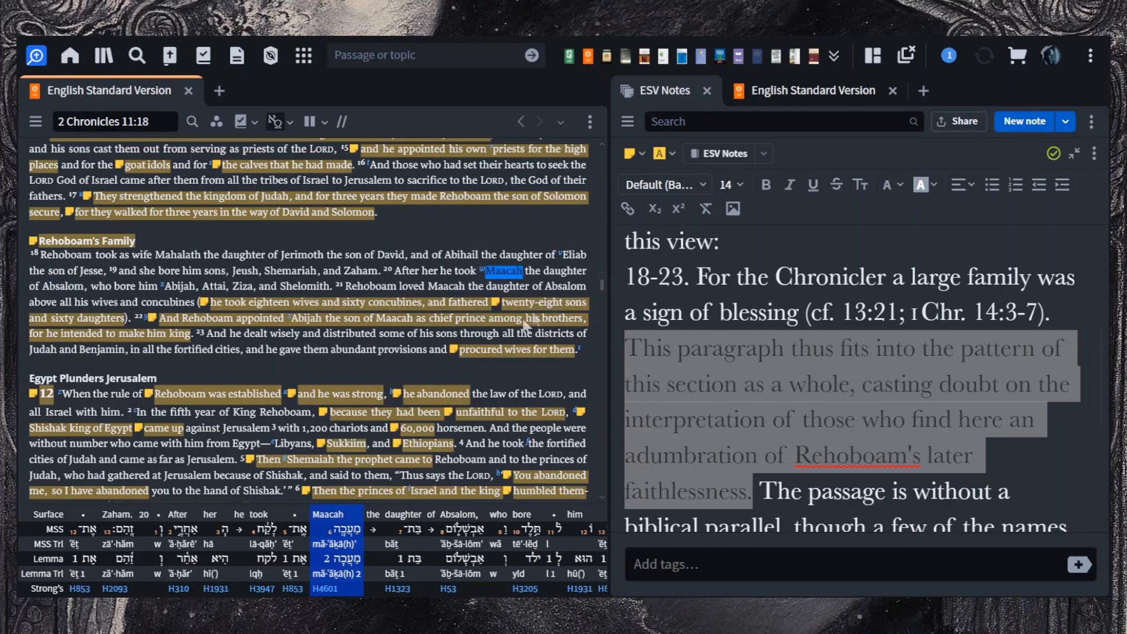
{"action": "mouse_move", "coordinate": [524, 319]}
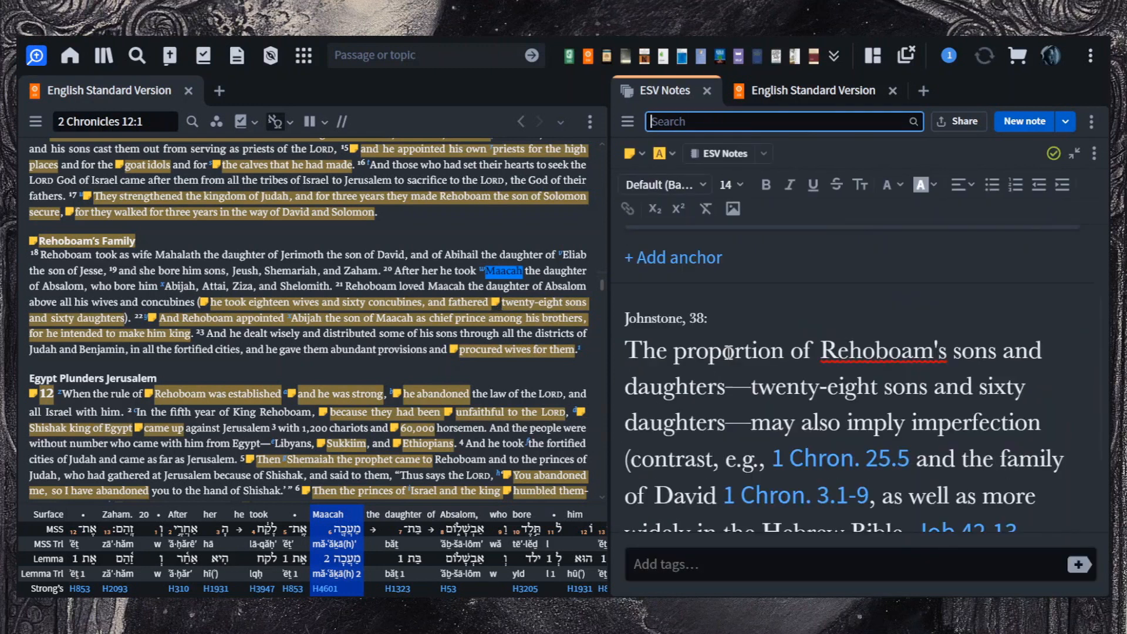
Step: Reach Leithart's note on Rehoboam's polygamy and mark its remark about hints of disapproval
{"action": "scroll", "scroll_direction": "down", "scroll_amount": 3}
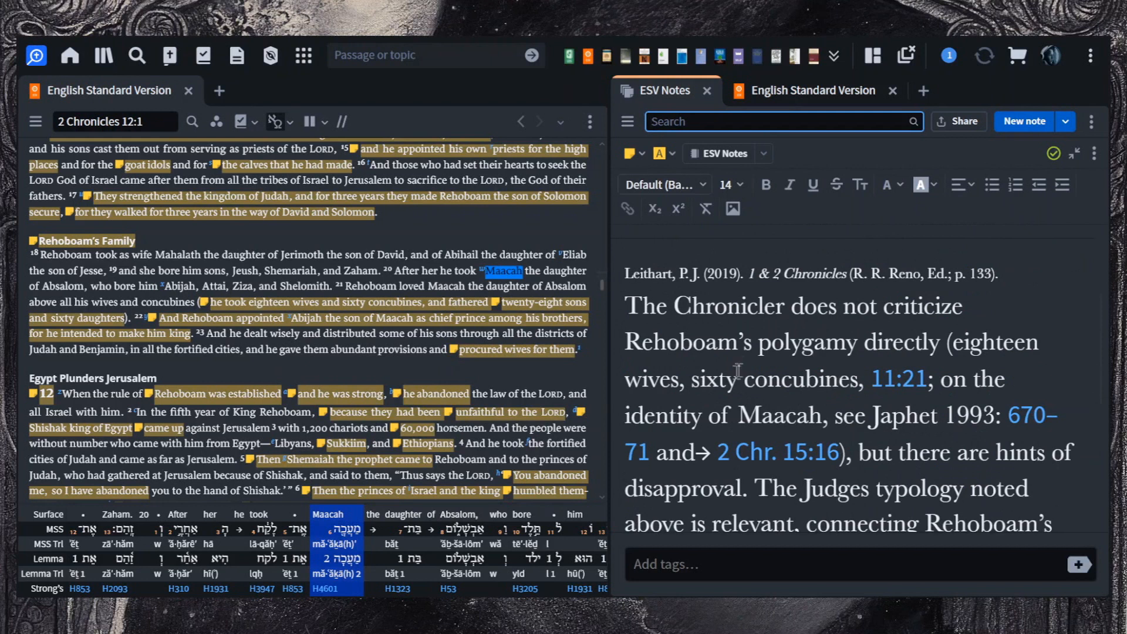
{"action": "scroll", "scroll_direction": "down", "scroll_amount": 3}
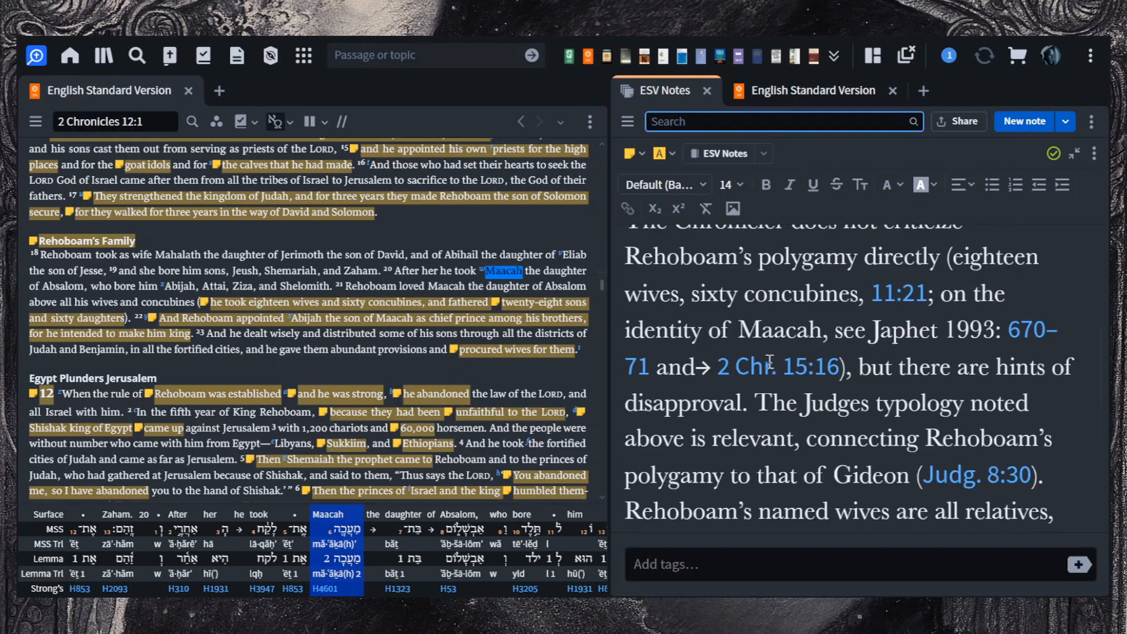
{"action": "left_click_drag", "start_coordinate": [854, 366], "coordinate": [883, 404]}
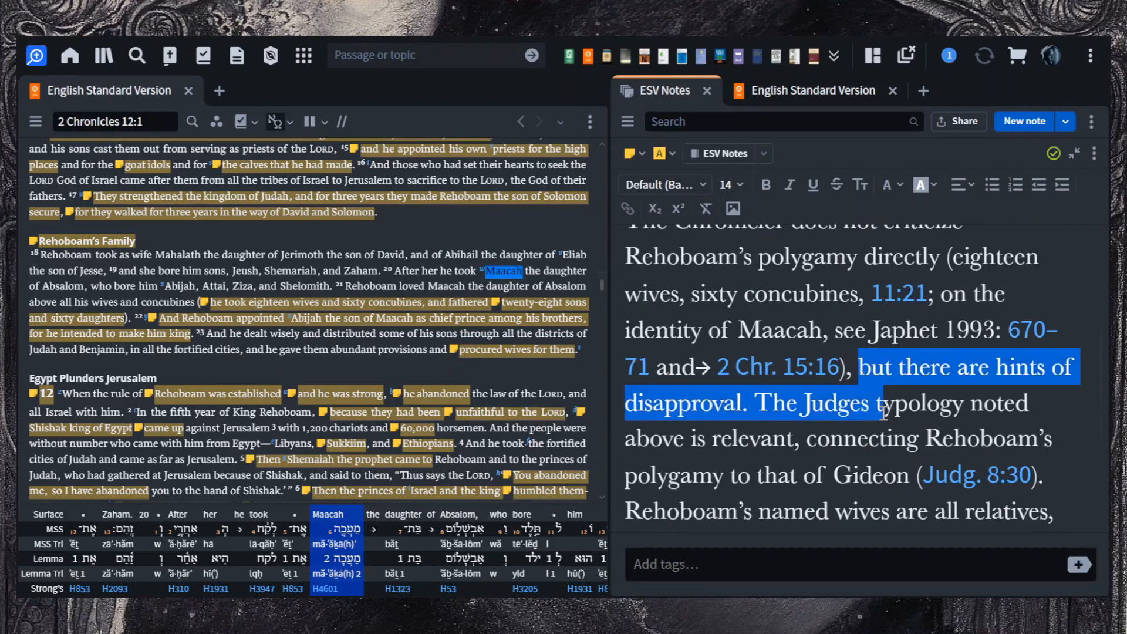
Step: Mark Leithart's sentence on Rehoboam's Egyptian-style endogamy
{"action": "scroll", "scroll_direction": "down", "scroll_amount": 3}
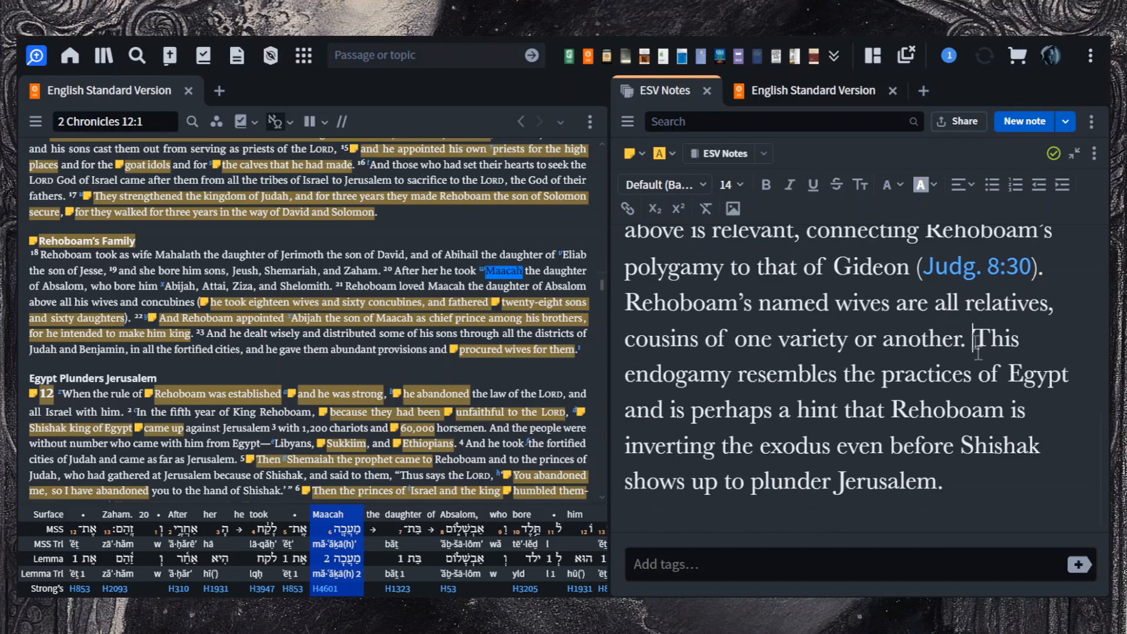
{"action": "left_click_drag", "start_coordinate": [976, 338], "coordinate": [1029, 411]}
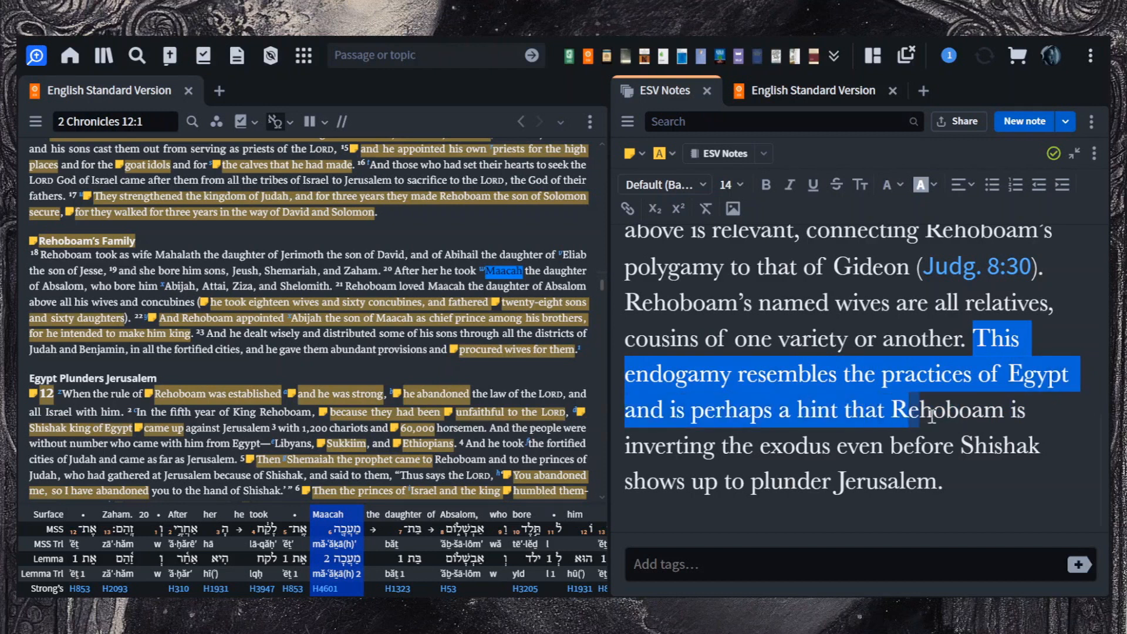
{"action": "left_click_drag", "start_coordinate": [927, 410], "coordinate": [1007, 447]}
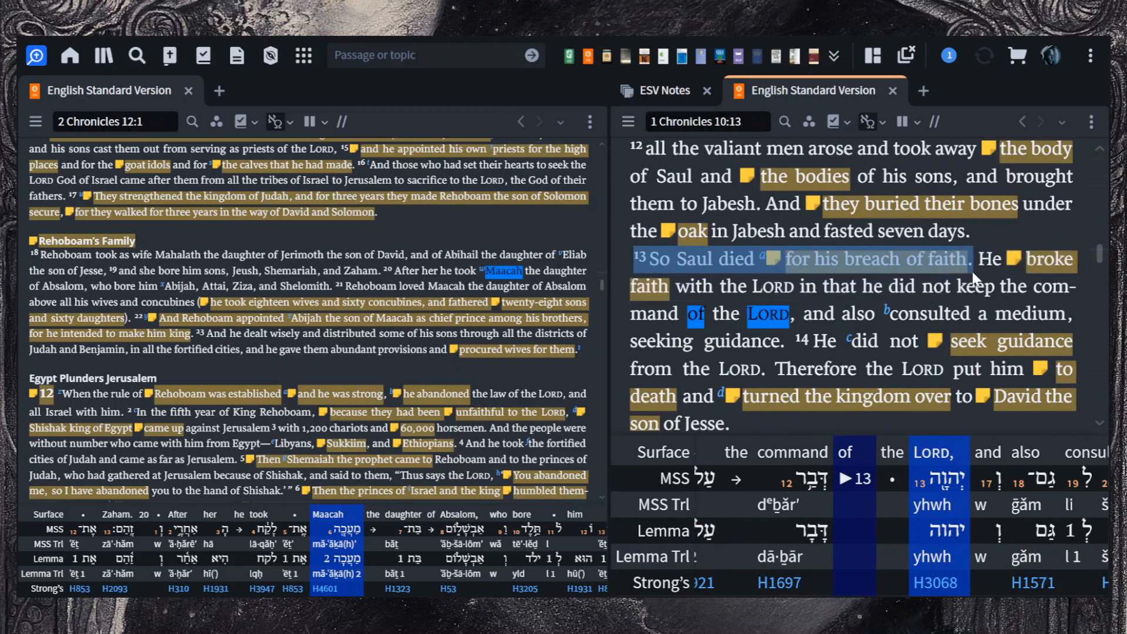
Step: Select 1 Chronicles 10:13–14 on Saul's death and look up the Hebrew word behind Saul
{"action": "left_click_drag", "start_coordinate": [987, 258], "coordinate": [996, 287]}
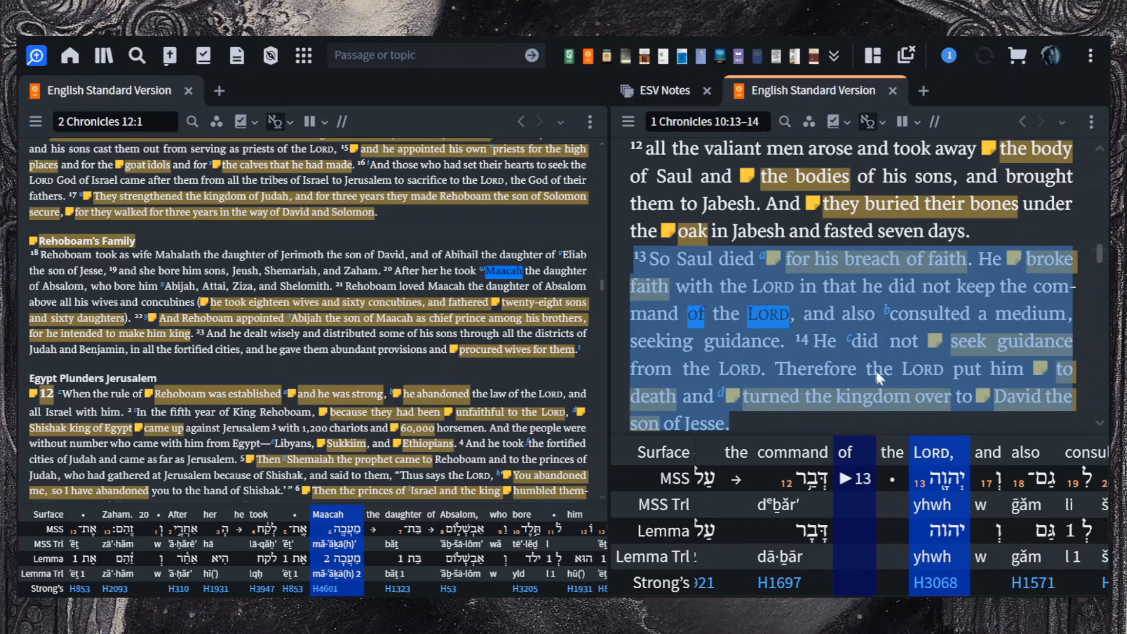
{"action": "mouse_move", "coordinate": [796, 414]}
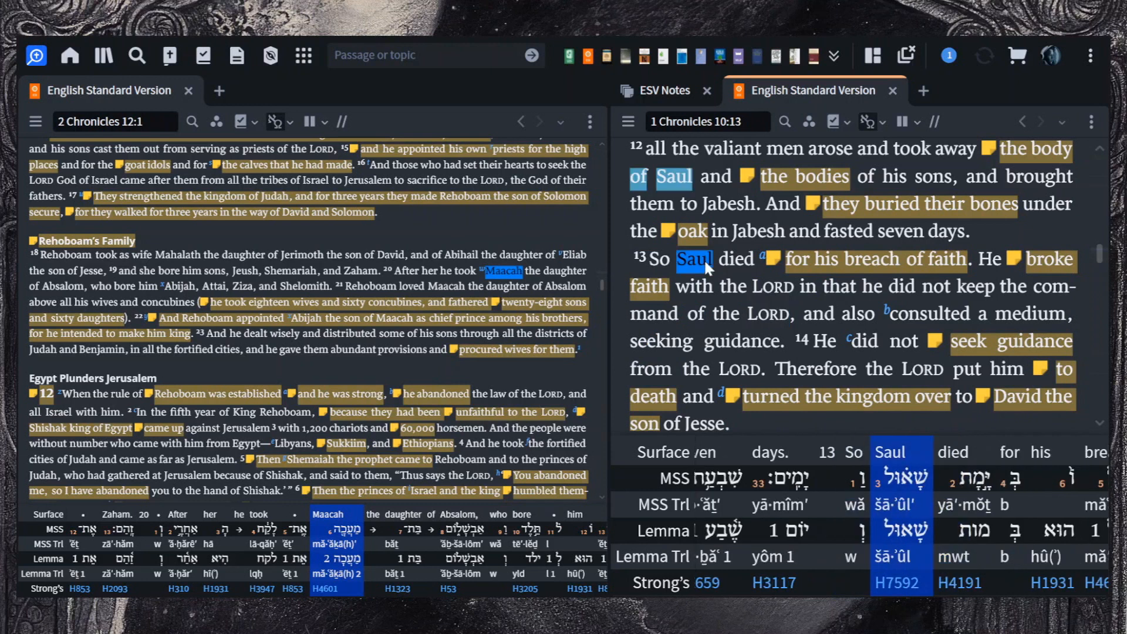
{"action": "left_click", "coordinate": [895, 583]}
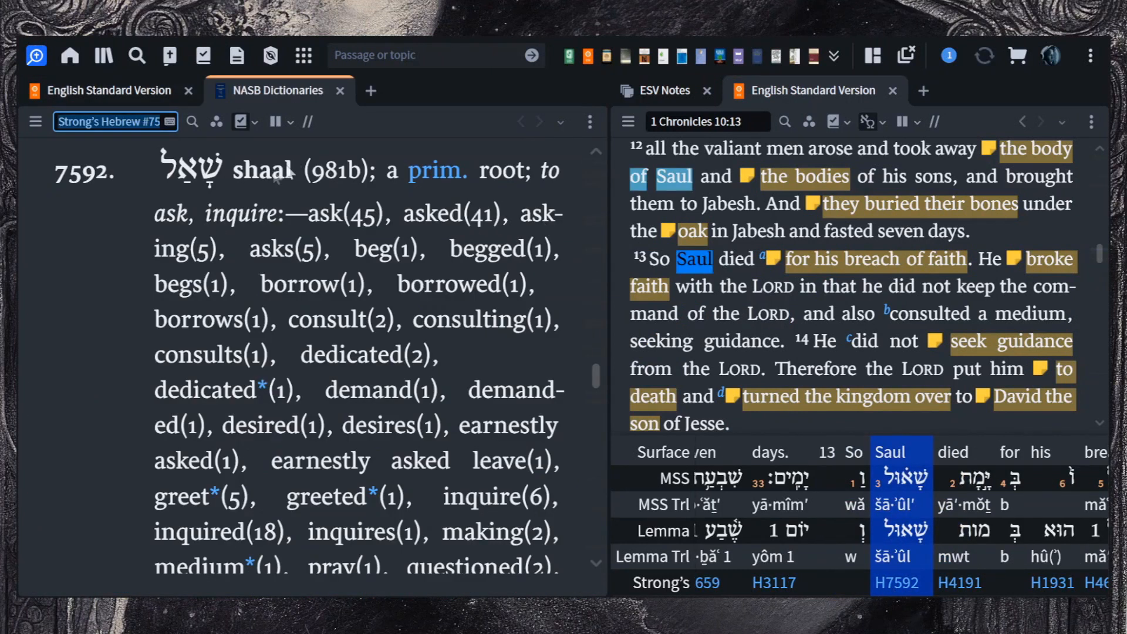
{"action": "mouse_move", "coordinate": [428, 331]}
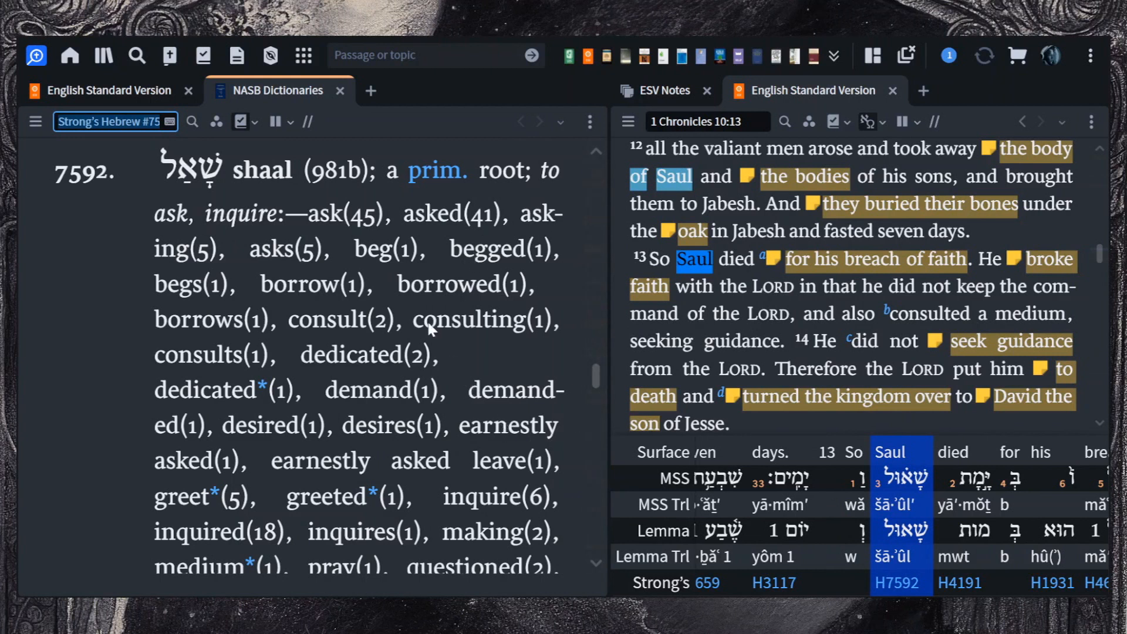
{"action": "mouse_move", "coordinate": [433, 328]}
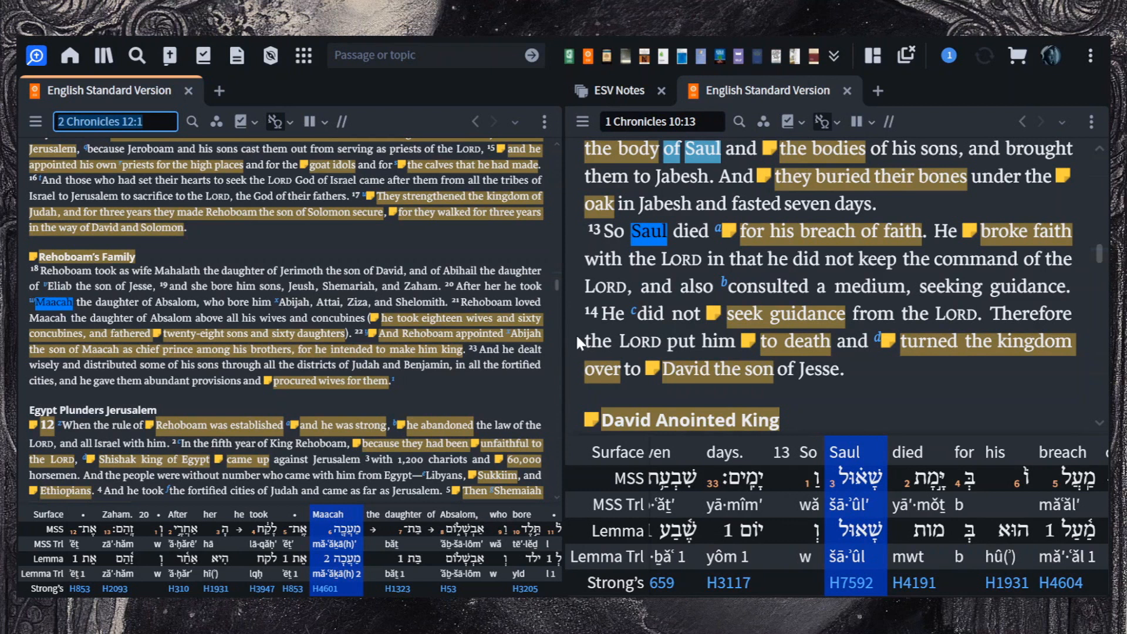
{"action": "mouse_move", "coordinate": [696, 189]}
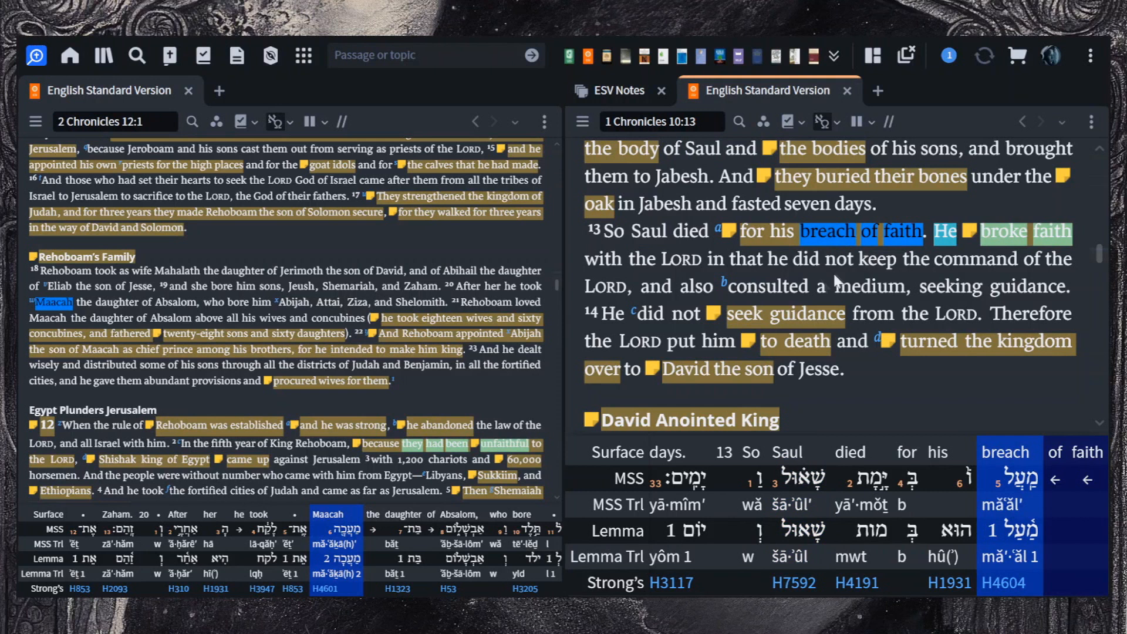
{"action": "mouse_move", "coordinate": [775, 291]}
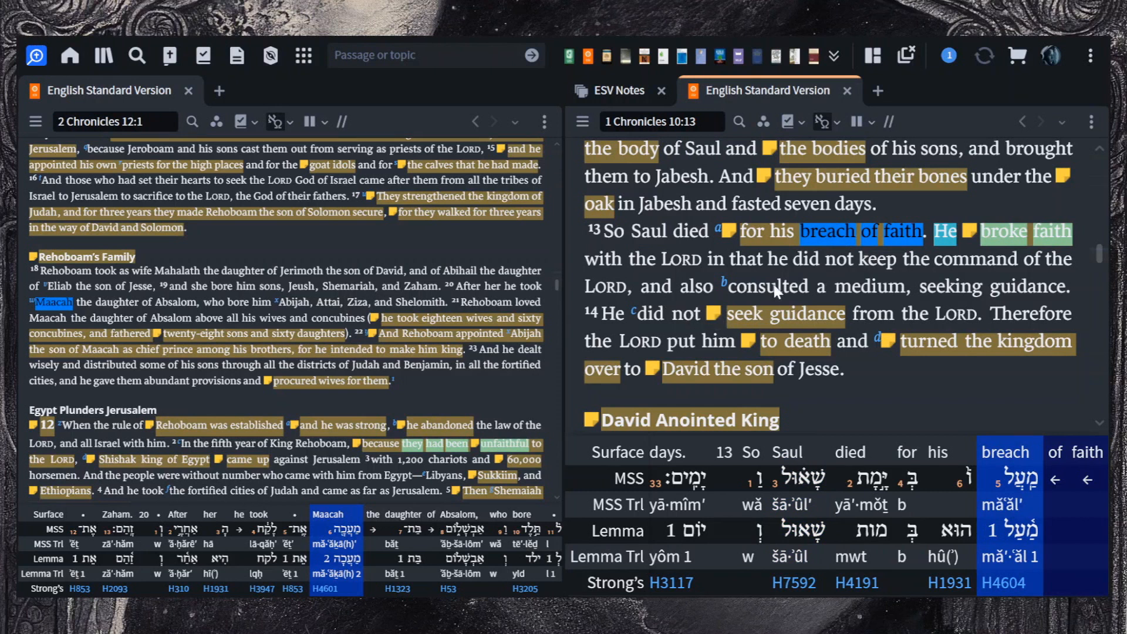
Step: Show the Hebrew behind 'consulted' (H7592) and 'seeking' (H1875) in 1 Chronicles 10:13
{"action": "left_click", "coordinate": [768, 287]}
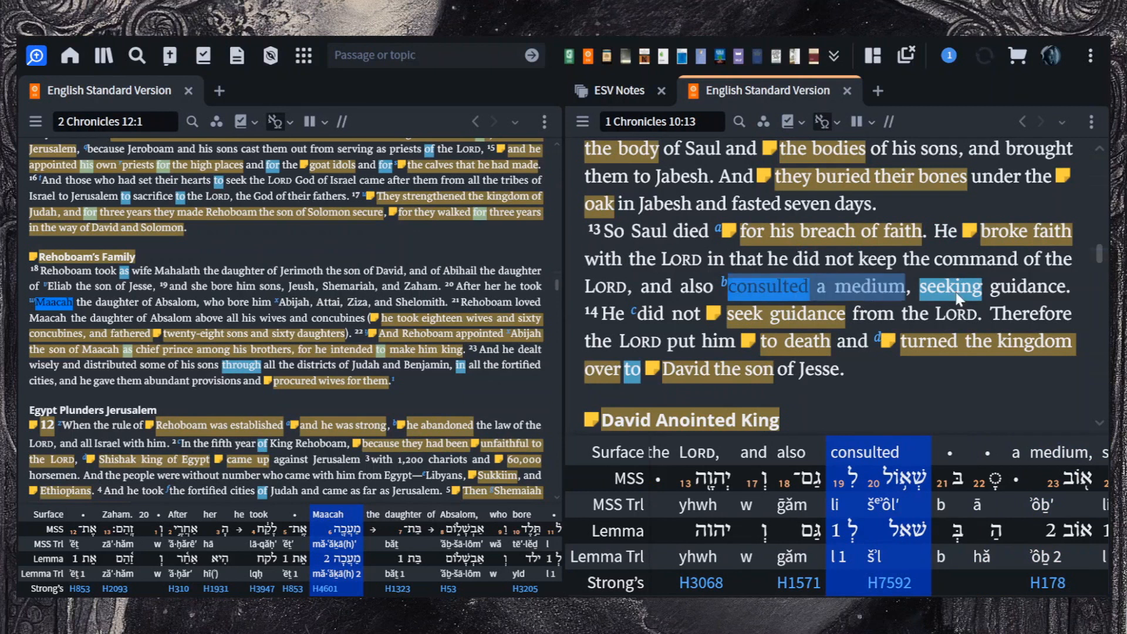
{"action": "left_click", "coordinate": [950, 287]}
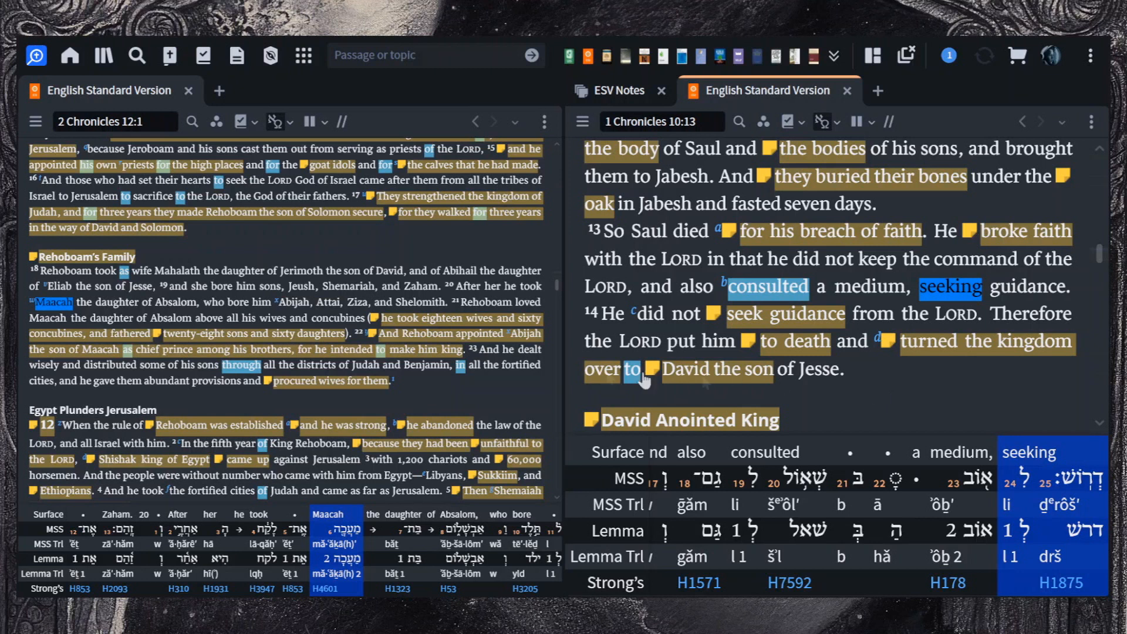
{"action": "scroll", "scroll_direction": "down", "scroll_amount": 3}
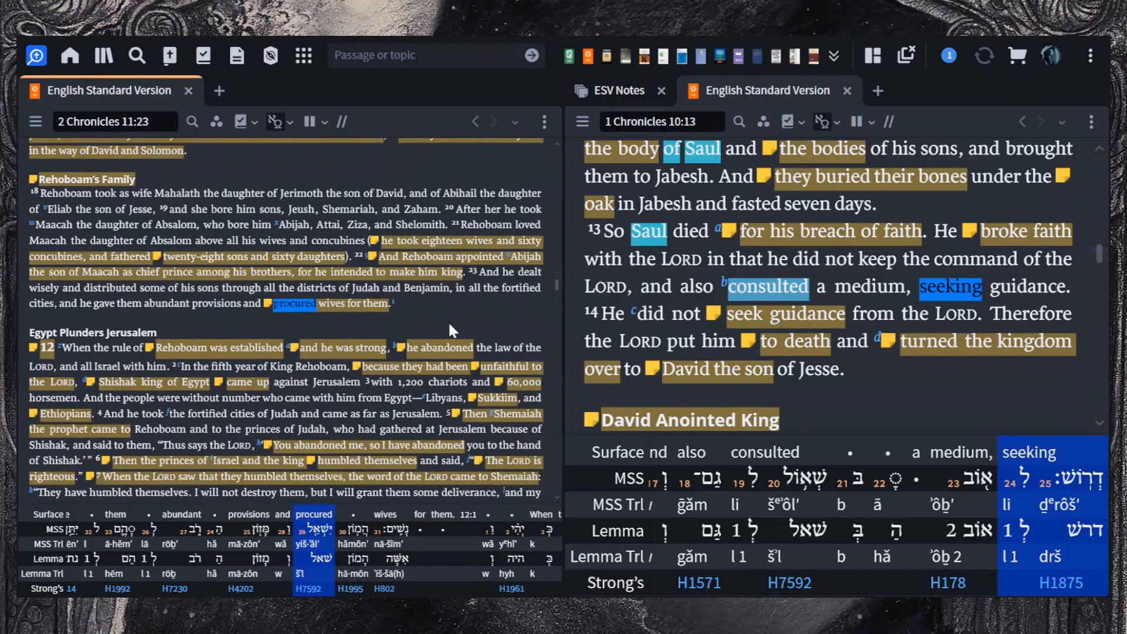
{"action": "mouse_move", "coordinate": [364, 324]}
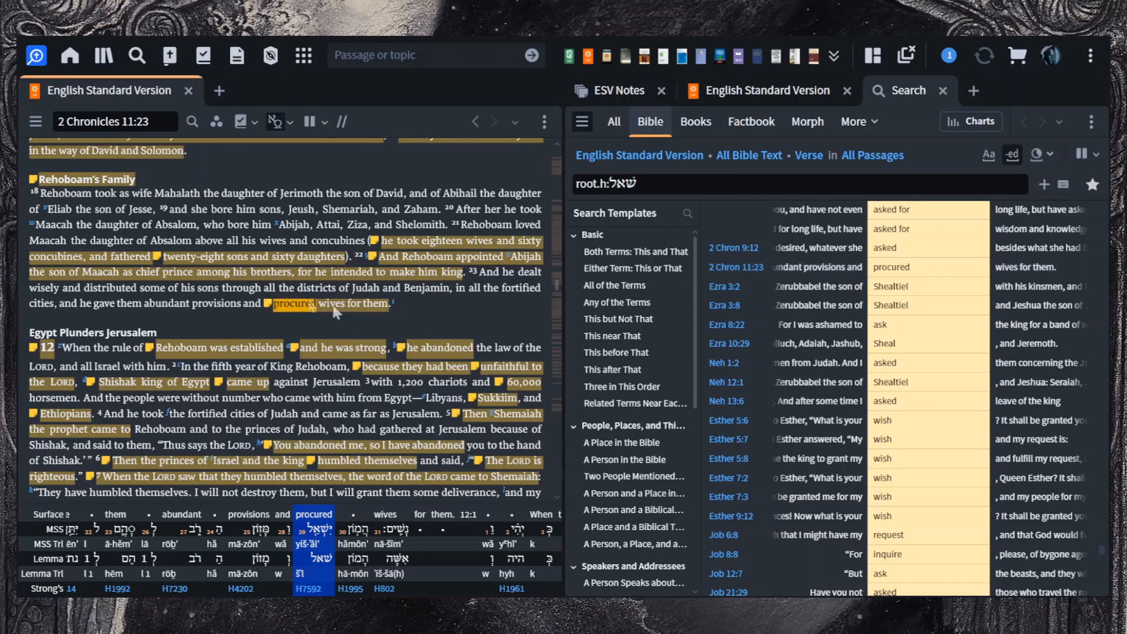
{"action": "mouse_move", "coordinate": [388, 324]}
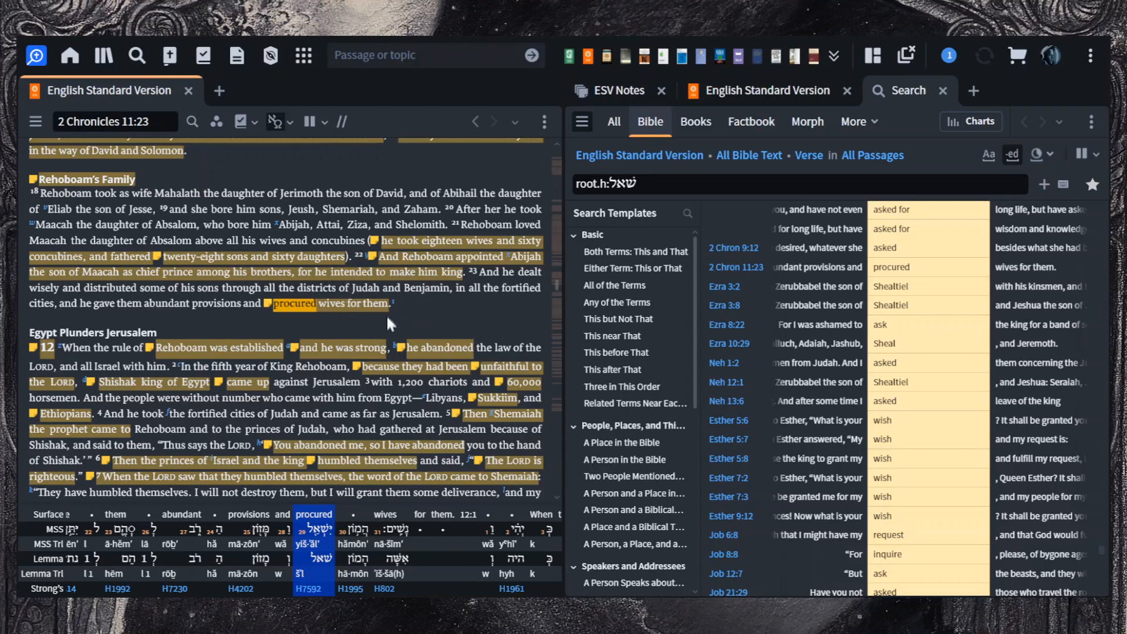
Step: Review the Bible search results for the root שאל, including 2 Chronicles 11:23 'procured'
{"action": "scroll", "scroll_direction": "down", "scroll_amount": 3}
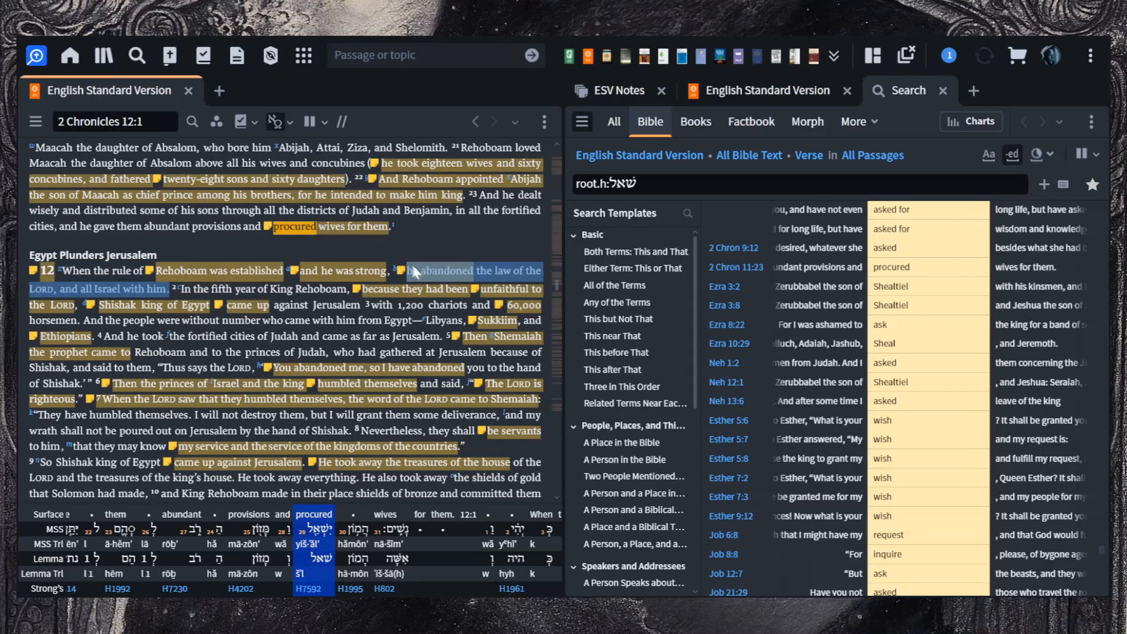
{"action": "mouse_move", "coordinate": [431, 246]}
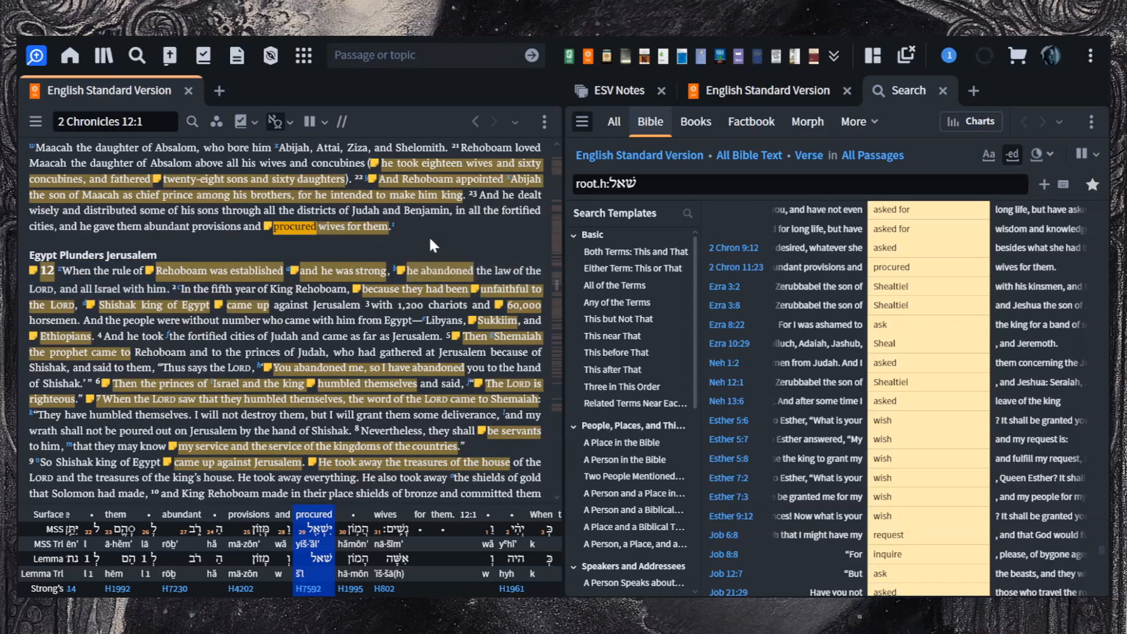
{"action": "mouse_move", "coordinate": [433, 242]}
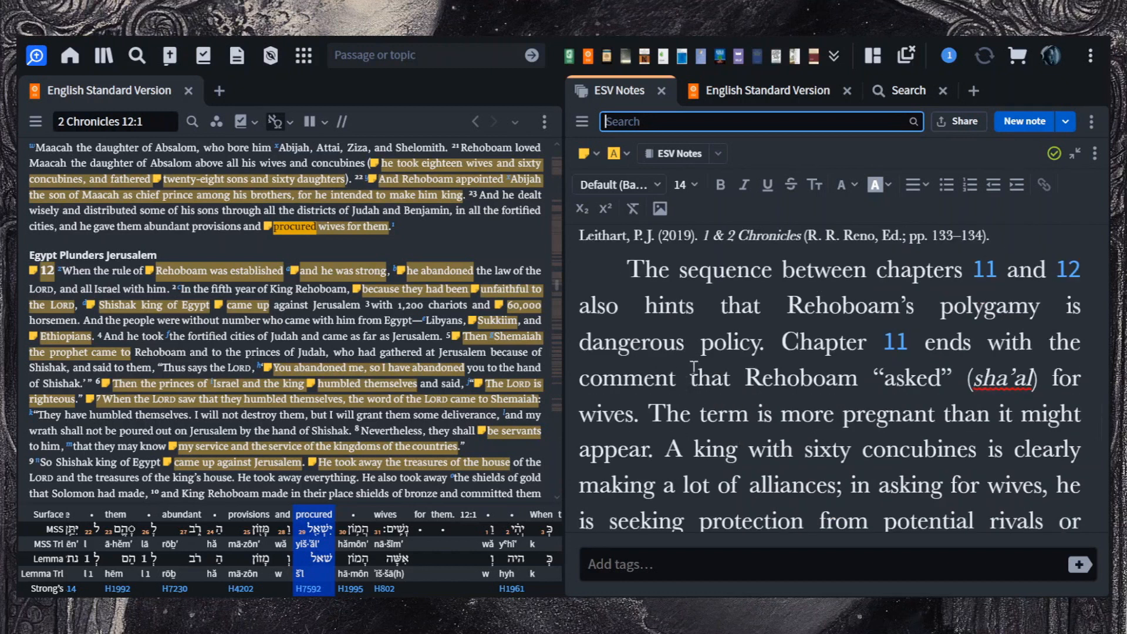
Step: Mark Leithart's sentence on chapter 11 ending with Rehoboam 'asking' for wives
{"action": "left_click_drag", "start_coordinate": [783, 342], "coordinate": [1047, 342]}
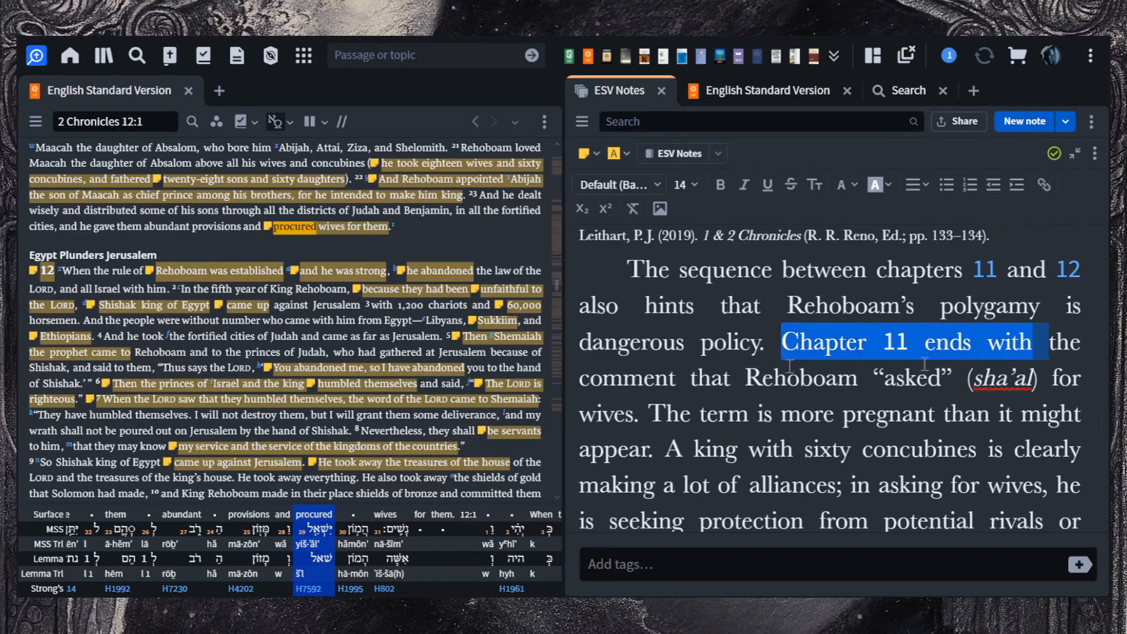
{"action": "left_click_drag", "start_coordinate": [1016, 342], "coordinate": [1050, 379]}
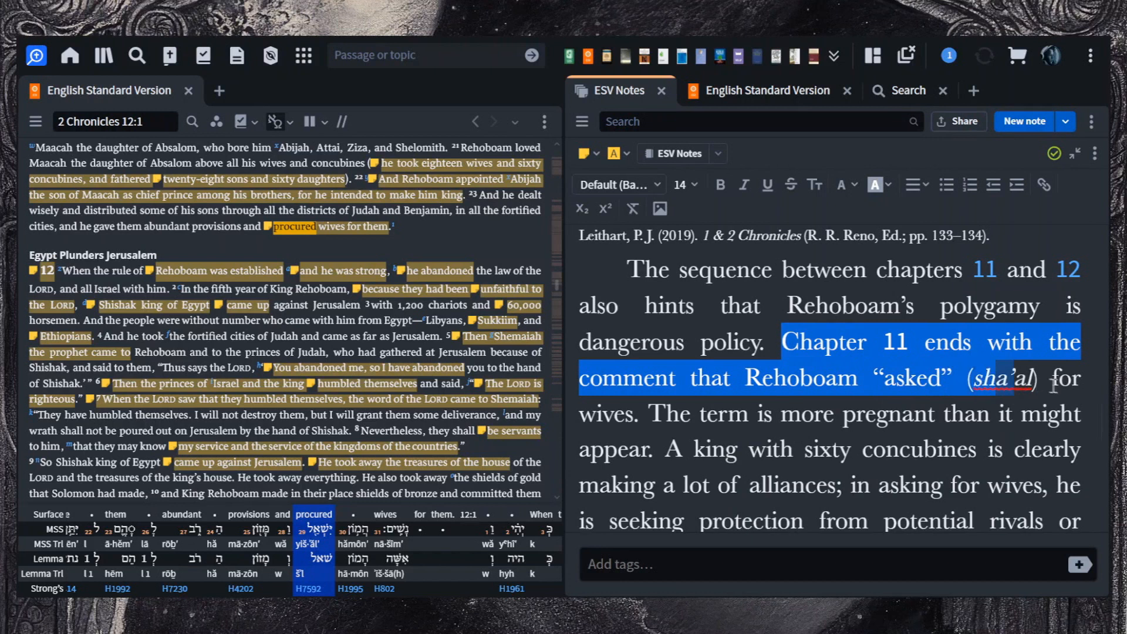
{"action": "scroll", "scroll_direction": "down", "scroll_amount": 3}
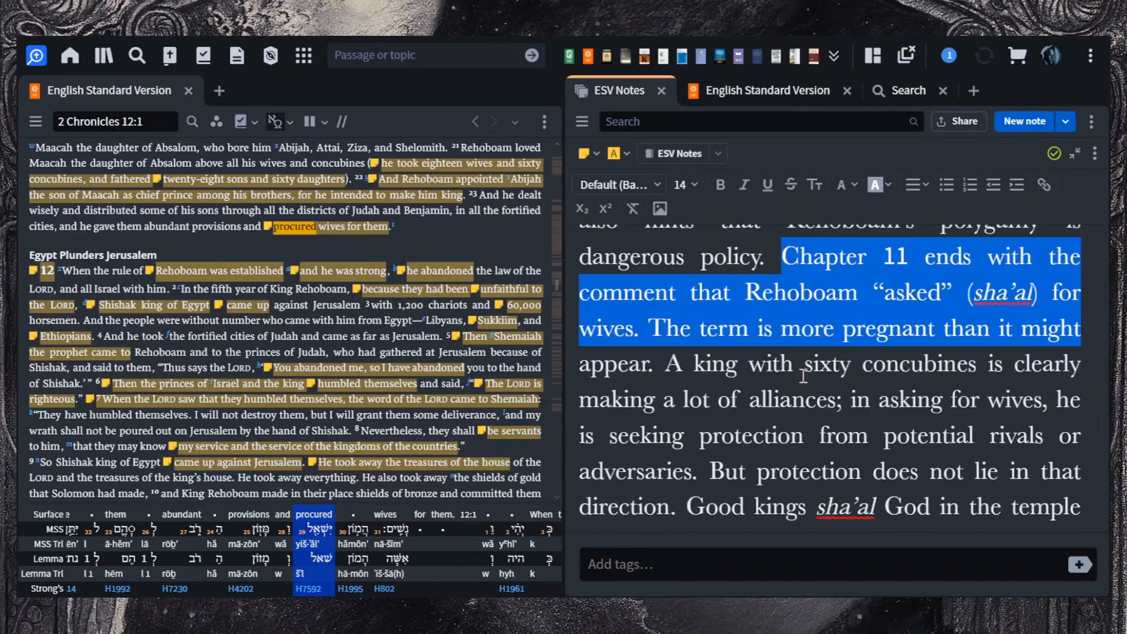
{"action": "scroll", "scroll_direction": "down", "scroll_amount": 3}
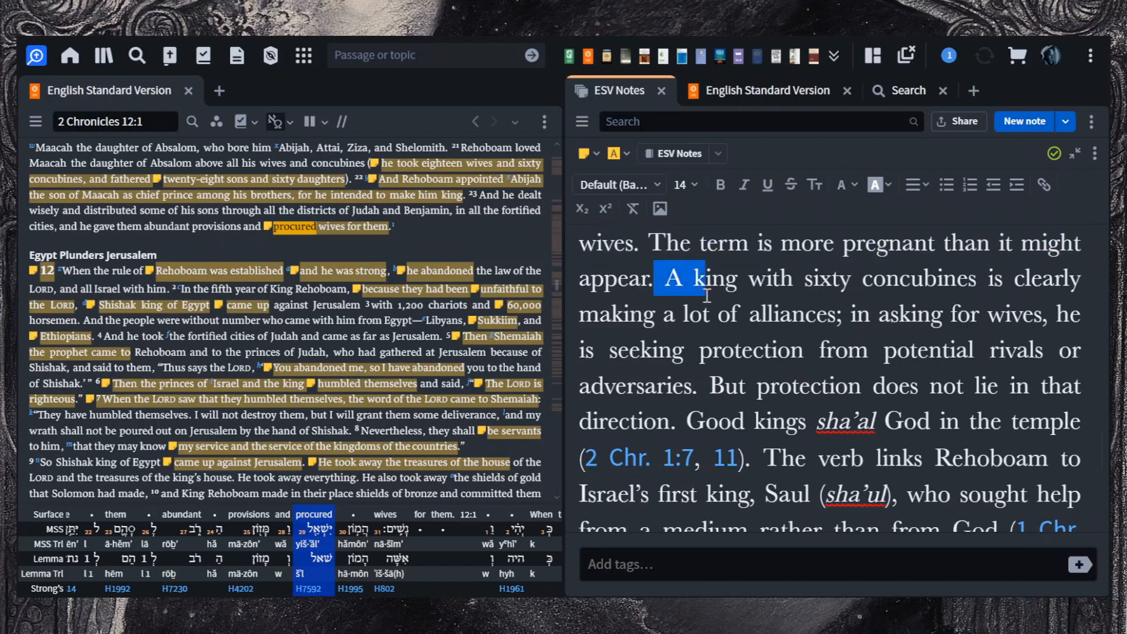
Step: Mark the sentence on sixty concubines as alliances seeking protection from rivals
{"action": "left_click_drag", "start_coordinate": [661, 279], "coordinate": [711, 314]}
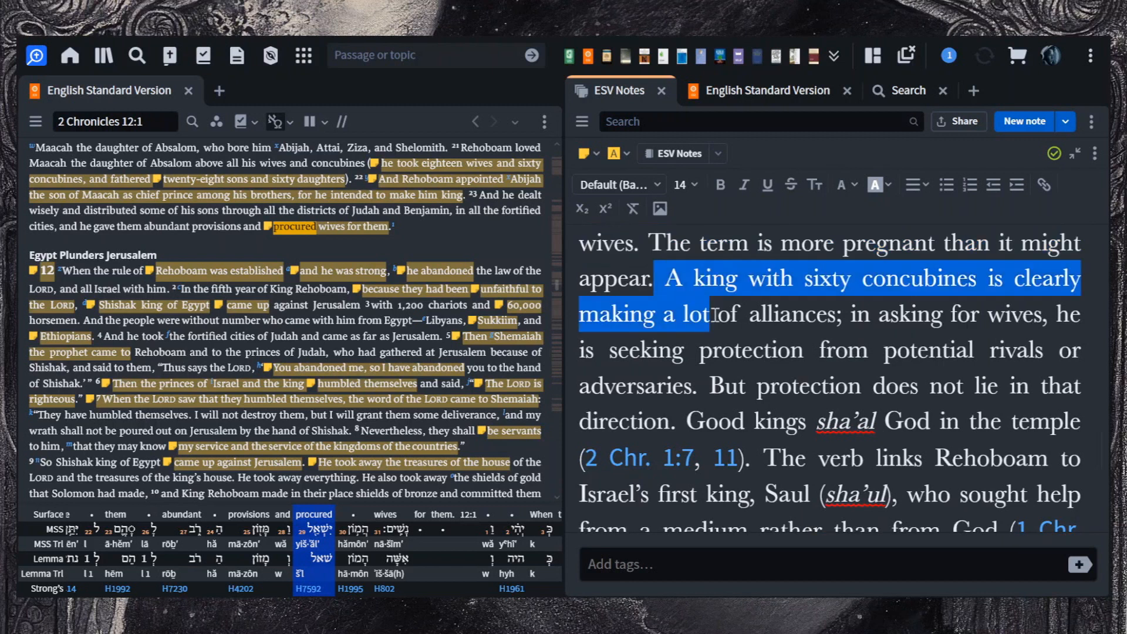
{"action": "left_click_drag", "start_coordinate": [719, 315], "coordinate": [996, 350]}
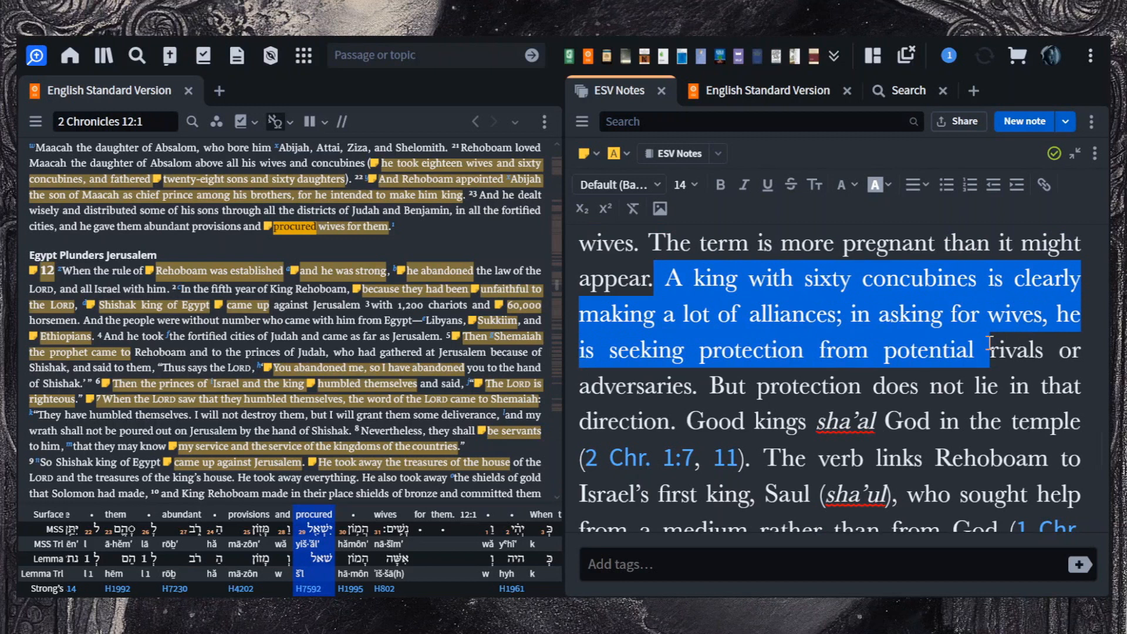
{"action": "left_click_drag", "start_coordinate": [989, 350], "coordinate": [773, 386]}
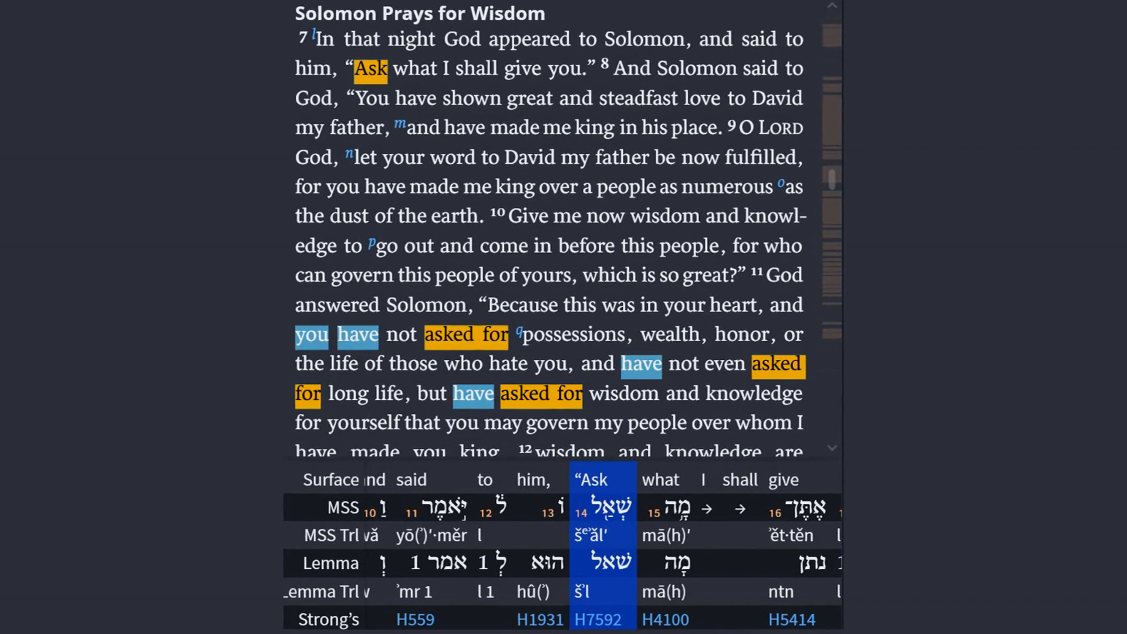
Step: Mark the sentence linking Rehoboam to Saul and continue to his forsaking the Torah (12:1–2)
{"action": "scroll", "scroll_direction": "down", "scroll_amount": 3}
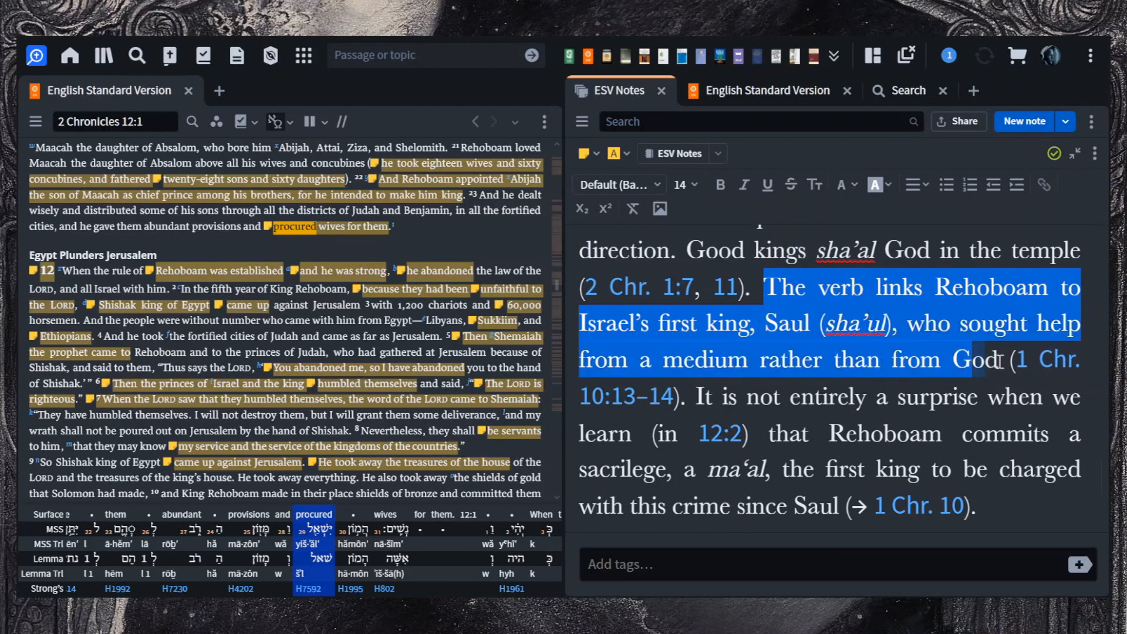
{"action": "left_click_drag", "start_coordinate": [1000, 359], "coordinate": [999, 397]}
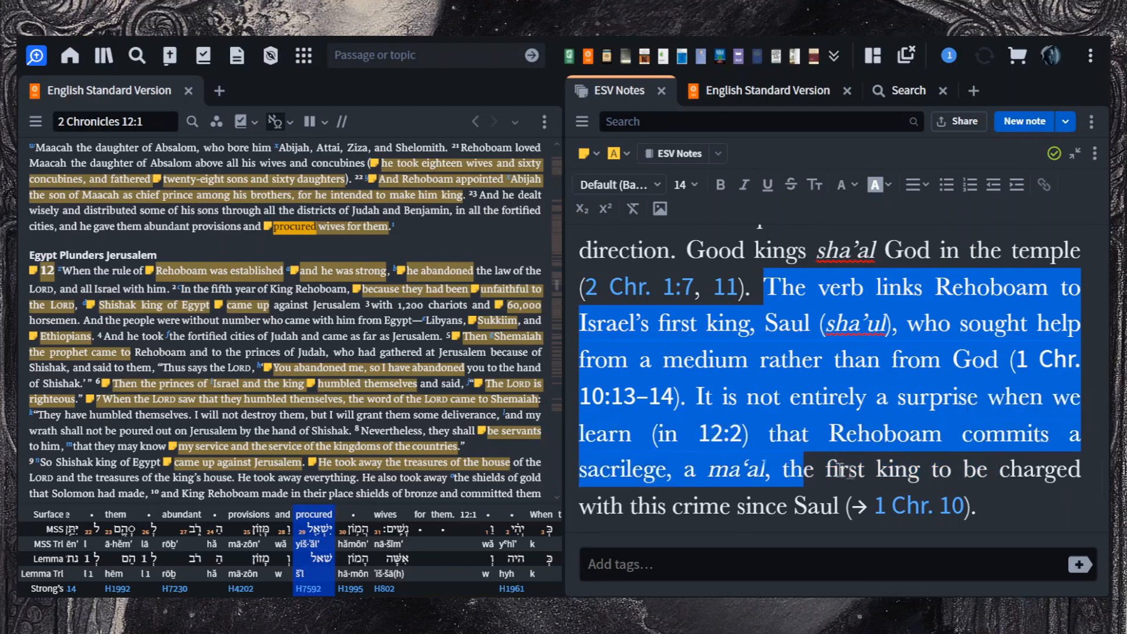
{"action": "scroll", "scroll_direction": "down", "scroll_amount": 3}
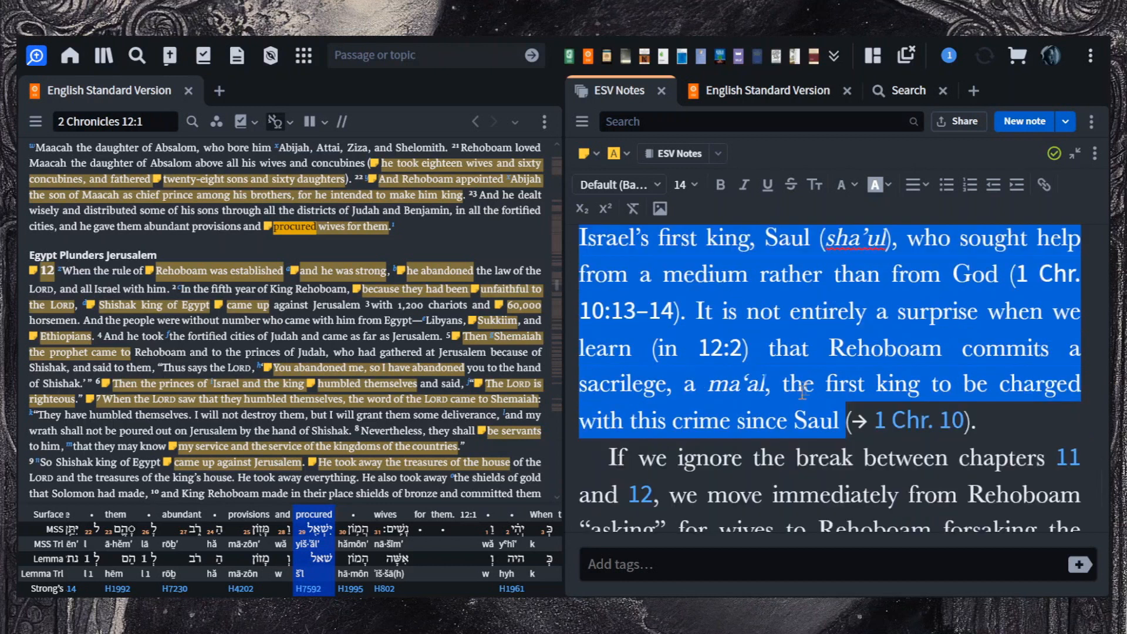
{"action": "scroll", "scroll_direction": "down", "scroll_amount": 3}
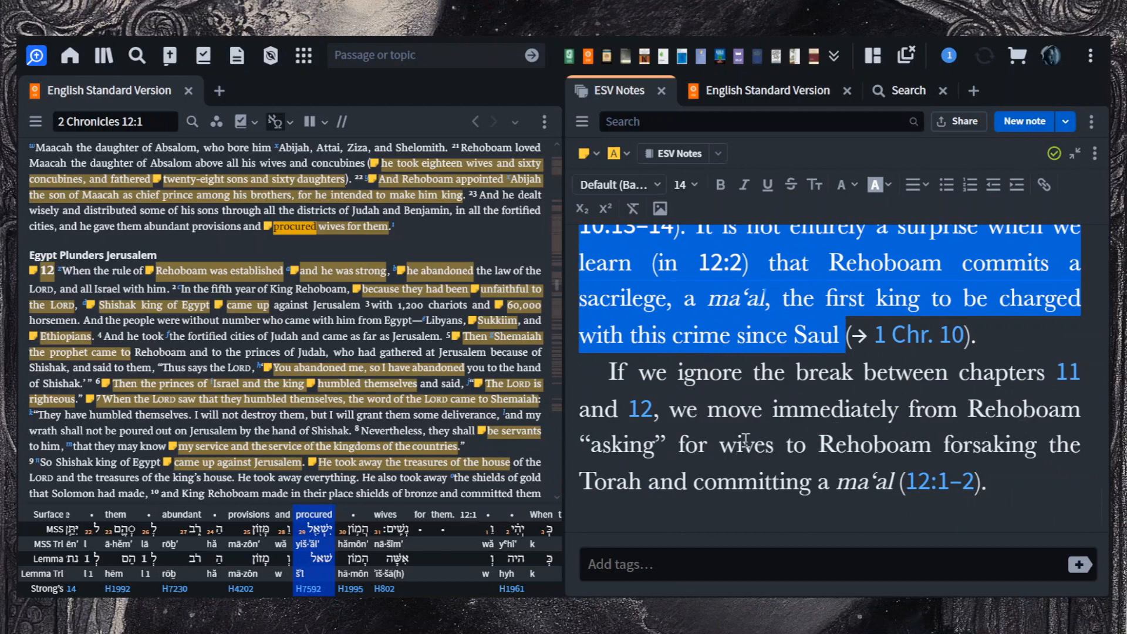
{"action": "double_click", "coordinate": [800, 444]}
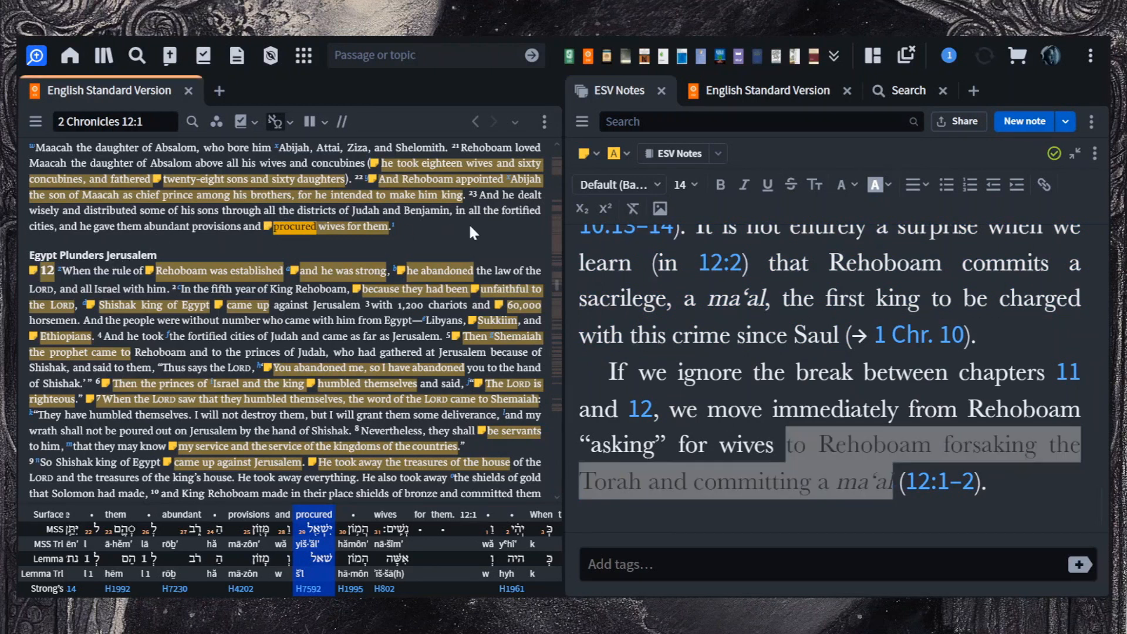
{"action": "mouse_move", "coordinate": [102, 283]}
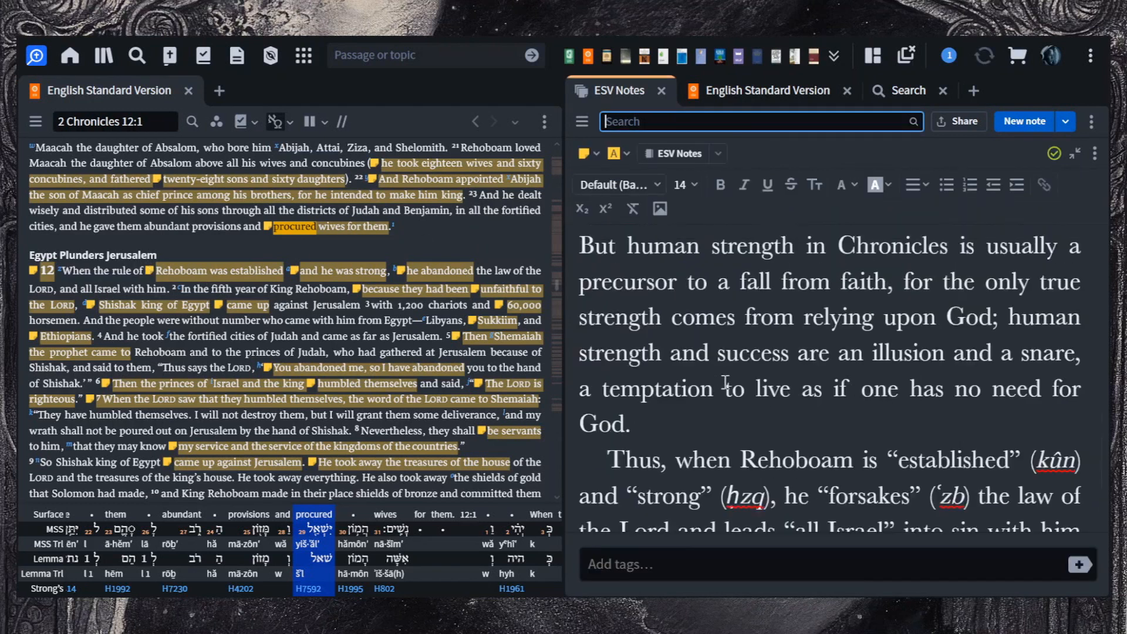
Step: Mark the paragraph calling human strength an illusion unless relying upon God
{"action": "scroll", "scroll_direction": "down", "scroll_amount": 3}
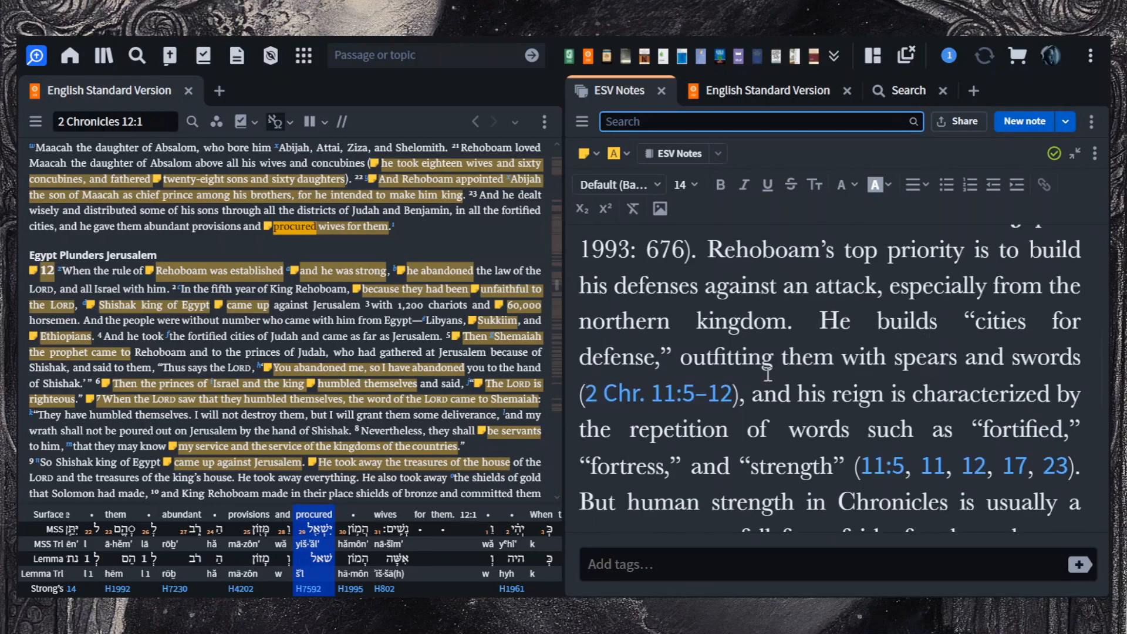
{"action": "scroll", "scroll_direction": "down", "scroll_amount": 3}
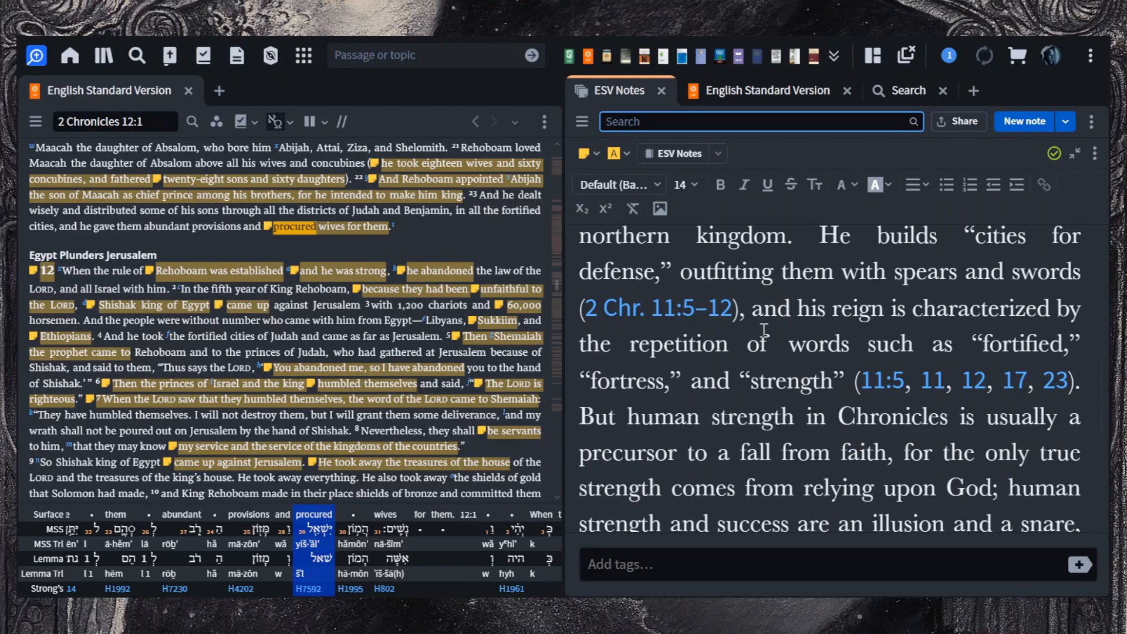
{"action": "mouse_move", "coordinate": [685, 349]}
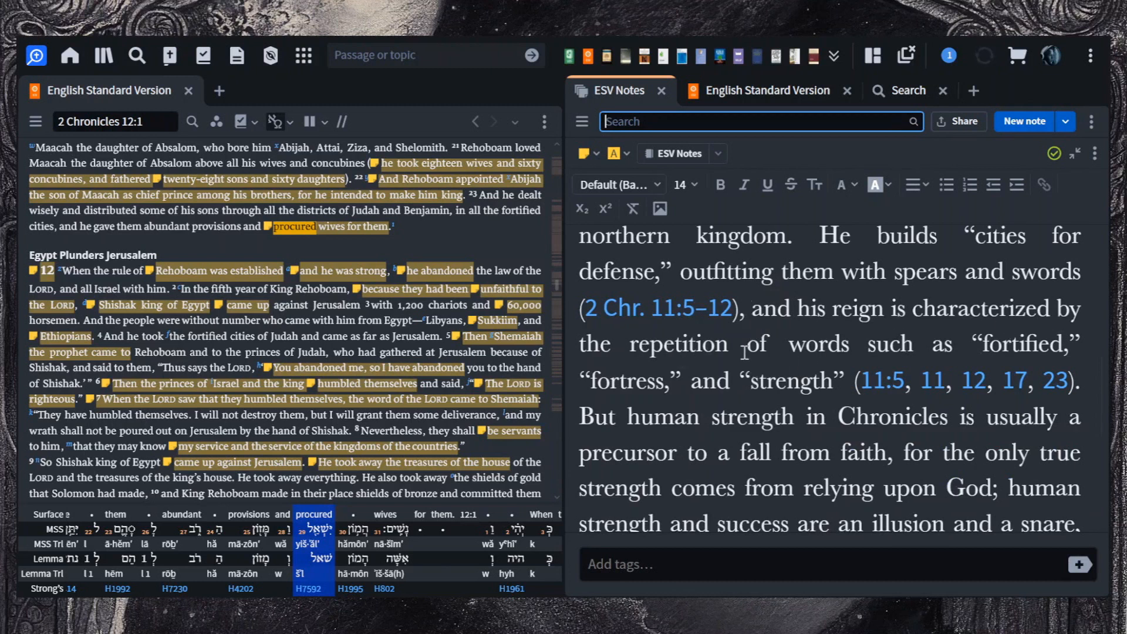
{"action": "scroll", "scroll_direction": "down", "scroll_amount": 3}
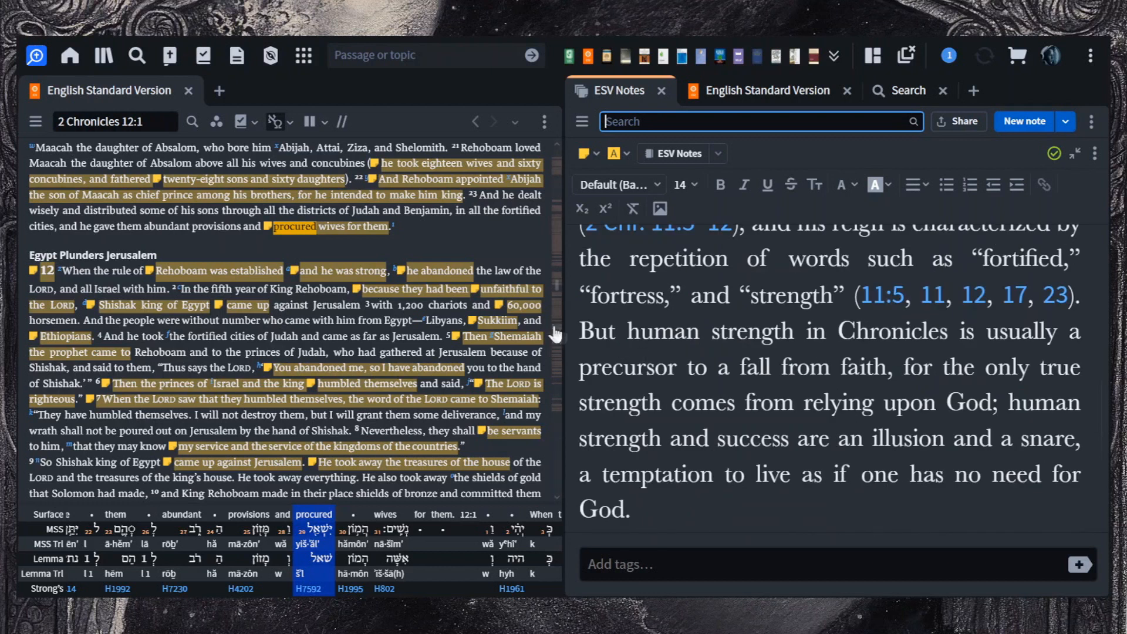
{"action": "double_click", "coordinate": [597, 331]}
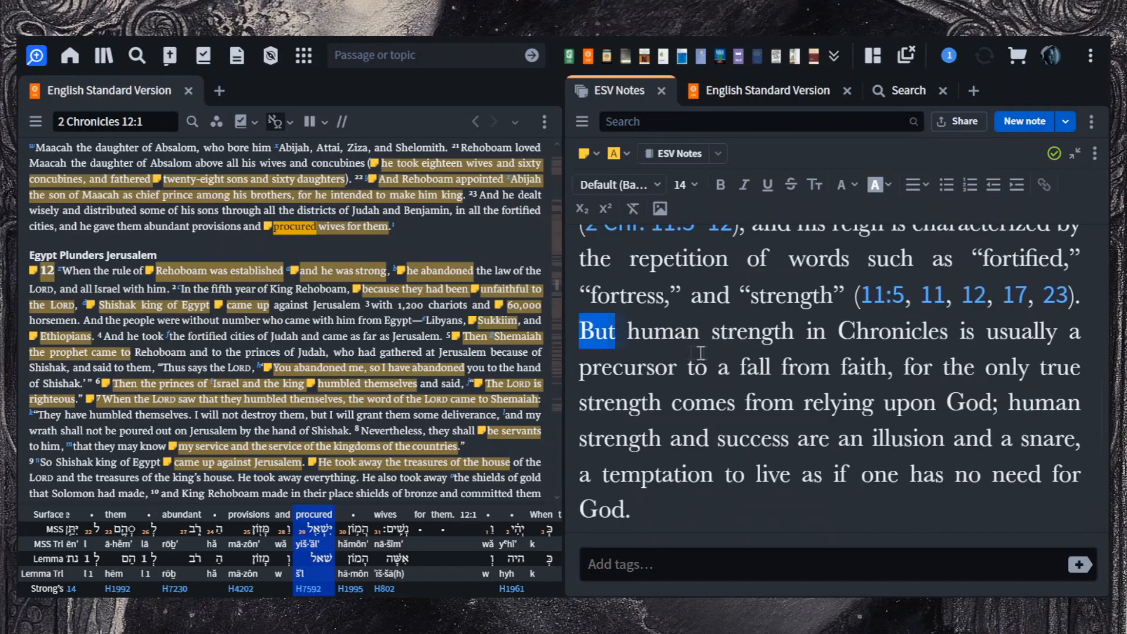
{"action": "left_click_drag", "start_coordinate": [597, 331], "coordinate": [791, 368]}
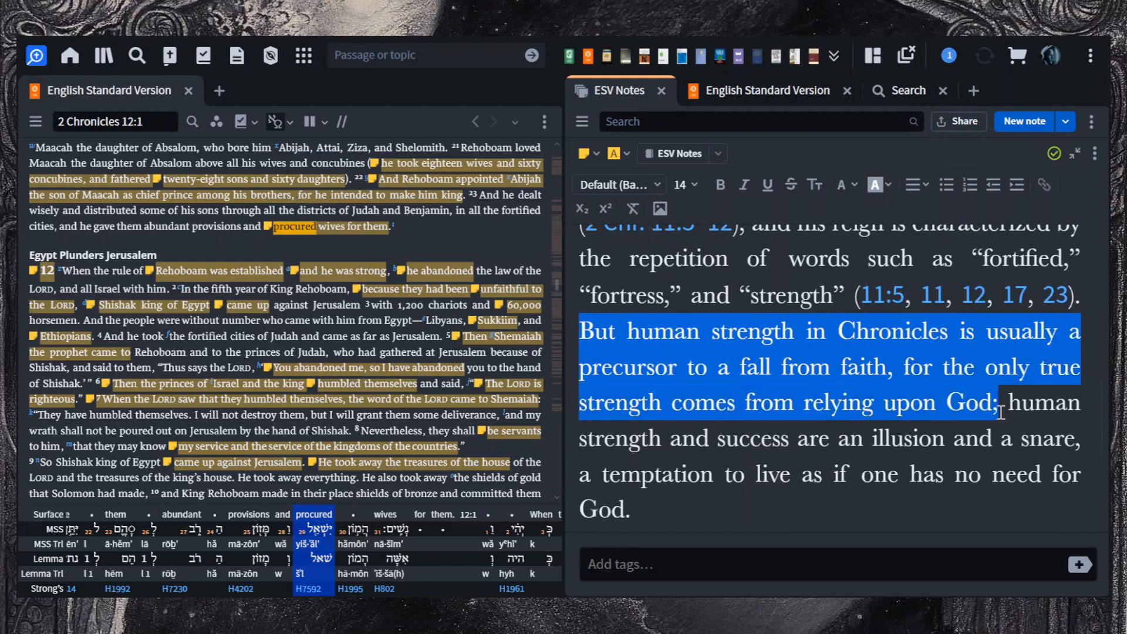
{"action": "left_click_drag", "start_coordinate": [1005, 402], "coordinate": [991, 475]}
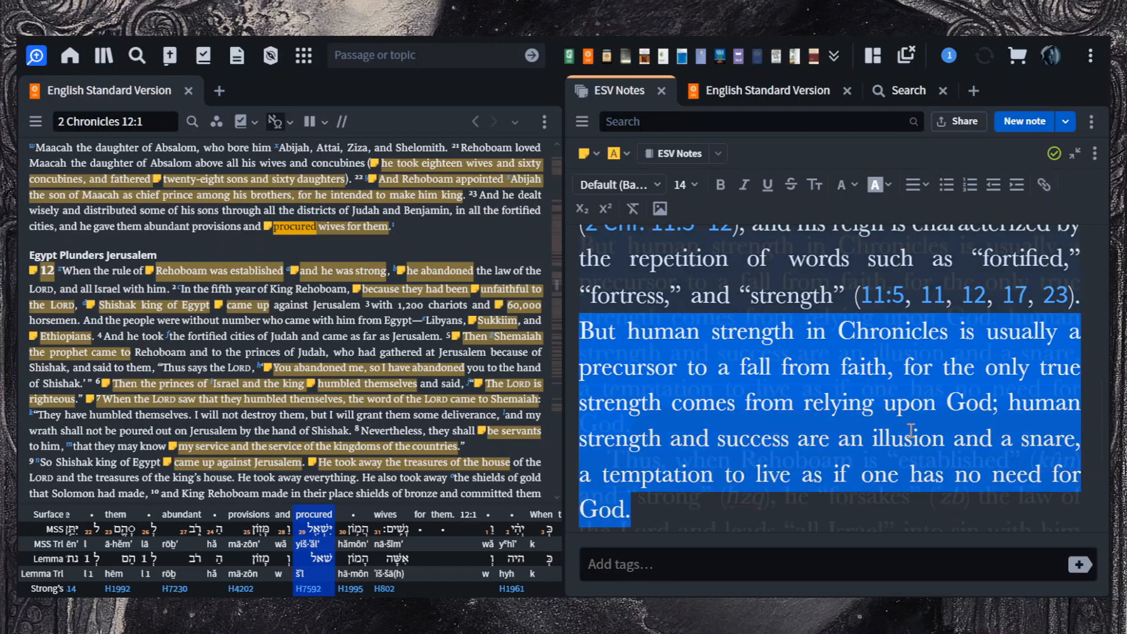
{"action": "scroll", "scroll_direction": "down", "scroll_amount": 3}
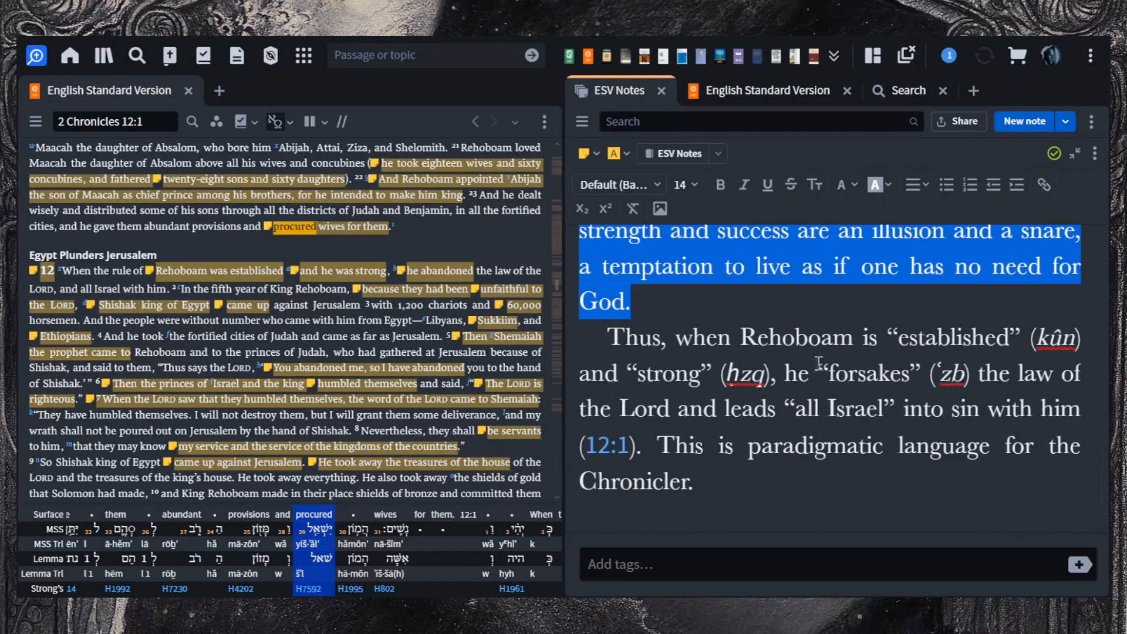
{"action": "mouse_move", "coordinate": [837, 406]}
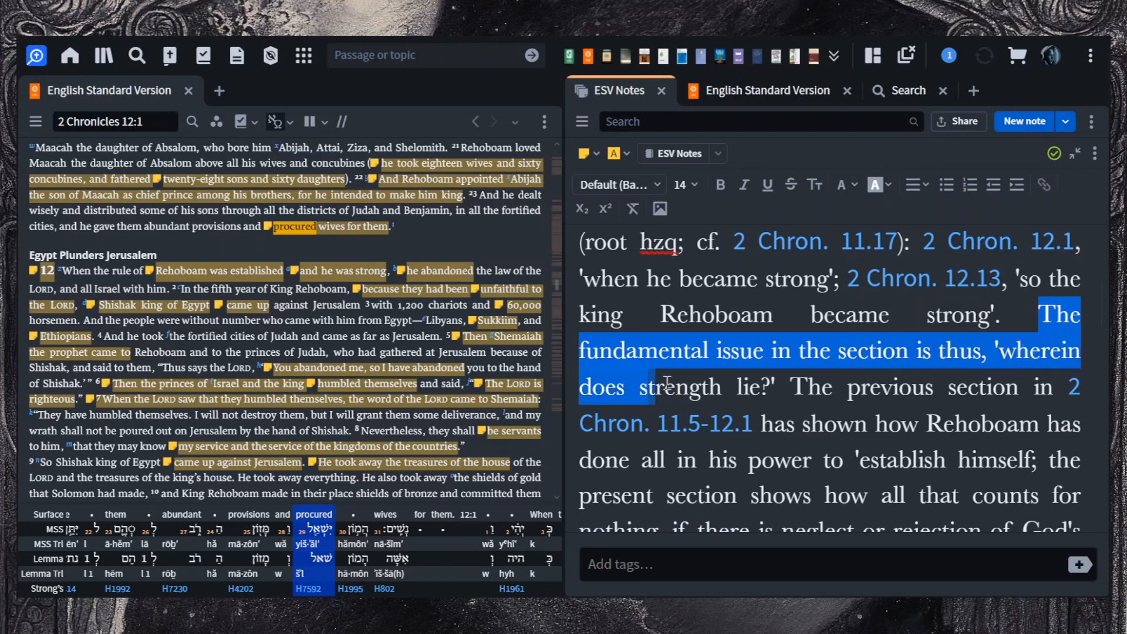
Step: Pick out the 'wherein does strength lie?' sentence and the point about neglecting God's claims
{"action": "left_click_drag", "start_coordinate": [665, 387], "coordinate": [867, 424]}
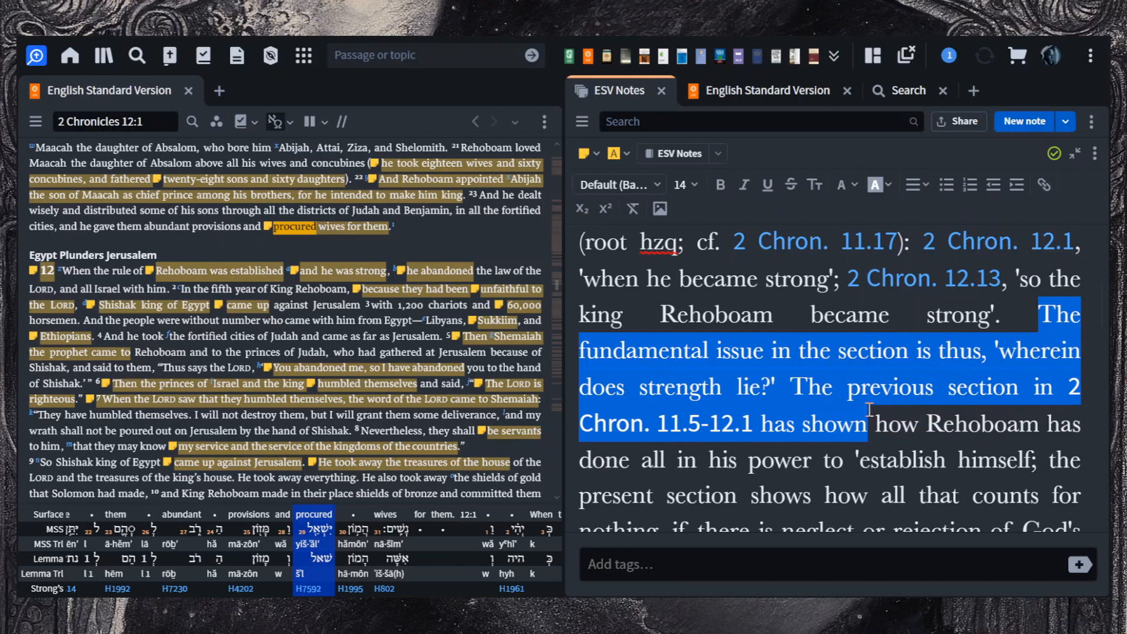
{"action": "scroll", "scroll_direction": "down", "scroll_amount": 3}
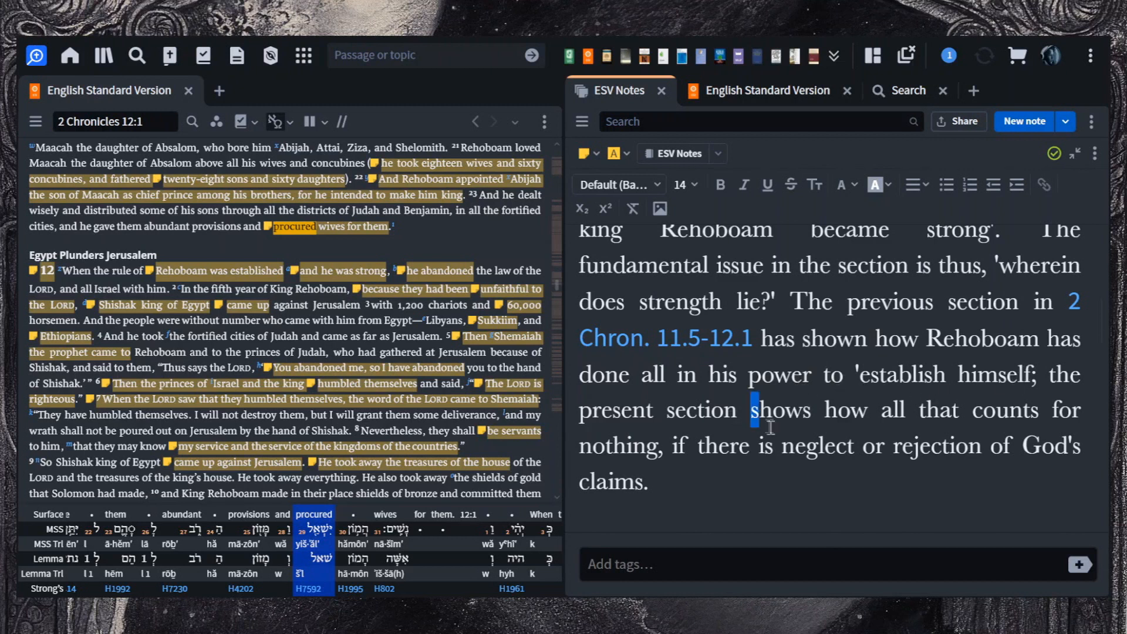
{"action": "left_click_drag", "start_coordinate": [754, 410], "coordinate": [775, 446]}
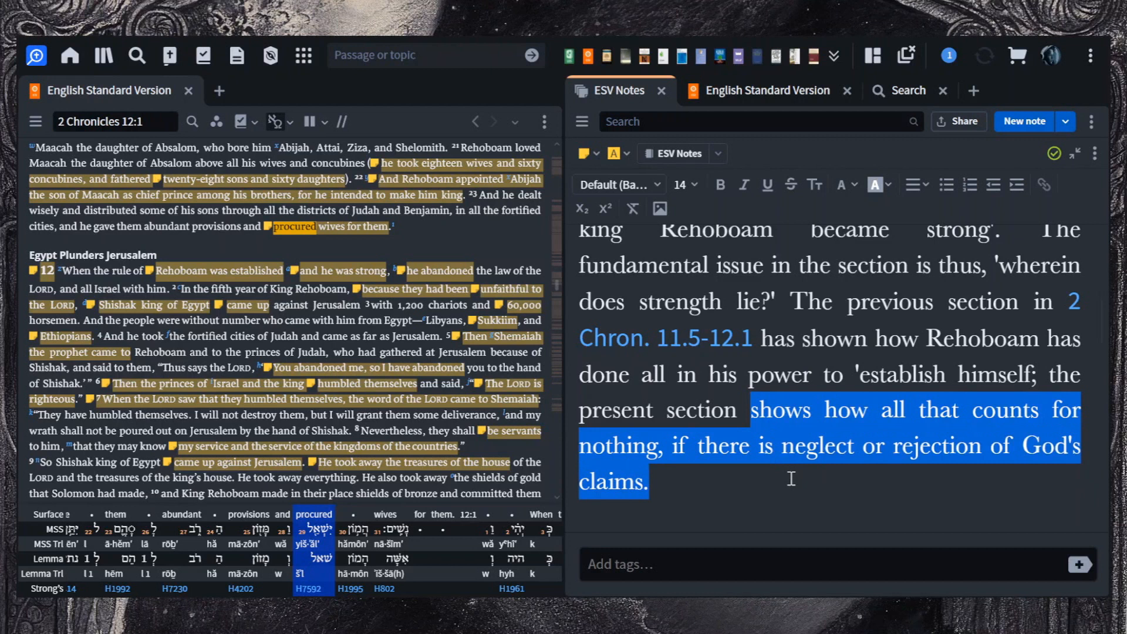
{"action": "mouse_move", "coordinate": [469, 304]}
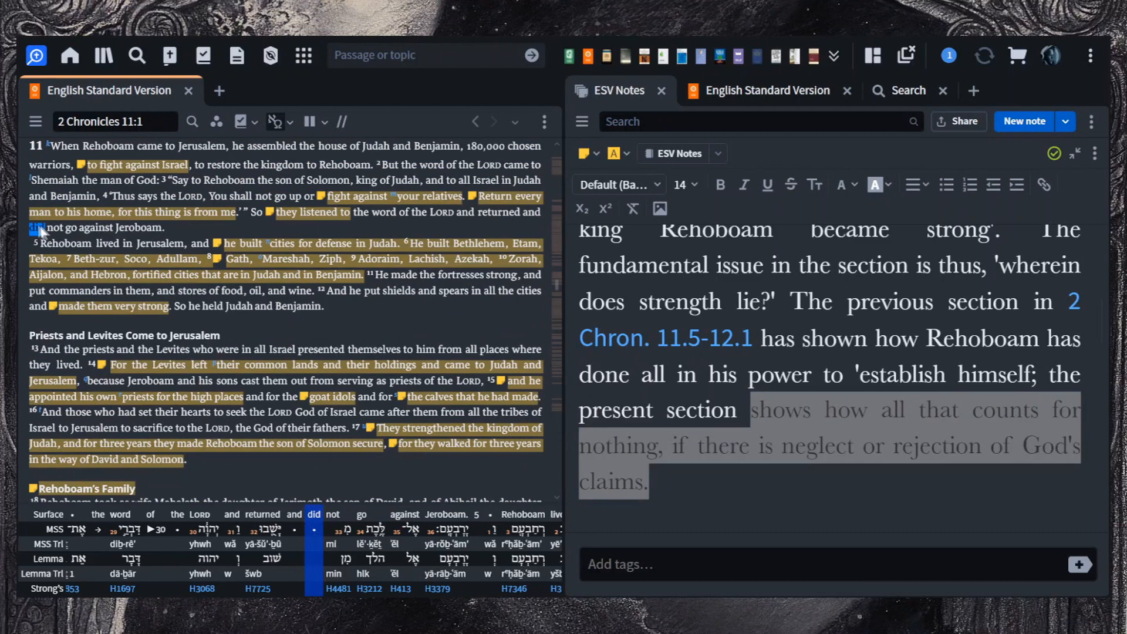
Step: Reach Leithart's chiastic outline of 2 Chronicles 12 with 12:6 as the hinge
{"action": "scroll", "scroll_direction": "down", "scroll_amount": 3}
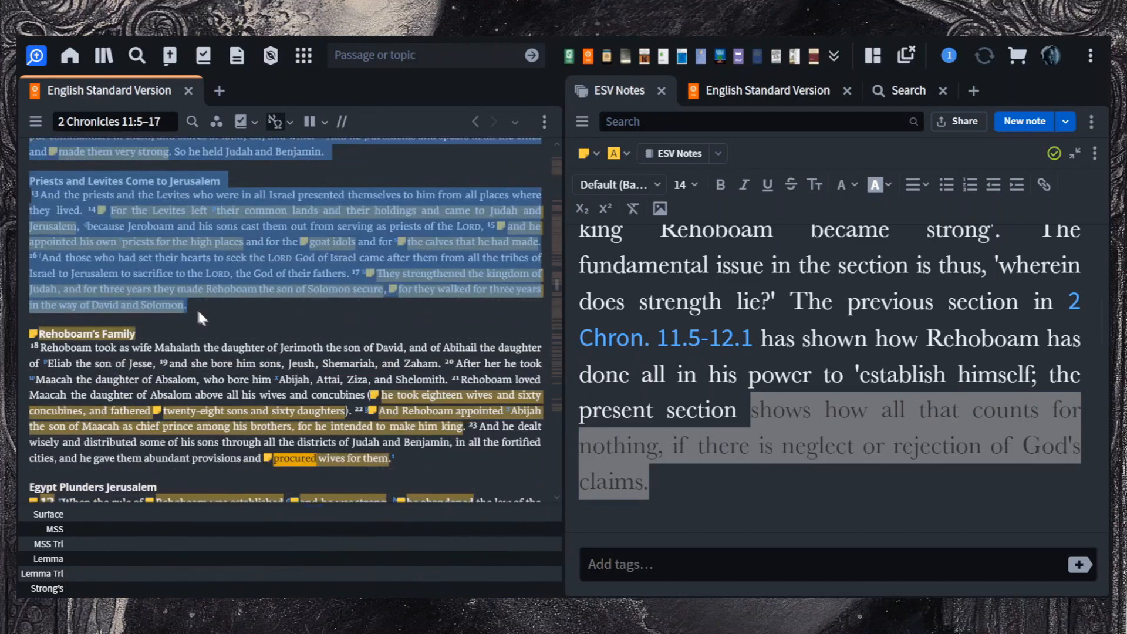
{"action": "scroll", "scroll_direction": "down", "scroll_amount": 3}
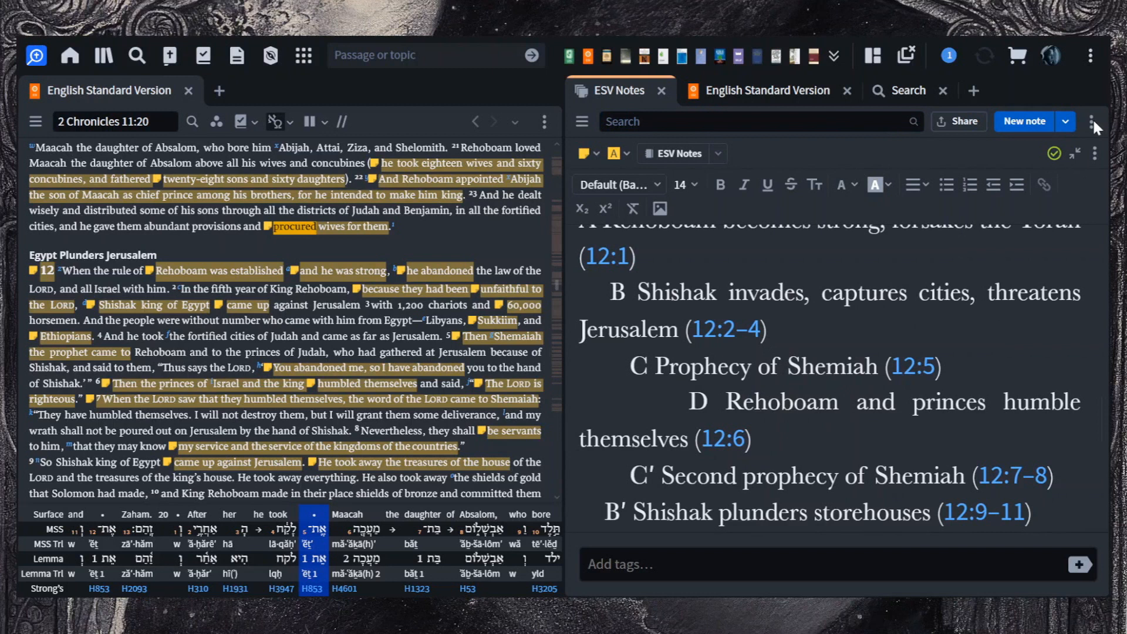
{"action": "scroll", "scroll_direction": "down", "scroll_amount": 3}
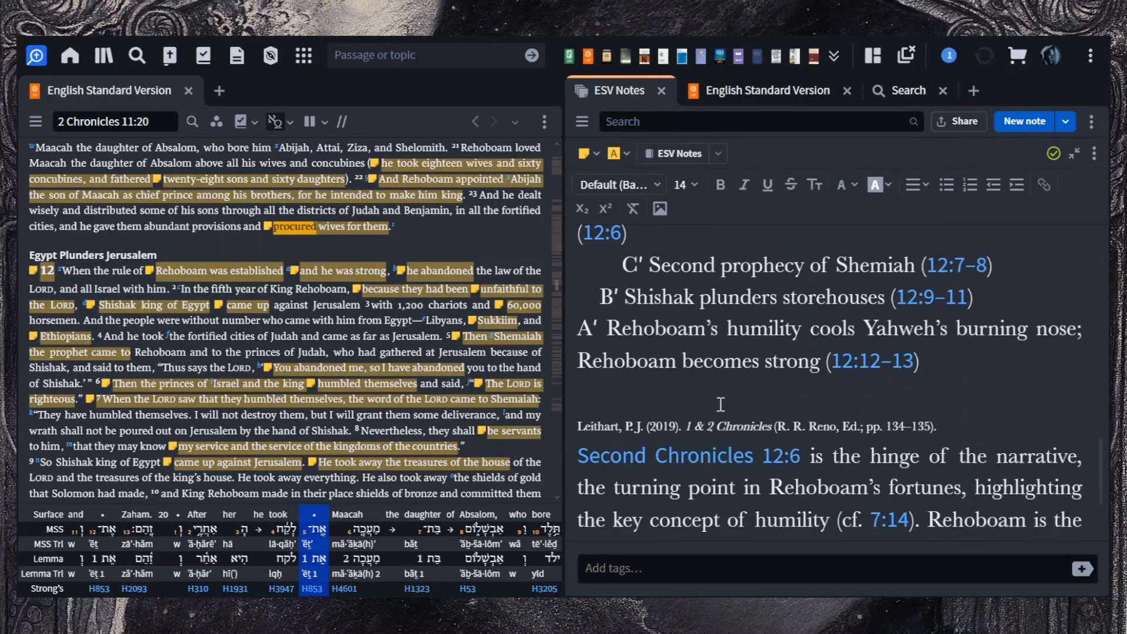
{"action": "scroll", "scroll_direction": "down", "scroll_amount": 3}
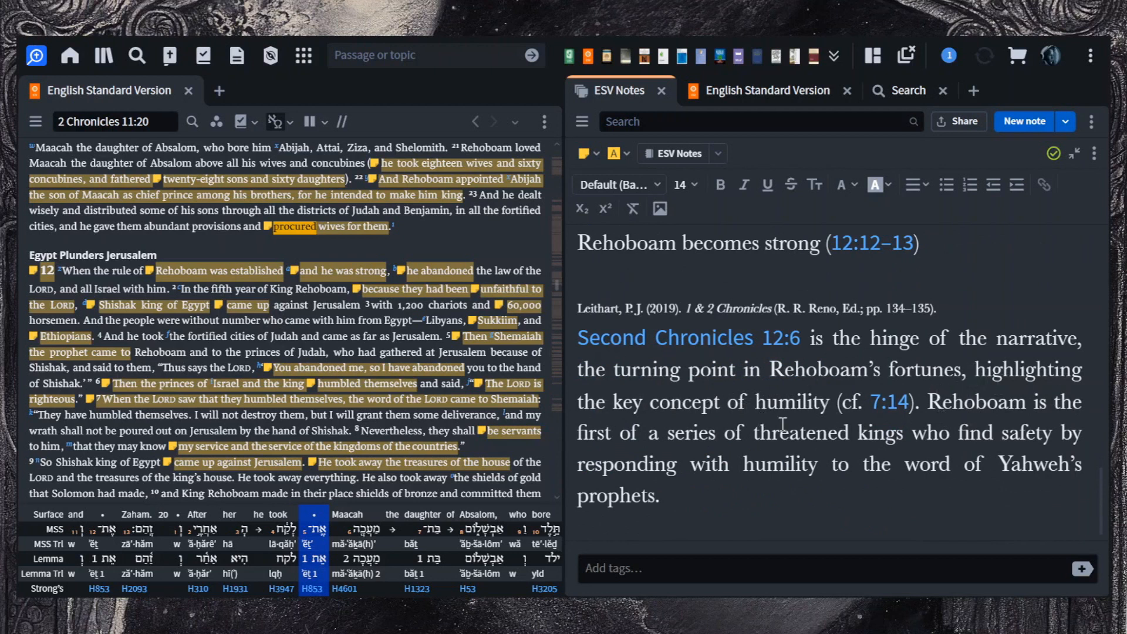
Step: Pick out the sentence on humbled threatened kings, then clear the selection
{"action": "left_click_drag", "start_coordinate": [944, 401], "coordinate": [951, 434]}
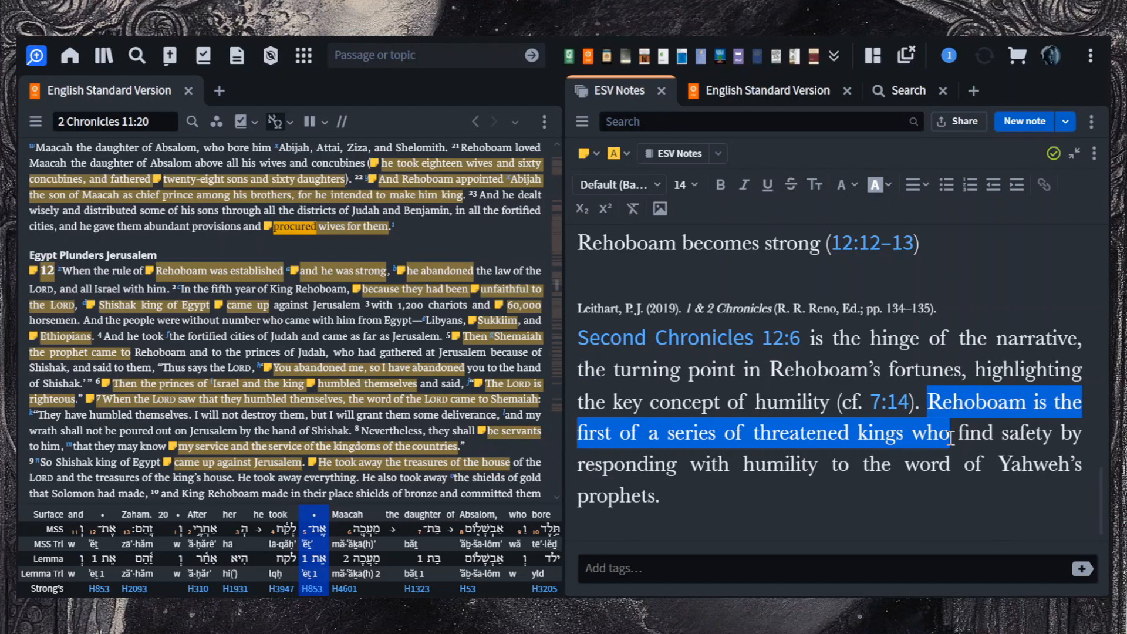
{"action": "left_click_drag", "start_coordinate": [948, 434], "coordinate": [953, 463]}
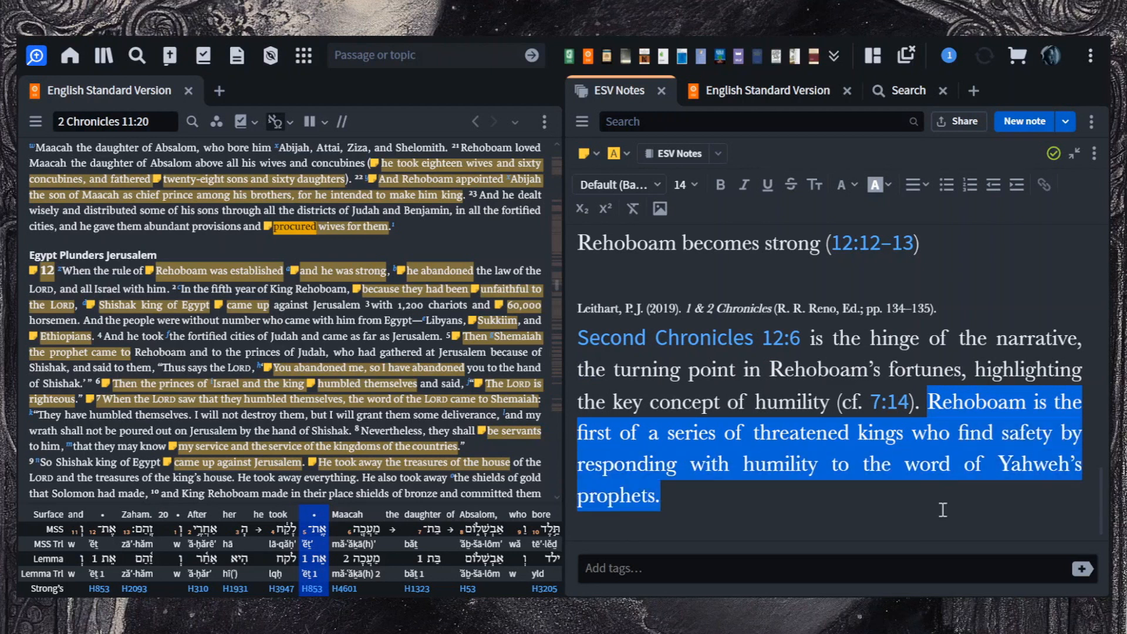
{"action": "left_click", "coordinate": [661, 495]}
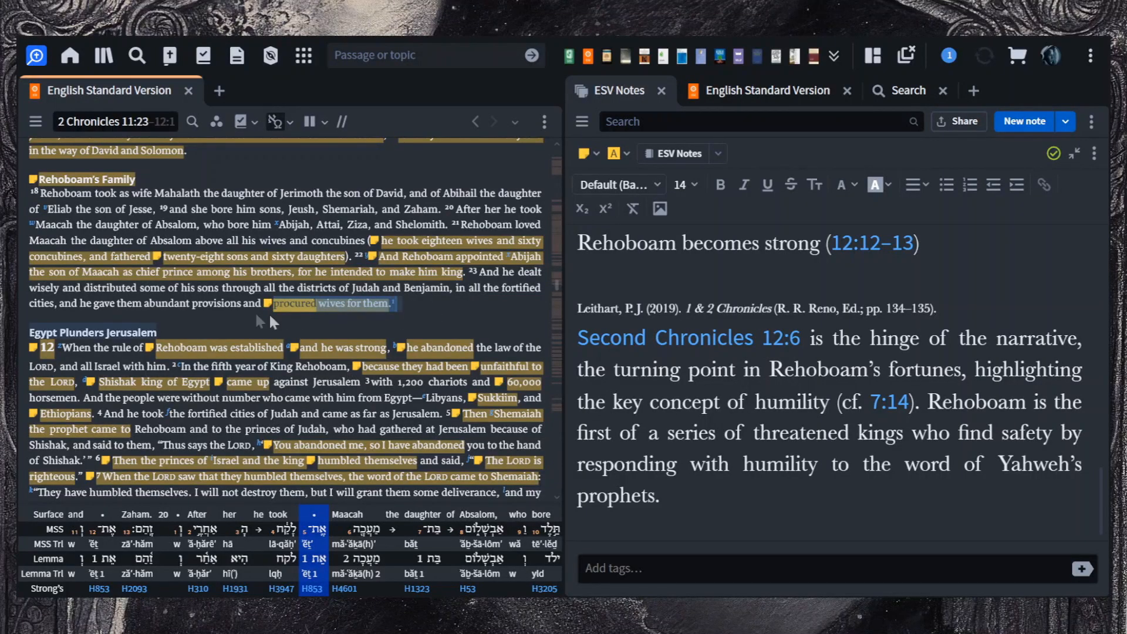
Step: Trace 'procured' in 2 Chronicles 11:23 to Hebrew H7592, then move on toward 12:1
{"action": "left_click", "coordinate": [293, 303]}
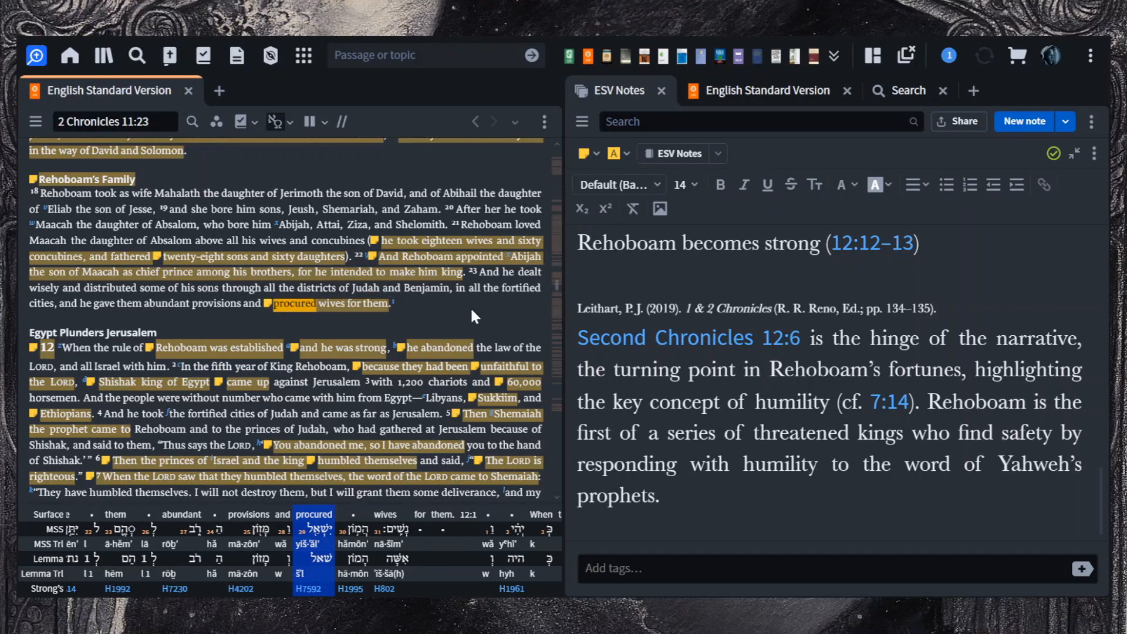
{"action": "mouse_move", "coordinate": [524, 324]}
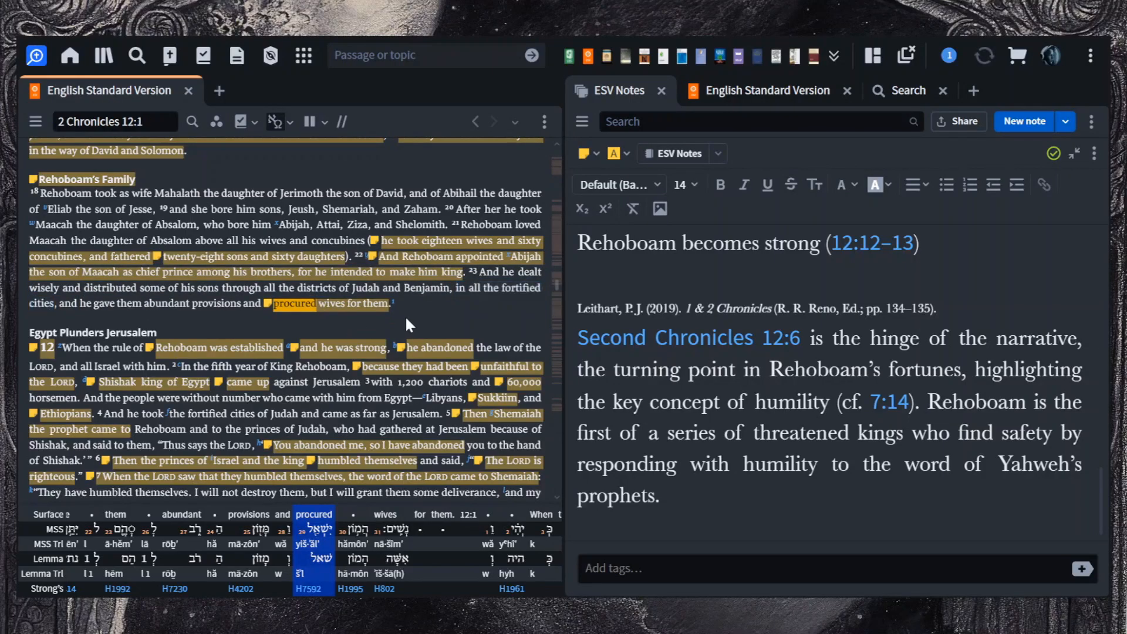
{"action": "scroll", "scroll_direction": "down", "scroll_amount": 3}
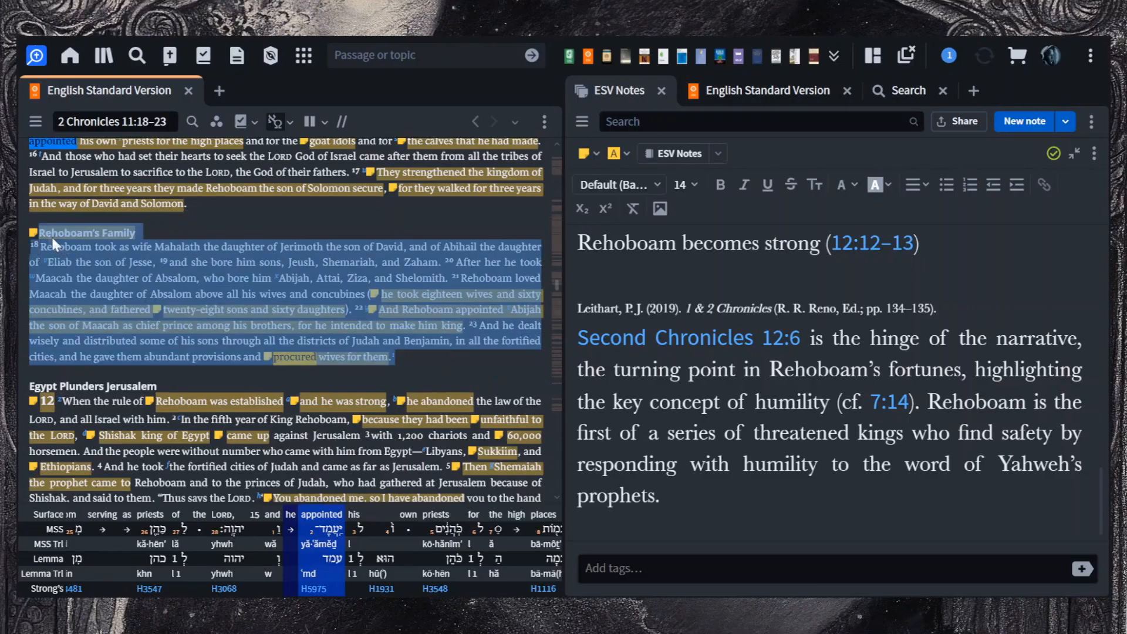
{"action": "mouse_move", "coordinate": [494, 334]}
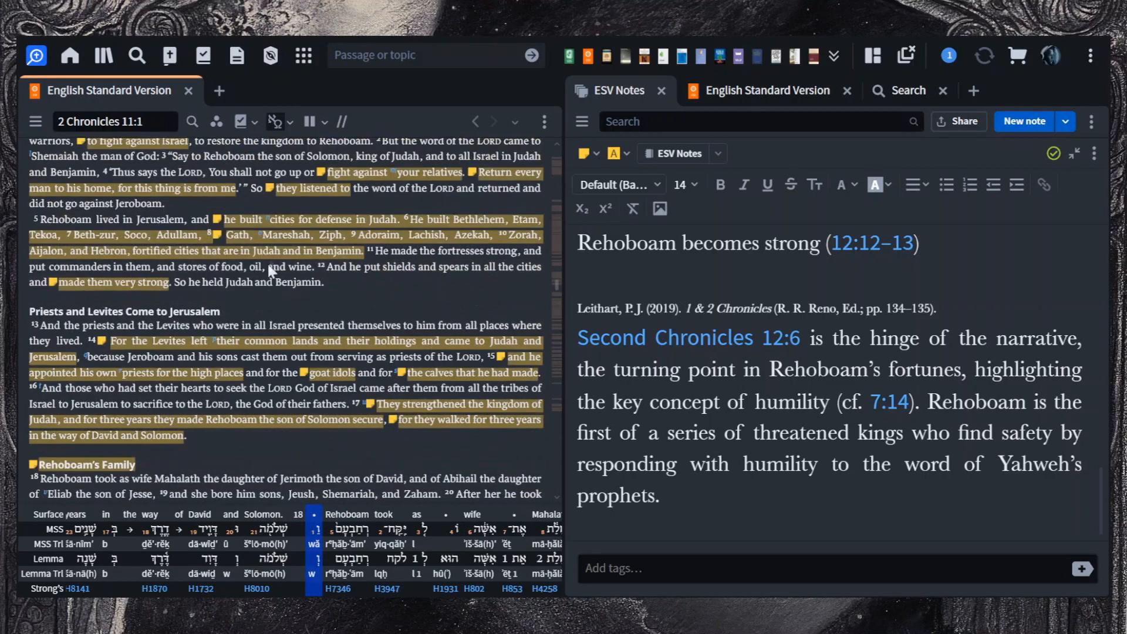
{"action": "scroll", "scroll_direction": "down", "scroll_amount": 3}
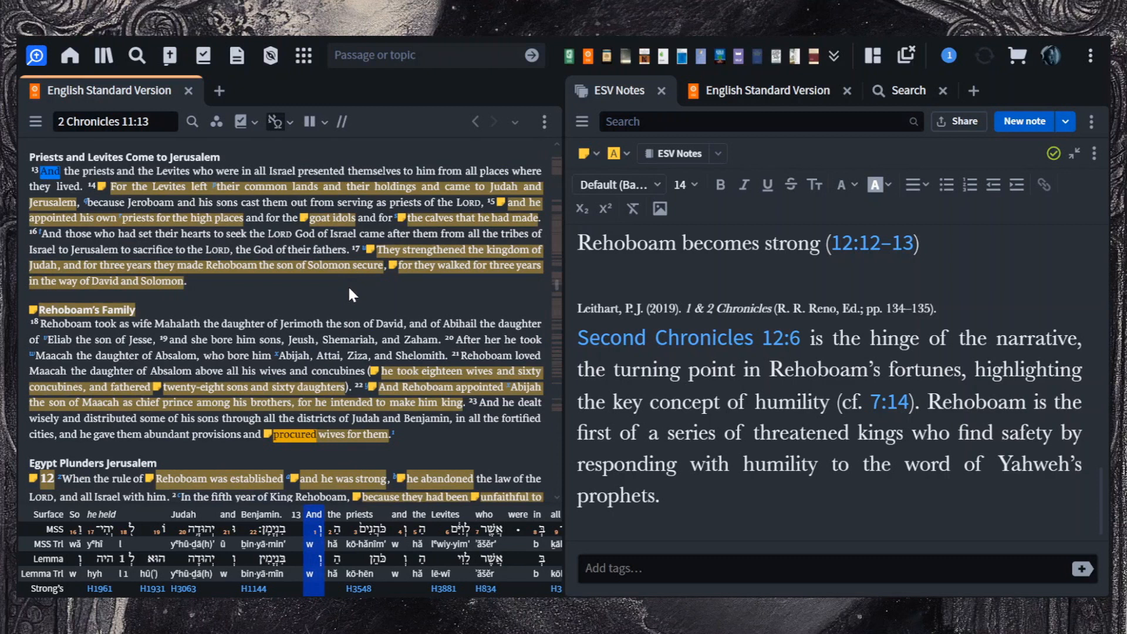
{"action": "scroll", "scroll_direction": "down", "scroll_amount": 3}
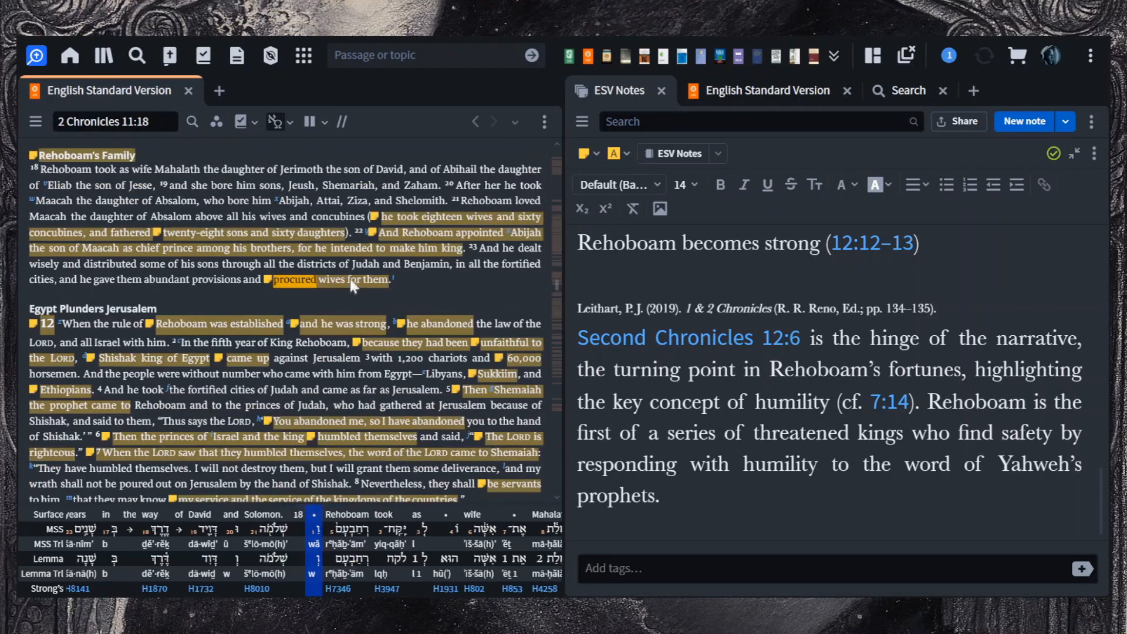
{"action": "mouse_move", "coordinate": [488, 328]}
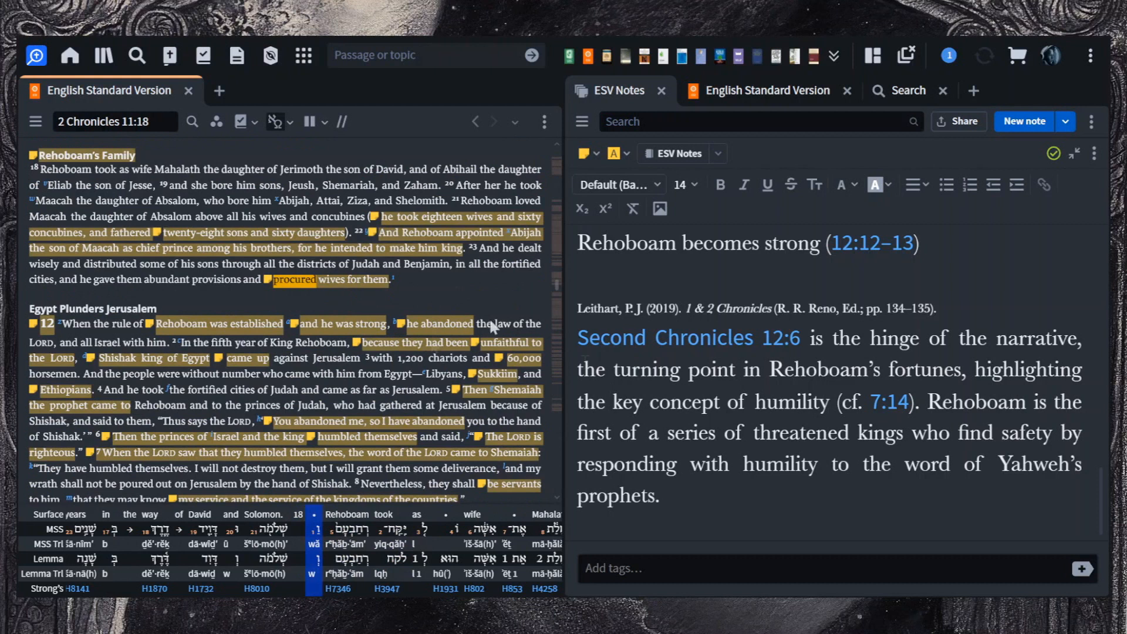
{"action": "mouse_move", "coordinate": [425, 291]}
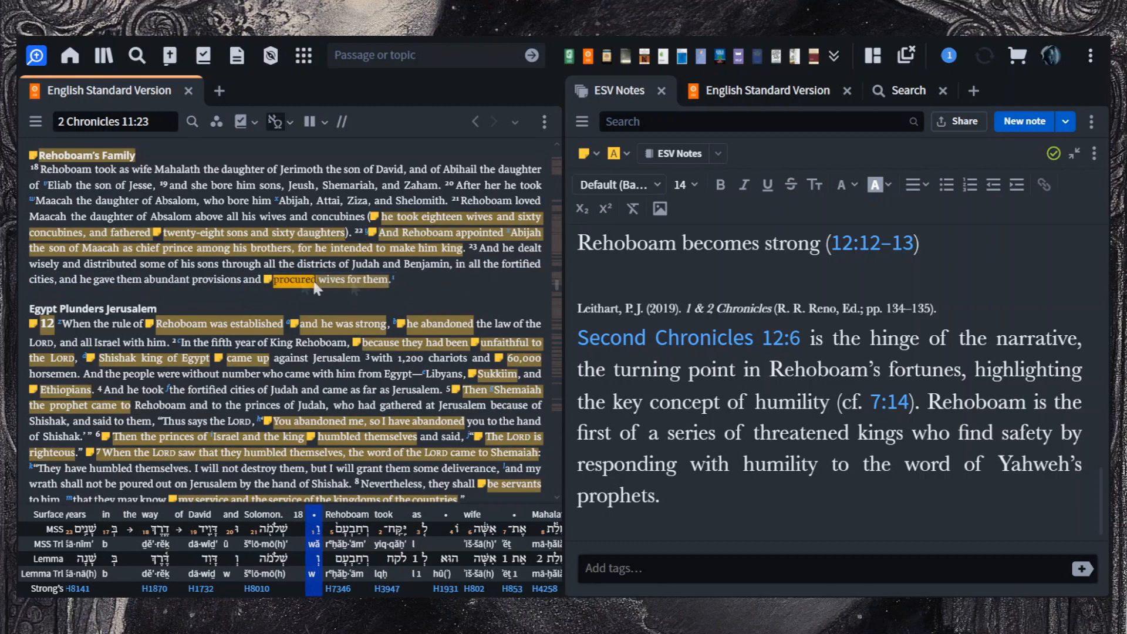
{"action": "mouse_move", "coordinate": [268, 287]}
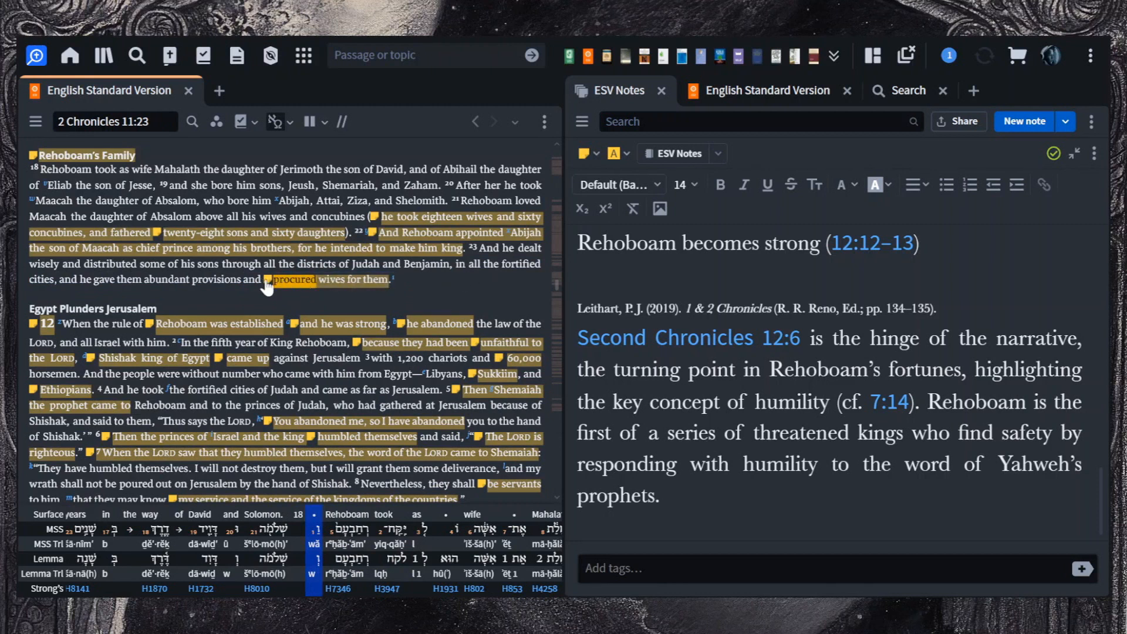
Step: Scroll the notes past Deuteronomy 17:17 to Dillard's 195–196 comment on Shishak's topographical list
{"action": "scroll", "scroll_direction": "down", "scroll_amount": 3}
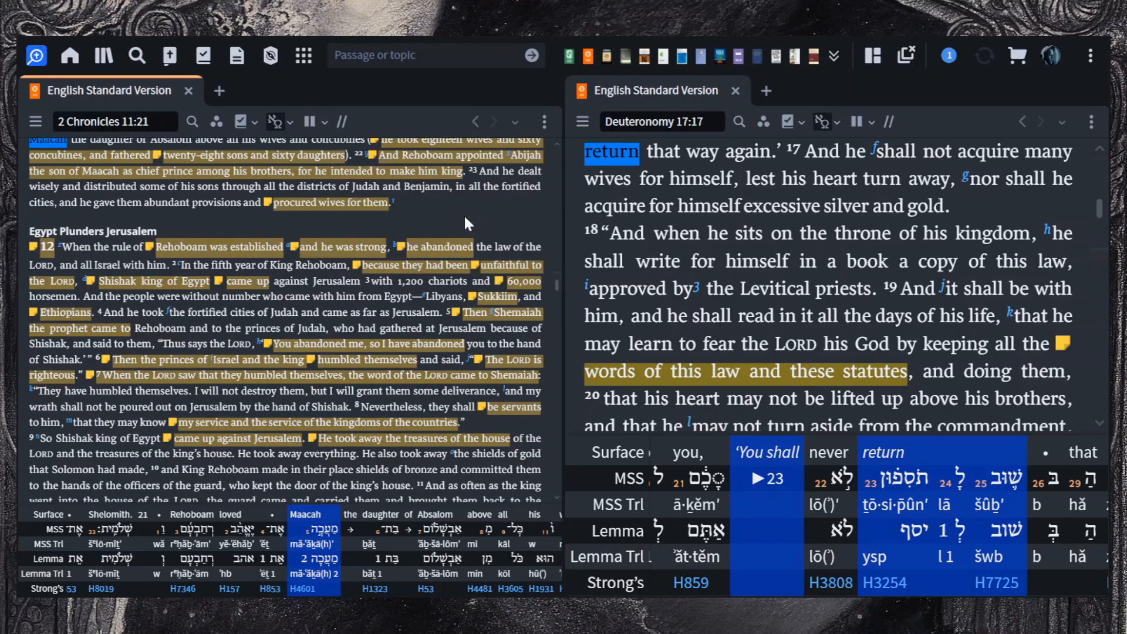
{"action": "scroll", "scroll_direction": "down", "scroll_amount": 3}
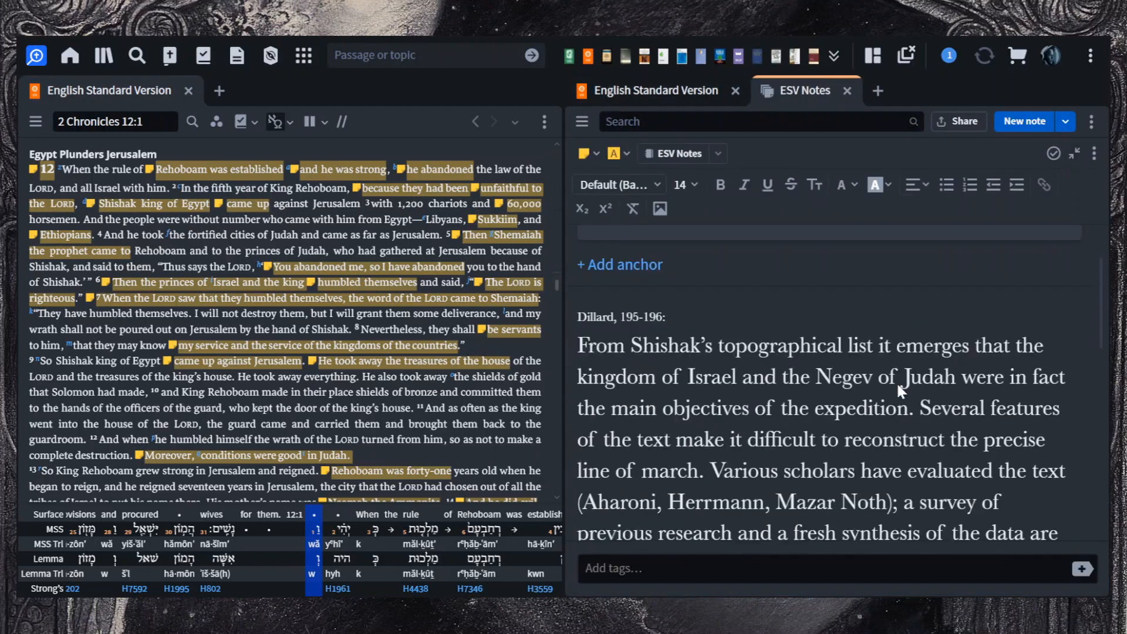
{"action": "scroll", "scroll_direction": "down", "scroll_amount": 3}
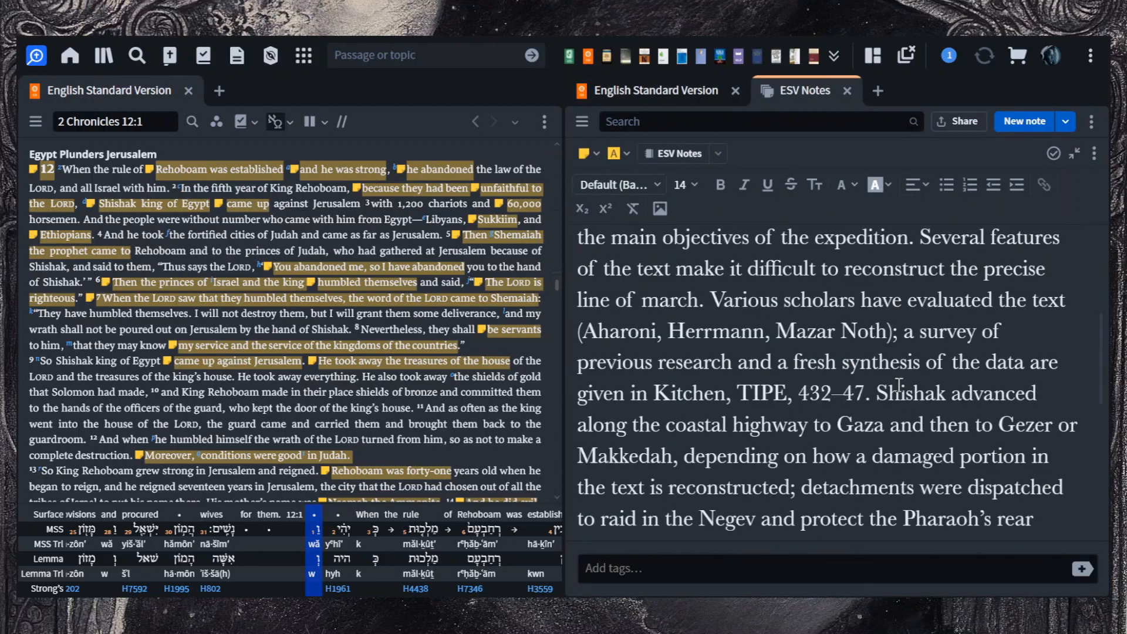
{"action": "scroll", "scroll_direction": "down", "scroll_amount": 3}
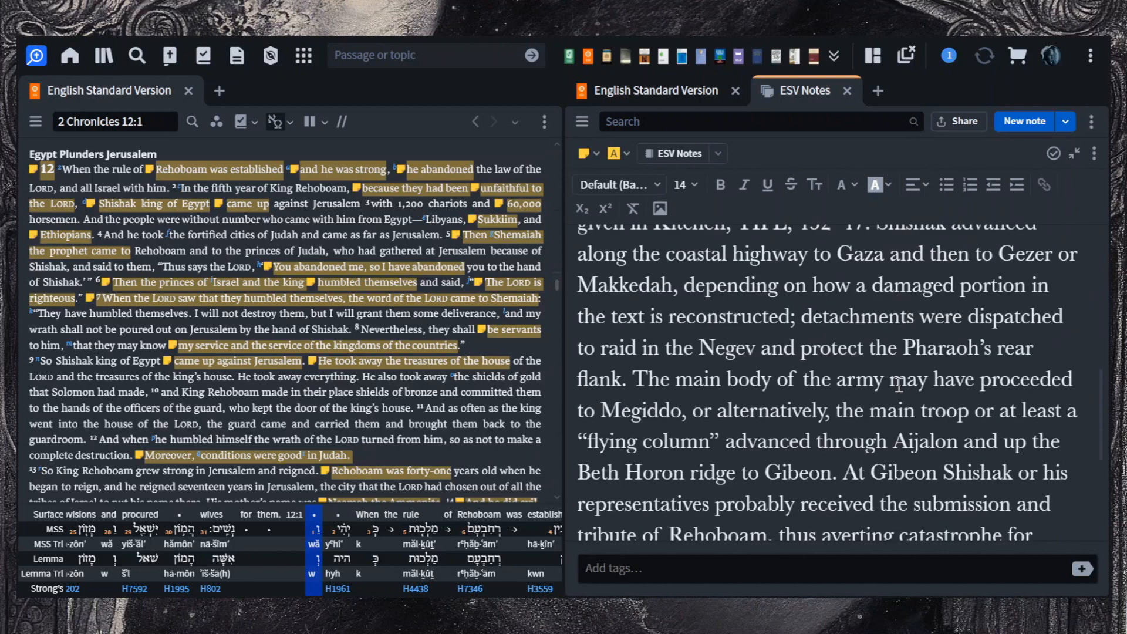
{"action": "scroll", "scroll_direction": "down", "scroll_amount": 3}
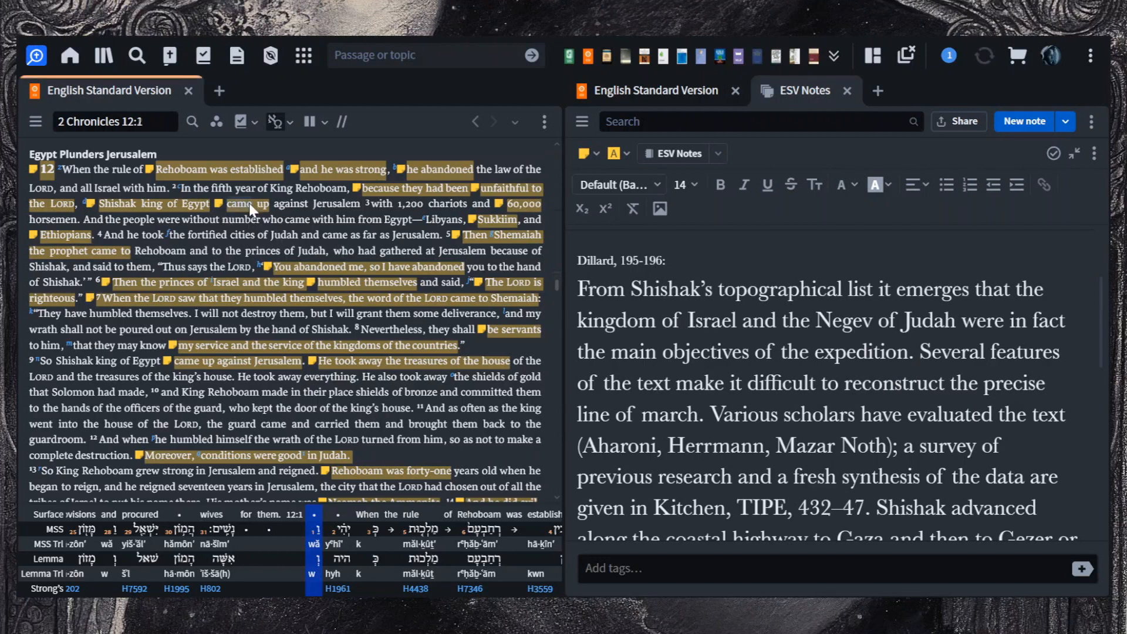
{"action": "left_click", "coordinate": [252, 203]}
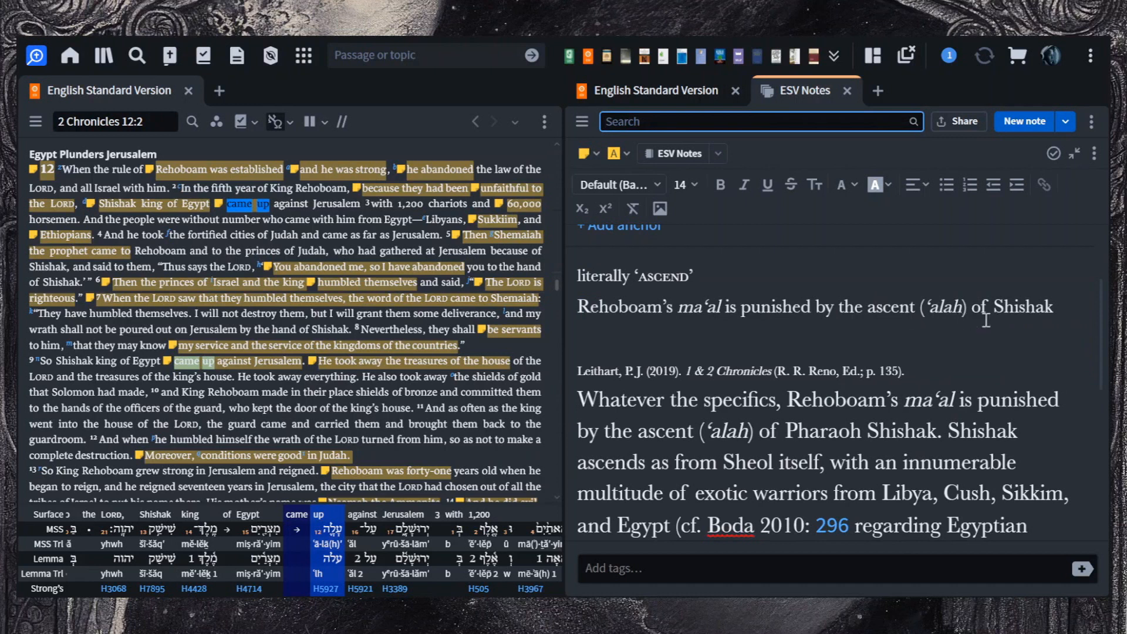
{"action": "mouse_move", "coordinate": [978, 340]}
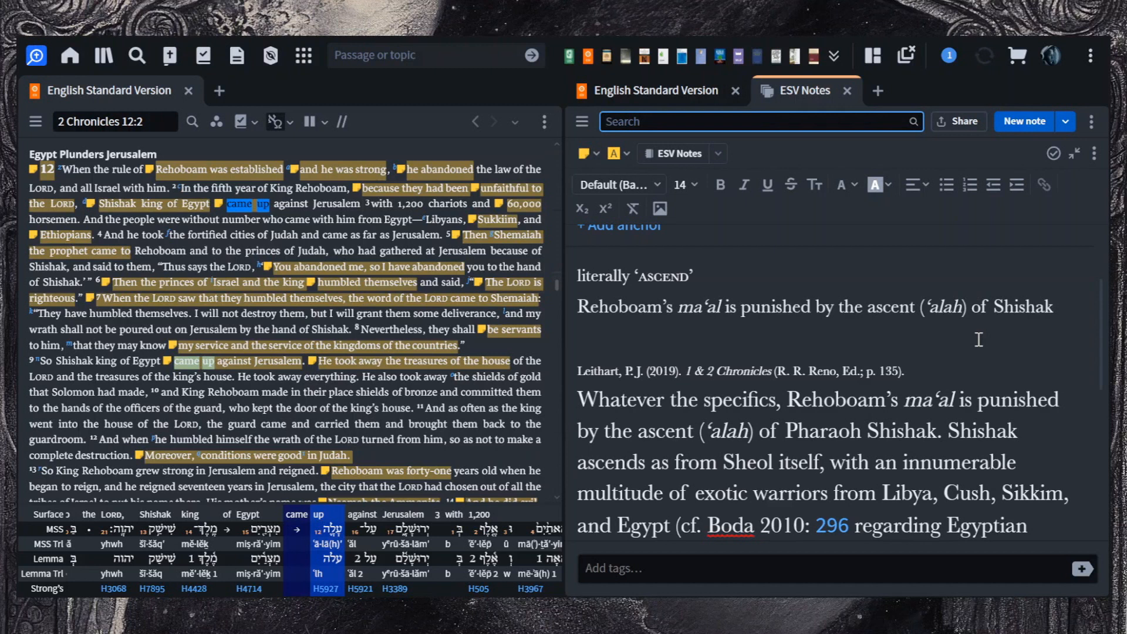
{"action": "scroll", "scroll_direction": "down", "scroll_amount": 3}
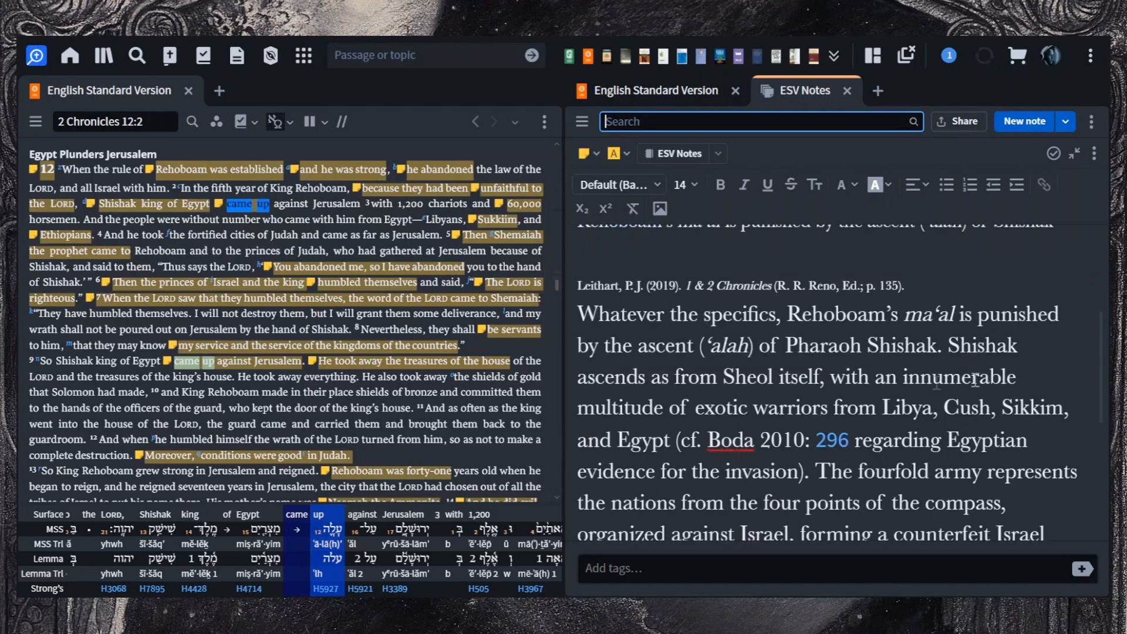
{"action": "mouse_move", "coordinate": [780, 338]}
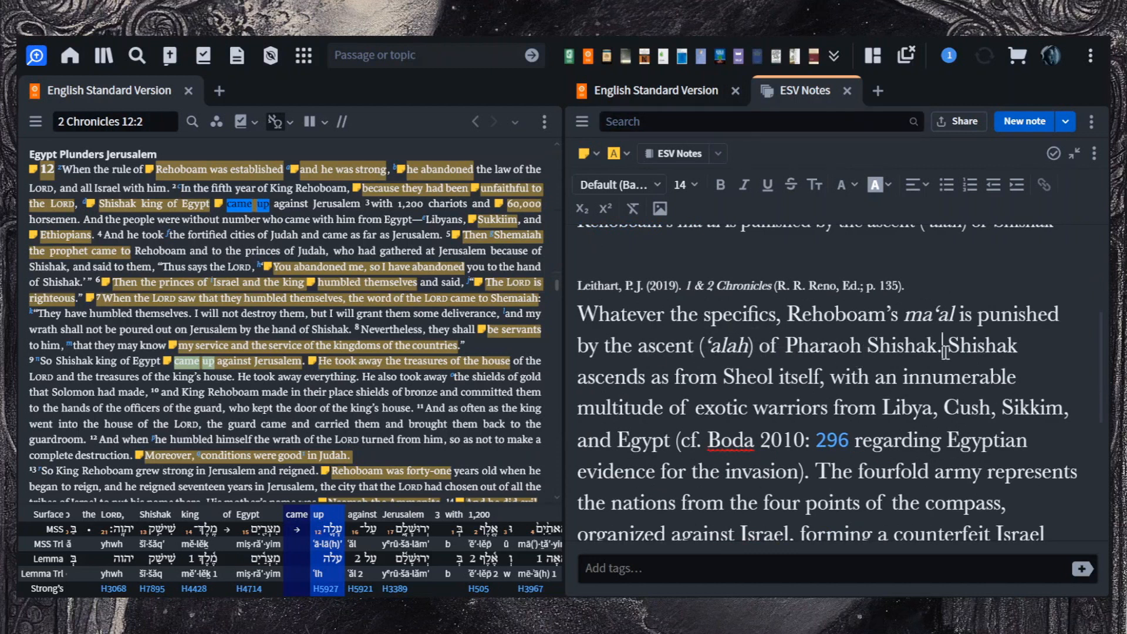
{"action": "left_click_drag", "start_coordinate": [944, 345], "coordinate": [817, 376]}
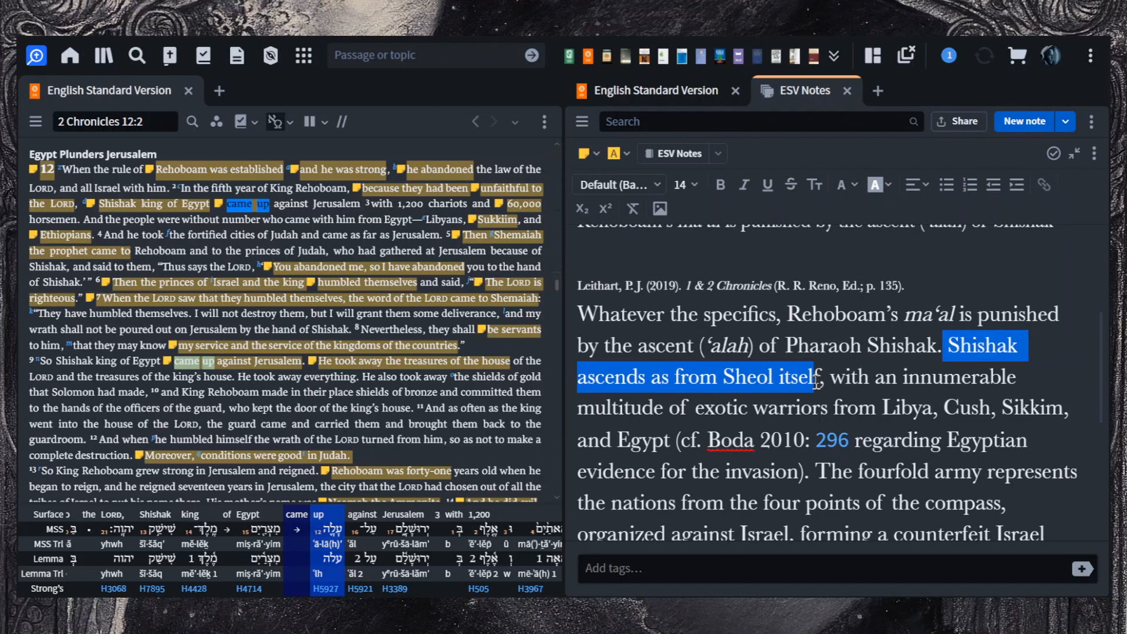
{"action": "left_click_drag", "start_coordinate": [816, 377], "coordinate": [826, 408]}
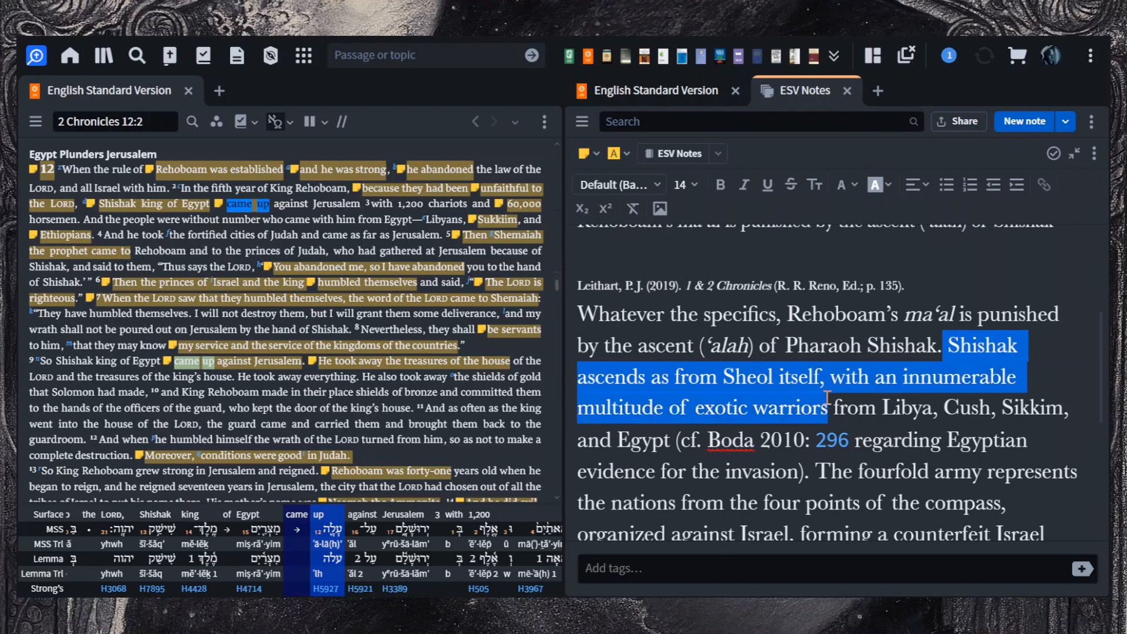
{"action": "scroll", "scroll_direction": "down", "scroll_amount": 3}
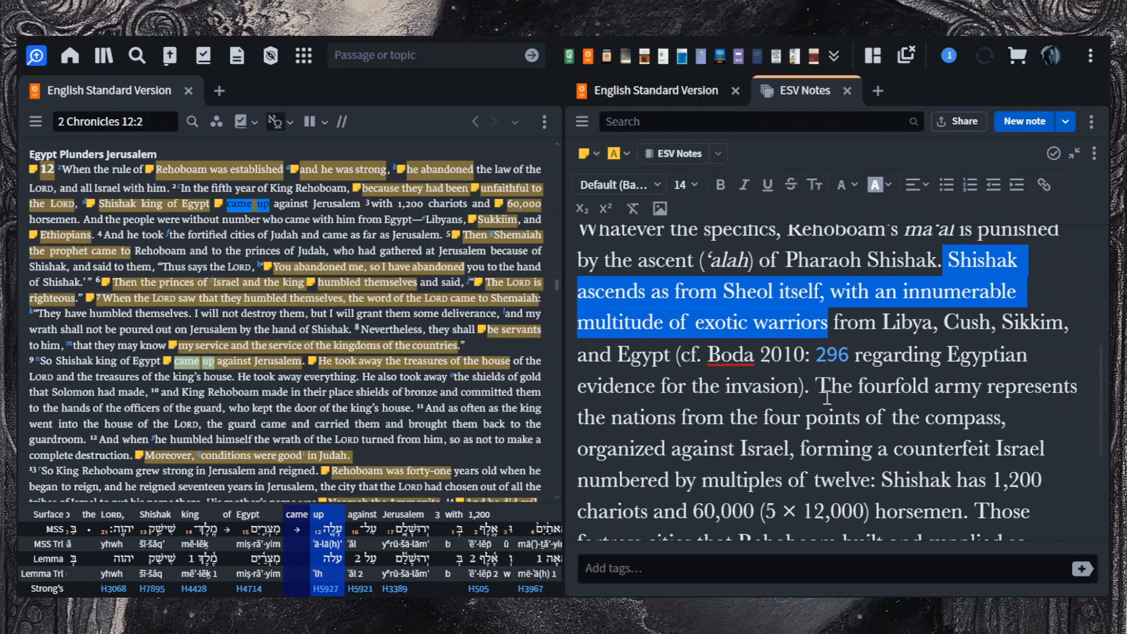
{"action": "left_click", "coordinate": [814, 386]}
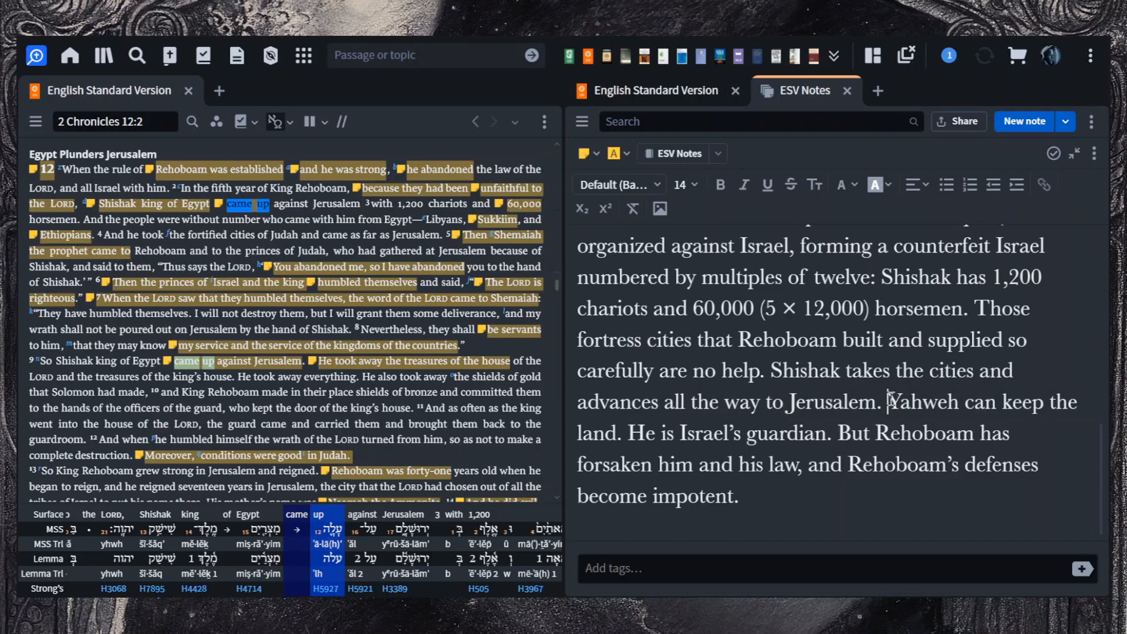
{"action": "left_click_drag", "start_coordinate": [888, 403], "coordinate": [897, 433]}
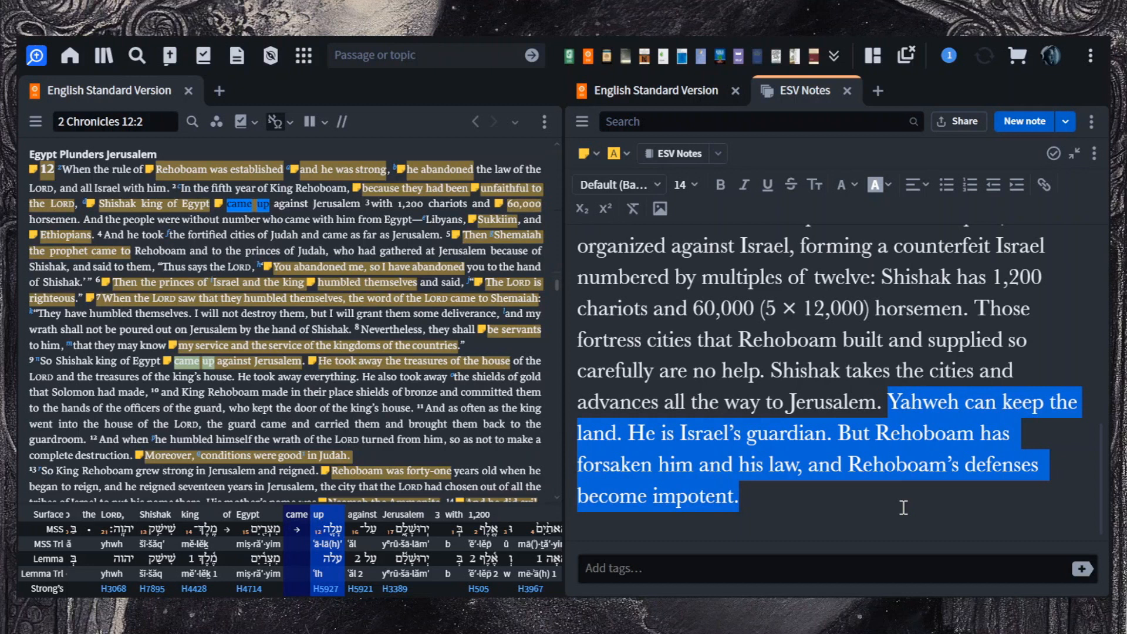
{"action": "left_click", "coordinate": [764, 359]}
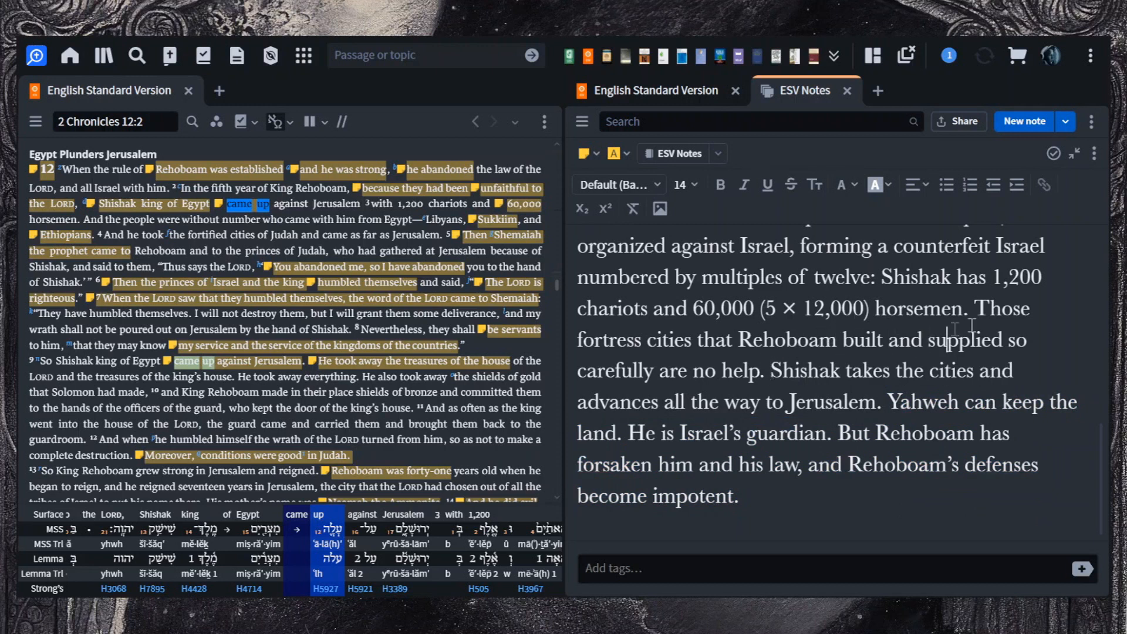
{"action": "left_click_drag", "start_coordinate": [967, 309], "coordinate": [765, 370]}
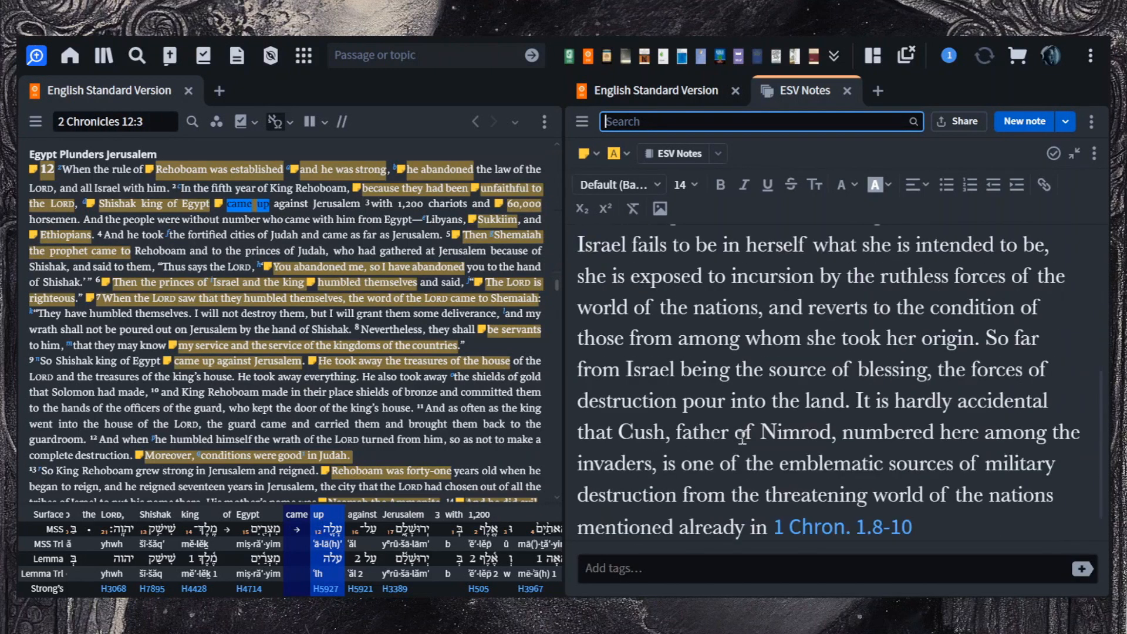
Step: Select verse 5 on Shemaiah coming to Rehoboam so Johnstone's note and the Hebrew for 'came' load
{"action": "scroll", "scroll_direction": "down", "scroll_amount": 3}
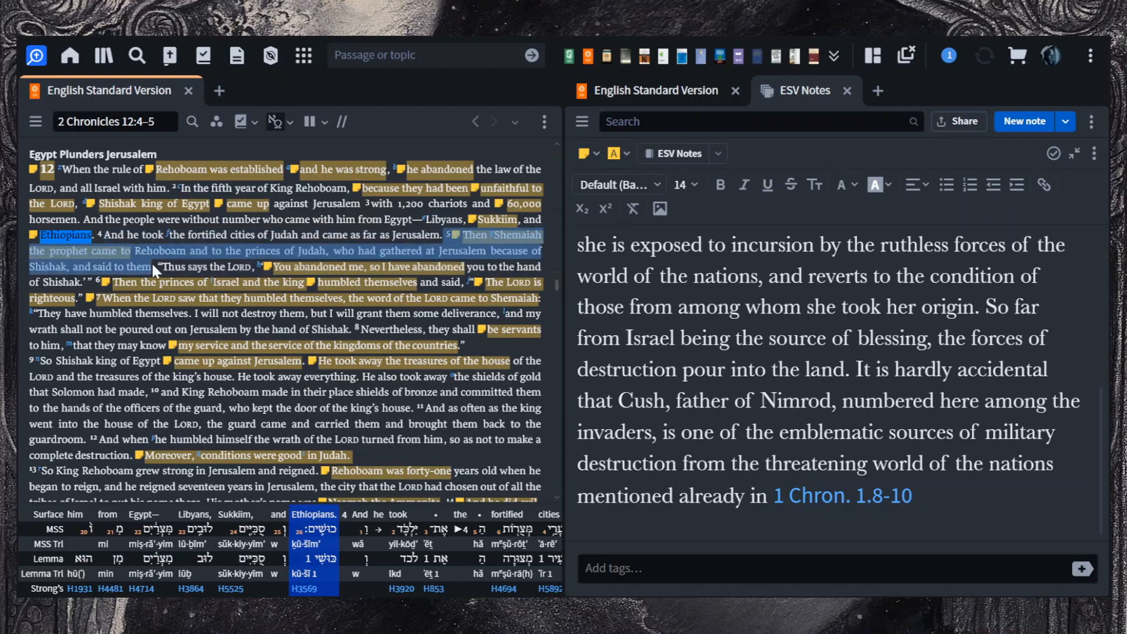
{"action": "left_click", "coordinate": [107, 252]}
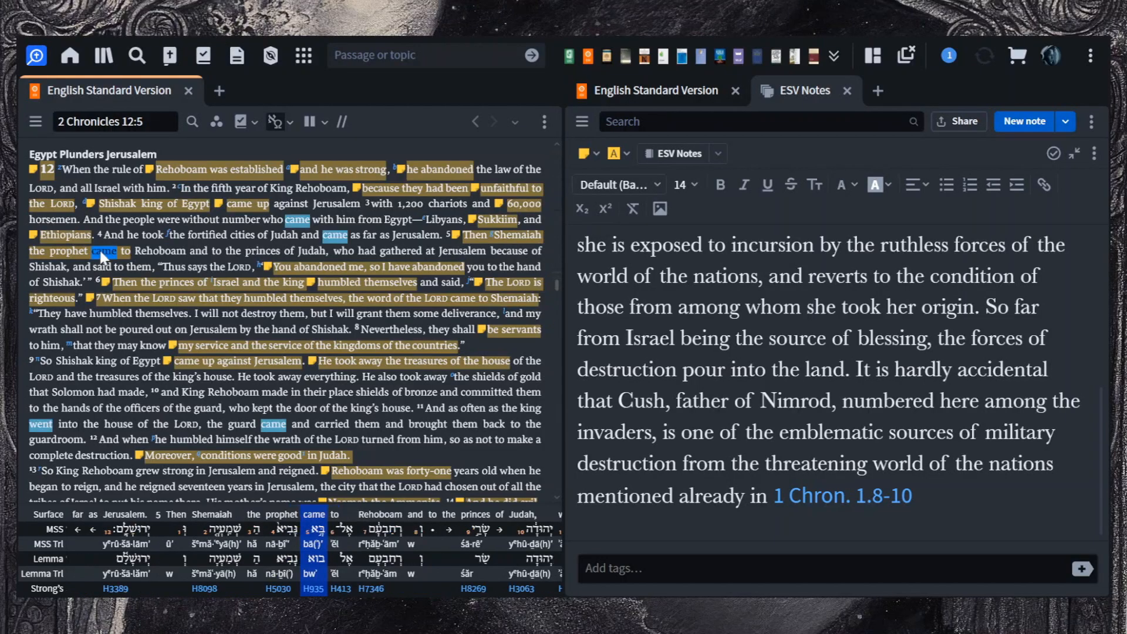
{"action": "mouse_move", "coordinate": [338, 310]}
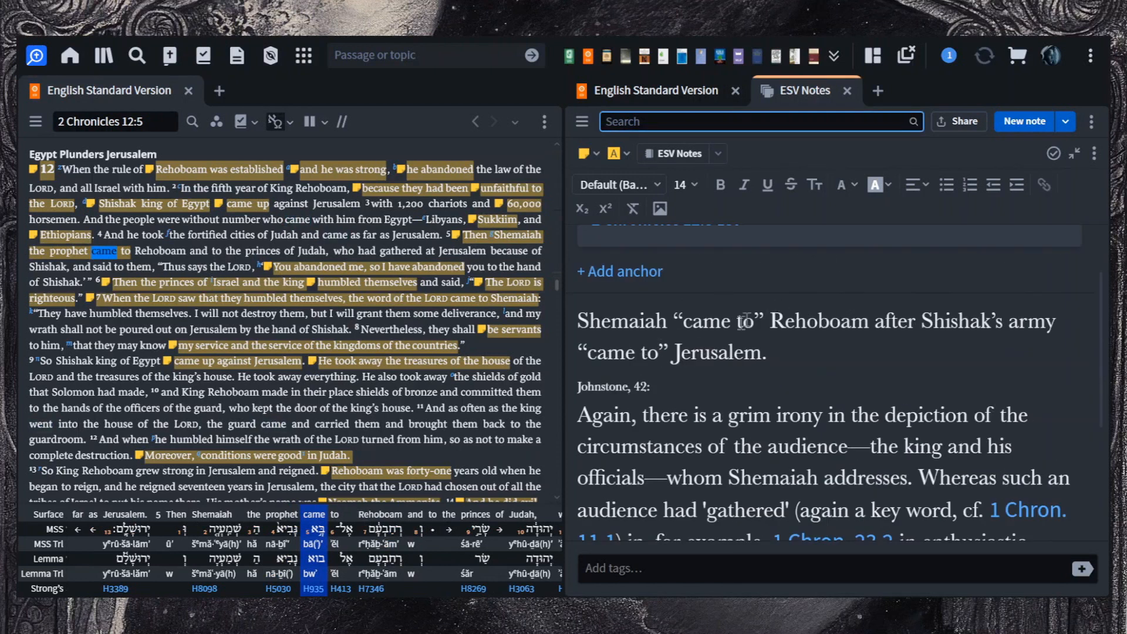
{"action": "scroll", "scroll_direction": "down", "scroll_amount": 3}
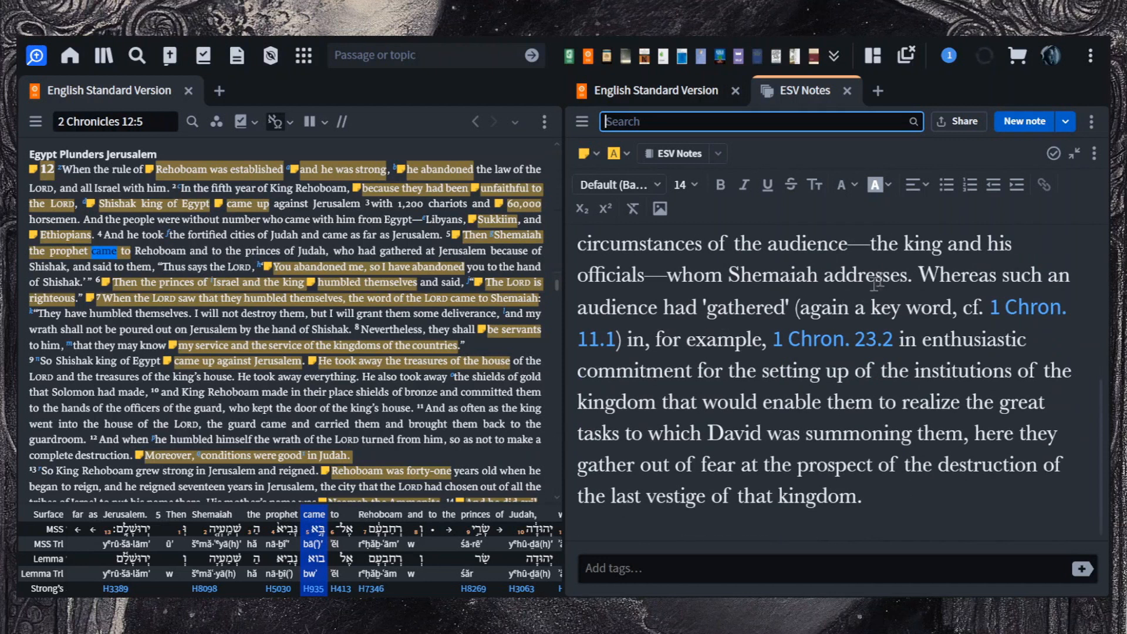
{"action": "left_click_drag", "start_coordinate": [914, 275], "coordinate": [773, 307]}
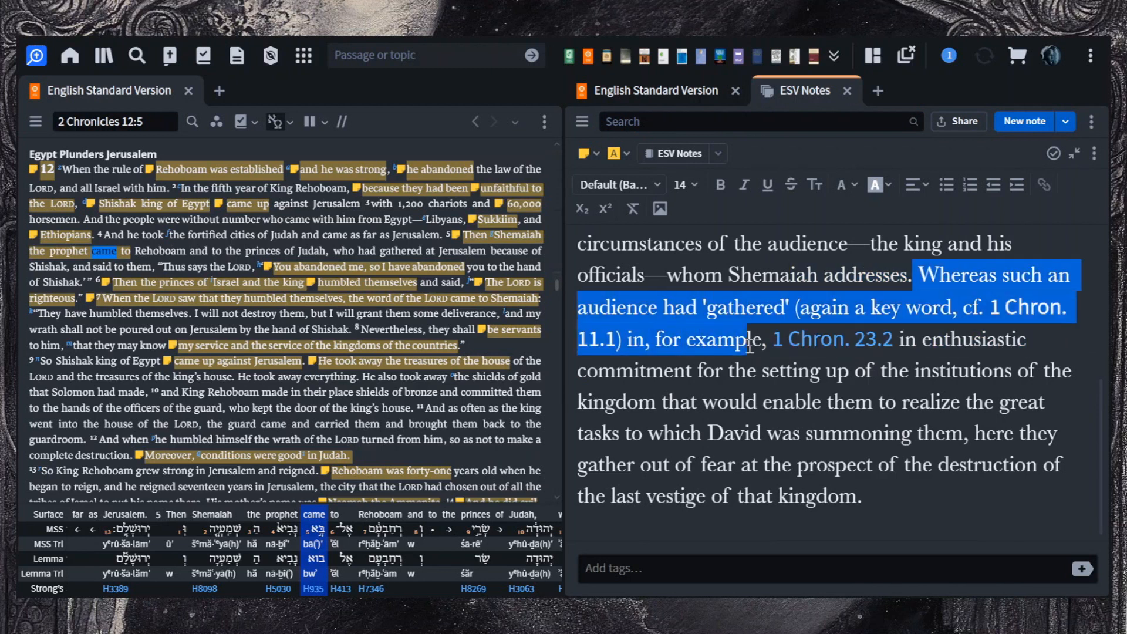
{"action": "left_click_drag", "start_coordinate": [748, 340], "coordinate": [971, 369]}
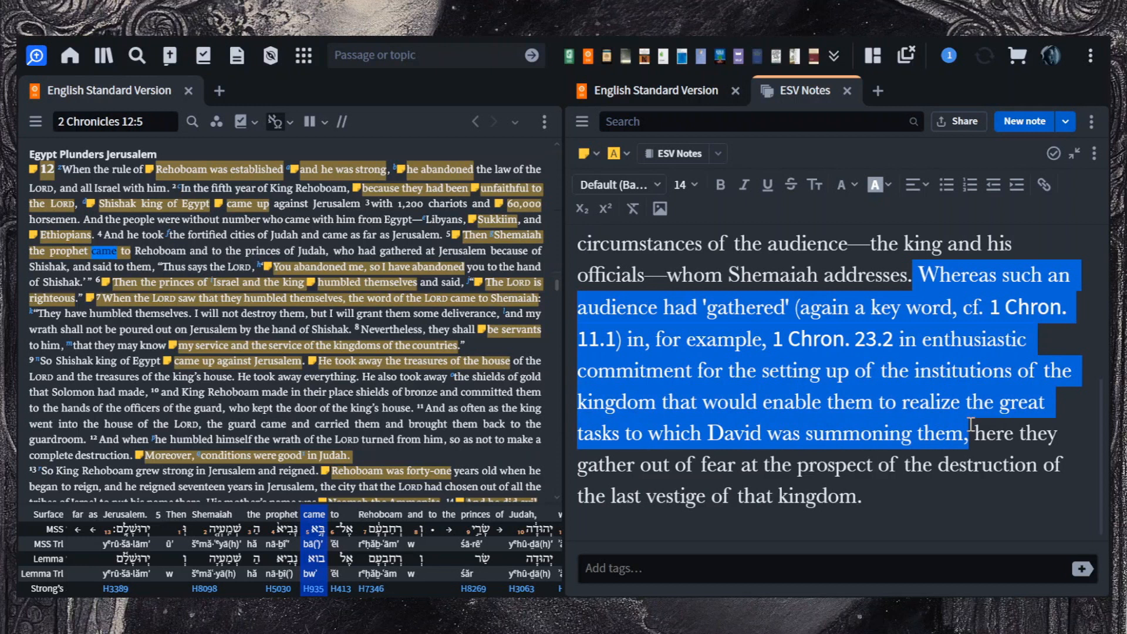
{"action": "left_click_drag", "start_coordinate": [971, 434], "coordinate": [966, 464]}
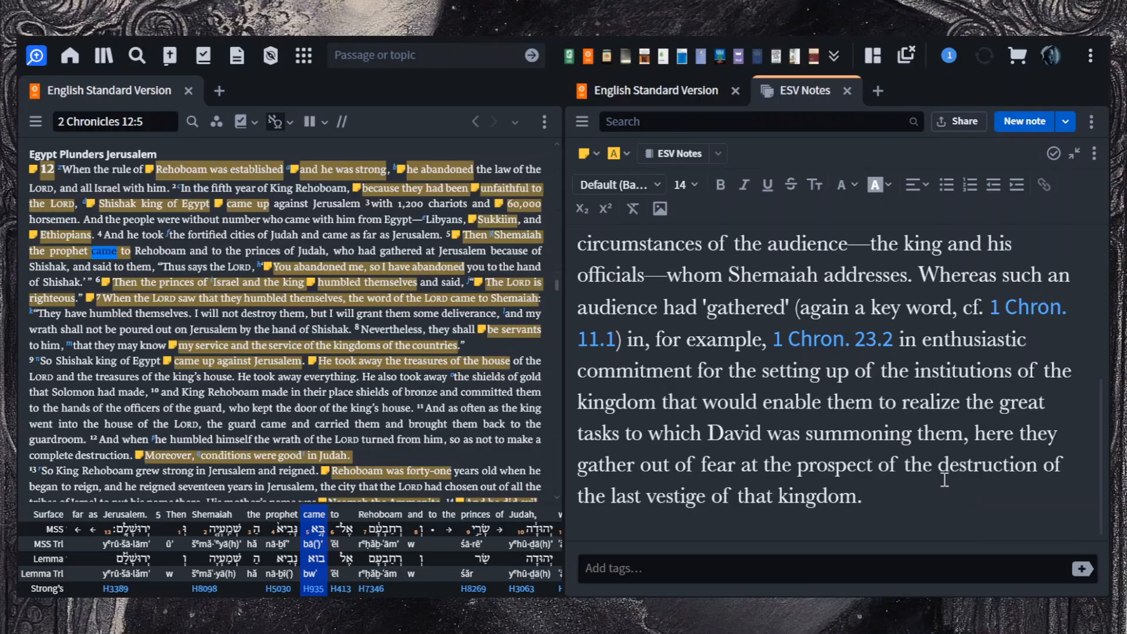
Step: Mark Leithart, 135, on Rehoboam forsaking Torah so Yahweh forsakes Judah, then clear the marking
{"action": "left_click", "coordinate": [861, 495]}
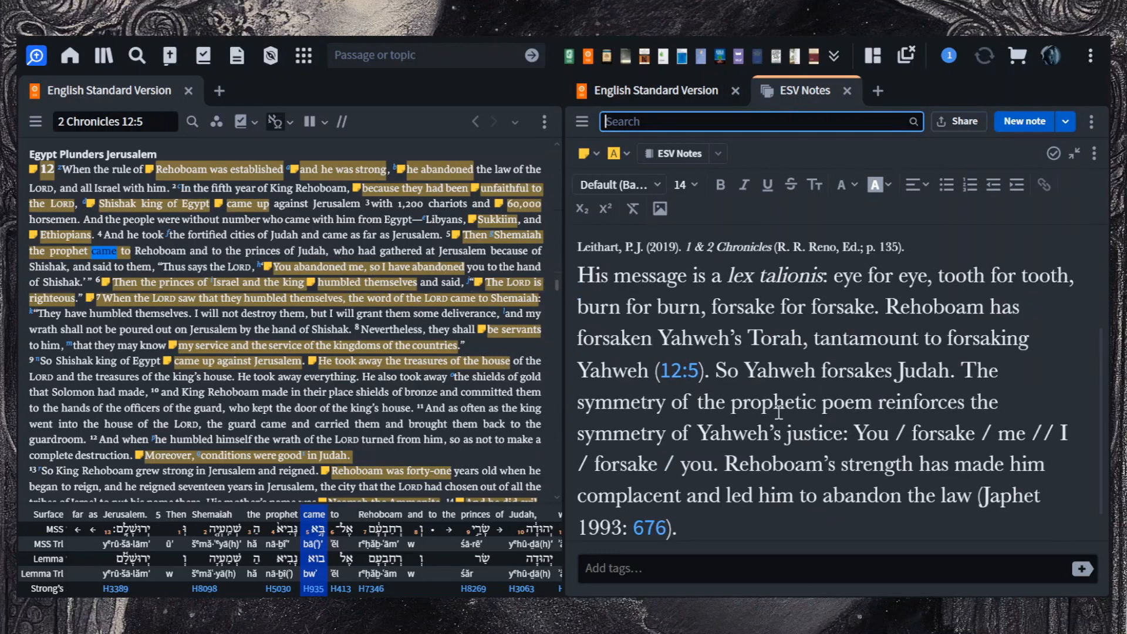
{"action": "mouse_move", "coordinate": [727, 273]}
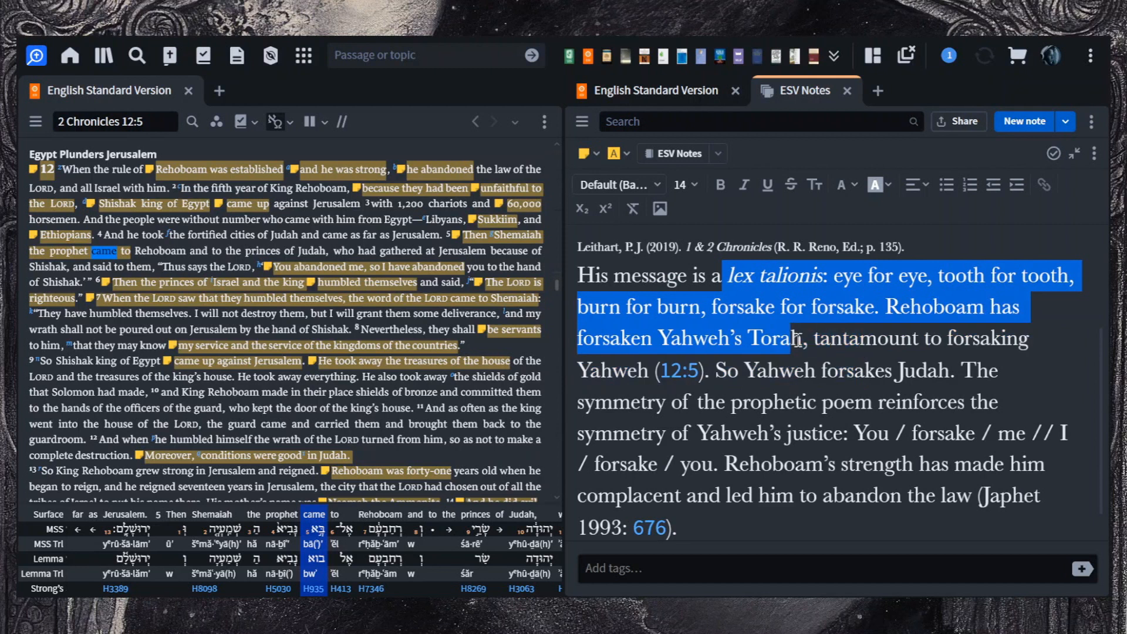
{"action": "left_click_drag", "start_coordinate": [790, 338], "coordinate": [780, 370]}
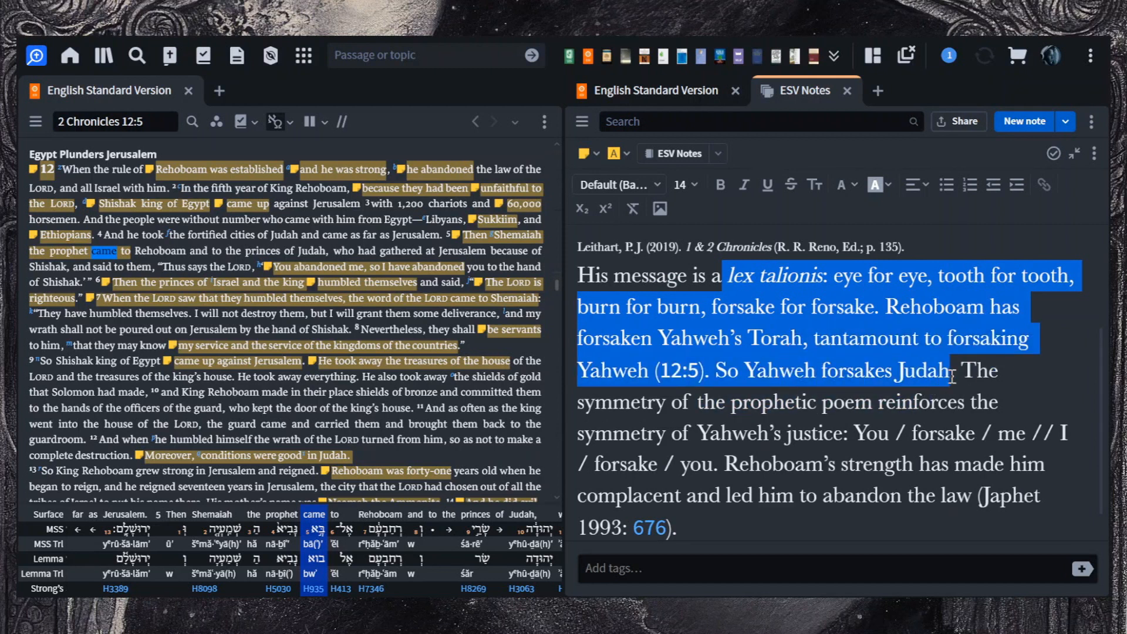
{"action": "left_click_drag", "start_coordinate": [949, 372], "coordinate": [949, 403]}
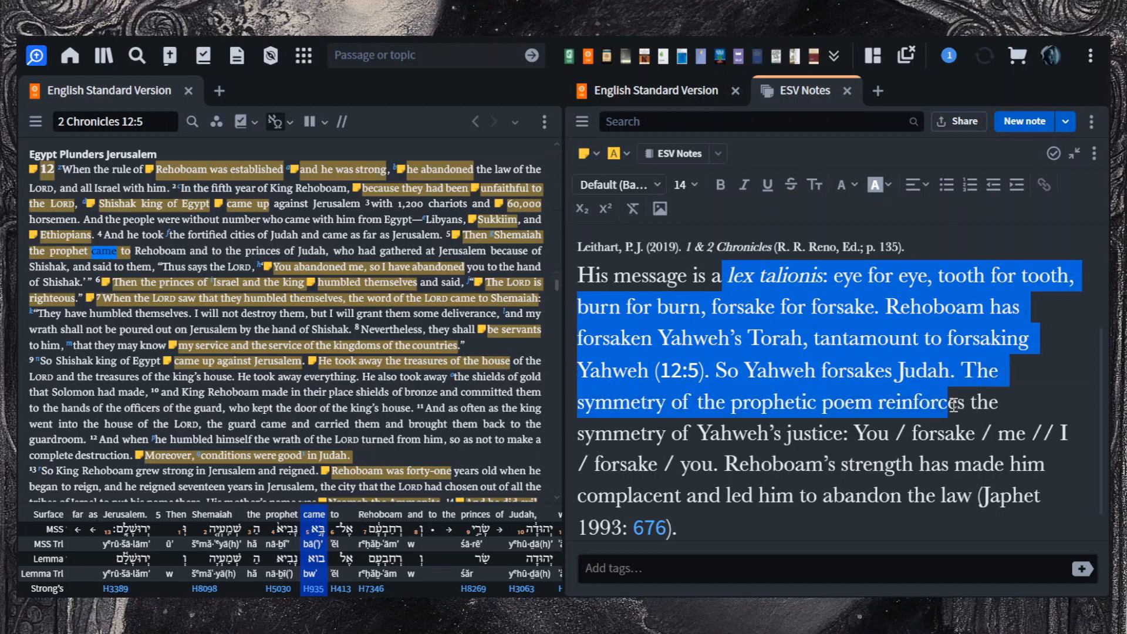
{"action": "left_click_drag", "start_coordinate": [955, 401], "coordinate": [813, 433]}
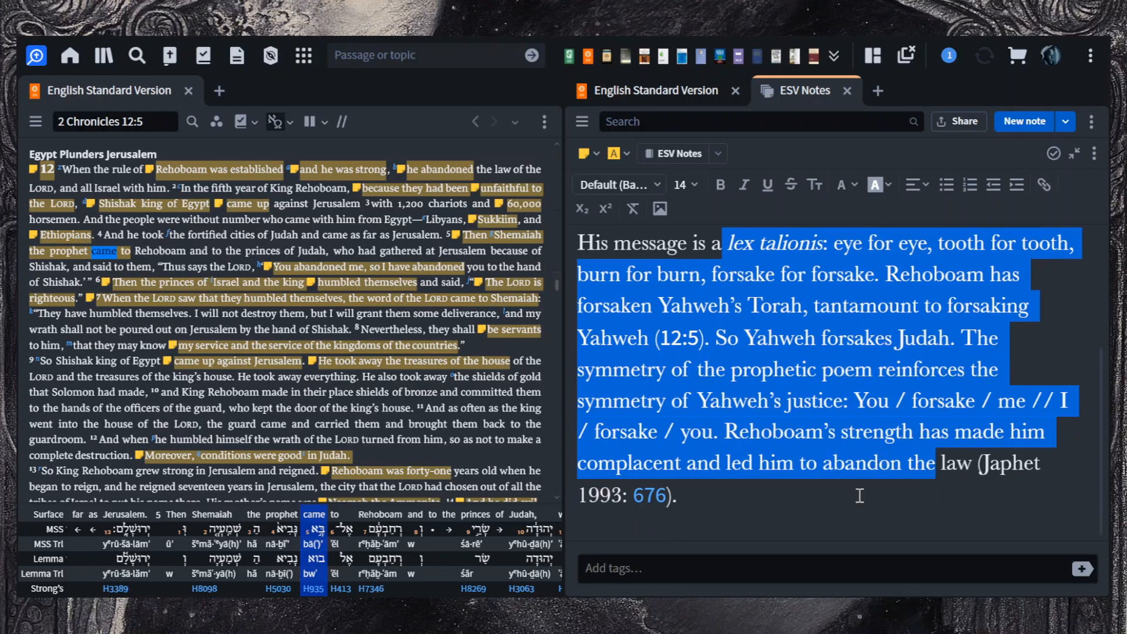
{"action": "left_click", "coordinate": [771, 501]}
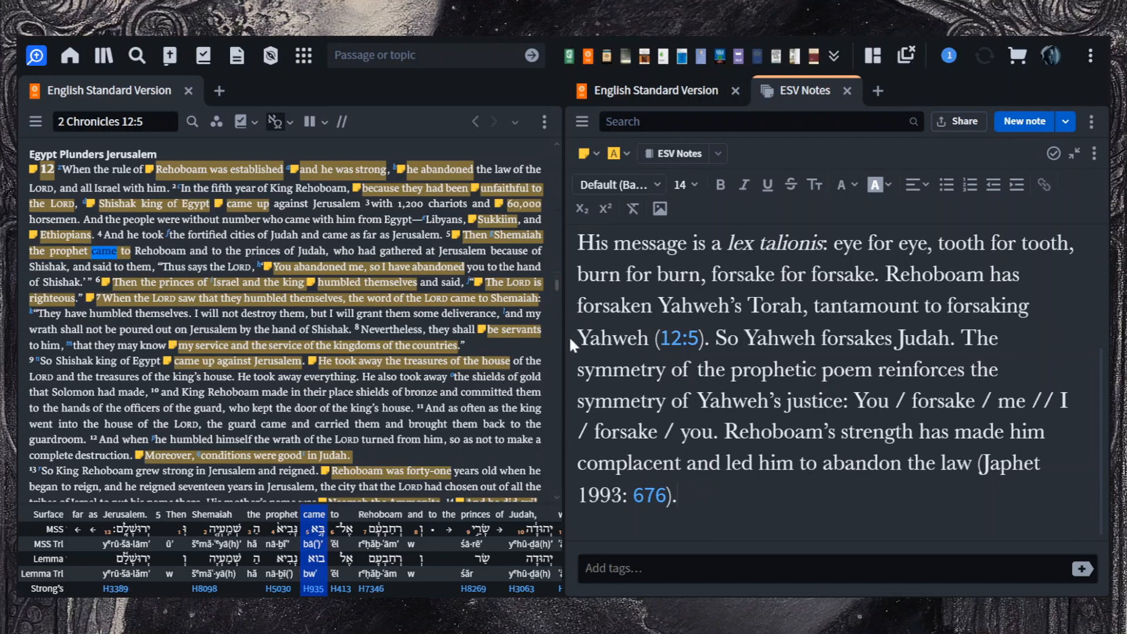
{"action": "mouse_move", "coordinate": [631, 321]}
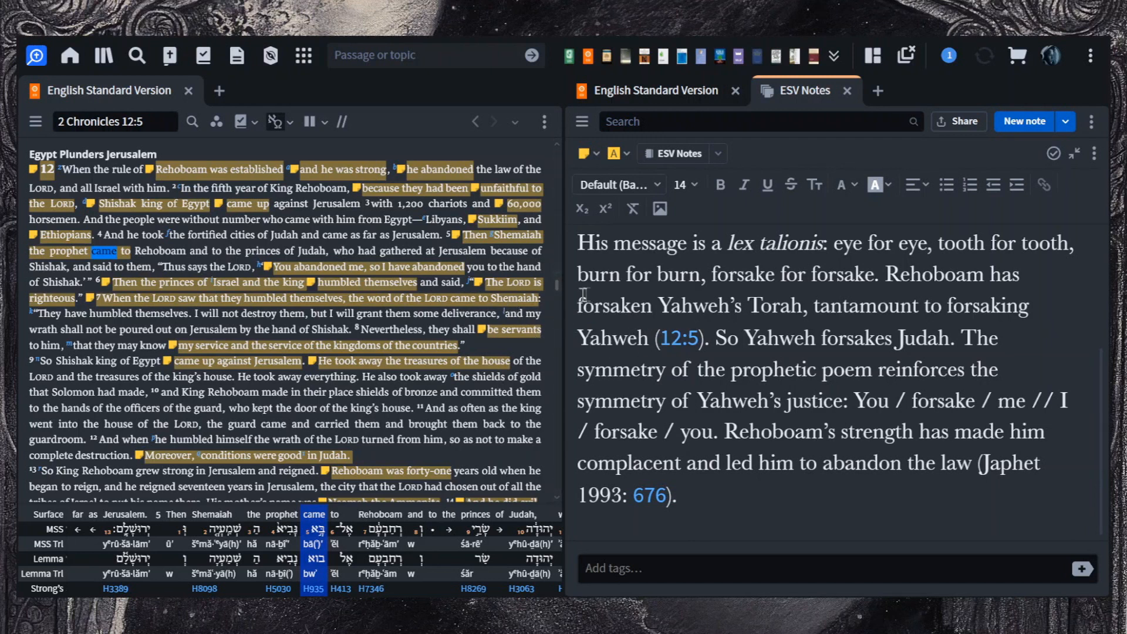
{"action": "mouse_move", "coordinate": [140, 331]}
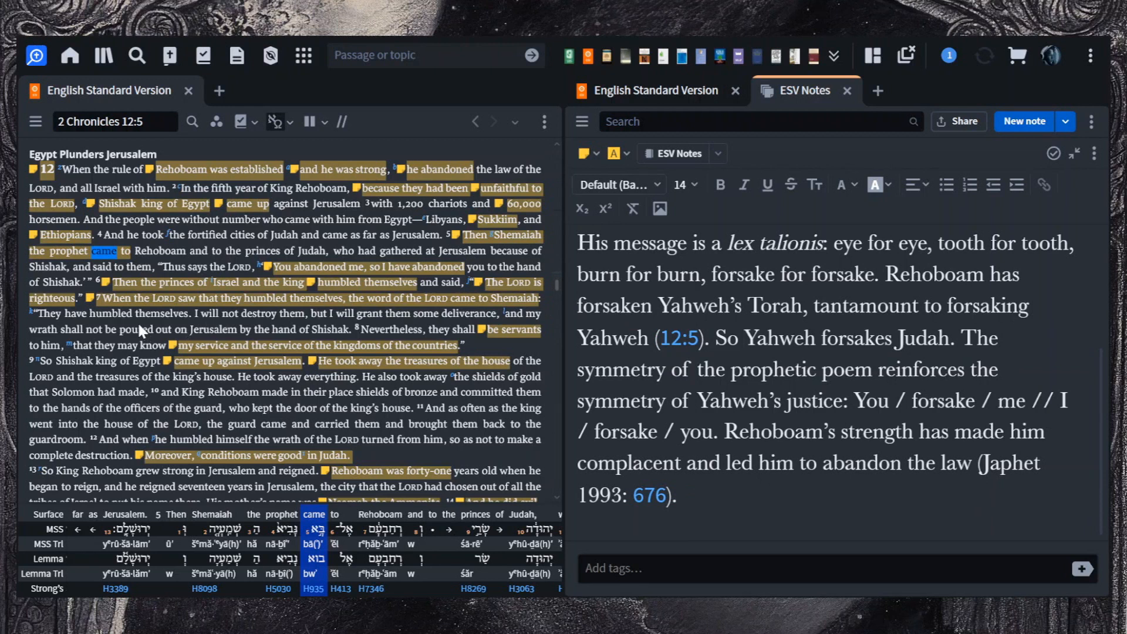
{"action": "mouse_move", "coordinate": [190, 303]}
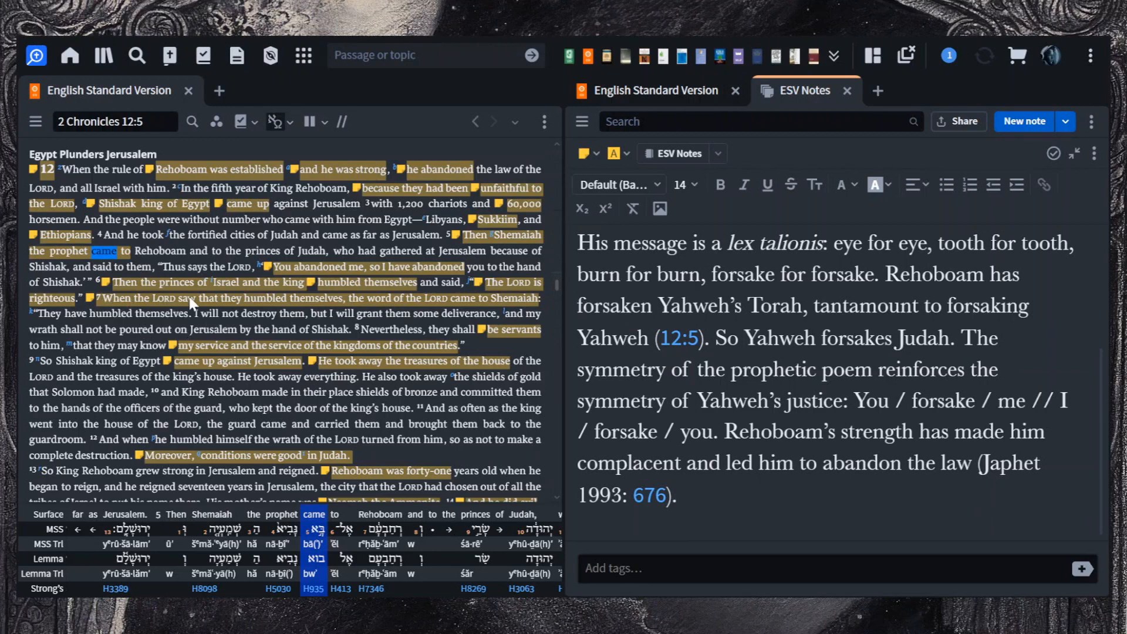
{"action": "mouse_move", "coordinate": [153, 333]}
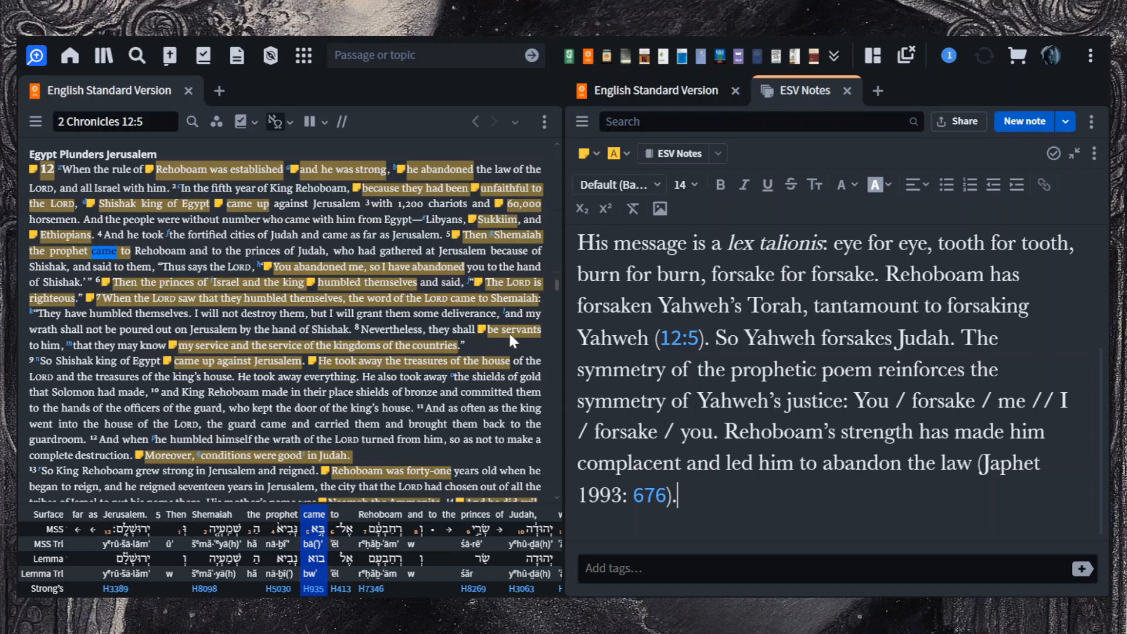
Step: Mark Hahn's lesson on serving God versus slavery and servitude to foreign tyrants among the nations
{"action": "left_click", "coordinate": [523, 329]}
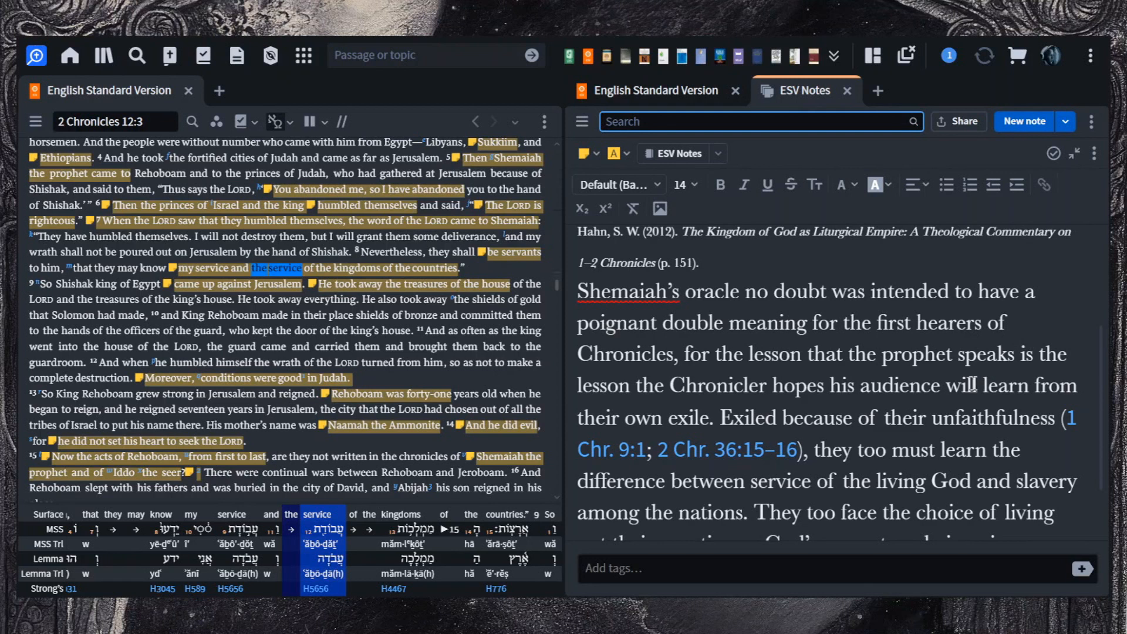
{"action": "scroll", "scroll_direction": "down", "scroll_amount": 3}
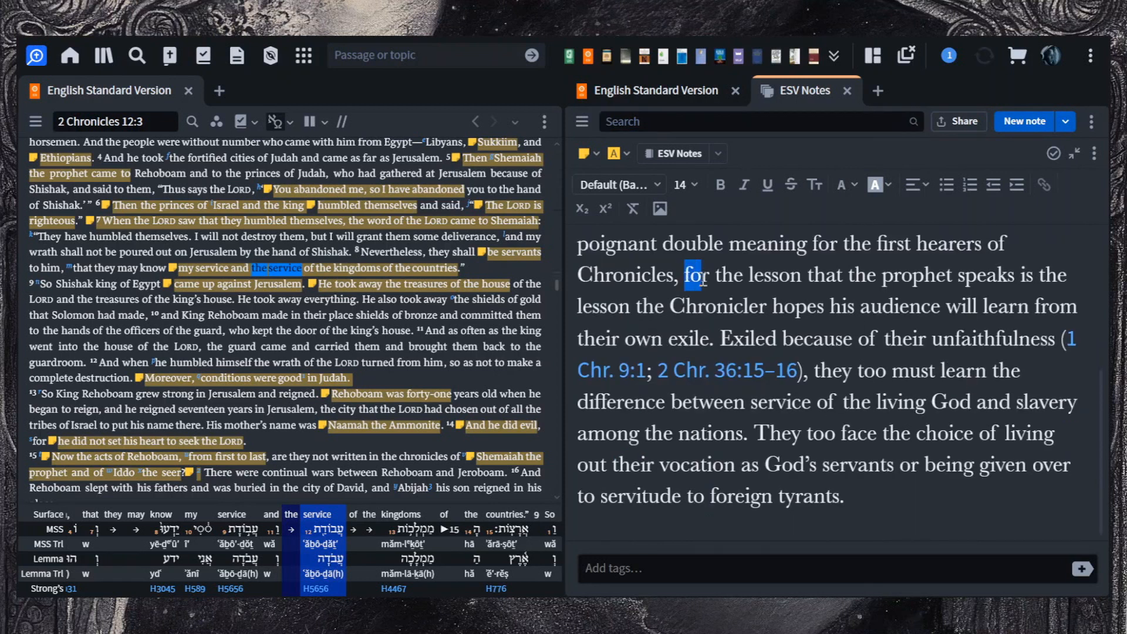
{"action": "left_click_drag", "start_coordinate": [689, 274], "coordinate": [732, 306]}
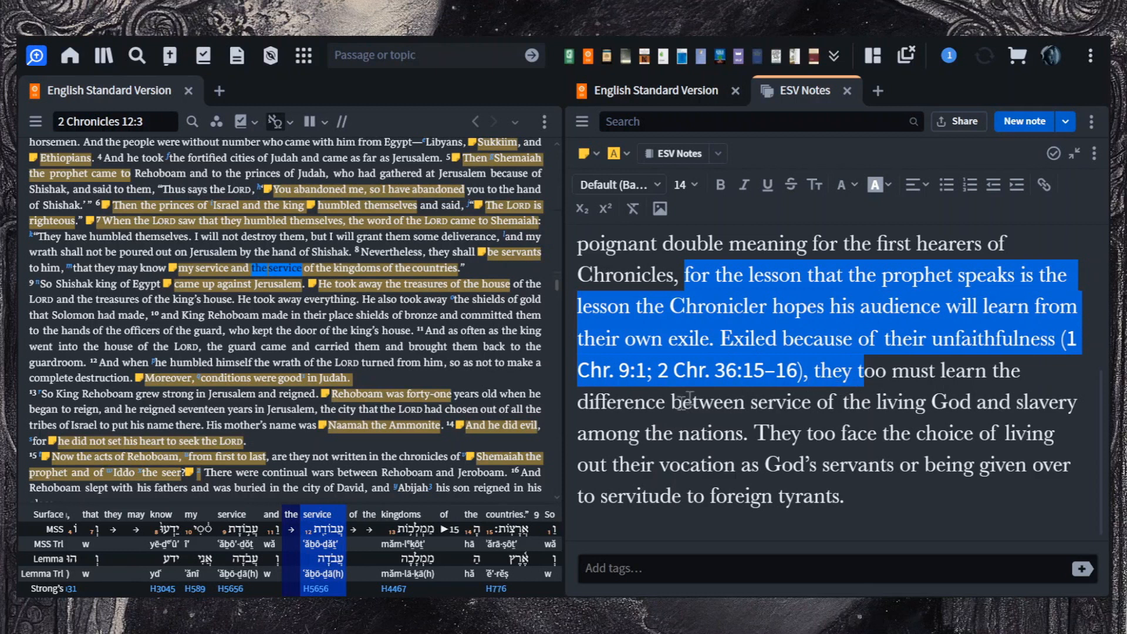
{"action": "mouse_move", "coordinate": [895, 409]}
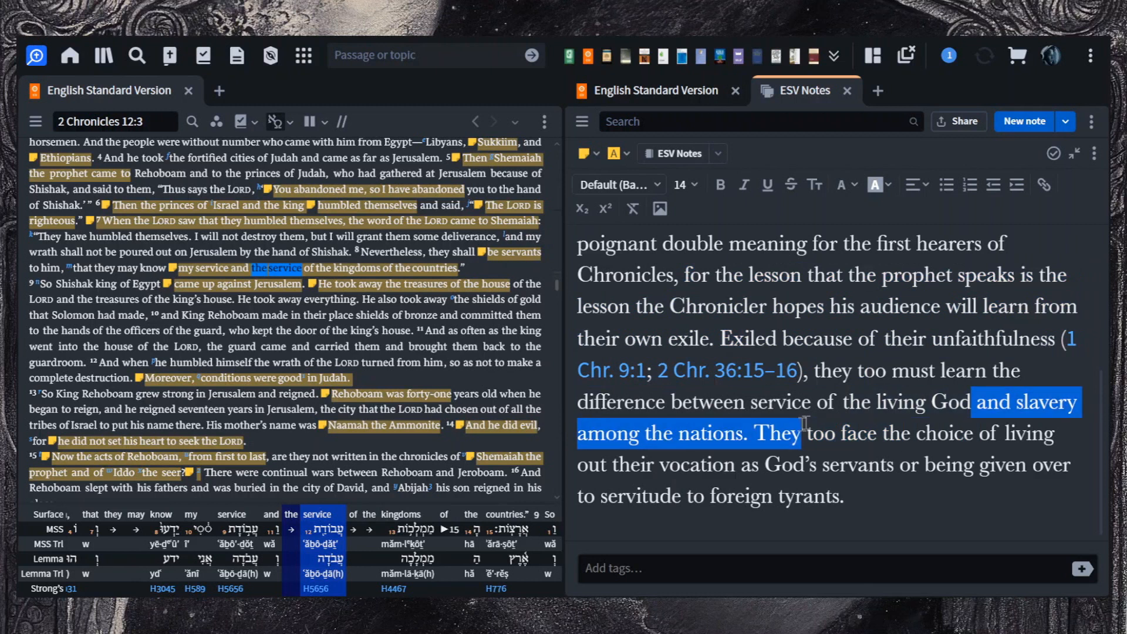
{"action": "left_click_drag", "start_coordinate": [803, 433], "coordinate": [991, 464]}
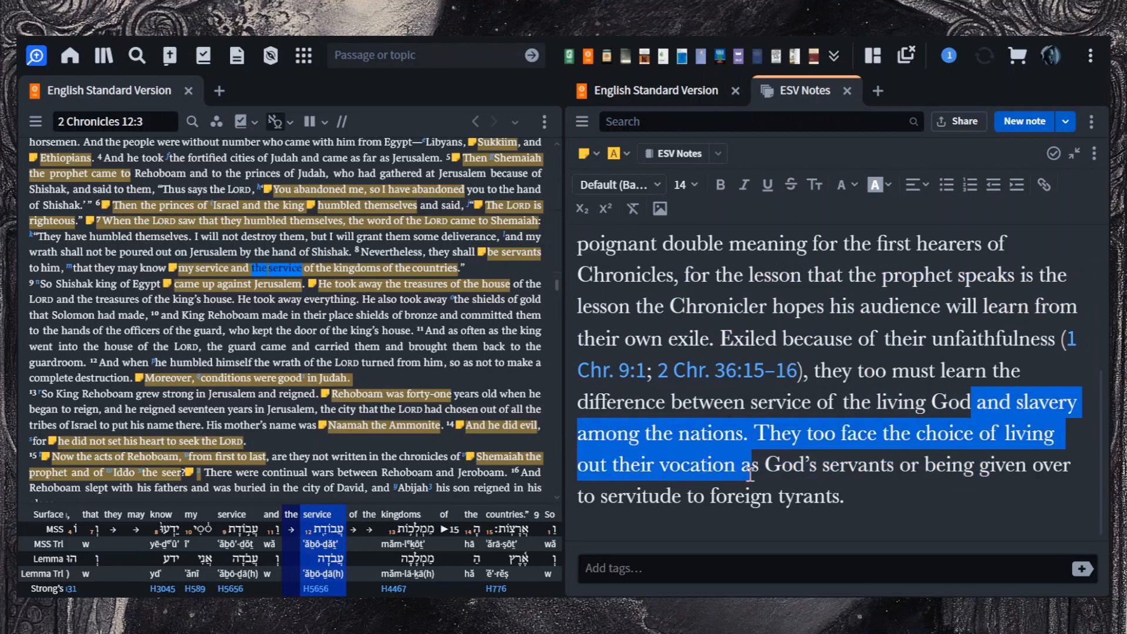
{"action": "left_click_drag", "start_coordinate": [744, 464], "coordinate": [974, 464]}
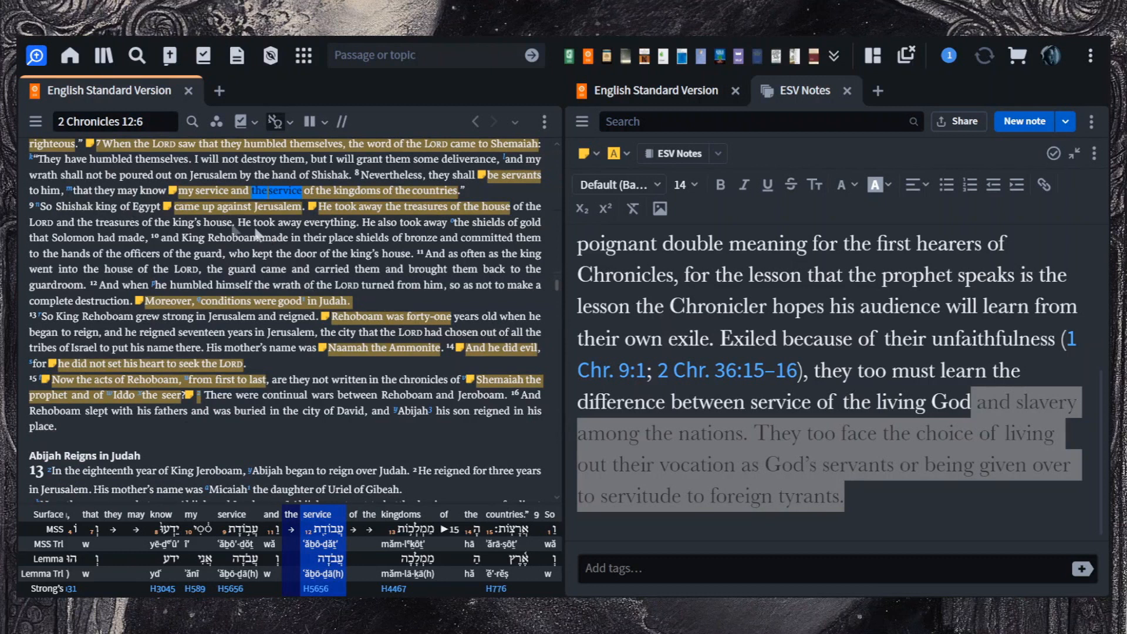
{"action": "mouse_move", "coordinate": [379, 220]}
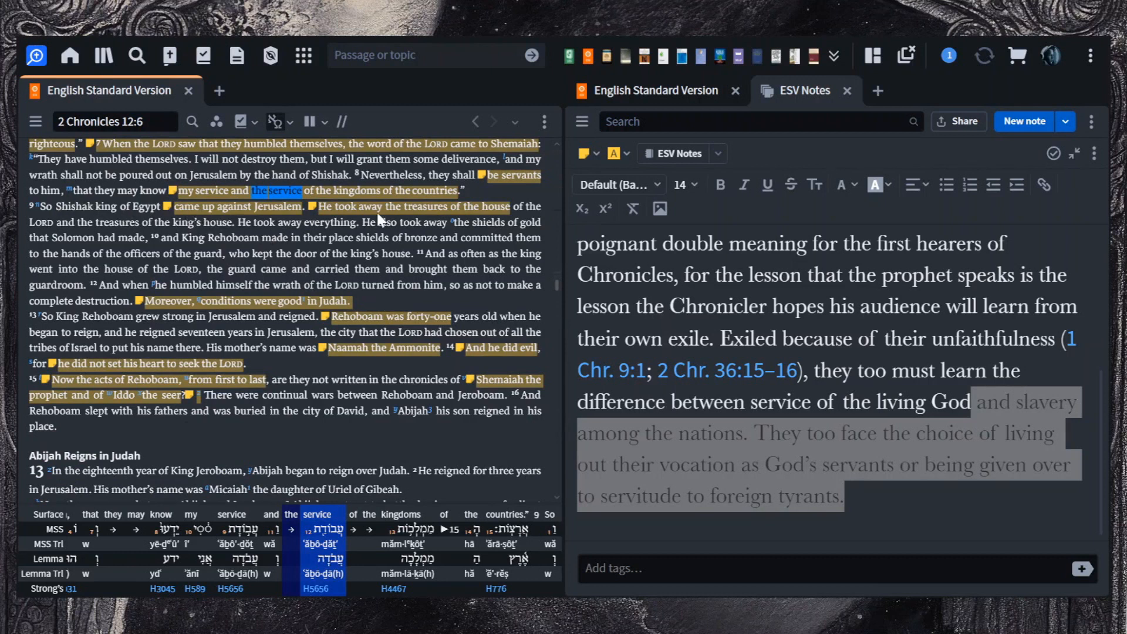
{"action": "mouse_move", "coordinate": [361, 231]}
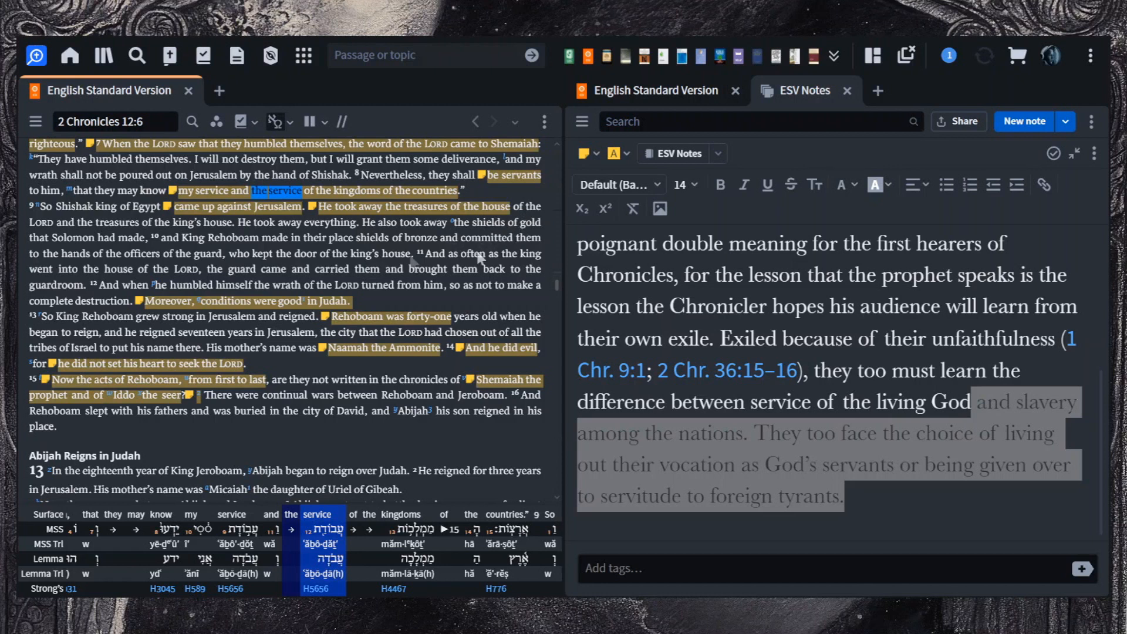
{"action": "mouse_move", "coordinate": [143, 244]}
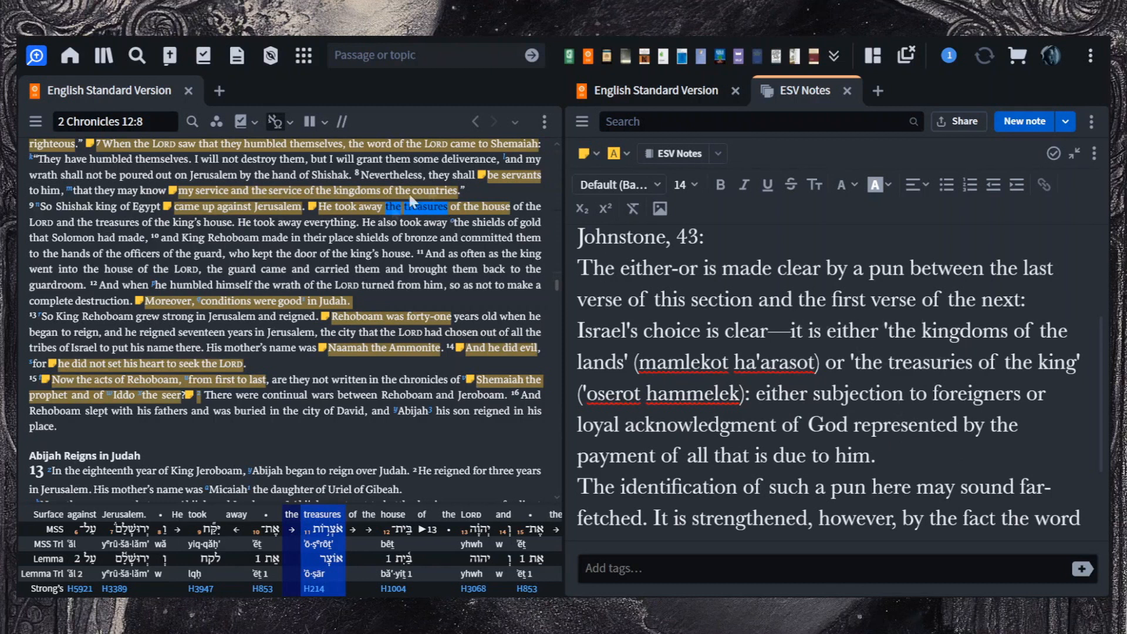
{"action": "mouse_move", "coordinate": [382, 180]}
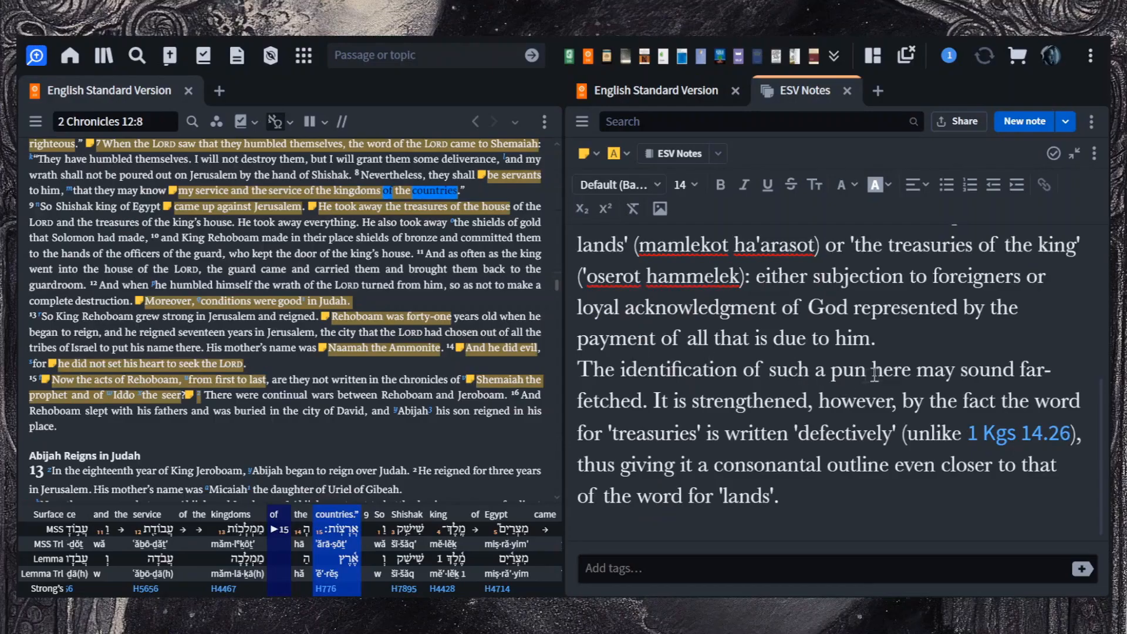
{"action": "mouse_move", "coordinate": [647, 400]}
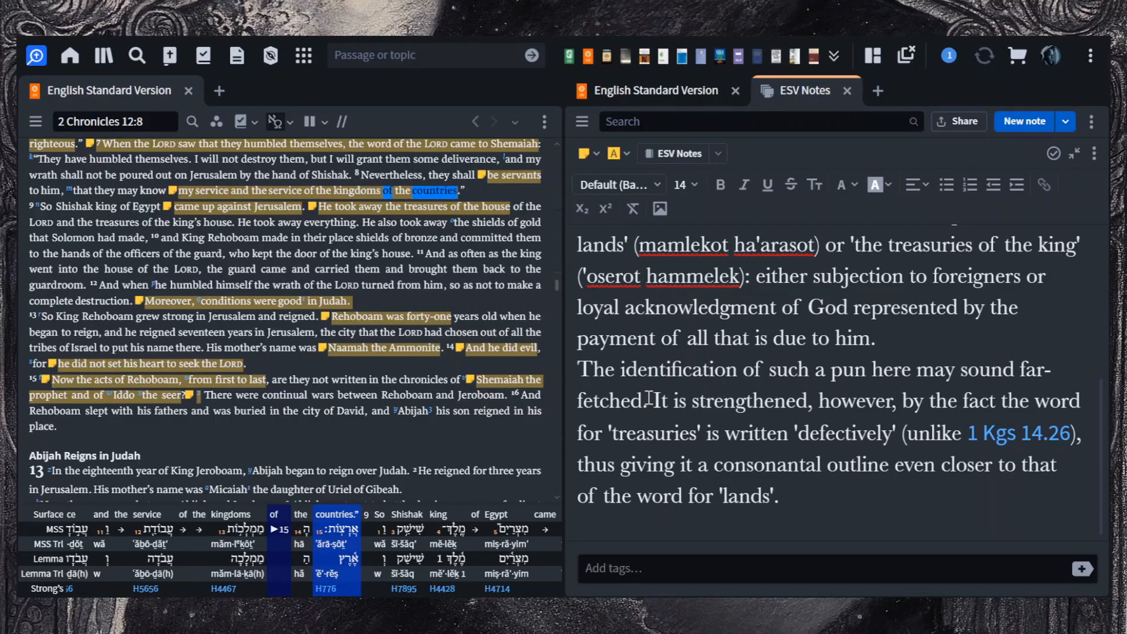
Step: Mark Johnstone's sentence that 'treasuries' is written defectively, resembling 'lands'
{"action": "left_click_drag", "start_coordinate": [650, 401], "coordinate": [906, 434]}
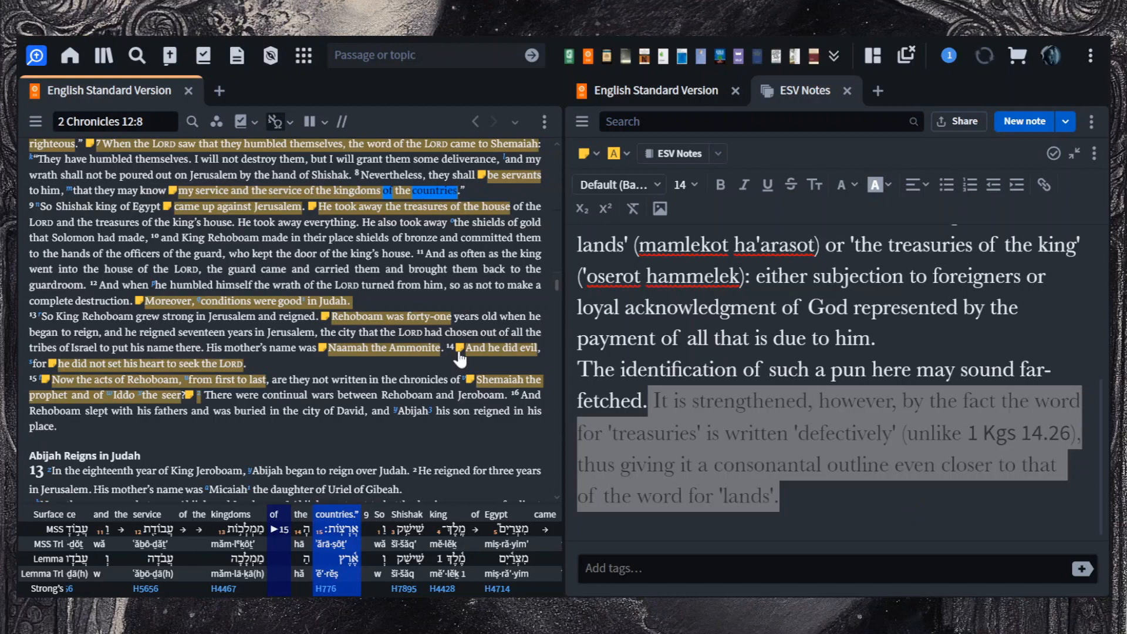
{"action": "mouse_move", "coordinate": [479, 315]}
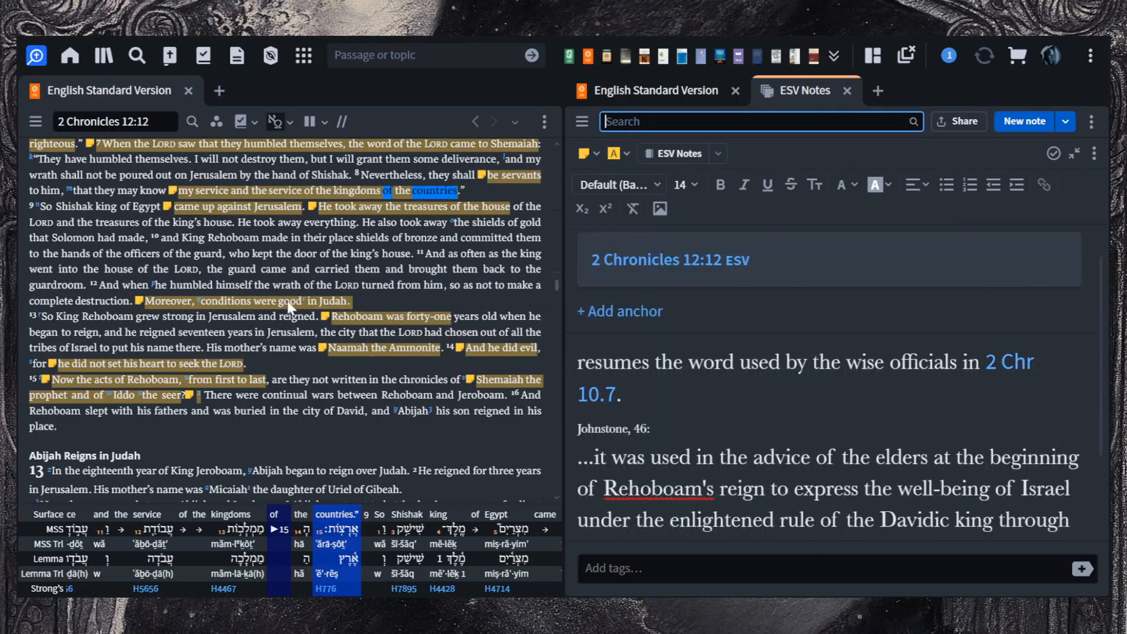
Step: Select 'good' in 2 Chronicles 12:12 so the interlinear and notes follow to that verse
{"action": "left_click", "coordinate": [289, 302]}
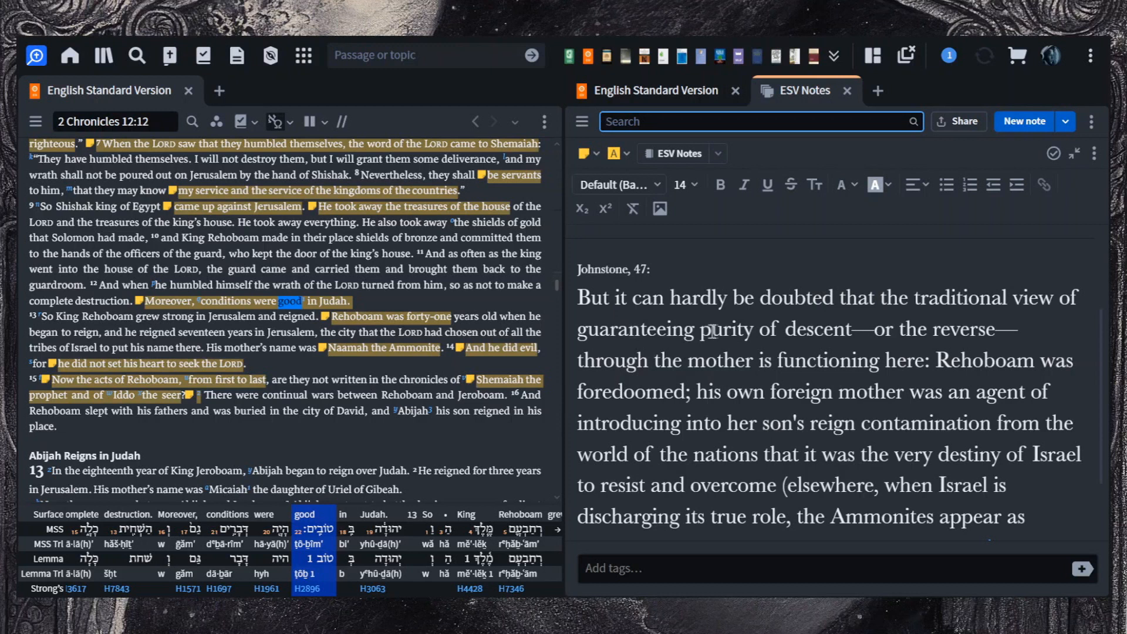
{"action": "mouse_move", "coordinate": [888, 357]}
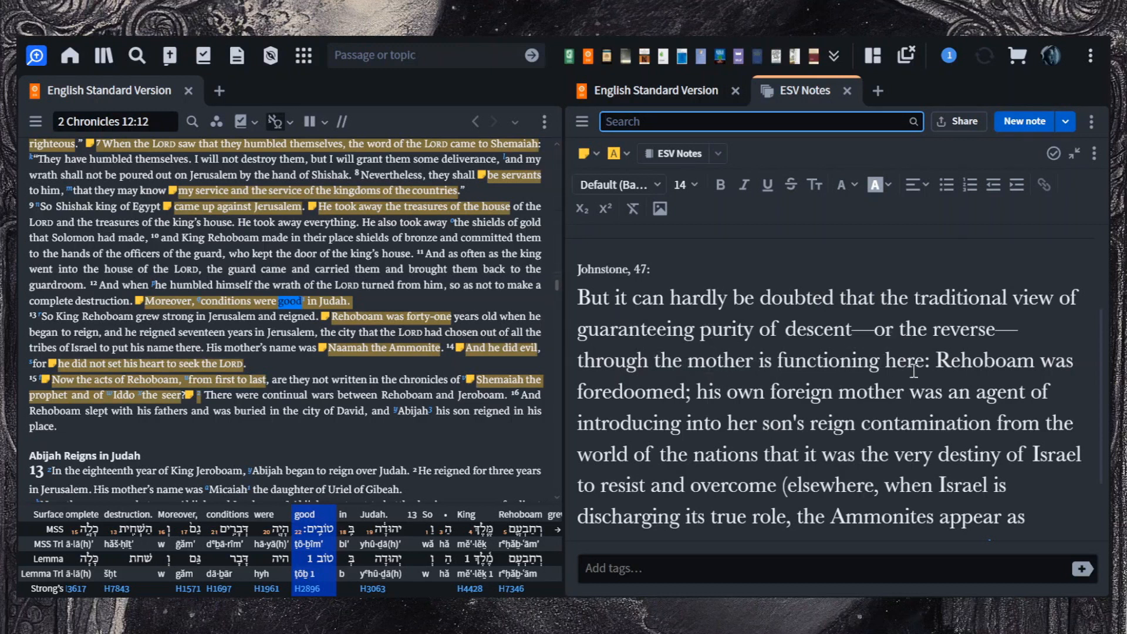
Step: Mark Johnstone, 47, that Rehoboam was foredoomed by his foreign mother, then clear the emphasis
{"action": "left_click_drag", "start_coordinate": [942, 360], "coordinate": [956, 392]}
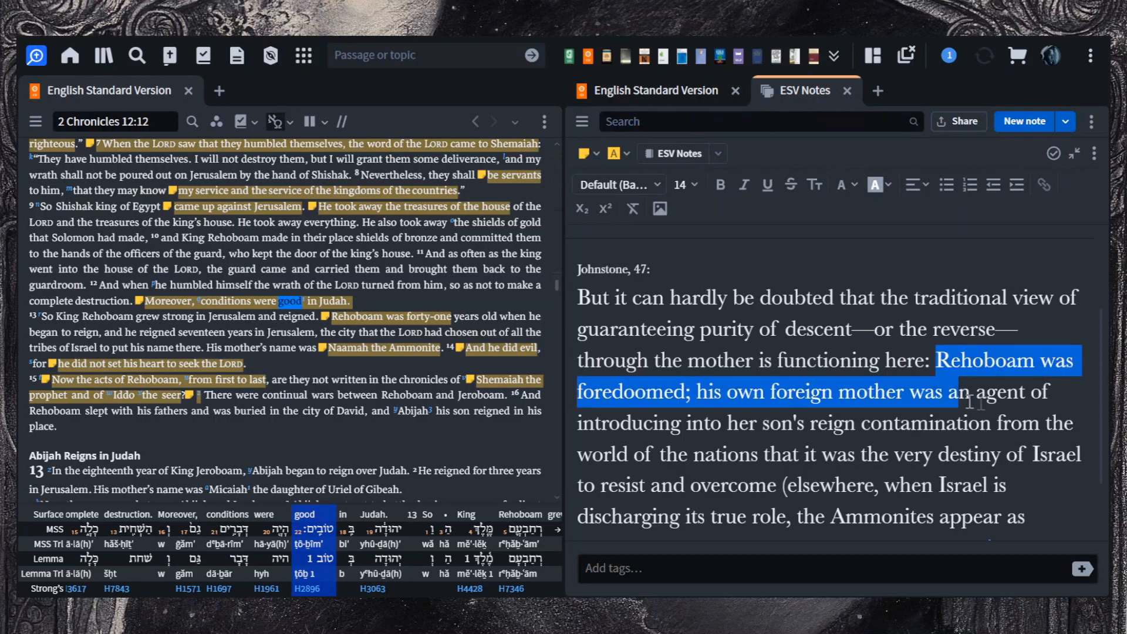
{"action": "left_click_drag", "start_coordinate": [963, 400], "coordinate": [998, 424]}
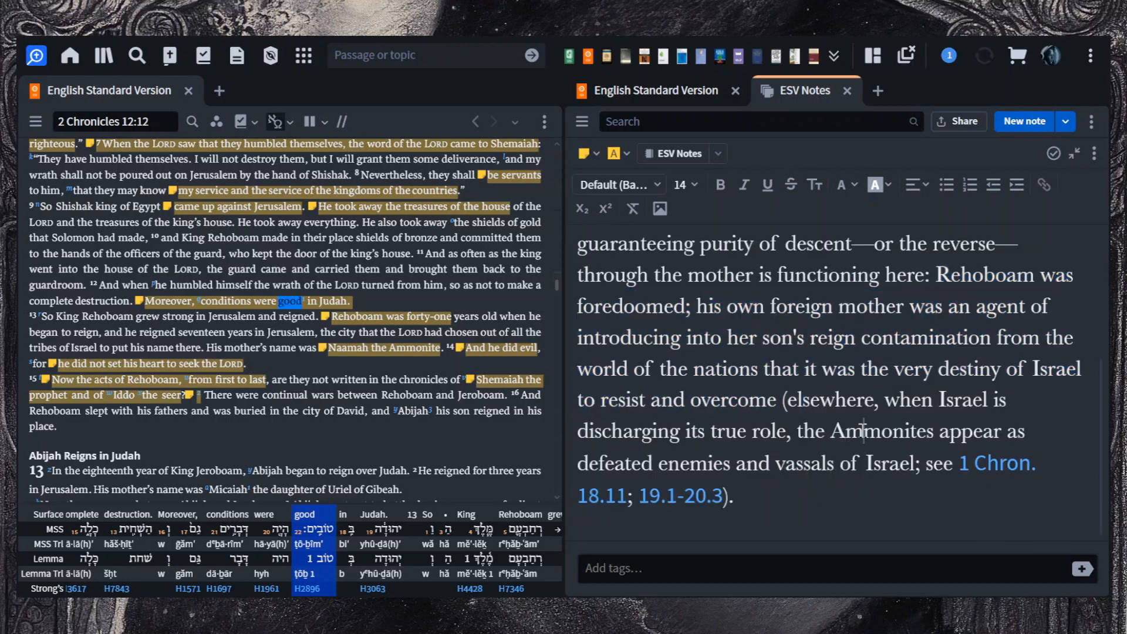
{"action": "double_click", "coordinate": [879, 431]}
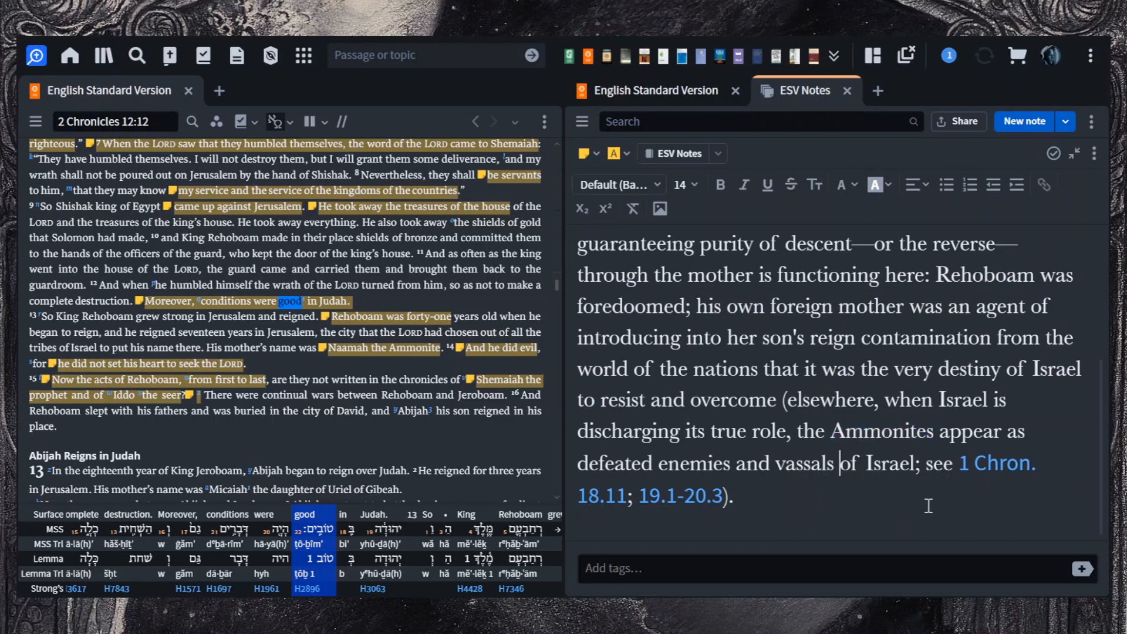
{"action": "mouse_move", "coordinate": [312, 370]}
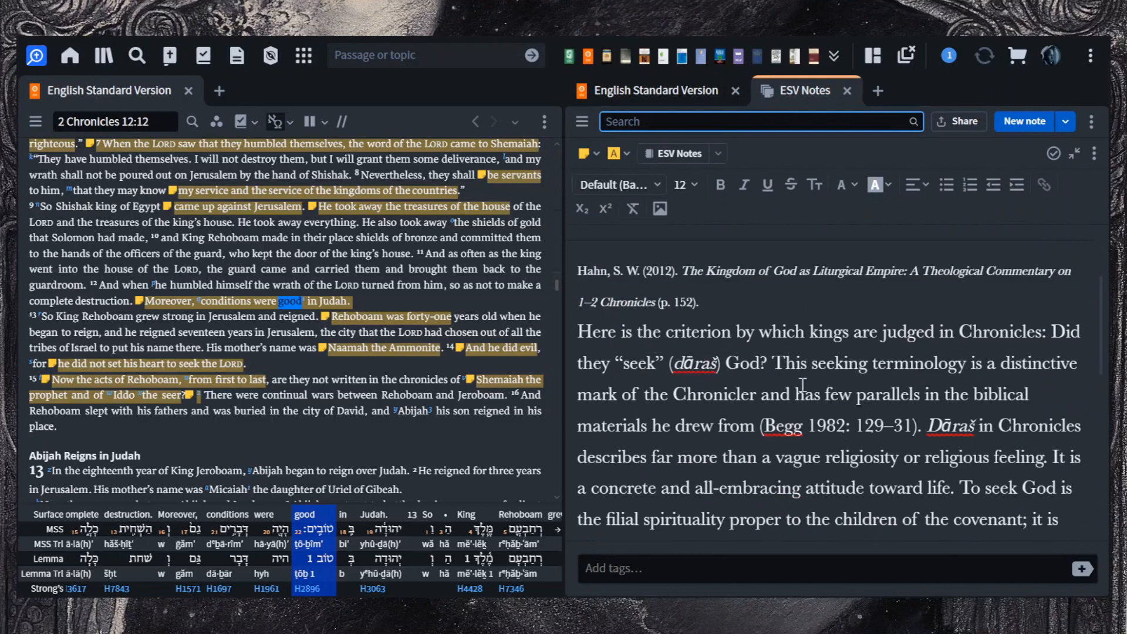
{"action": "mouse_move", "coordinate": [1085, 318]}
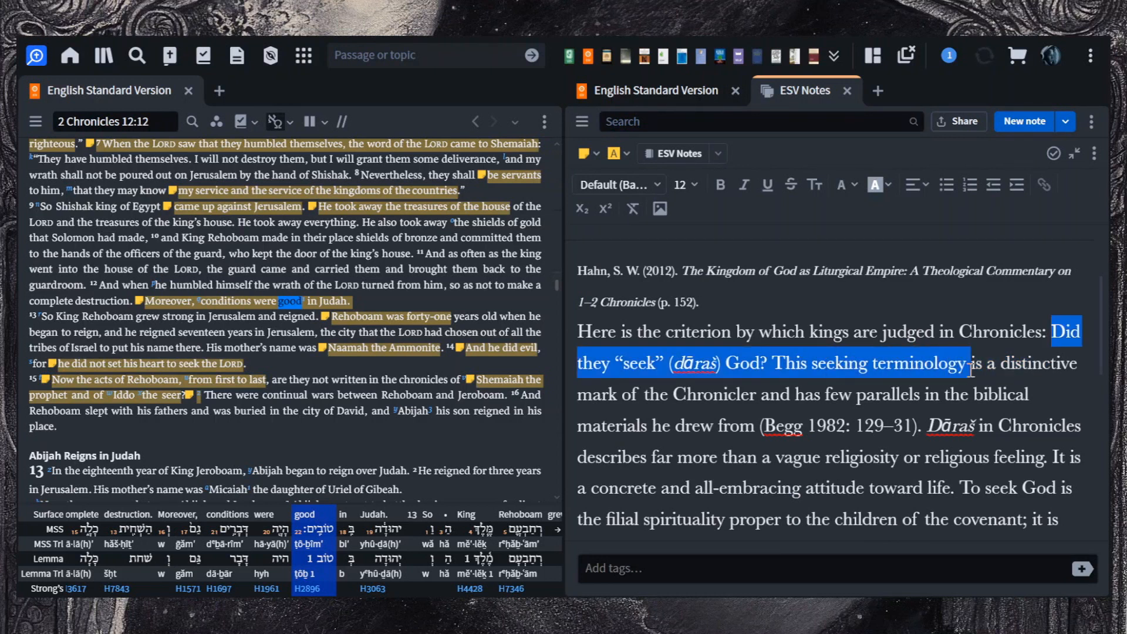
Step: Mark Hahn's question whether kings seek God and his line calling seeking a concrete attitude of dedication
{"action": "left_click_drag", "start_coordinate": [967, 363], "coordinate": [989, 394]}
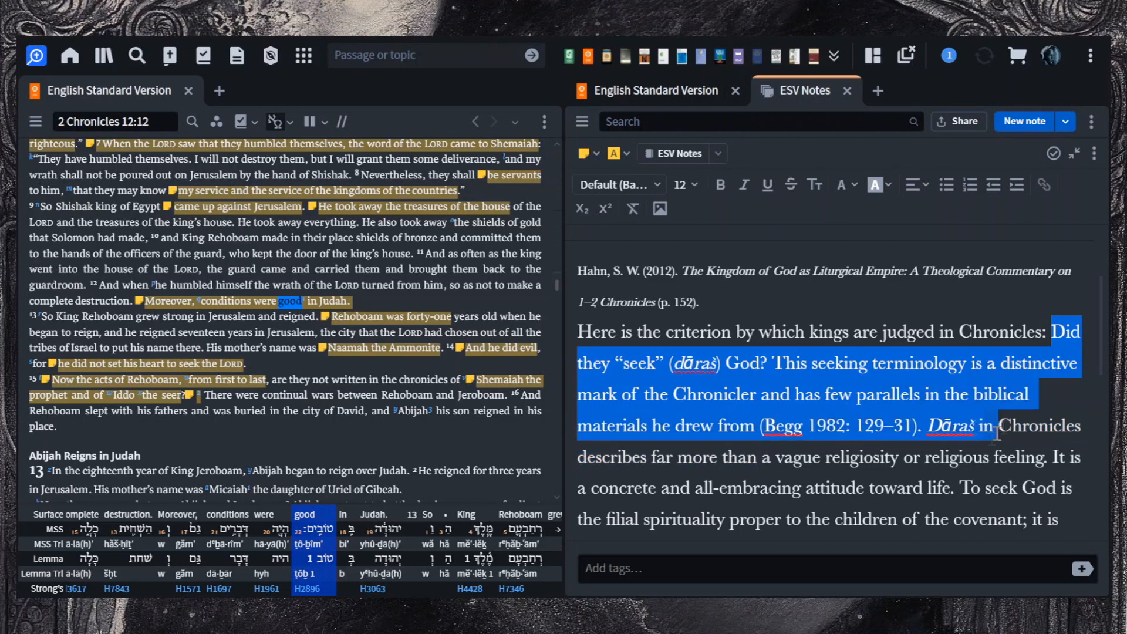
{"action": "scroll", "scroll_direction": "down", "scroll_amount": 3}
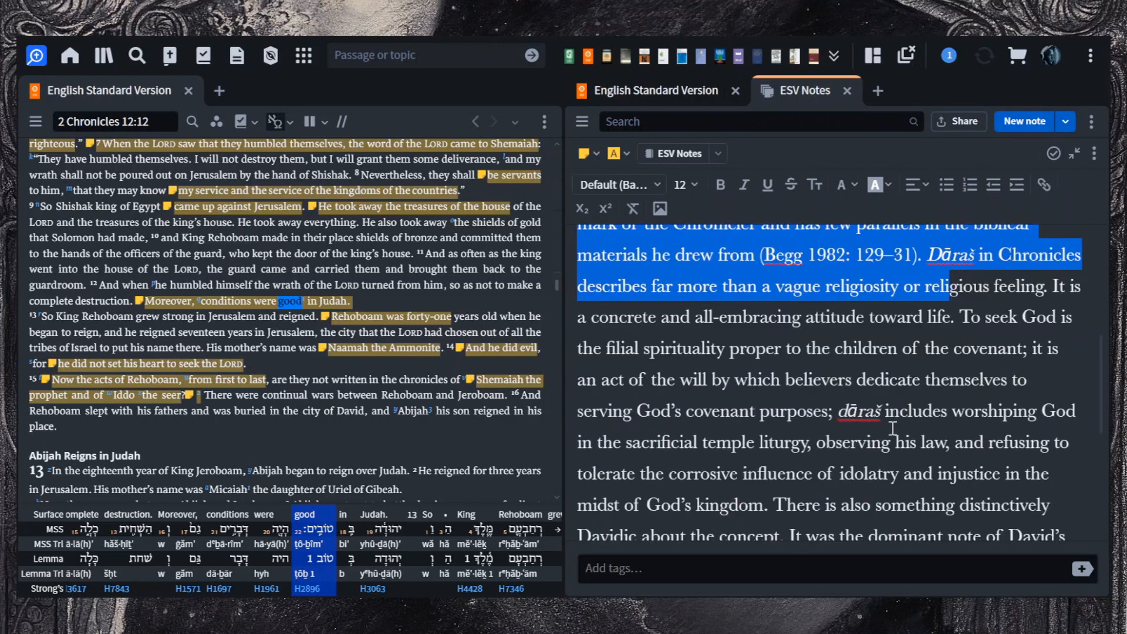
{"action": "mouse_move", "coordinate": [898, 359]}
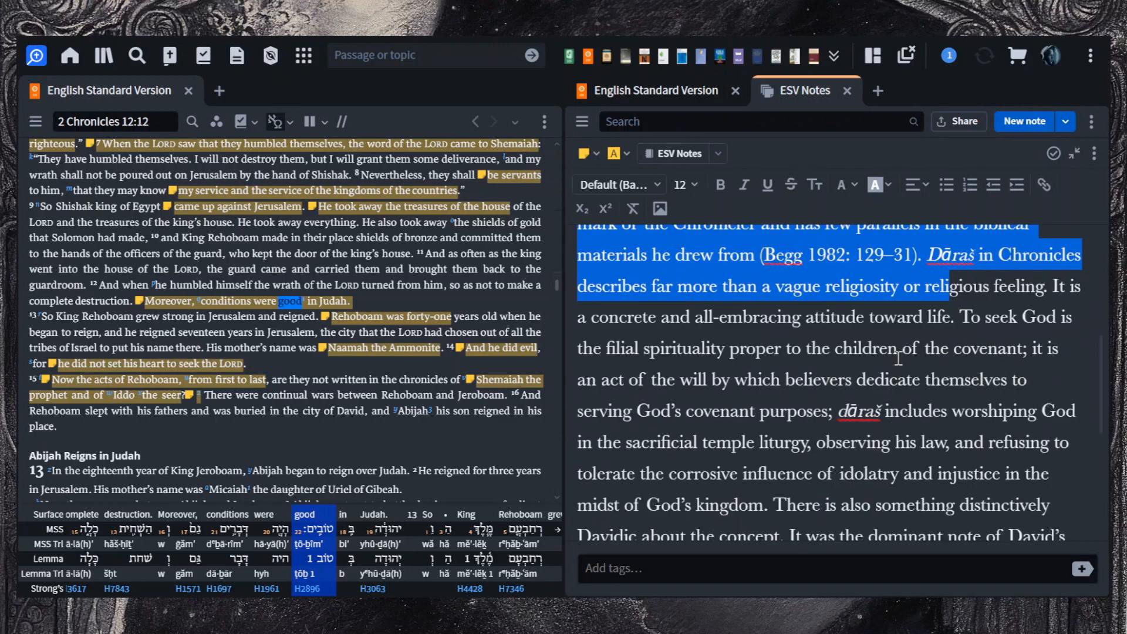
{"action": "left_click", "coordinate": [1057, 286]}
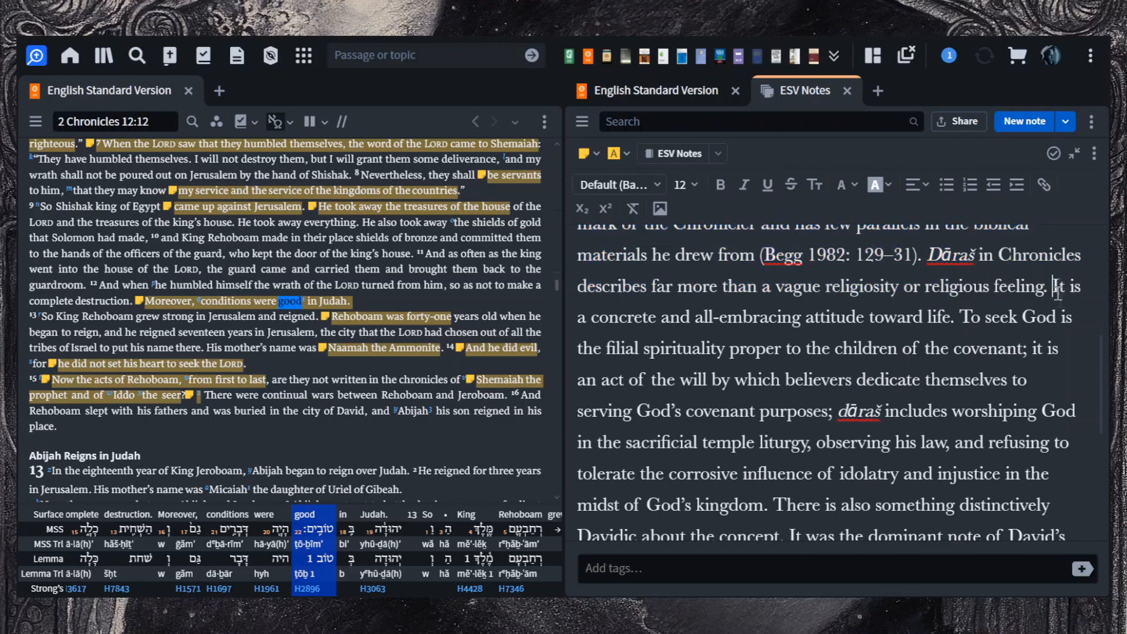
{"action": "left_click_drag", "start_coordinate": [1057, 286], "coordinate": [1070, 317]}
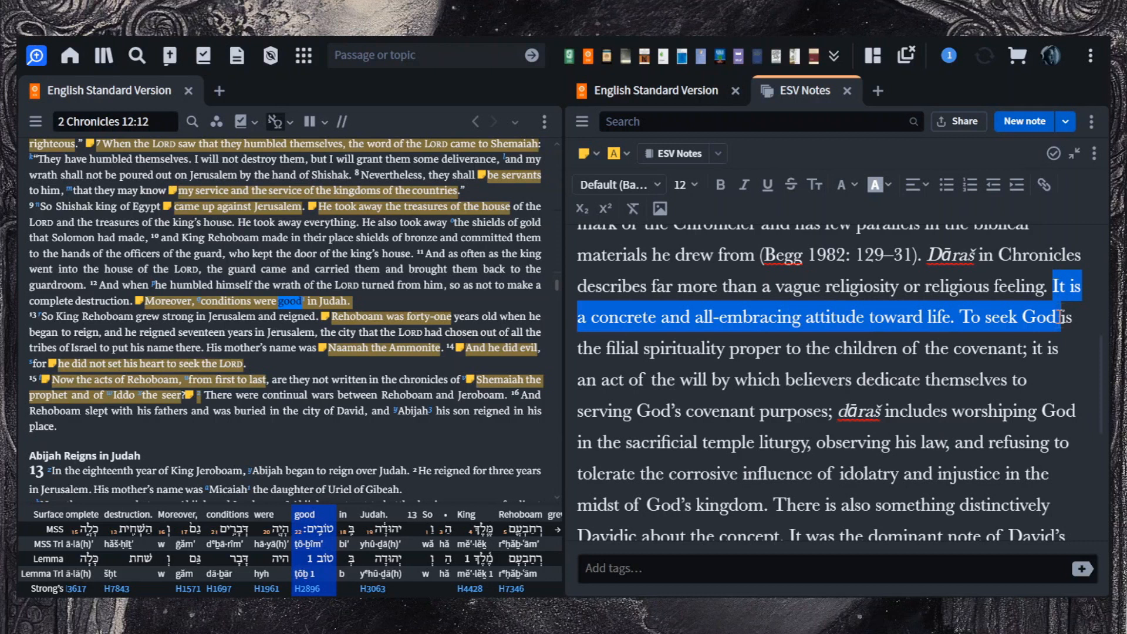
{"action": "left_click_drag", "start_coordinate": [1070, 316], "coordinate": [1060, 349]}
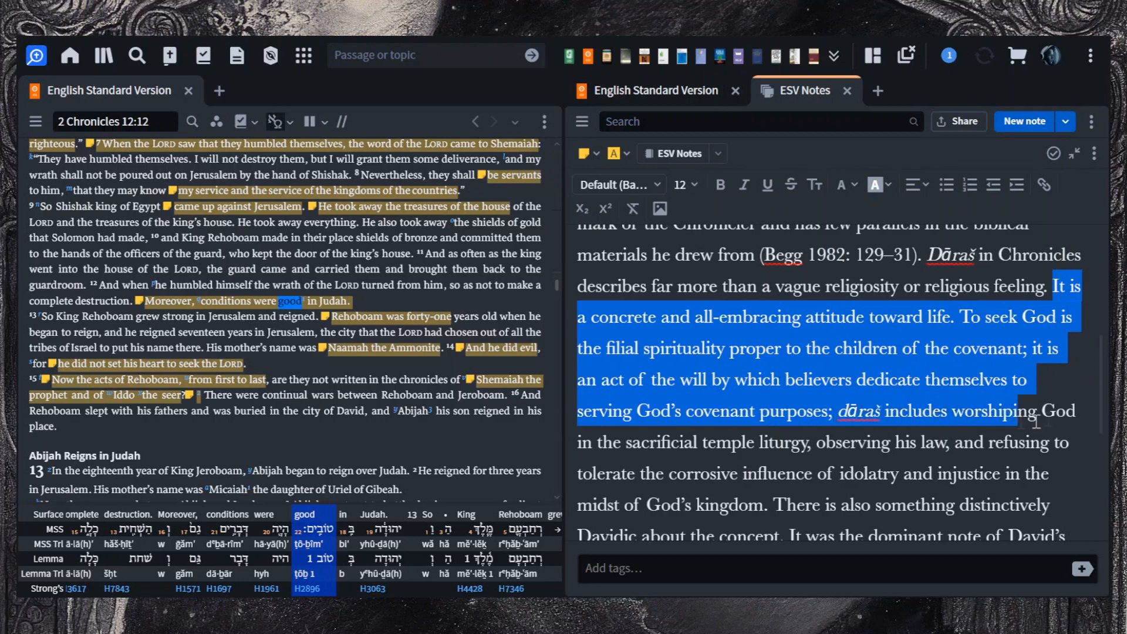
Step: Continue through Hahn's excerpt and mark God's response to Solomon's temple dedication
{"action": "scroll", "scroll_direction": "down", "scroll_amount": 3}
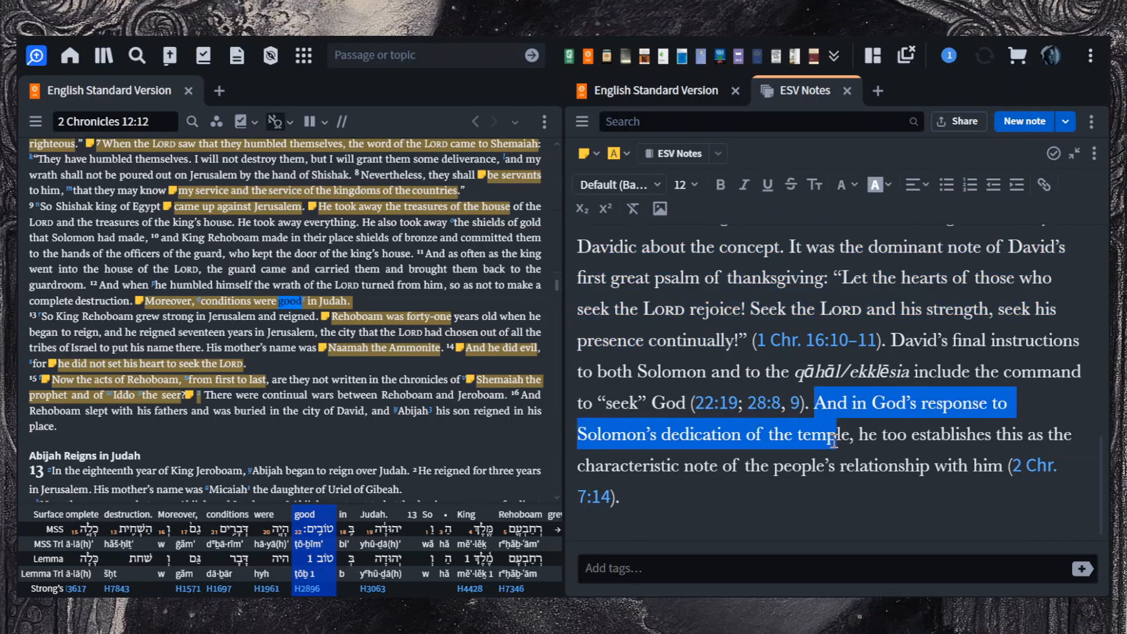
{"action": "left_click_drag", "start_coordinate": [834, 440], "coordinate": [901, 467]}
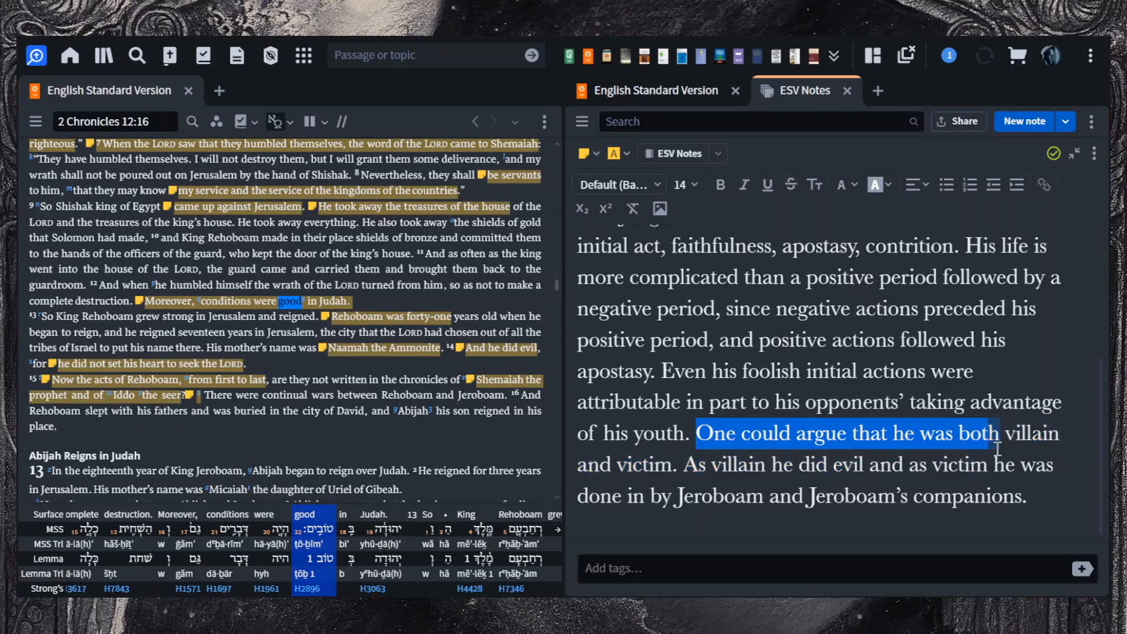
Step: Mark the 12:16 note's claim that Rehoboam was both villain and victim
{"action": "left_click_drag", "start_coordinate": [998, 433], "coordinate": [787, 495]}
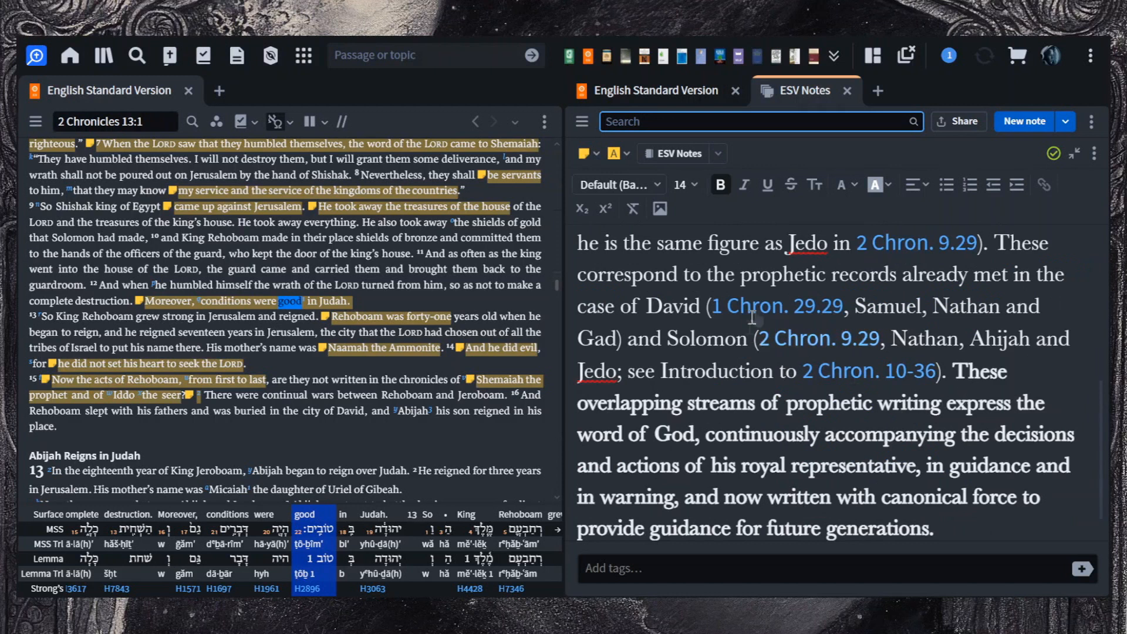
Step: Select the closing phrase 'in guidance and in warning' in the note for emphasis
{"action": "scroll", "scroll_direction": "down", "scroll_amount": 3}
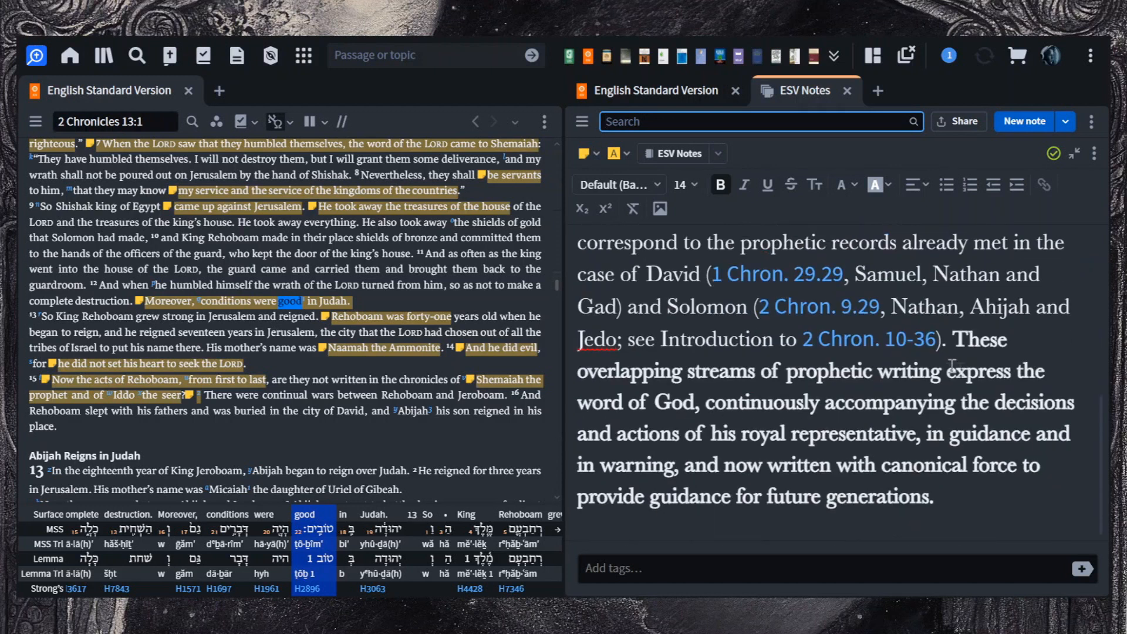
{"action": "mouse_move", "coordinate": [718, 427]}
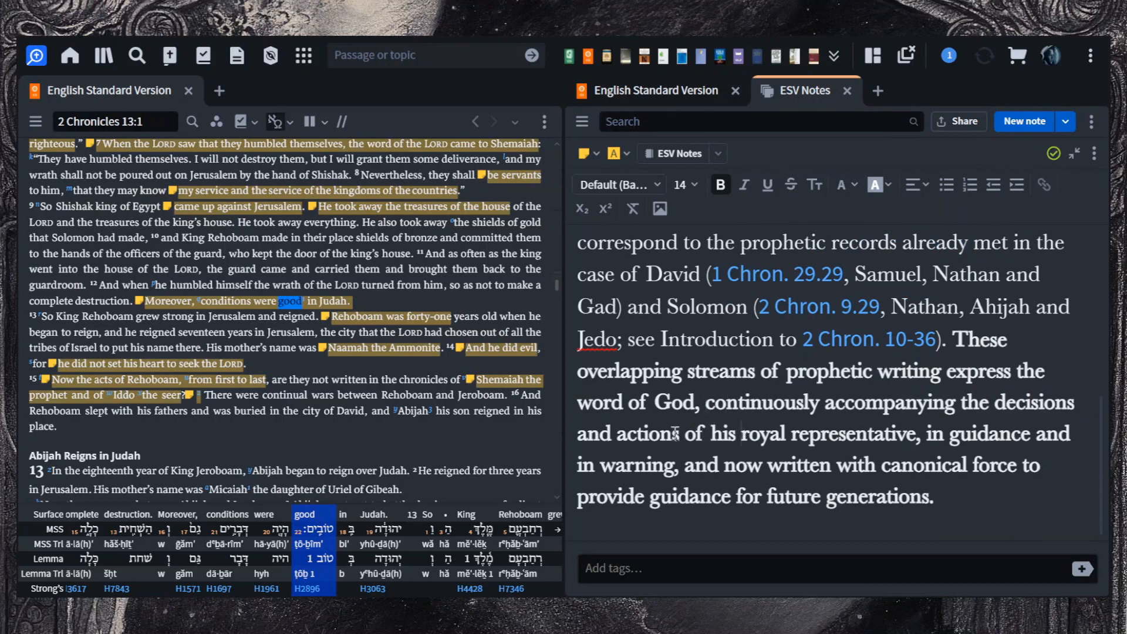
{"action": "double_click", "coordinate": [931, 433]}
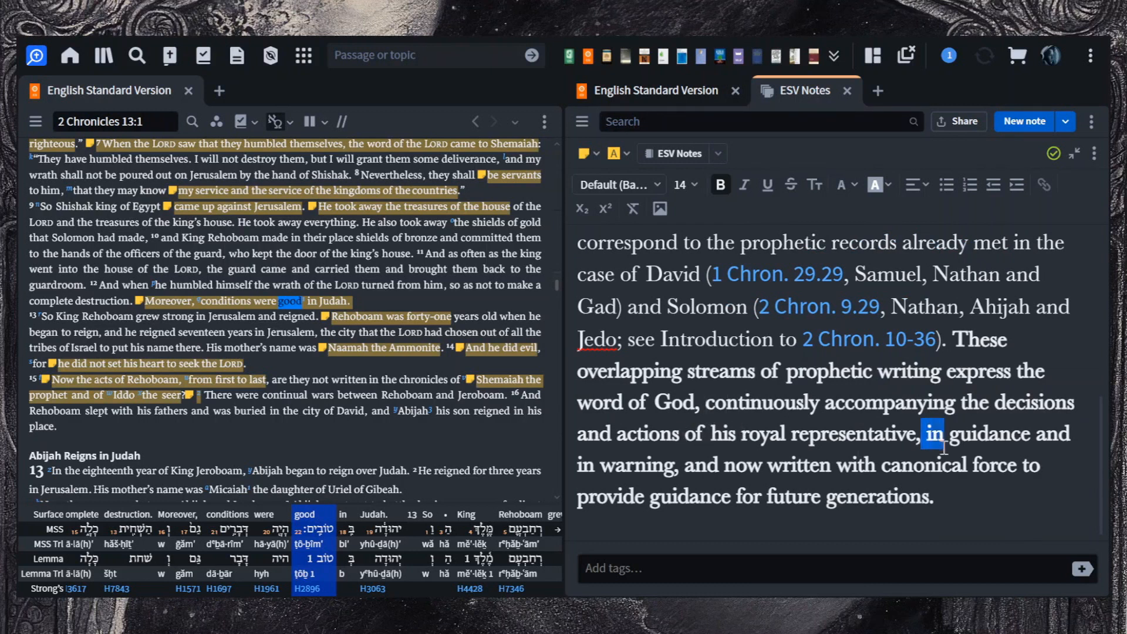
{"action": "left_click_drag", "start_coordinate": [928, 434], "coordinate": [959, 465]}
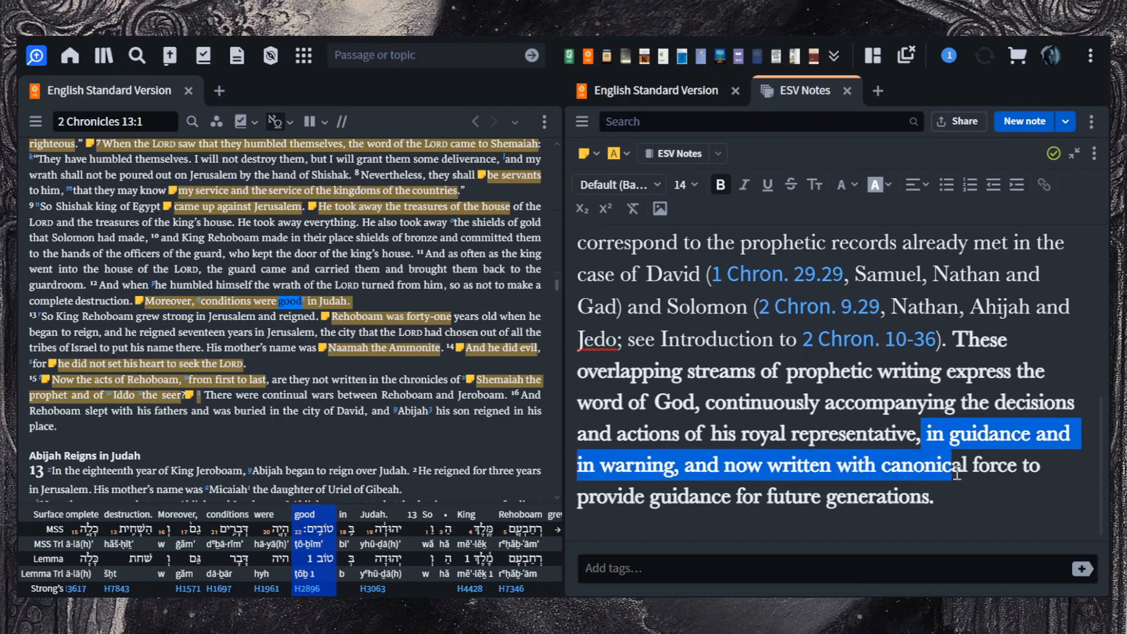